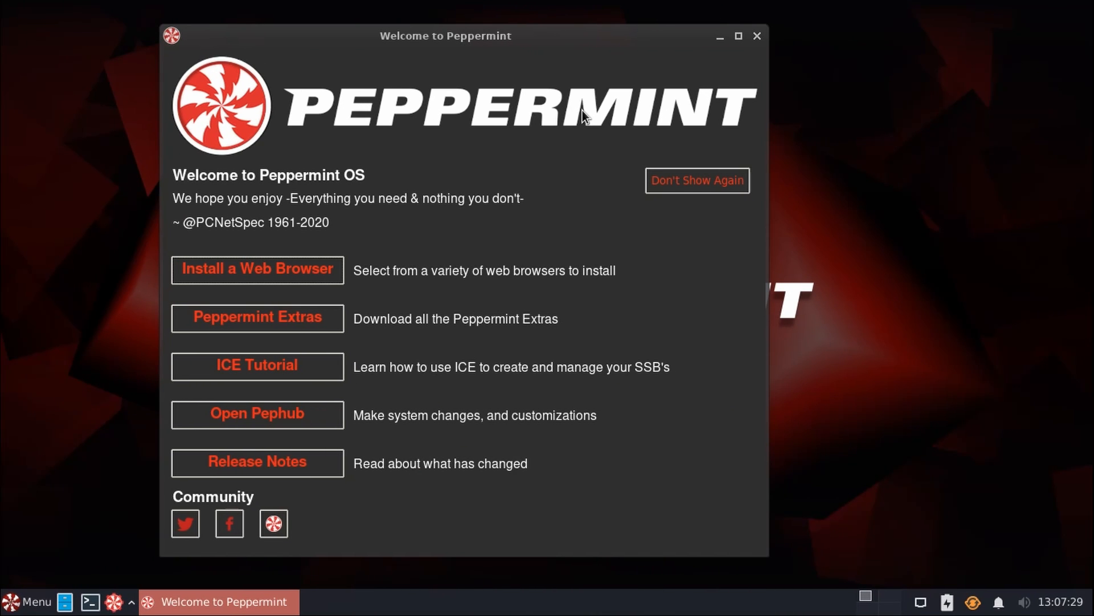
pyautogui.moveTo(590, 125)
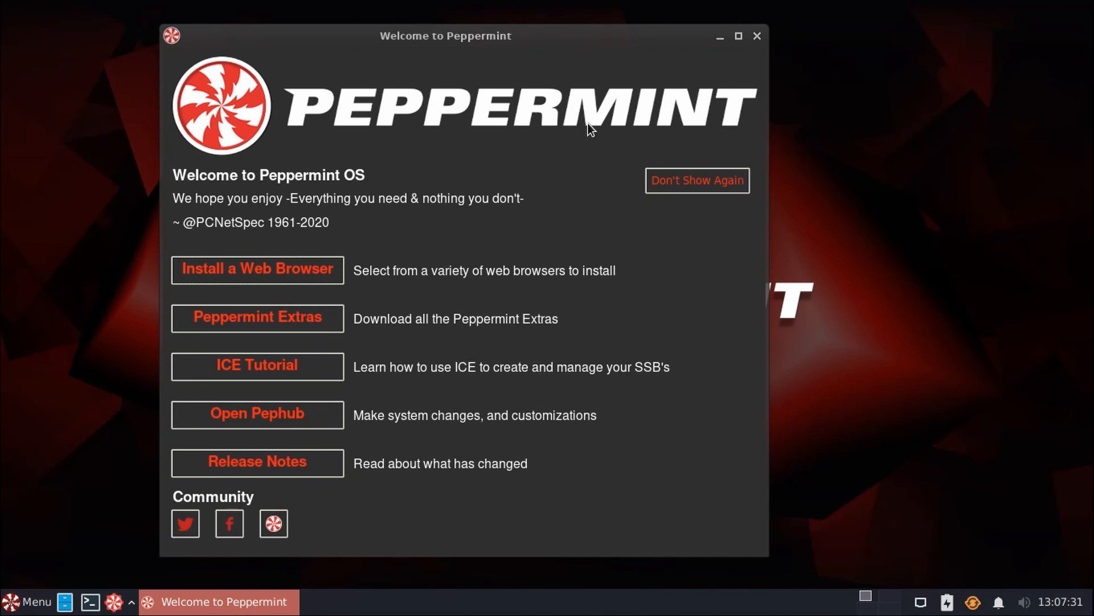
pyautogui.moveTo(588, 147)
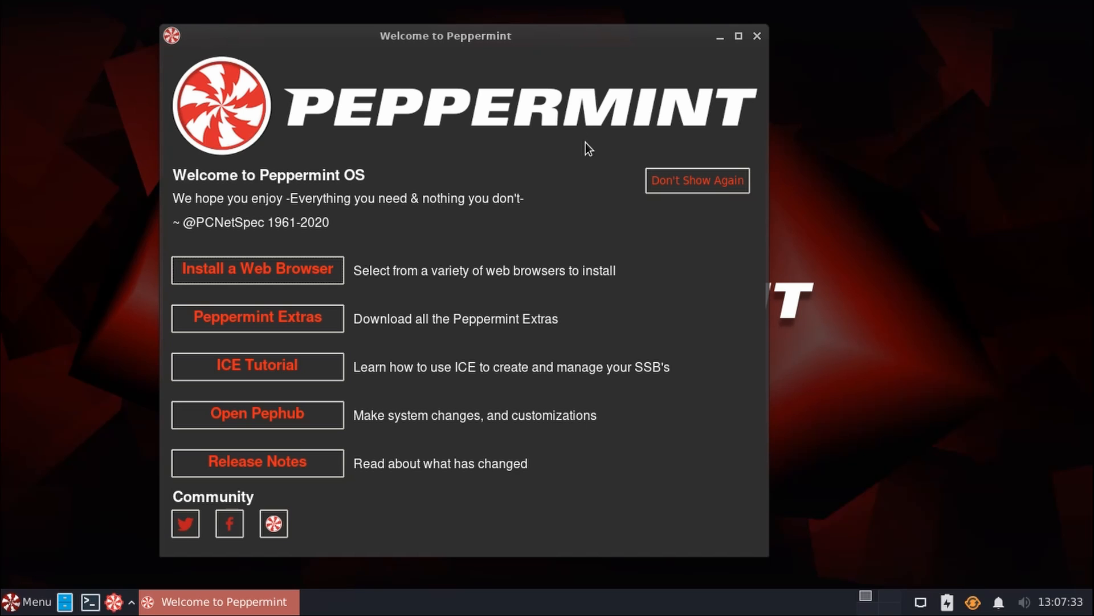
pyautogui.moveTo(563, 175)
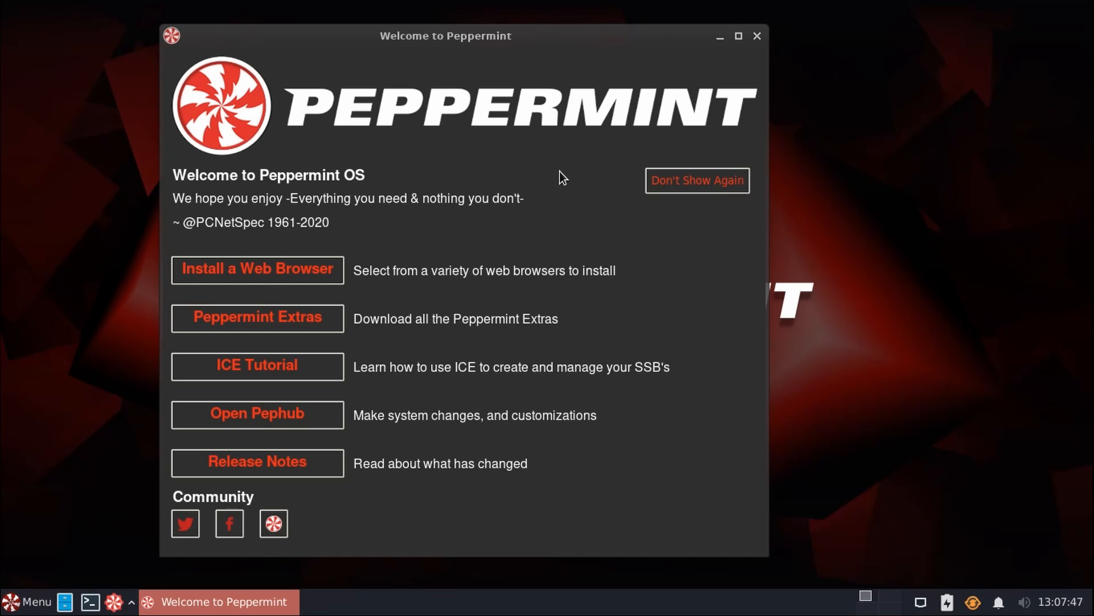
pyautogui.moveTo(392, 228)
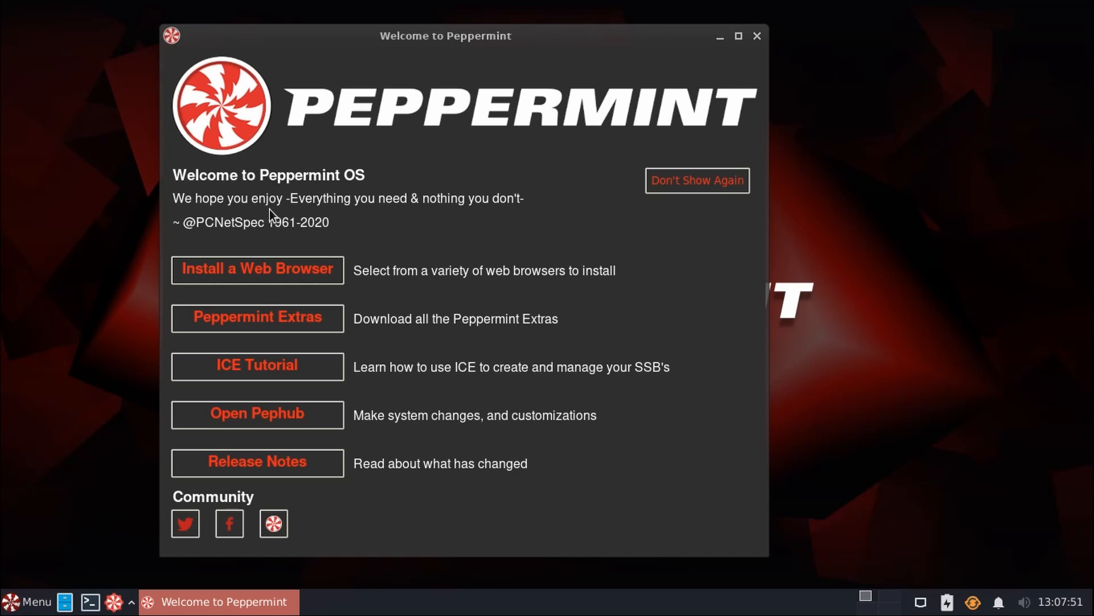
pyautogui.moveTo(394, 204)
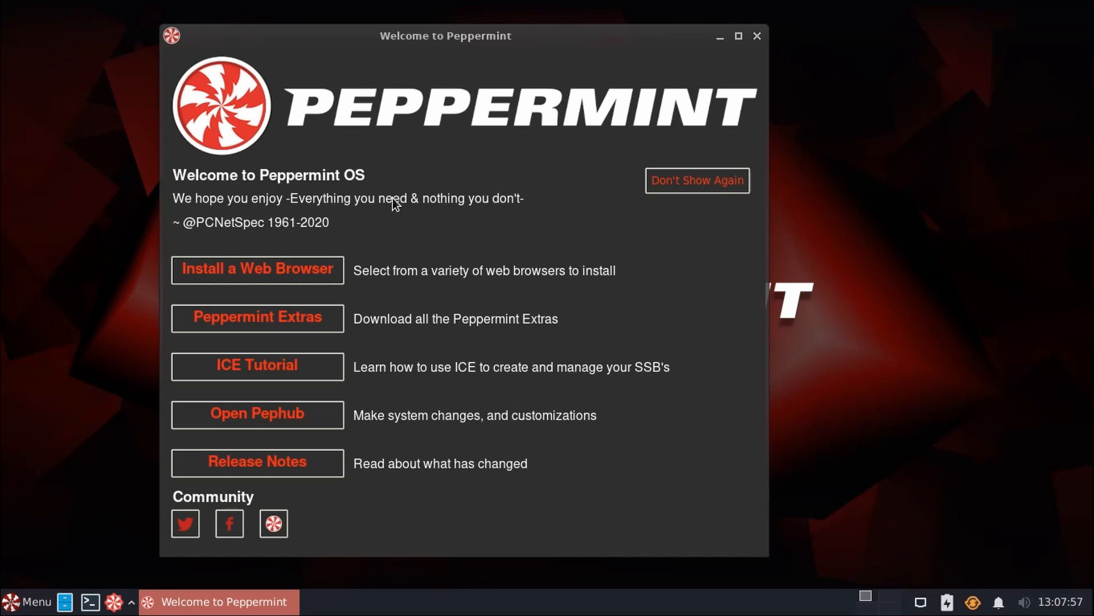
pyautogui.moveTo(138, 425)
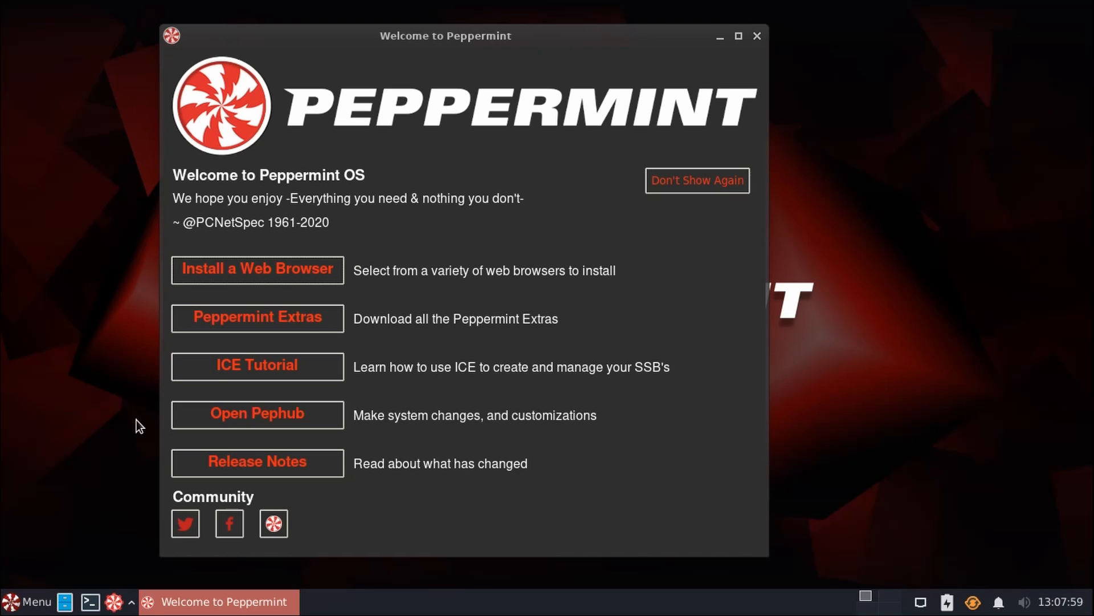
pyautogui.moveTo(143, 399)
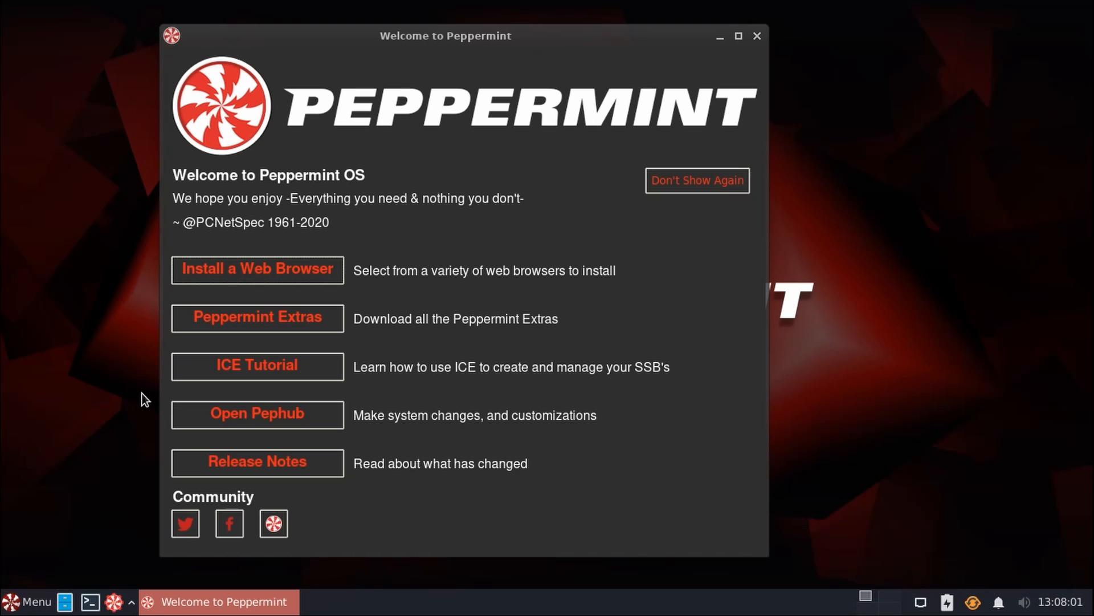
# - Peek at the applications list and close it again
pyautogui.click(29, 601)
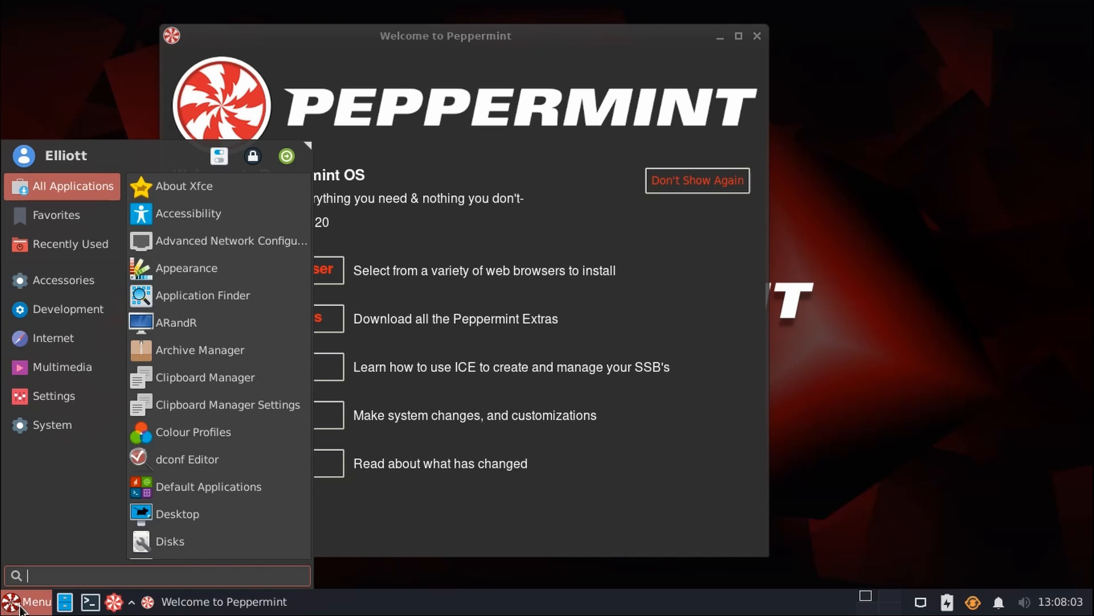
pyautogui.click(54, 337)
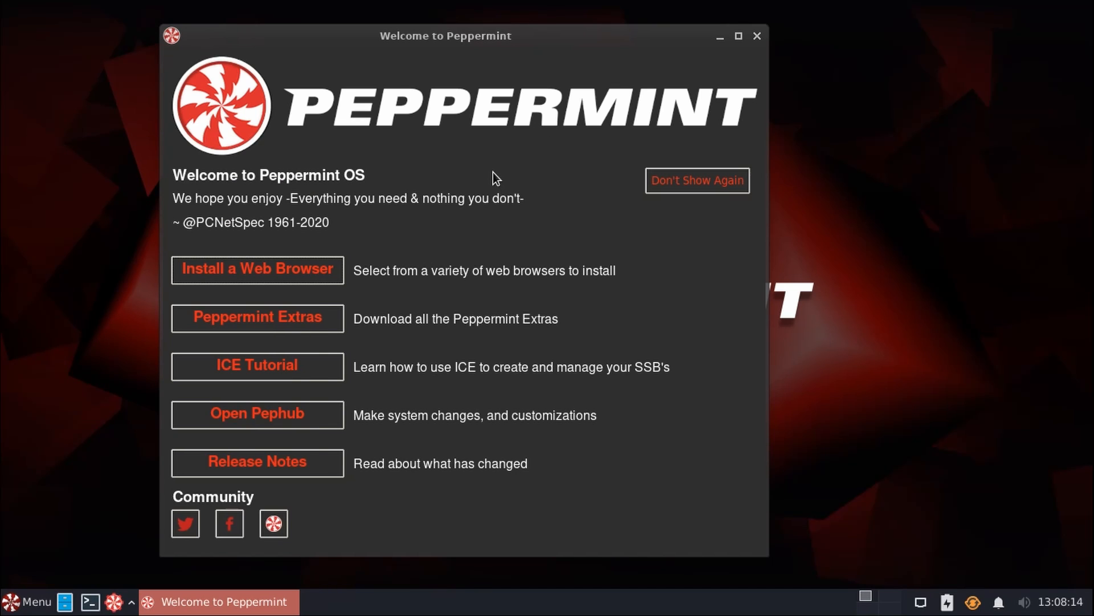
pyautogui.moveTo(544, 226)
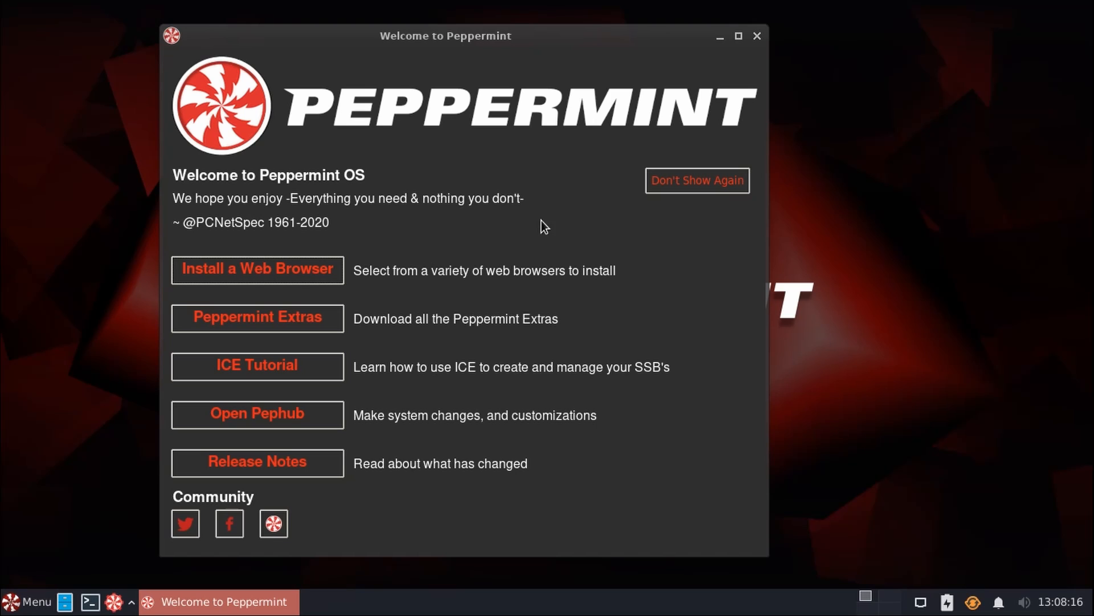
pyautogui.moveTo(333, 260)
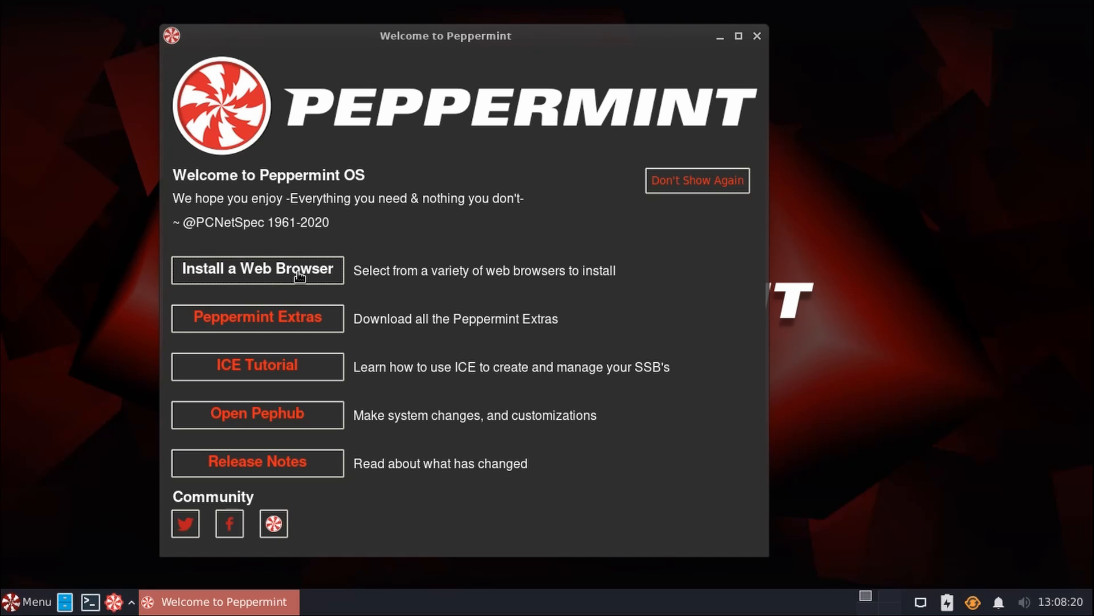
# - Launch the web browser installer, authenticate it, and move its window over the Welcome window
pyautogui.click(257, 270)
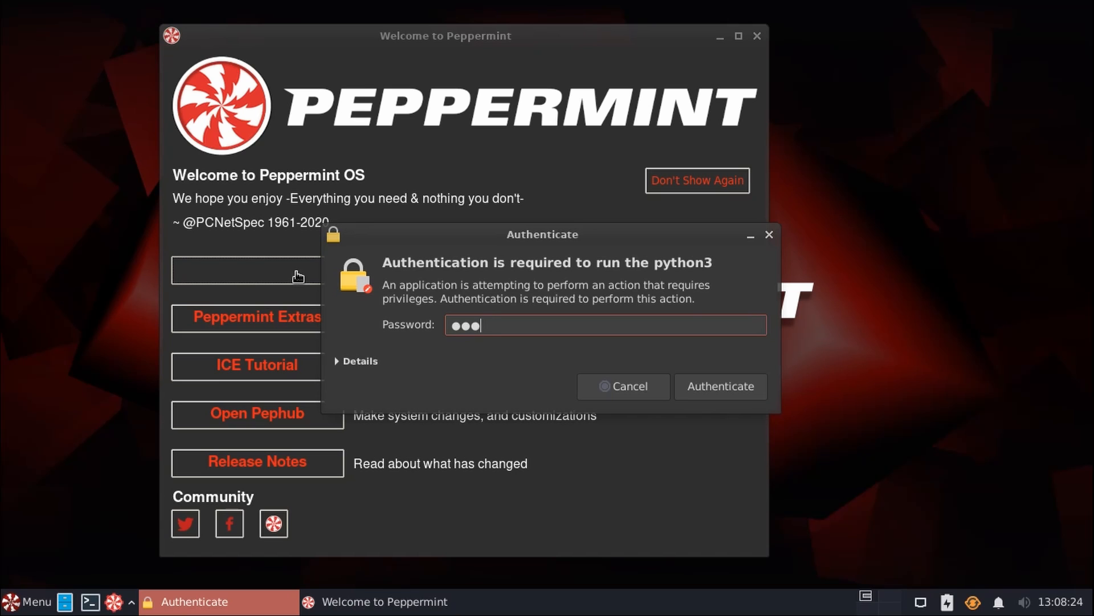
pyautogui.click(720, 386)
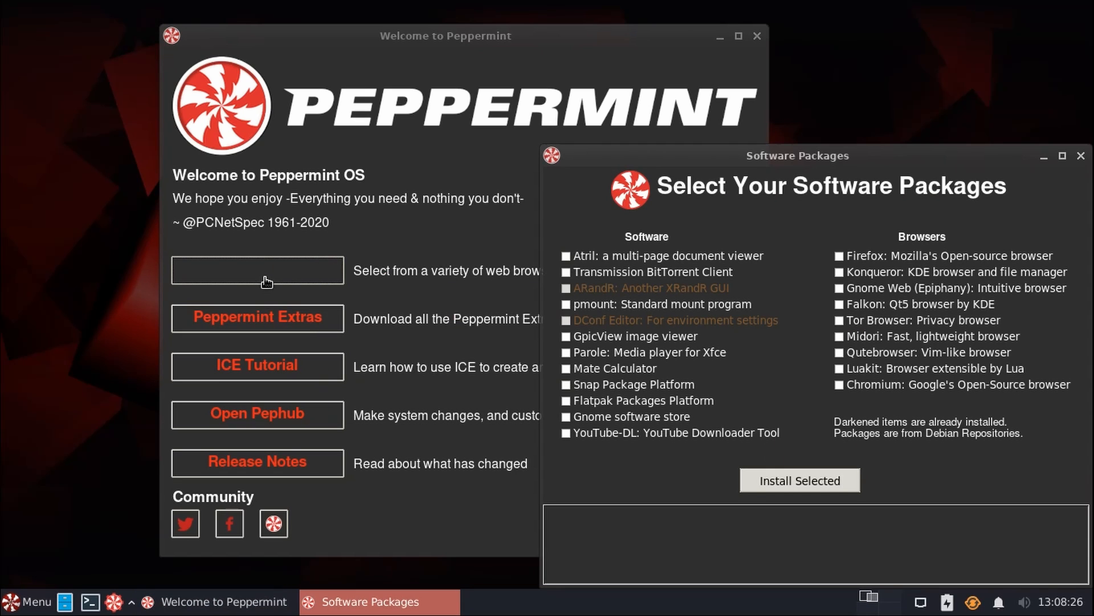
pyautogui.moveTo(691, 166)
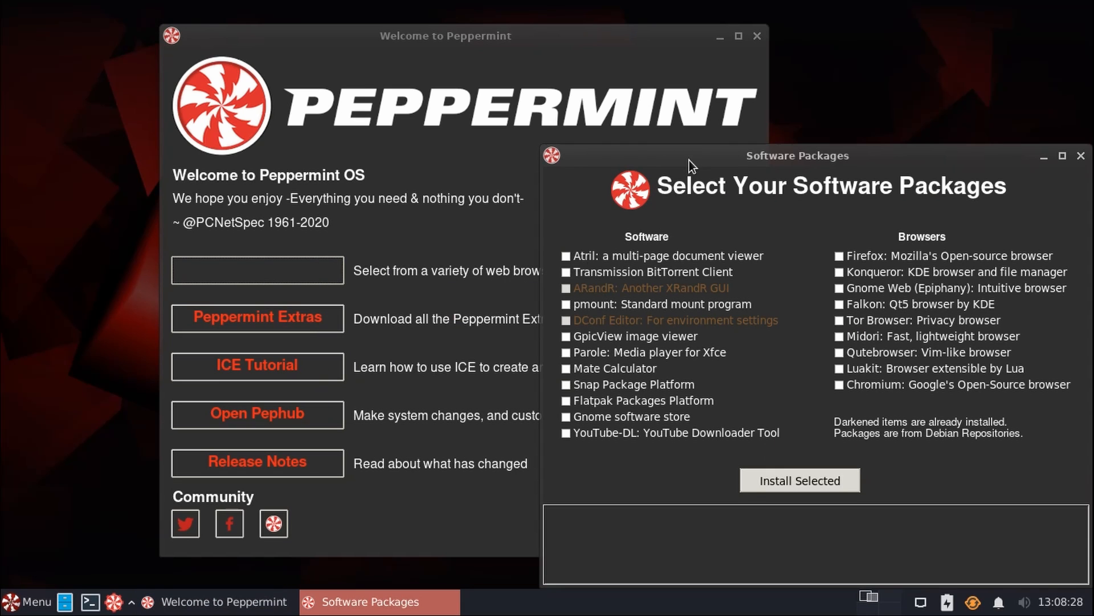
pyautogui.moveTo(797, 156); pyautogui.dragTo(468, 96)
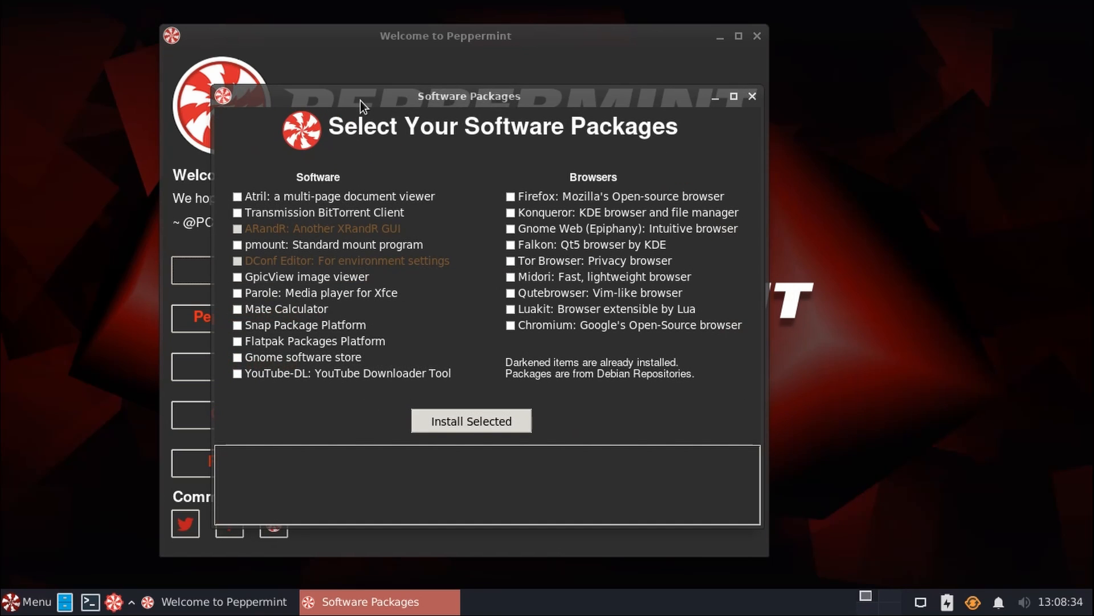
pyautogui.moveTo(425, 89)
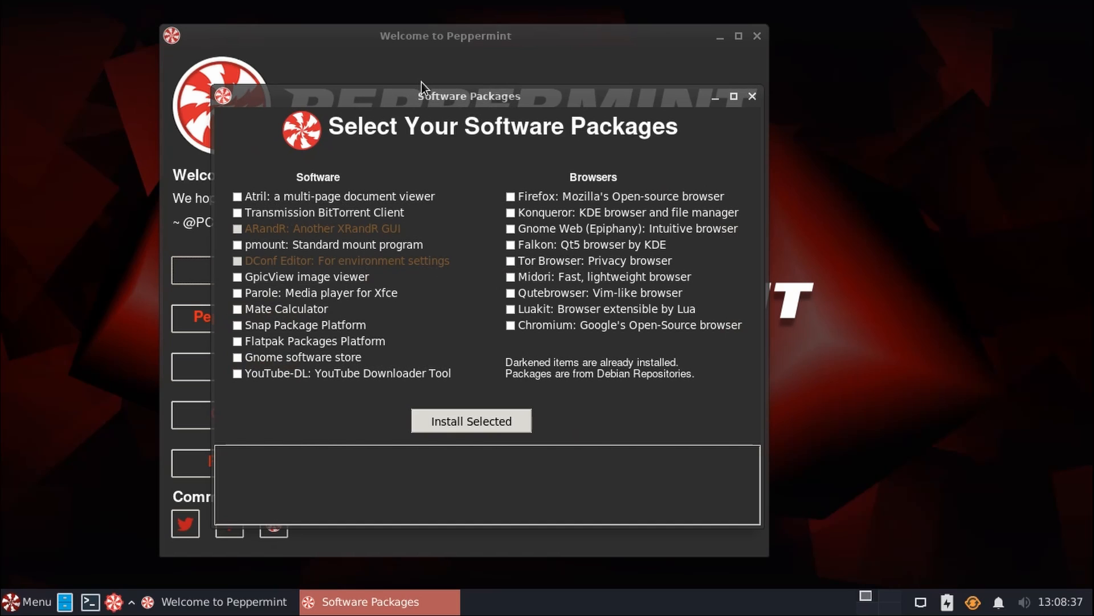
pyautogui.moveTo(757, 178)
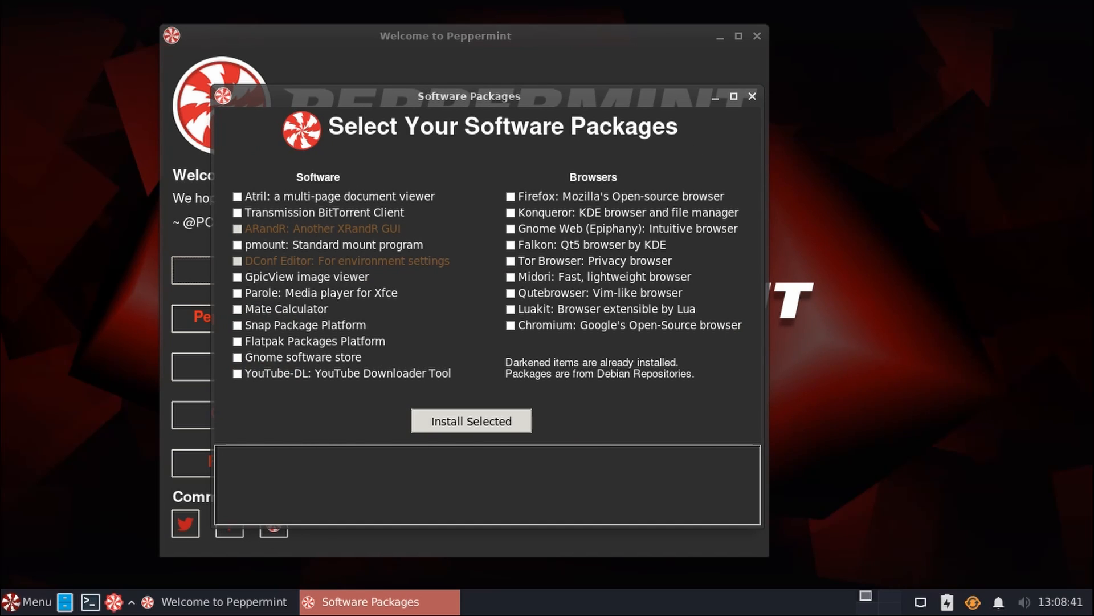
pyautogui.moveTo(566, 268)
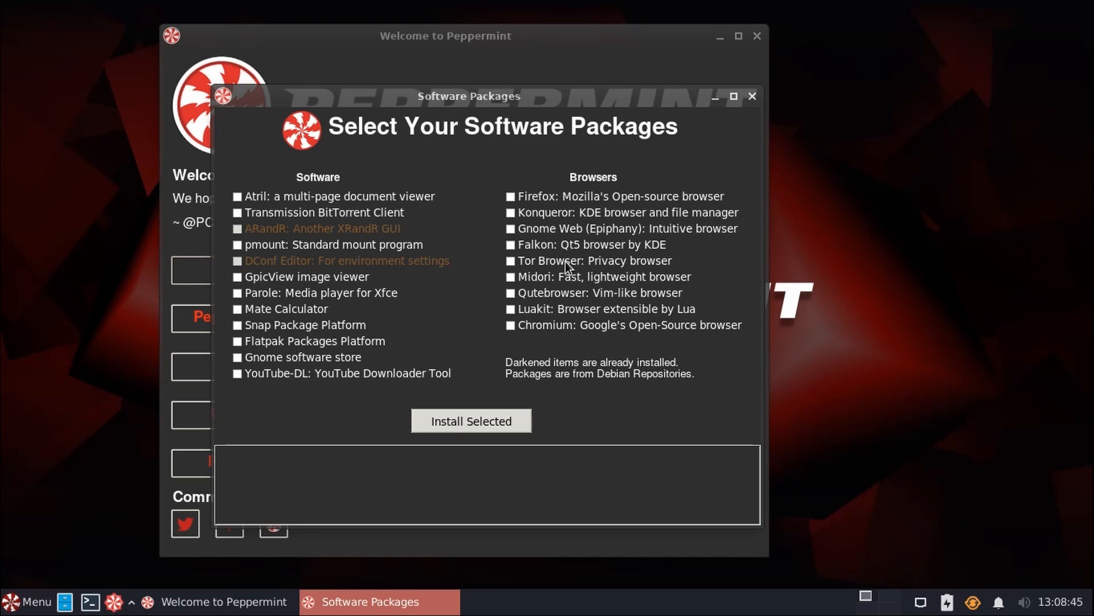
pyautogui.moveTo(519, 207)
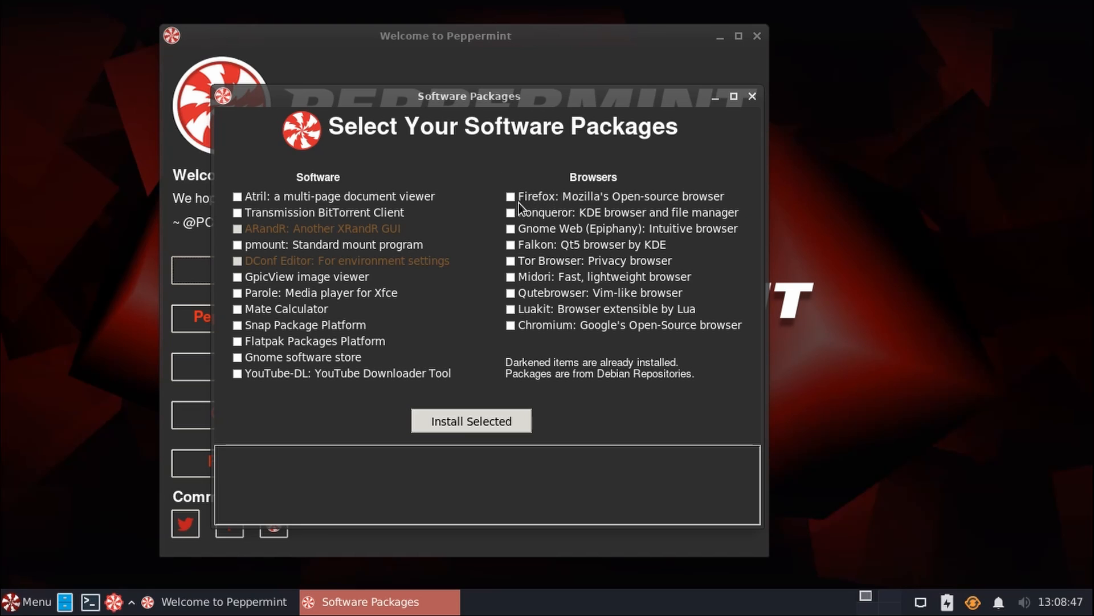
# - Tick Firefox for installation, then bring the Welcome window back to front
pyautogui.click(510, 196)
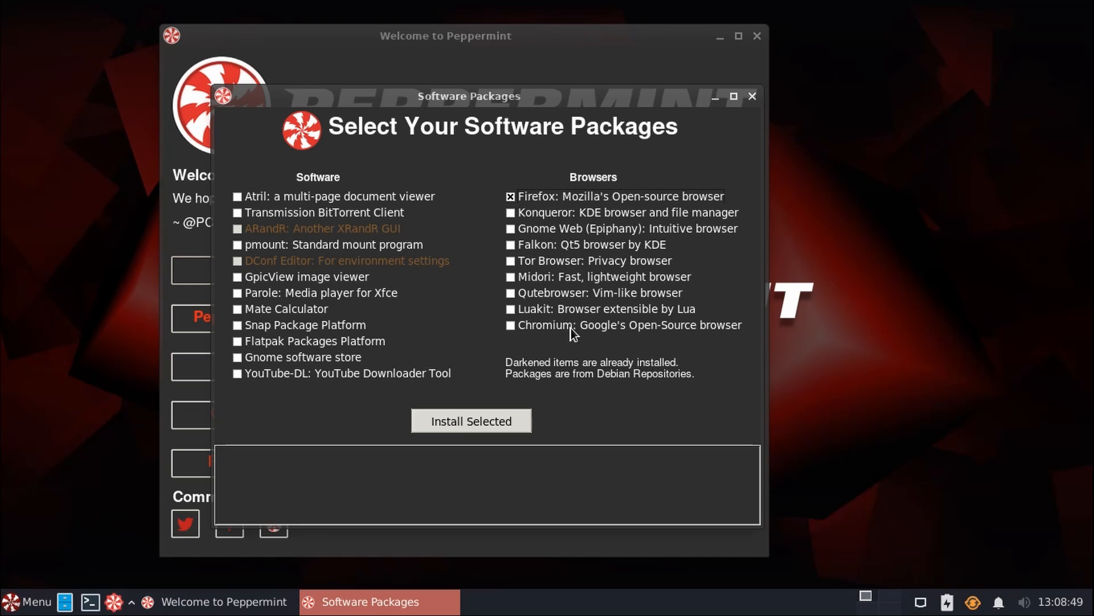
pyautogui.click(471, 421)
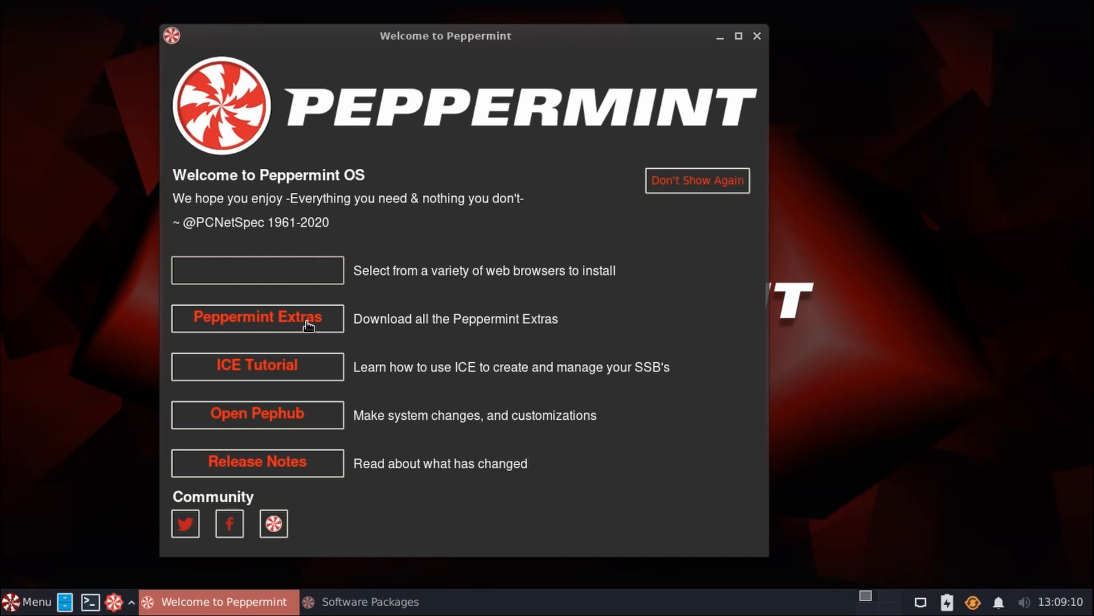
pyautogui.moveTo(290, 329)
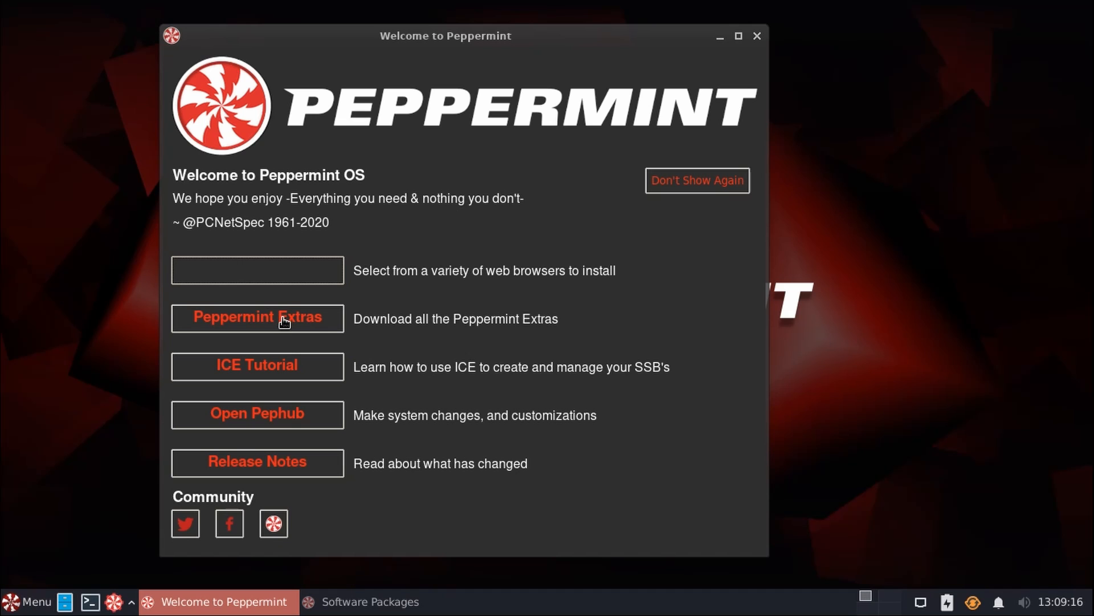
# - Enter Peppermint Get Extra and bring up the Additional Wallpaper installer offering 47 images
pyautogui.click(256, 318)
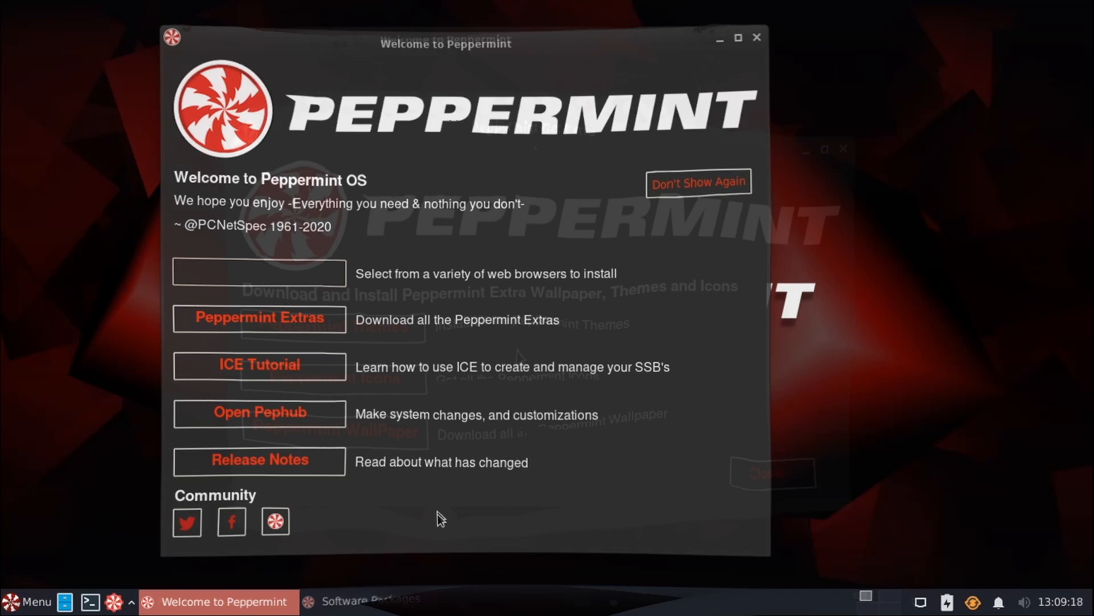
pyautogui.click(259, 318)
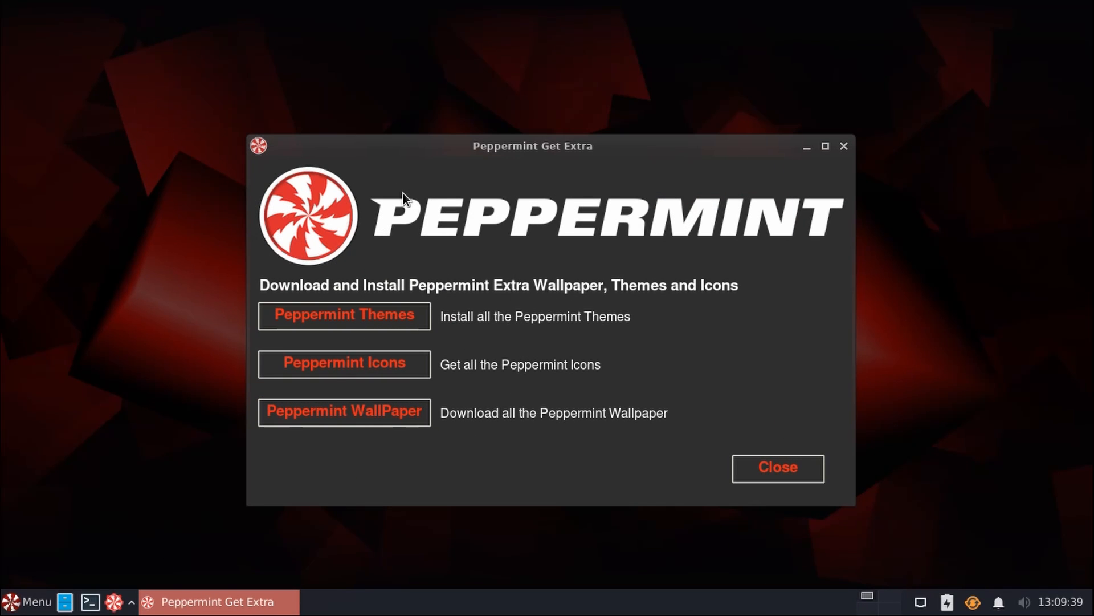
pyautogui.moveTo(586, 271)
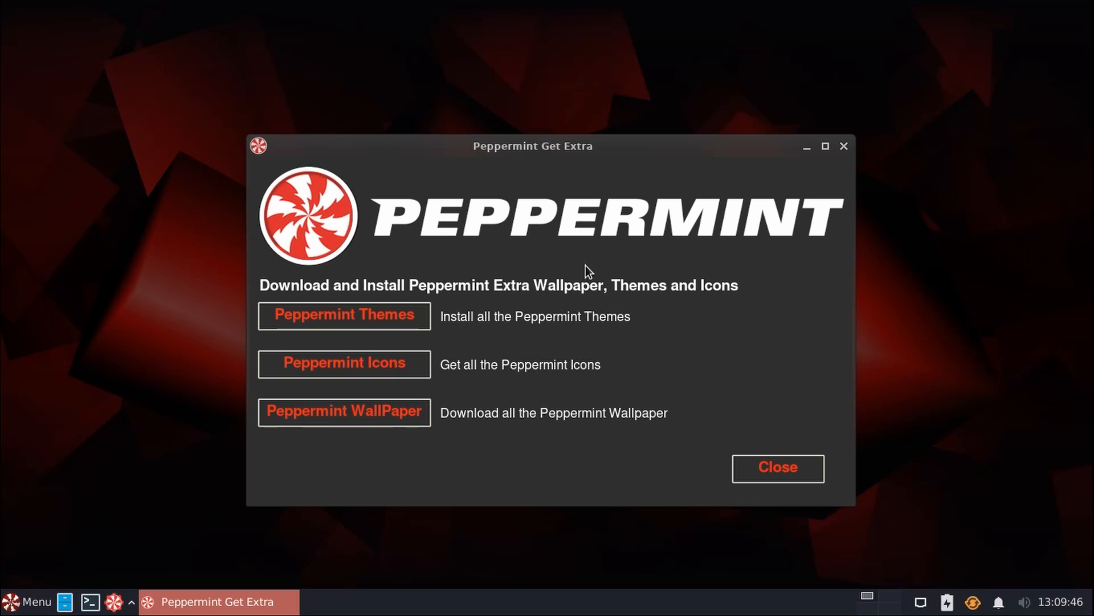
pyautogui.moveTo(592, 375)
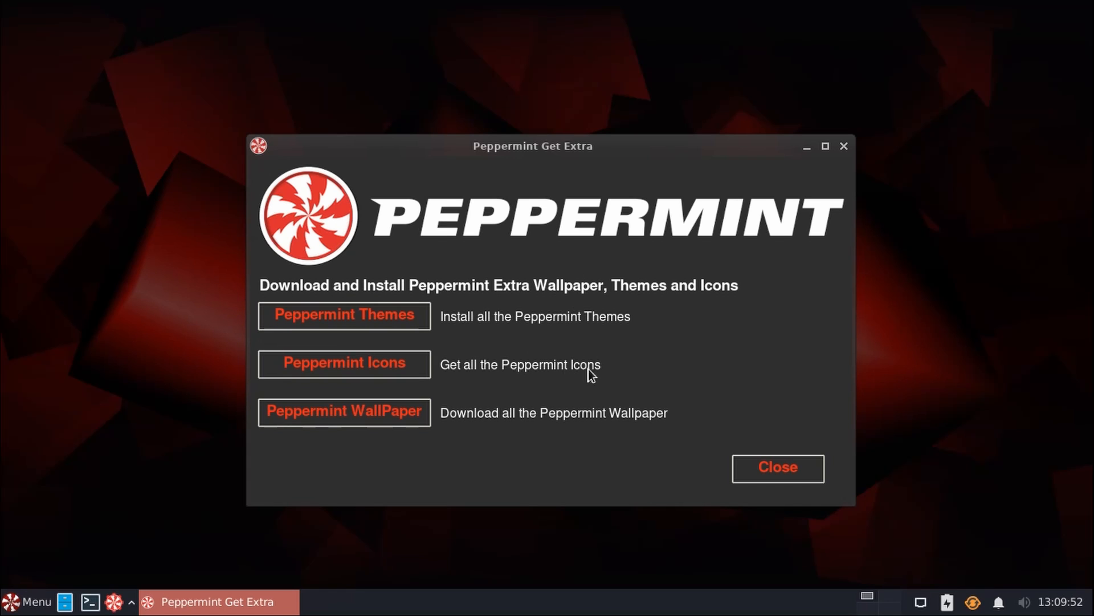
pyautogui.moveTo(579, 425)
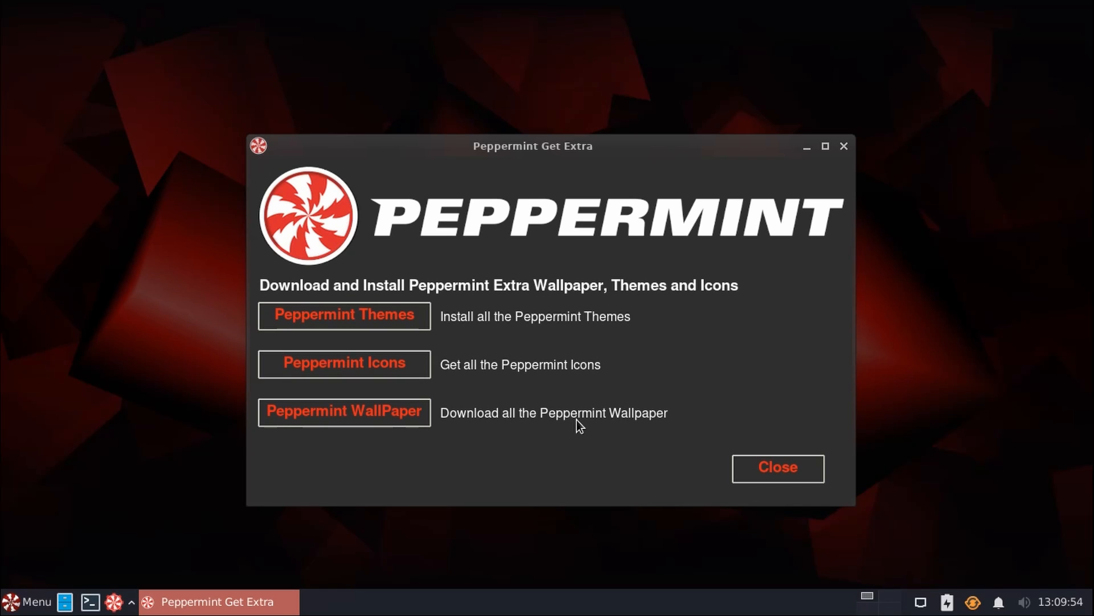
pyautogui.moveTo(73, 148)
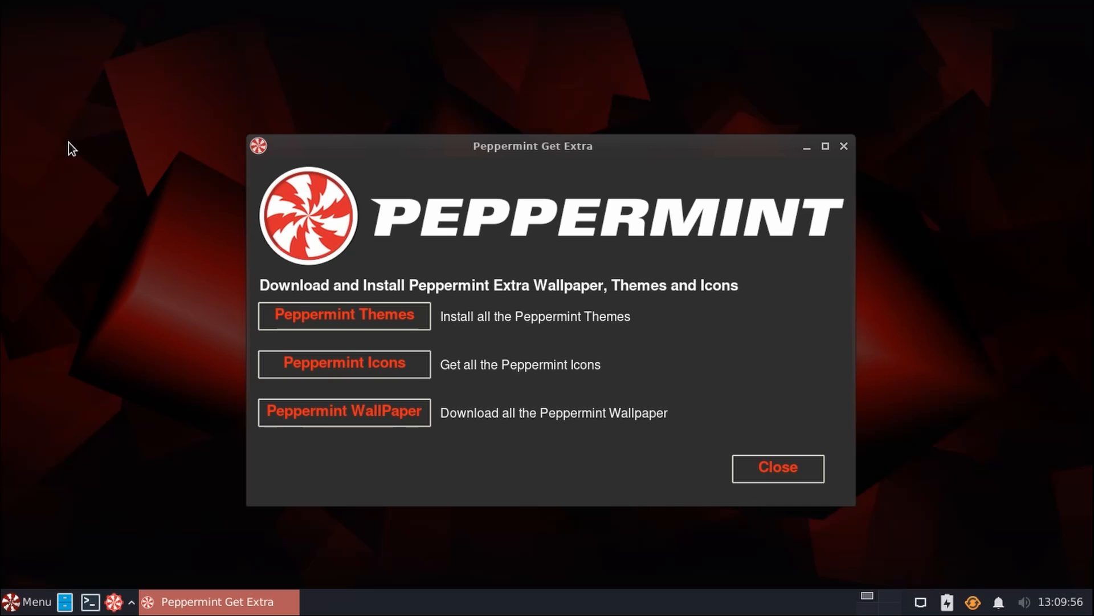
pyautogui.moveTo(91, 106)
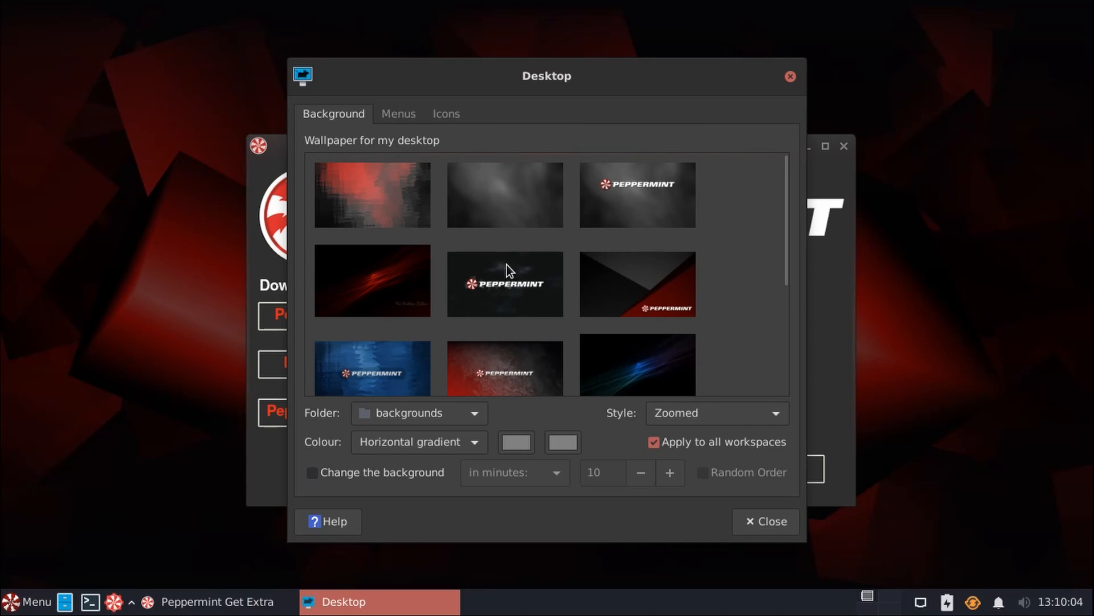
pyautogui.moveTo(690, 306)
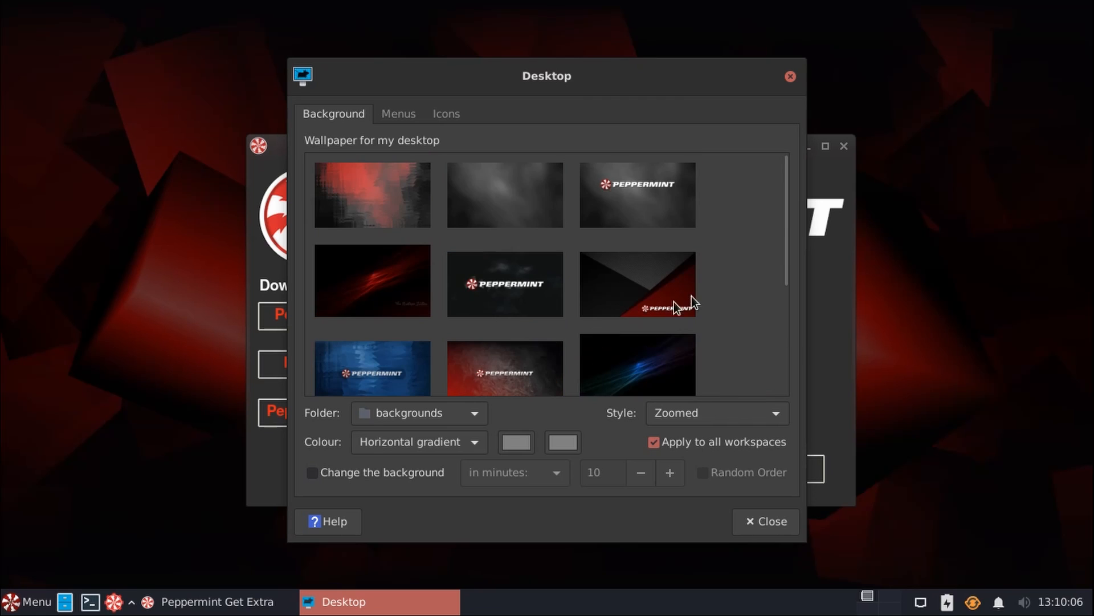
pyautogui.moveTo(789, 76)
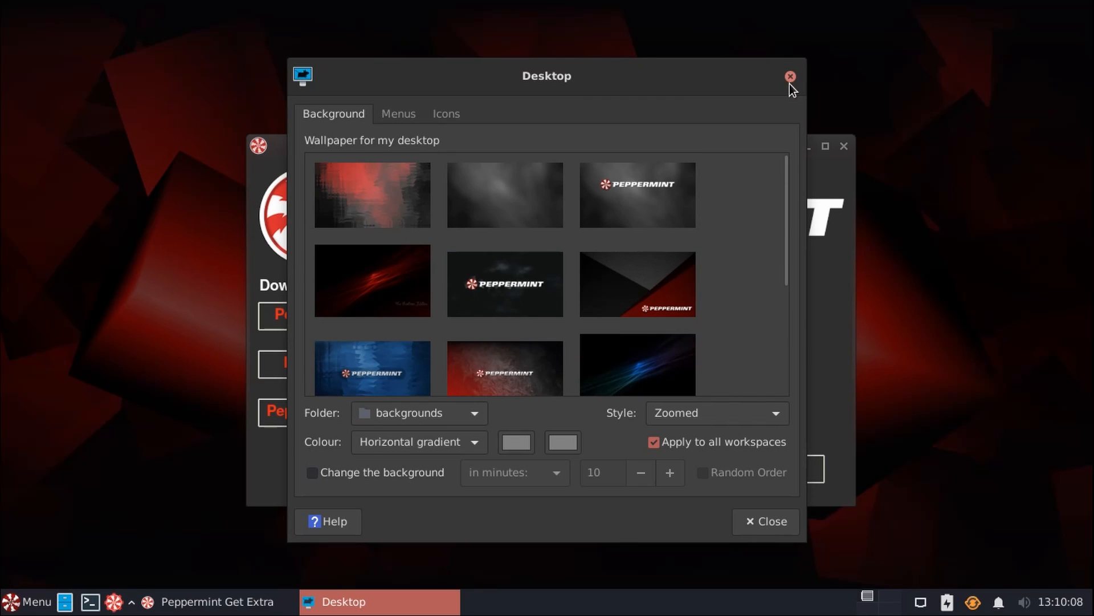
pyautogui.click(790, 76)
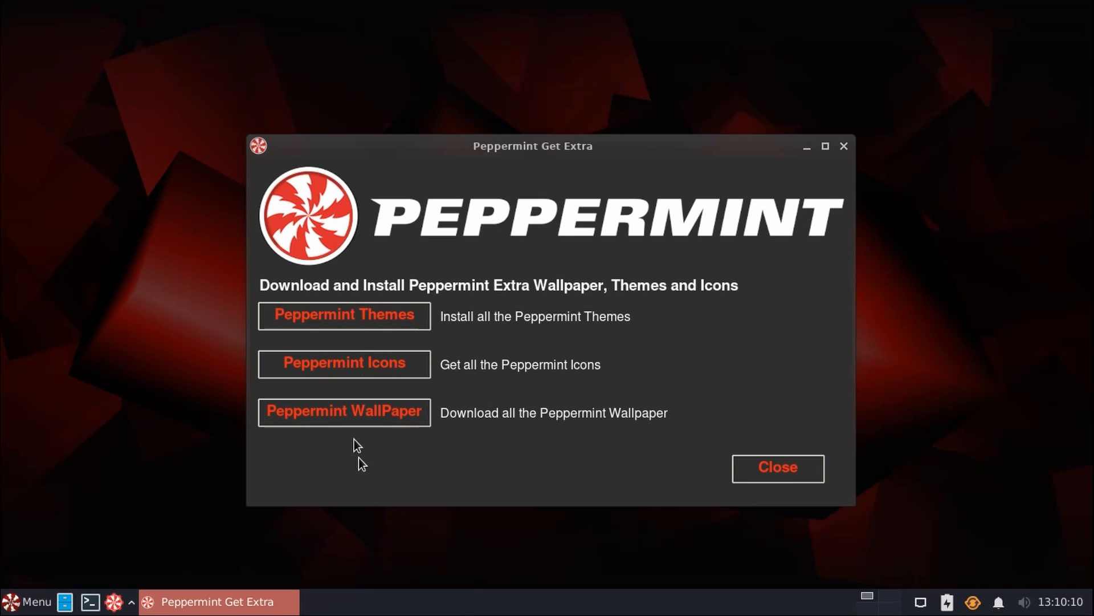
pyautogui.click(776, 467)
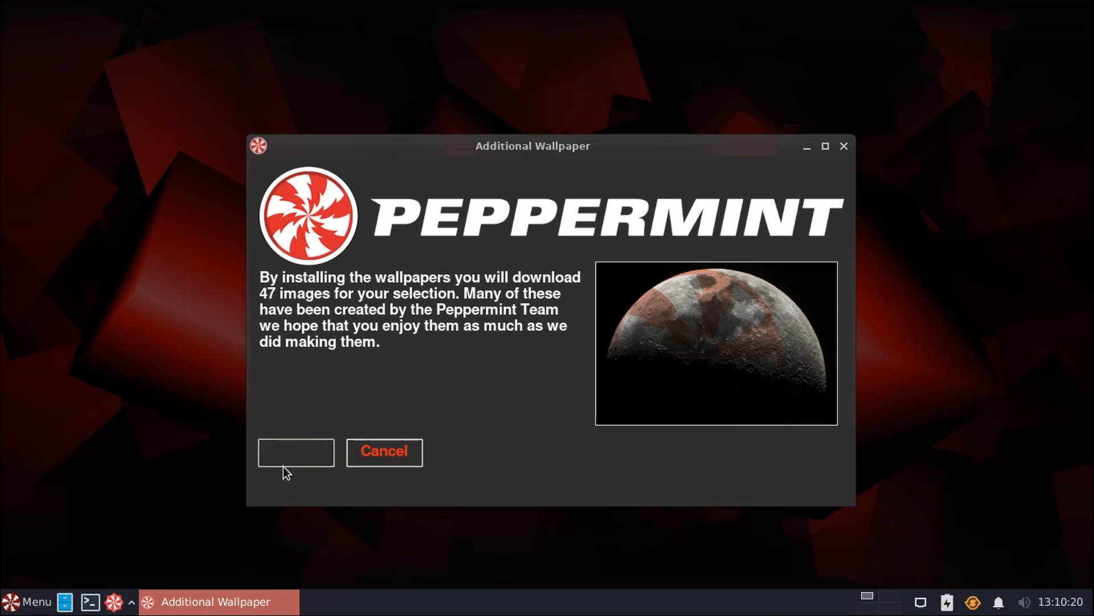
# - Start the additional wallpaper install and check the connection to CodeBerg
pyautogui.click(295, 451)
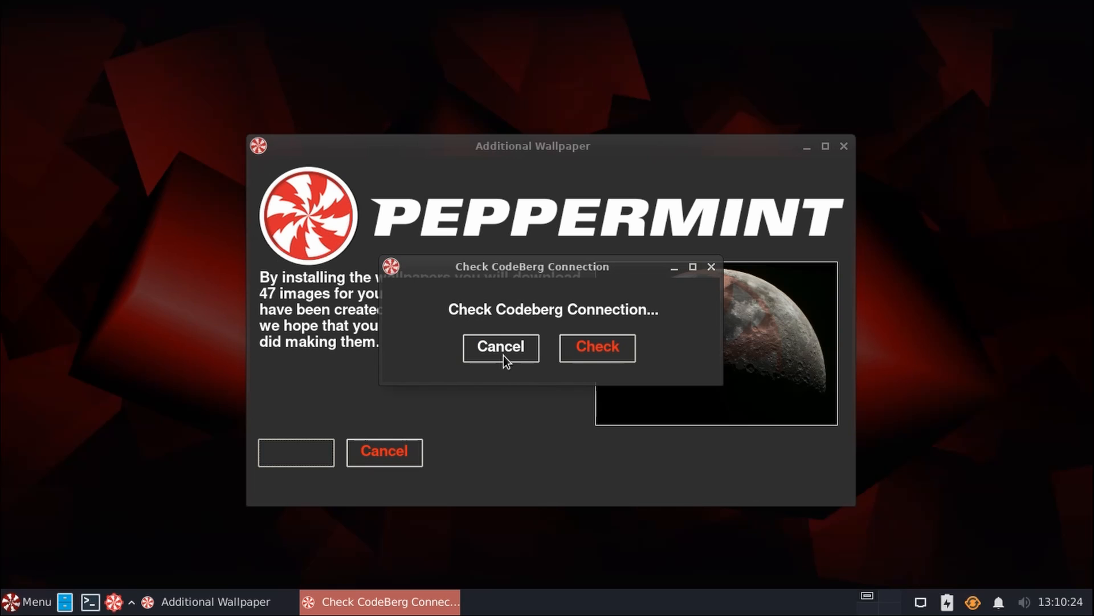
pyautogui.click(596, 347)
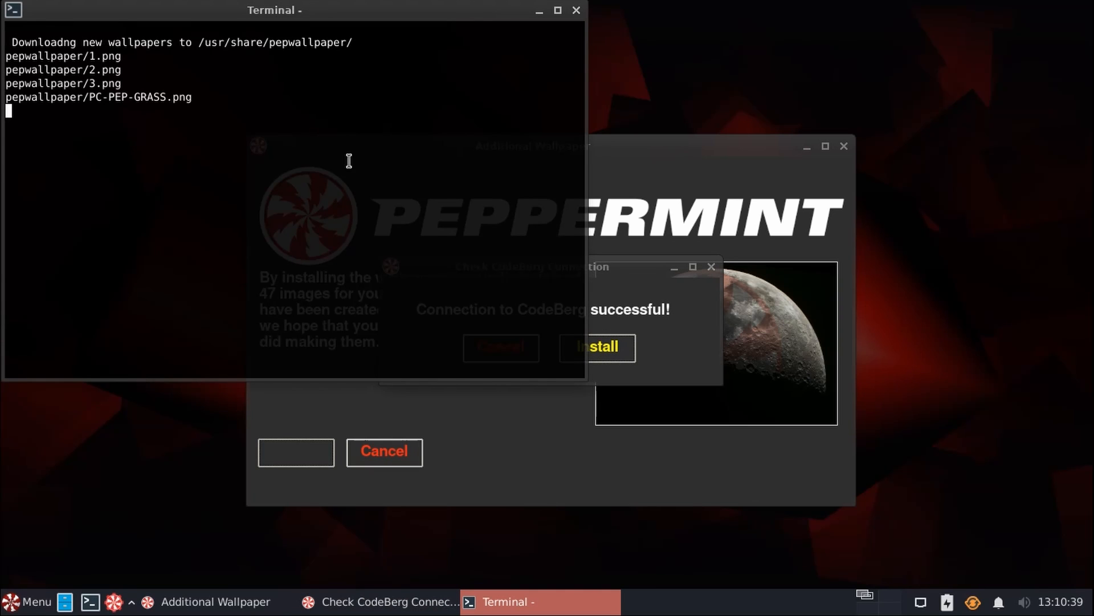
pyautogui.moveTo(127, 110)
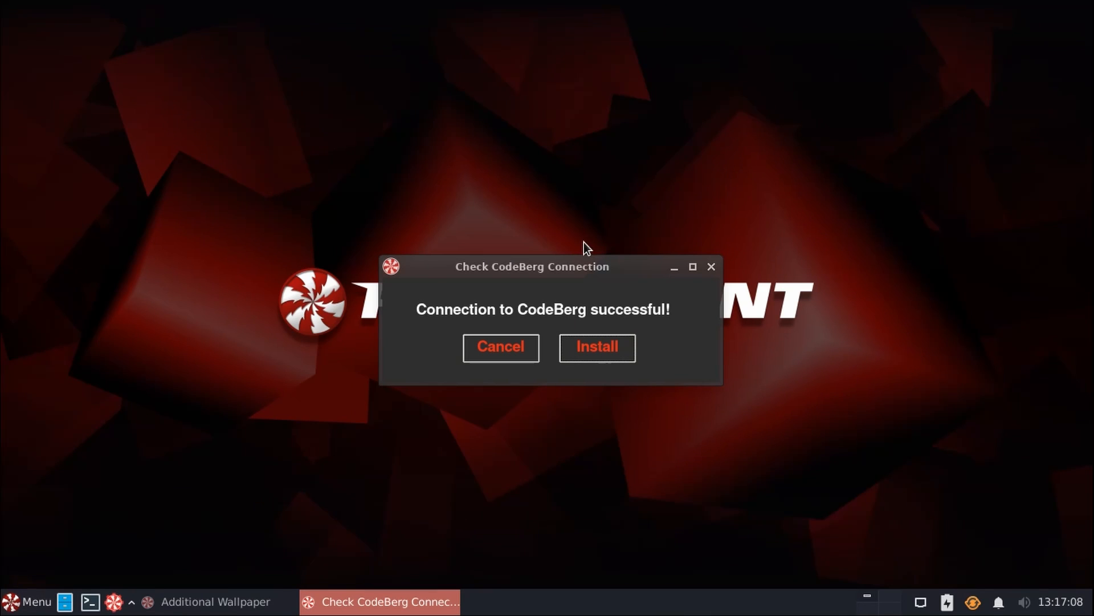
pyautogui.moveTo(580, 249)
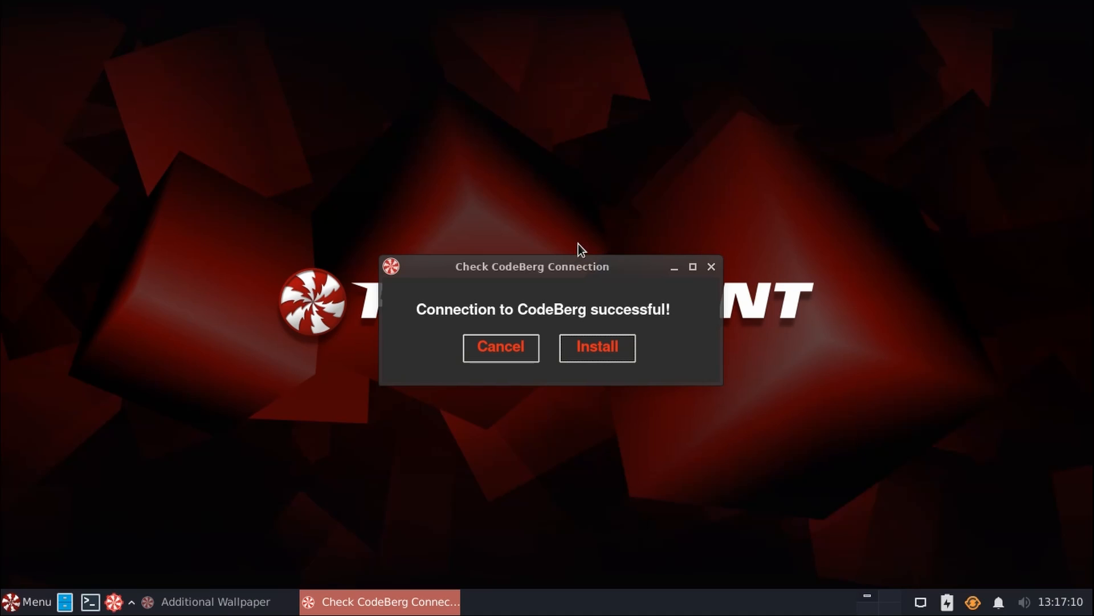
pyautogui.moveTo(501, 347)
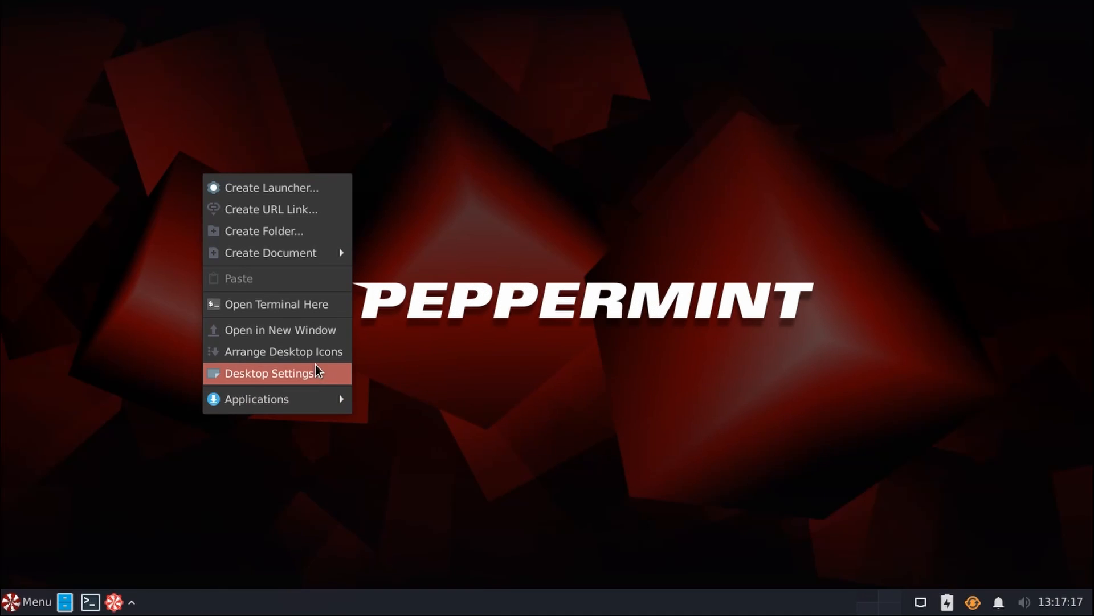
# - In Desktop Settings, scroll the background list and apply the red-grey Peppermint wallpaper
pyautogui.click(272, 373)
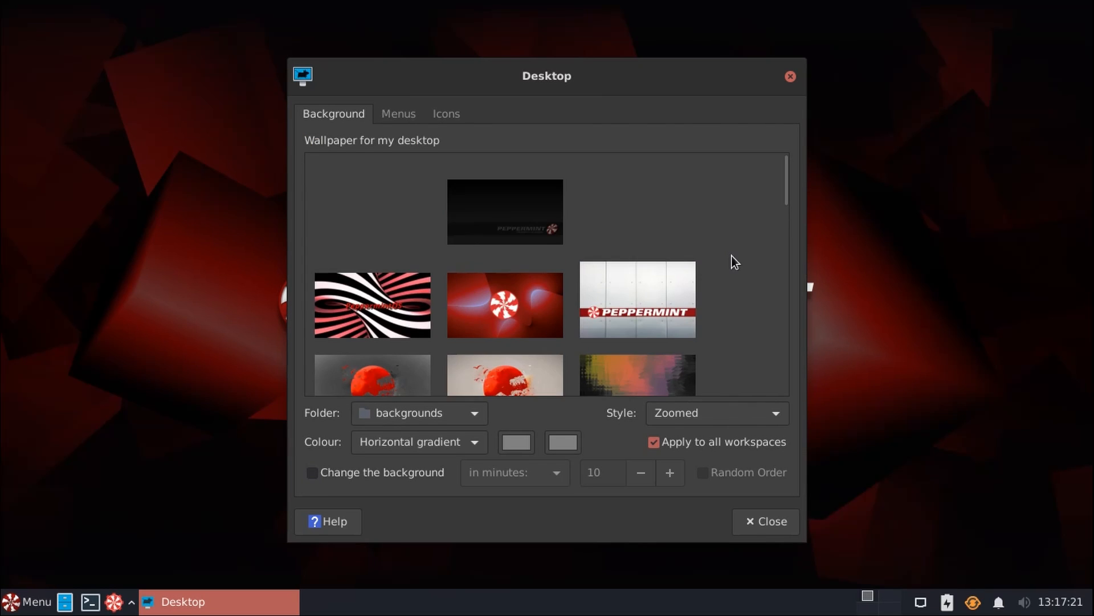
pyautogui.scroll(-3)
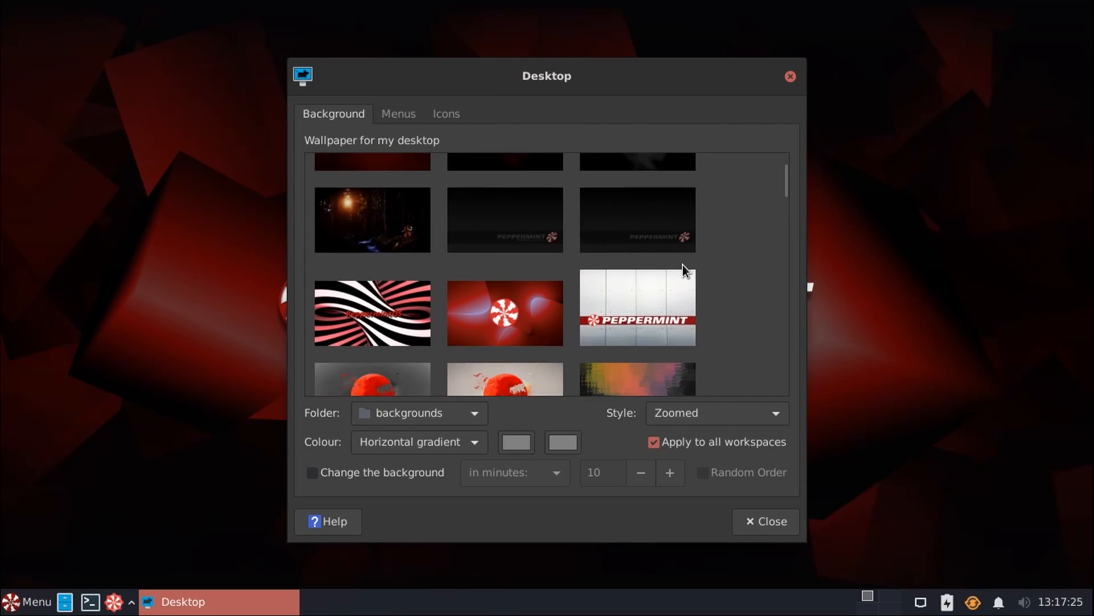
pyautogui.scroll(-3)
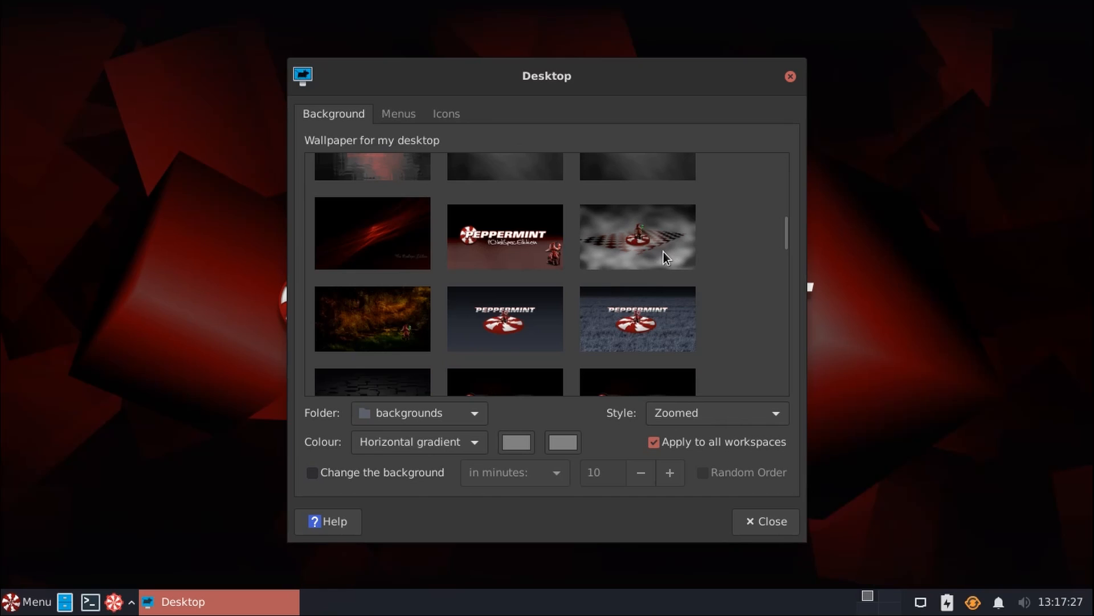
pyautogui.scroll(-3)
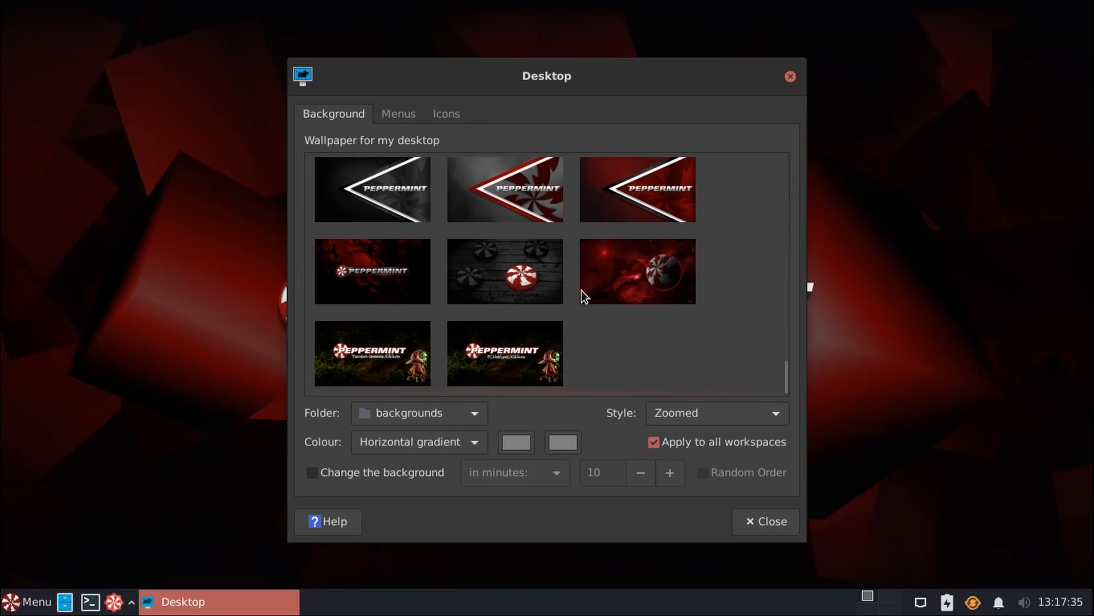
pyautogui.click(636, 271)
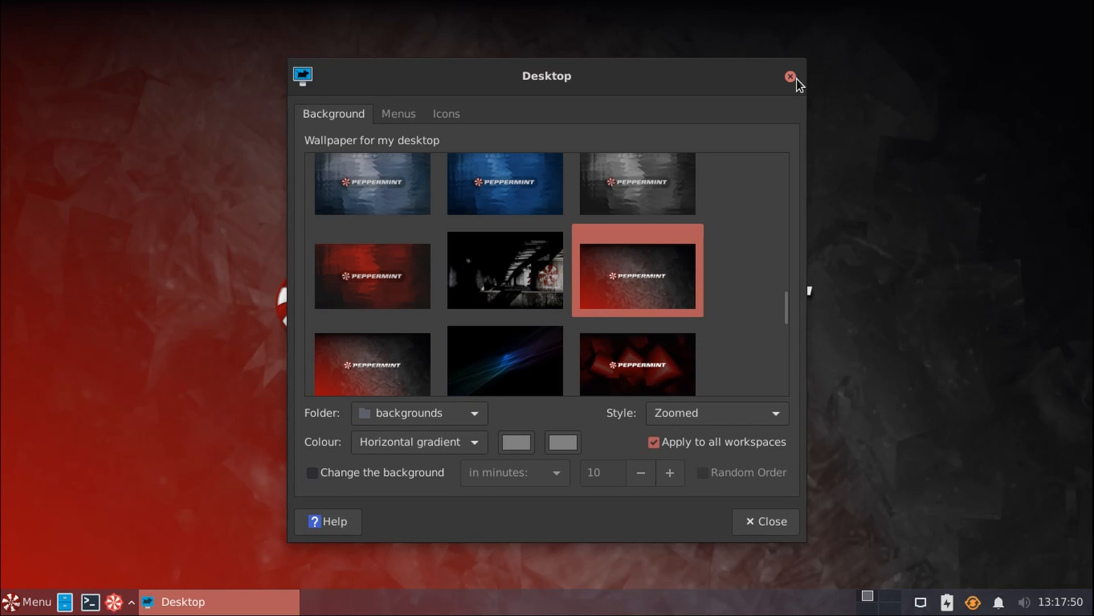
# - Close Desktop Settings and browse the Accessories category of the applications menu
pyautogui.click(791, 76)
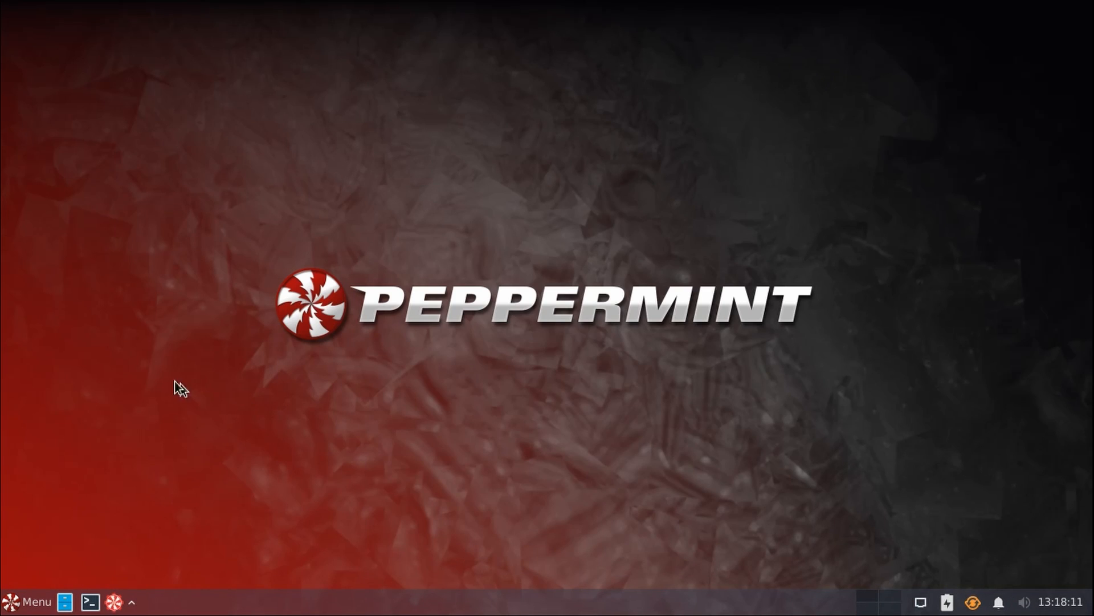
pyautogui.moveTo(53, 549)
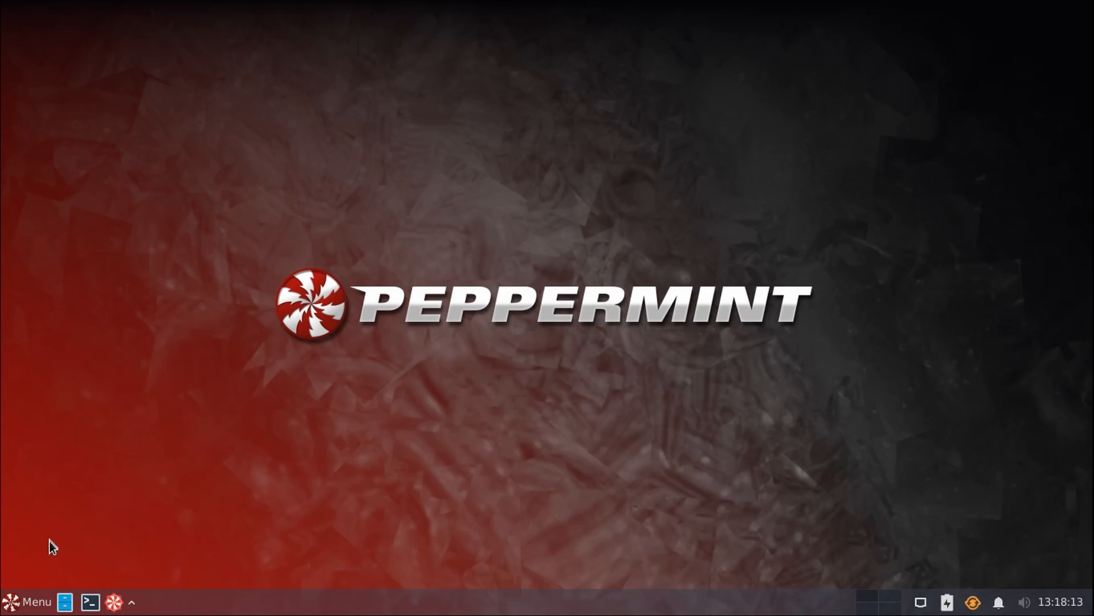
pyautogui.click(30, 601)
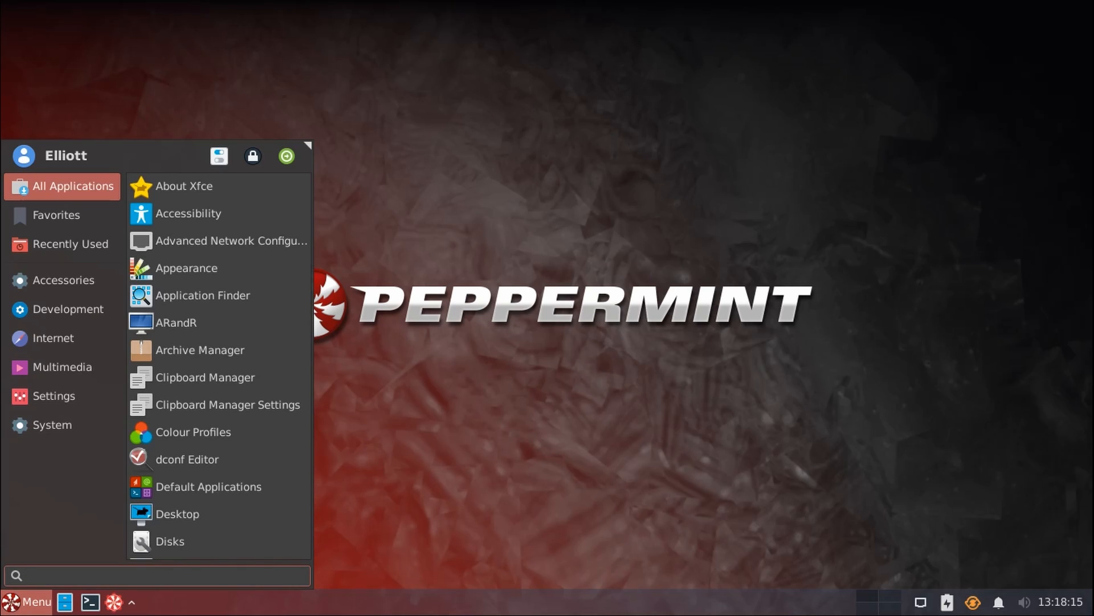
pyautogui.click(64, 280)
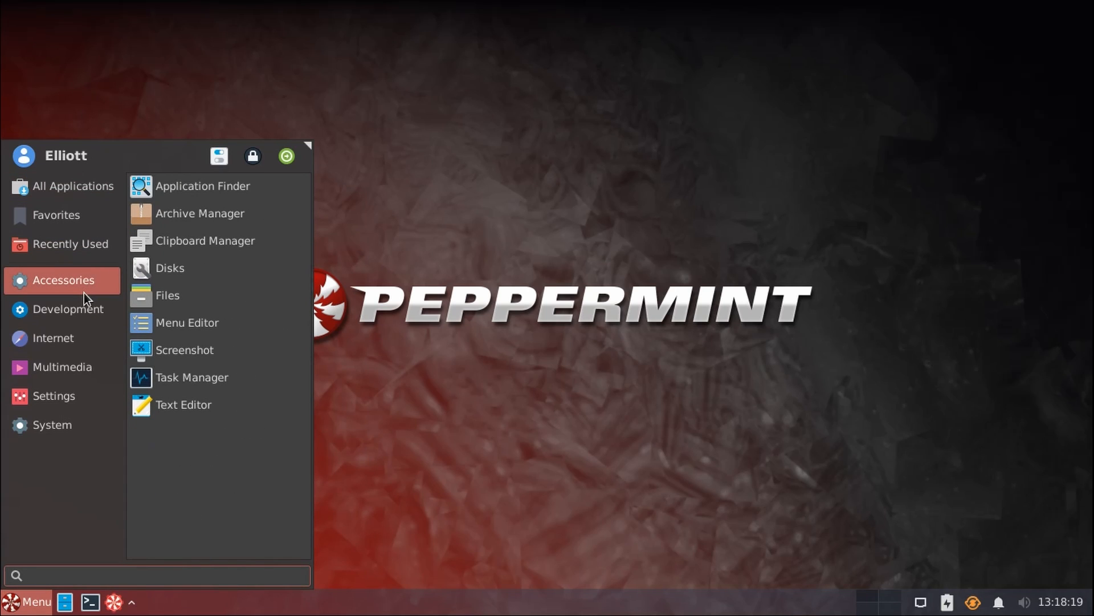
pyautogui.click(157, 574)
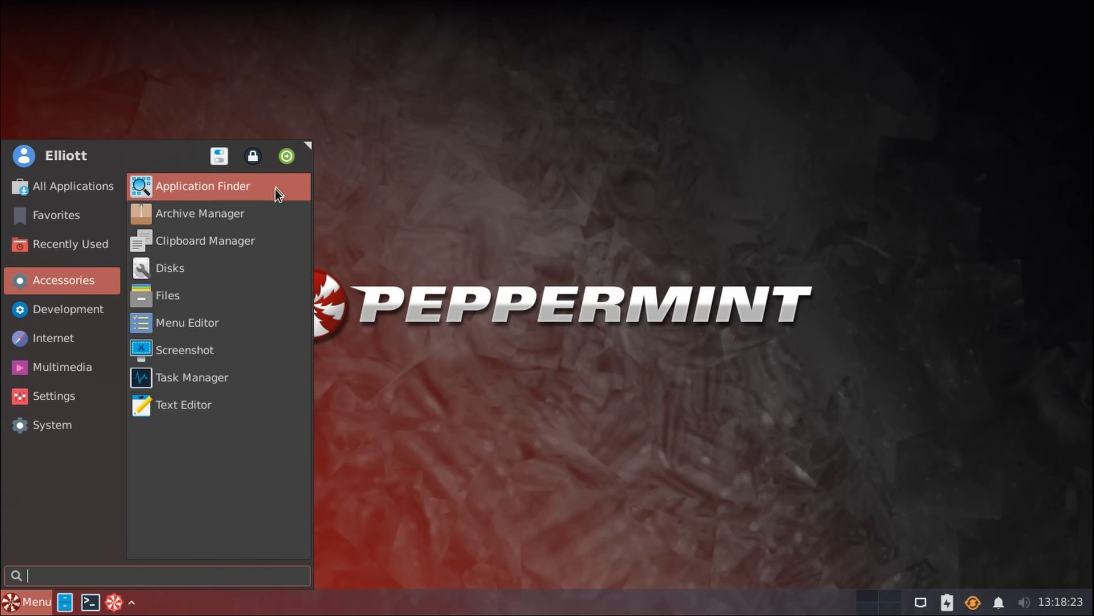
pyautogui.moveTo(271, 241)
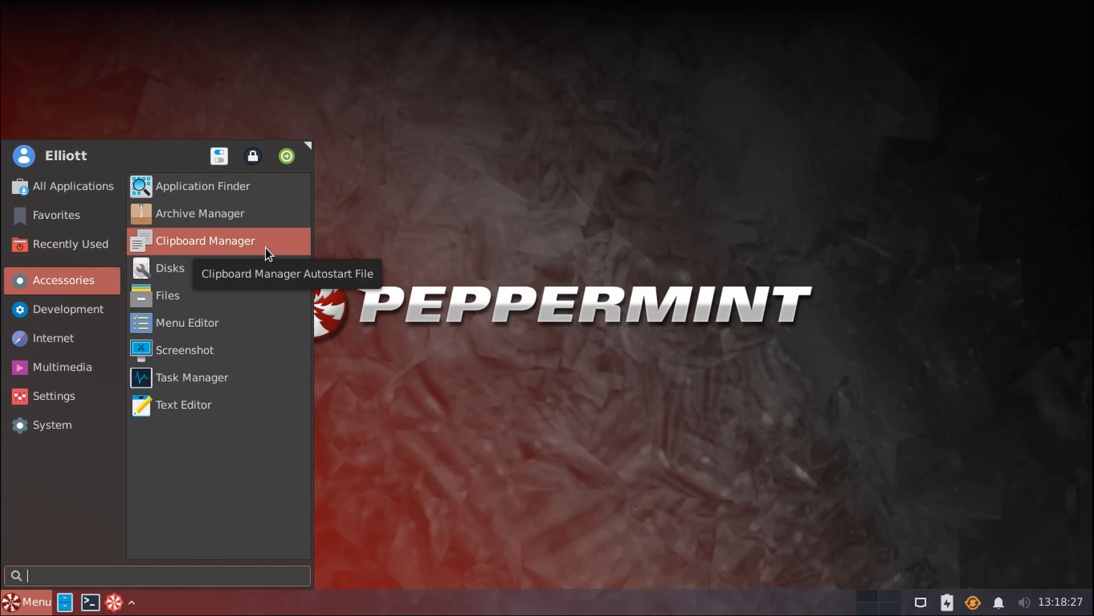
pyautogui.moveTo(259, 268)
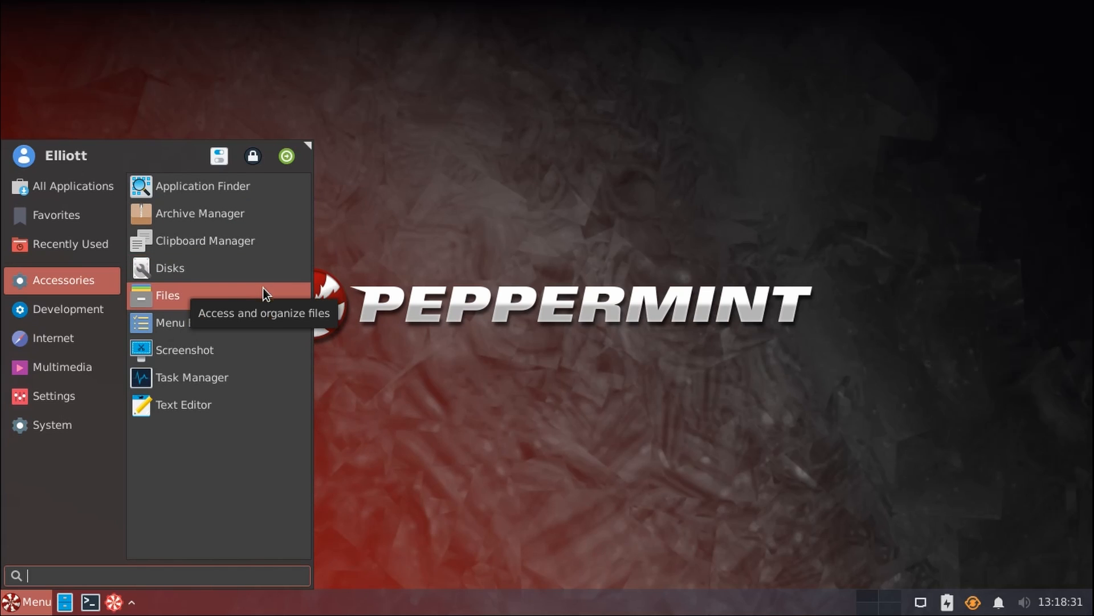
# - Launch the Nemo file manager, view its About box (version 4.8.6) and dismiss it
pyautogui.click(168, 294)
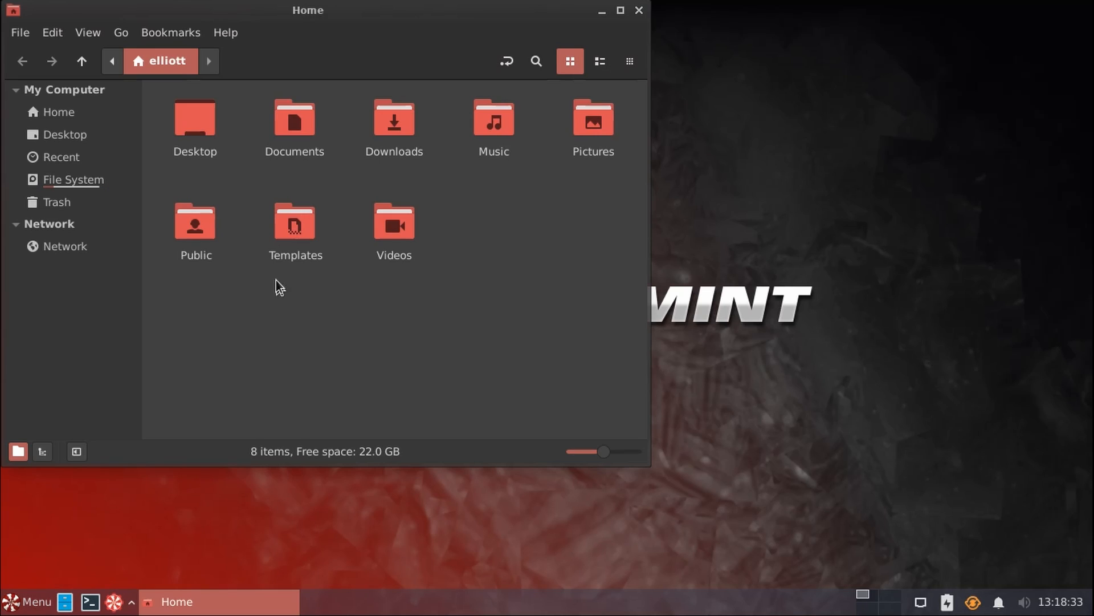
pyautogui.click(225, 32)
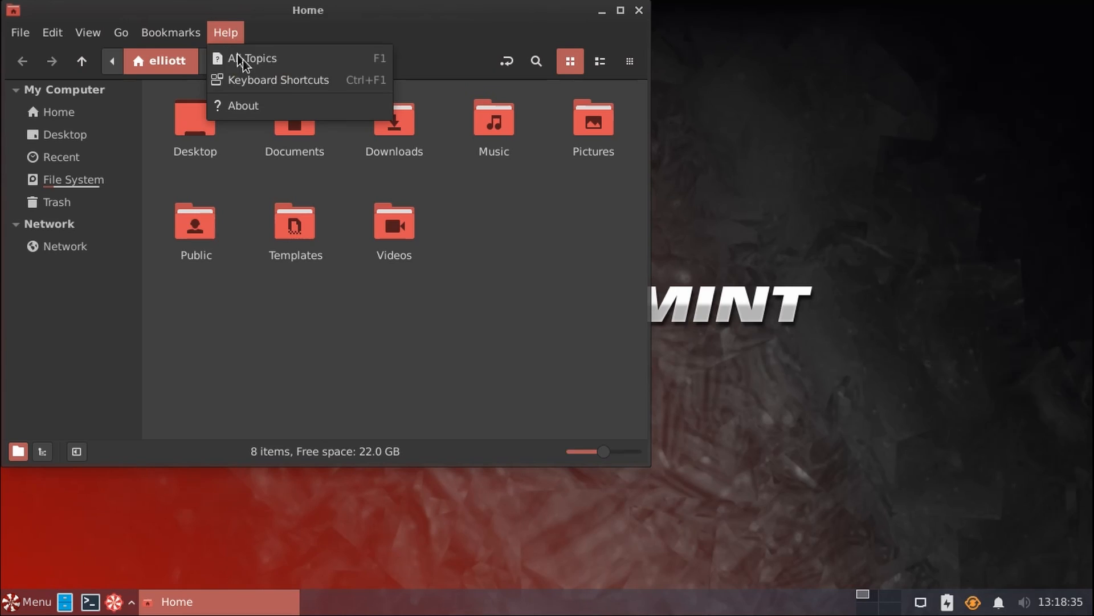
pyautogui.click(244, 105)
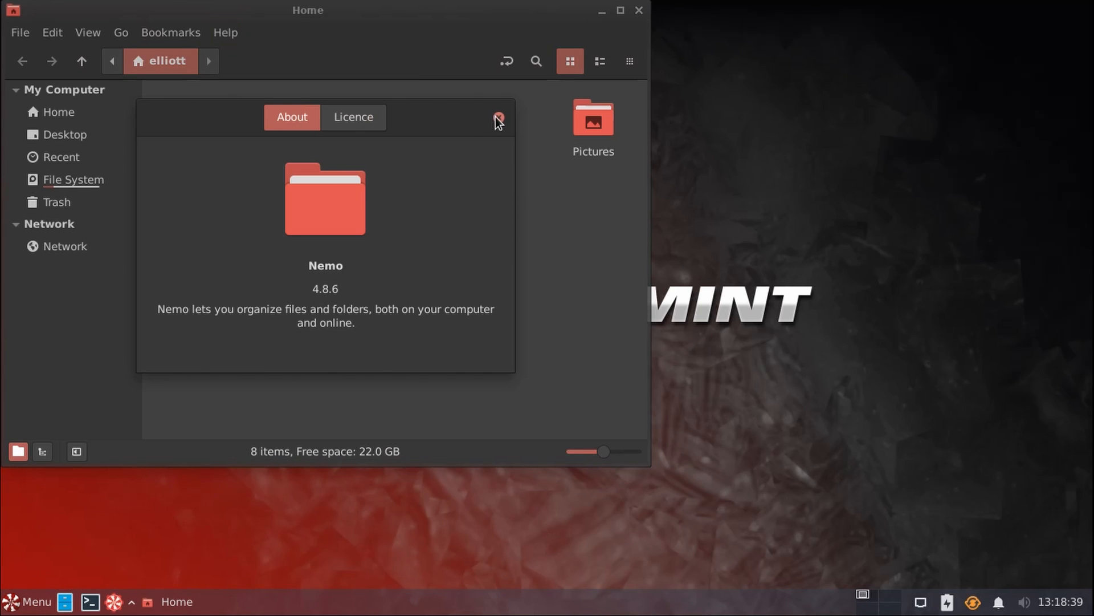
pyautogui.click(497, 116)
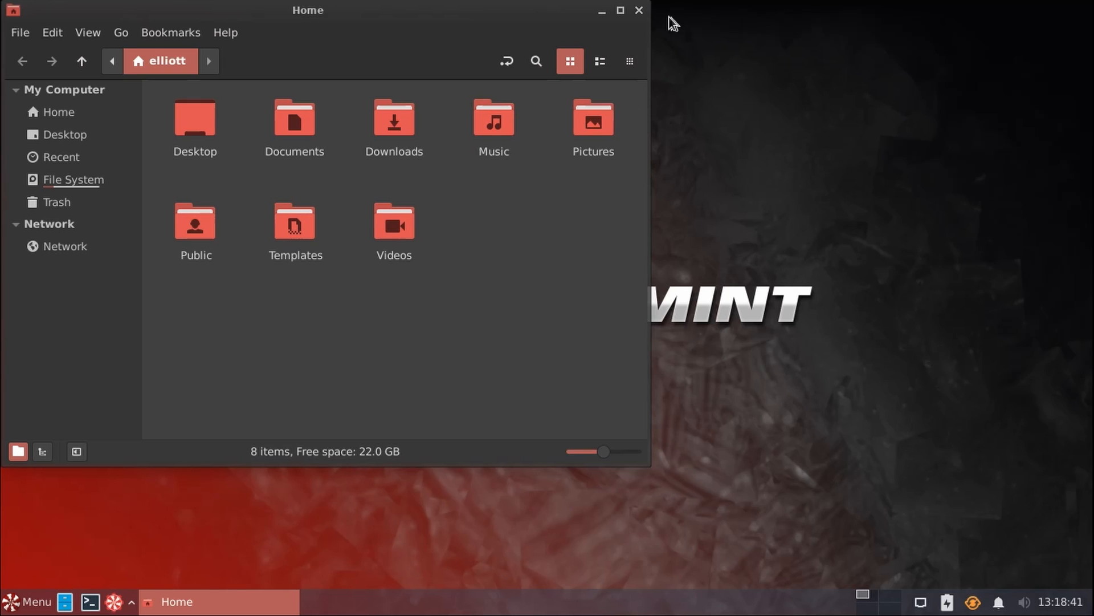
# - Close Nemo and launch the Mousepad text editor from Accessories
pyautogui.click(637, 10)
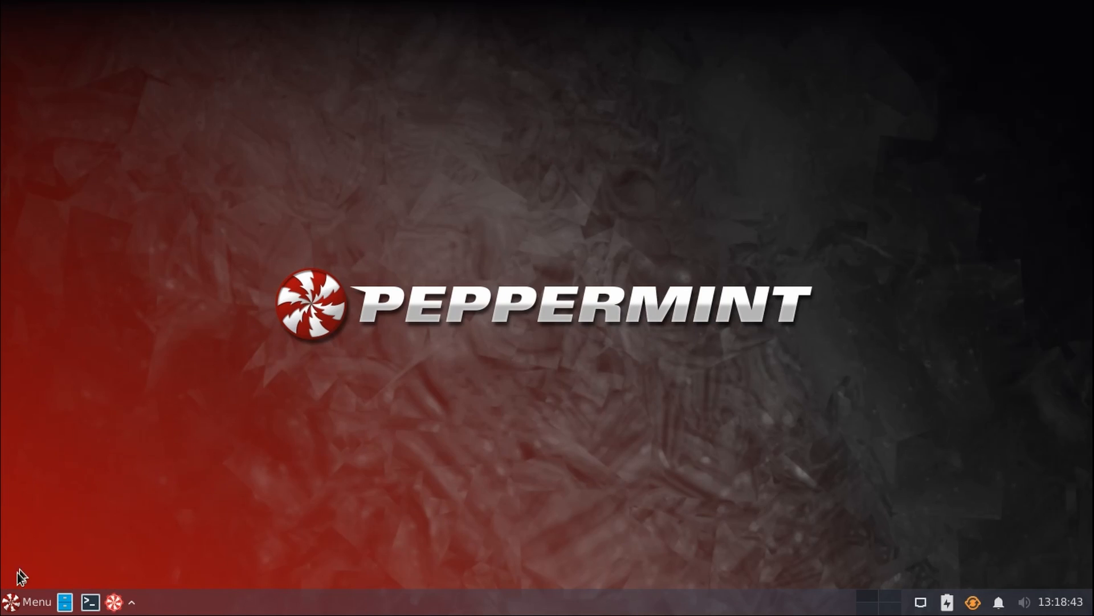
pyautogui.click(29, 602)
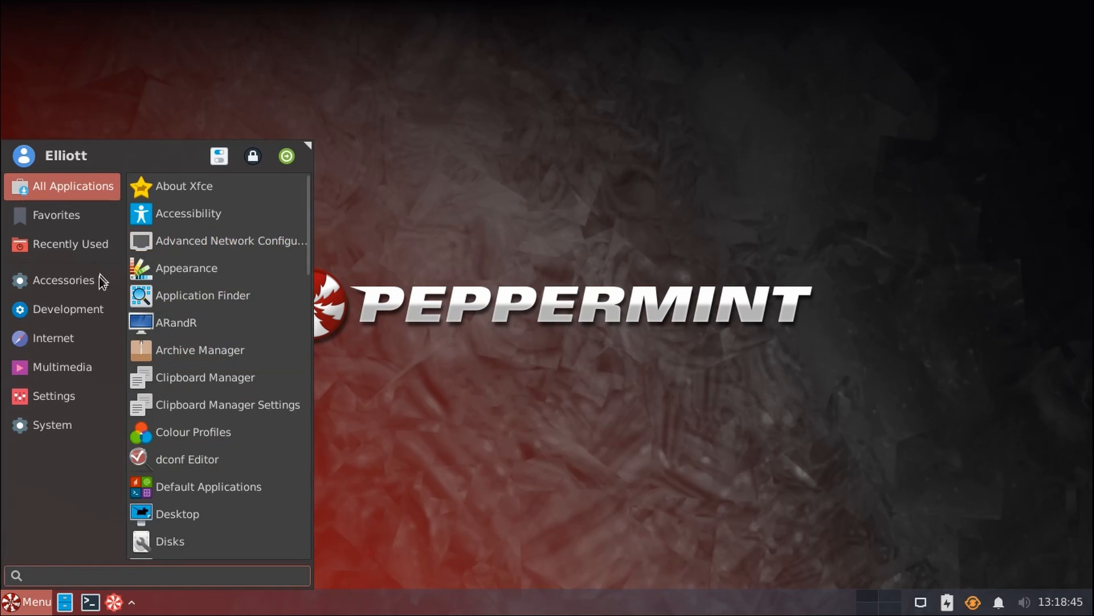
pyautogui.click(64, 280)
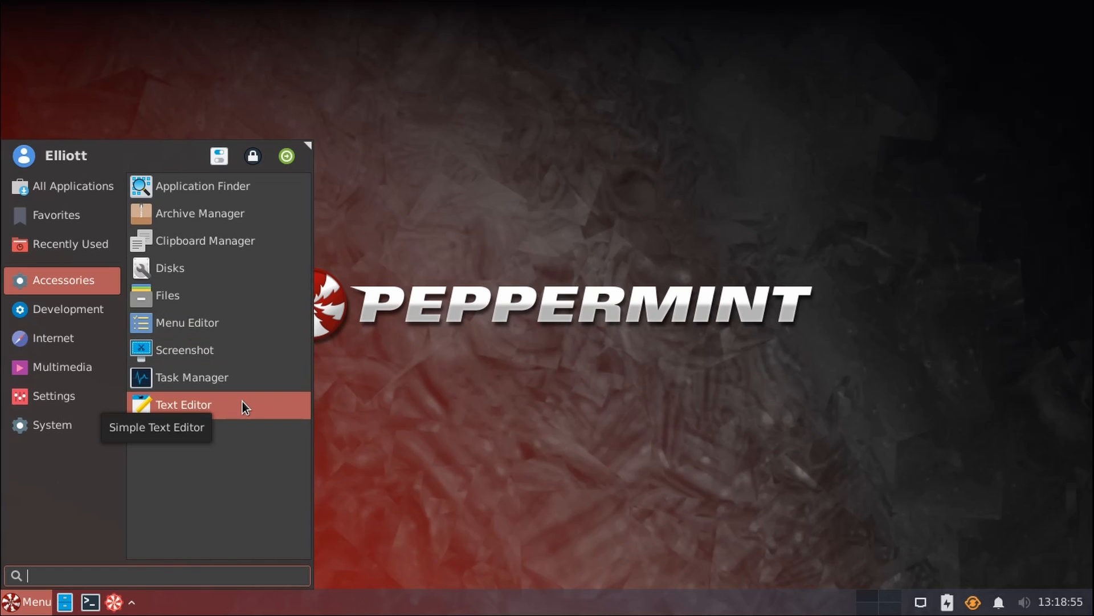
pyautogui.click(183, 404)
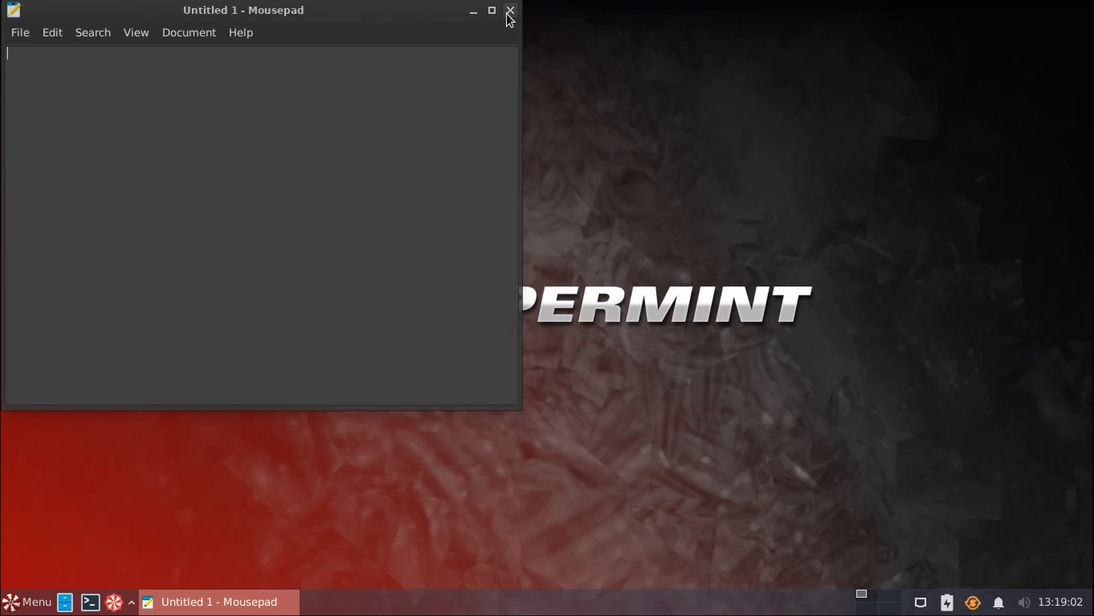
# - Close Mousepad and browse the Internet, Multimedia, Settings and System menu categories
pyautogui.click(509, 11)
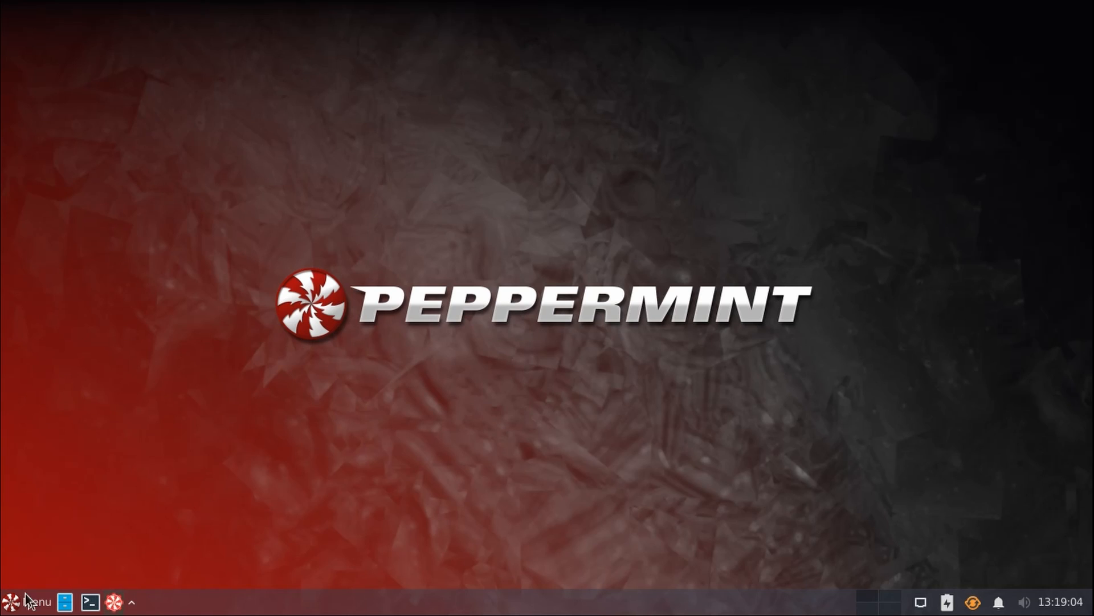
pyautogui.click(27, 601)
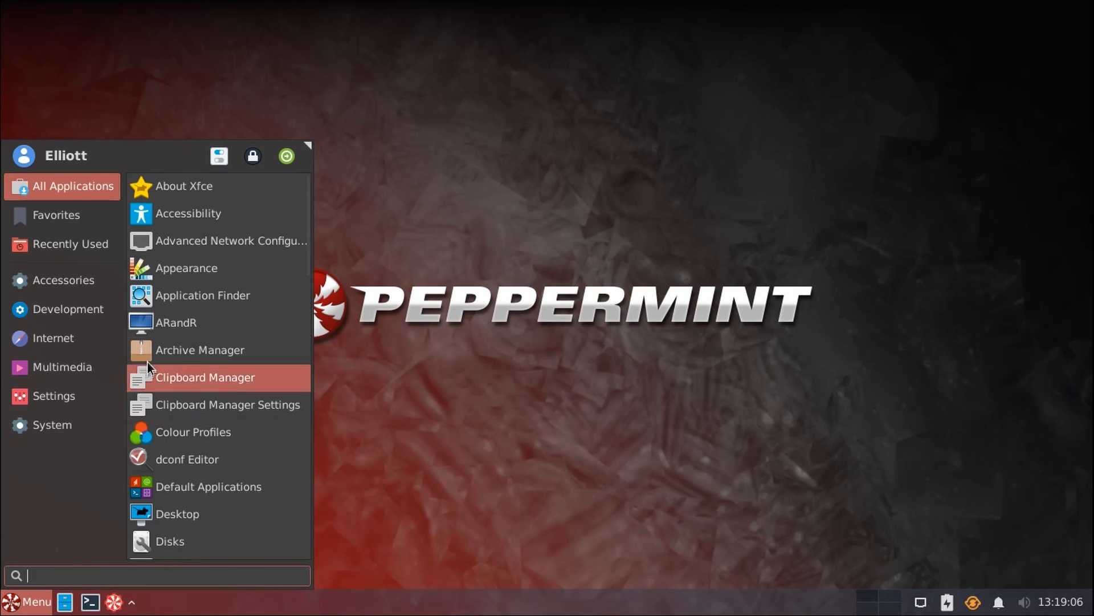
pyautogui.click(53, 337)
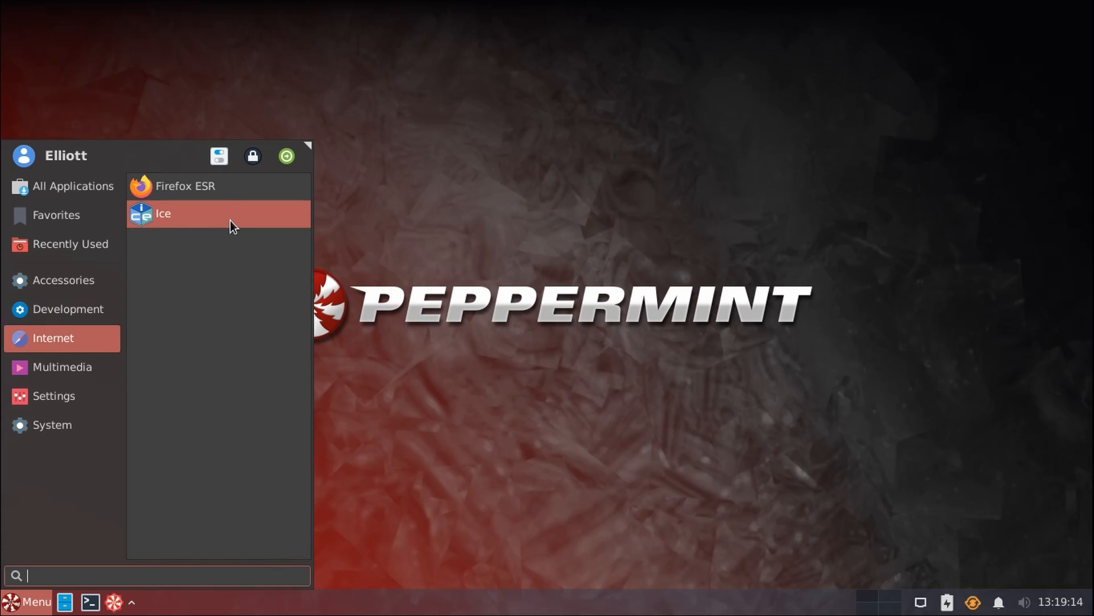
pyautogui.moveTo(193, 232)
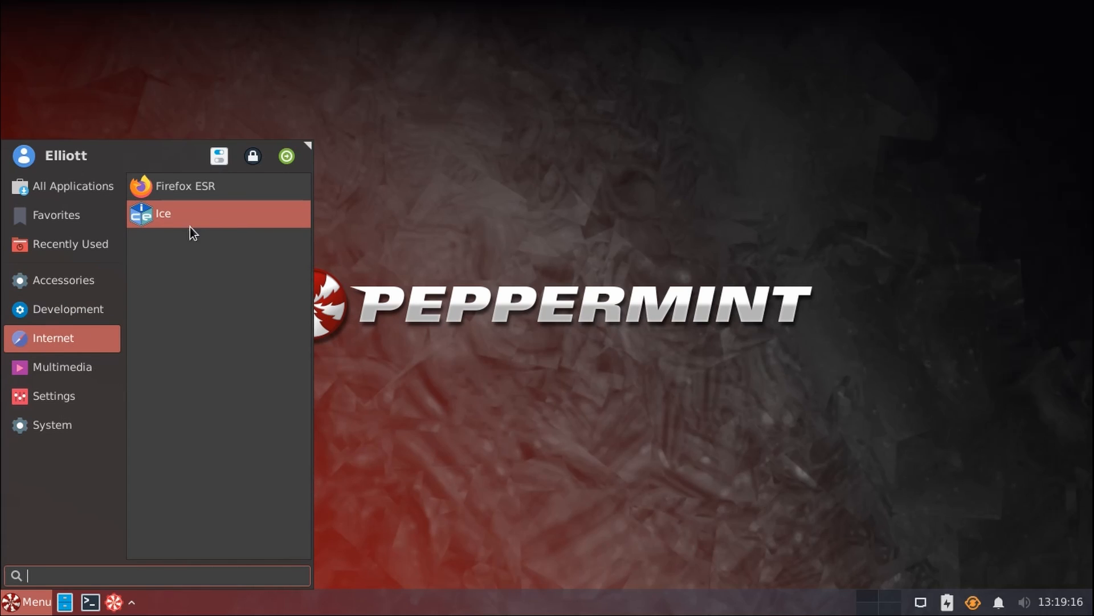
pyautogui.moveTo(194, 229)
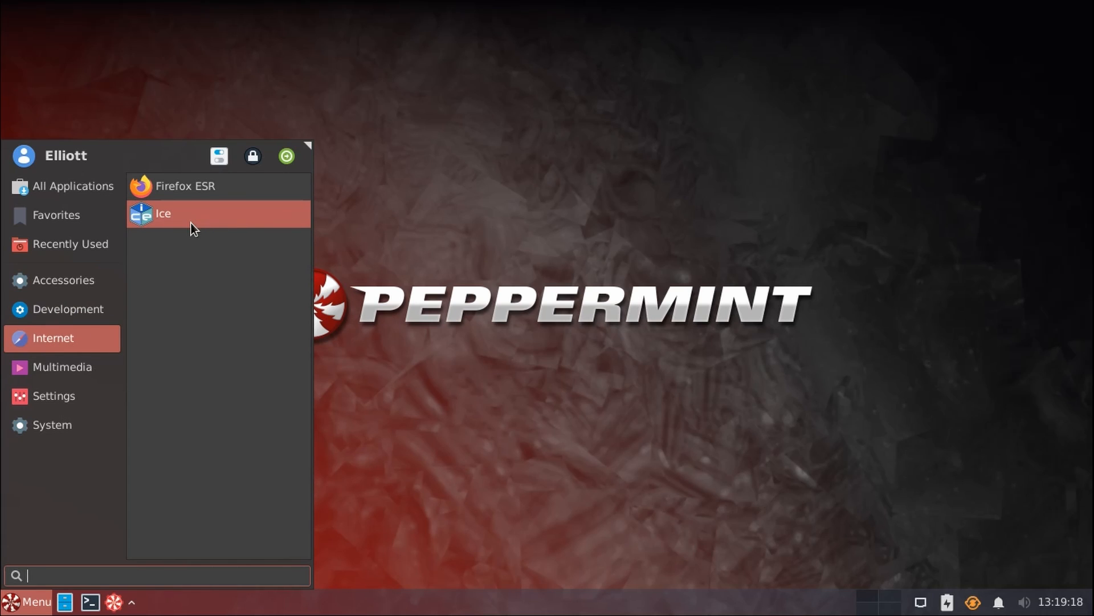
pyautogui.moveTo(166, 342)
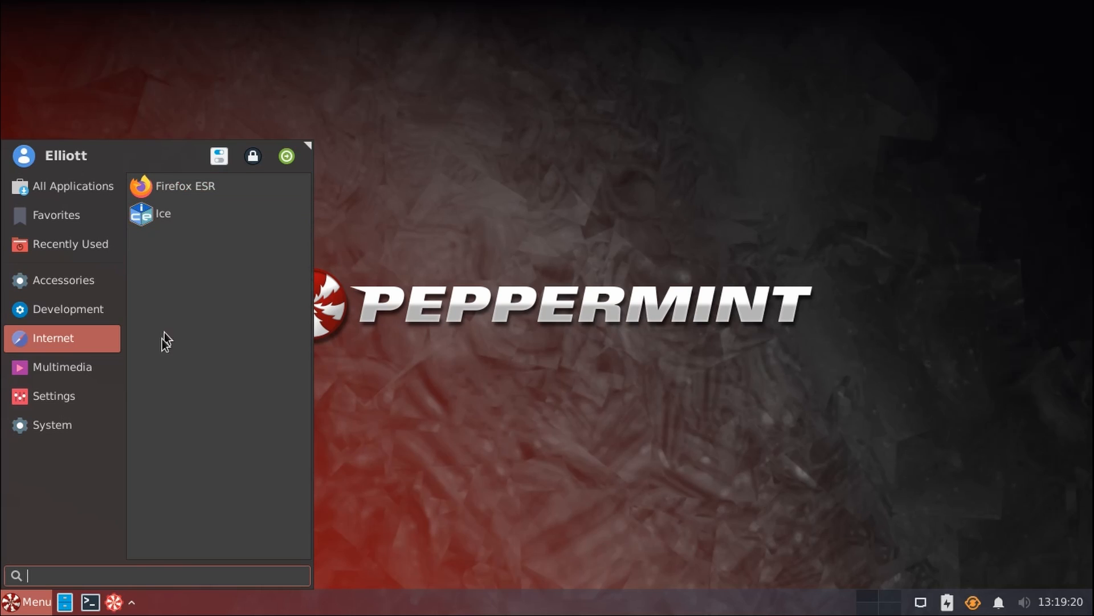
pyautogui.click(62, 366)
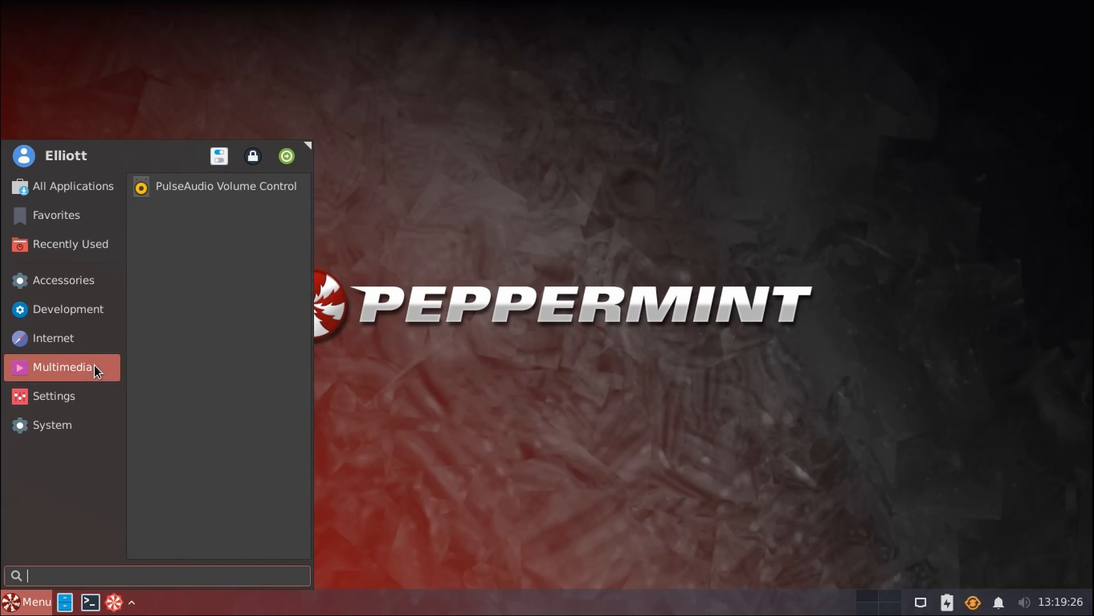
pyautogui.moveTo(213, 233)
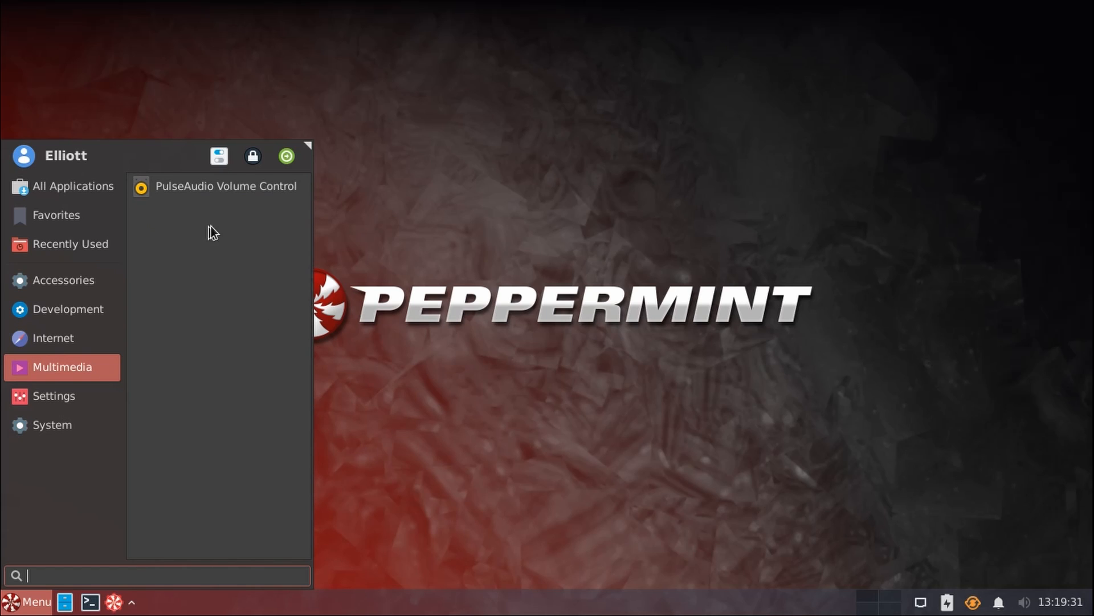
pyautogui.moveTo(219, 348)
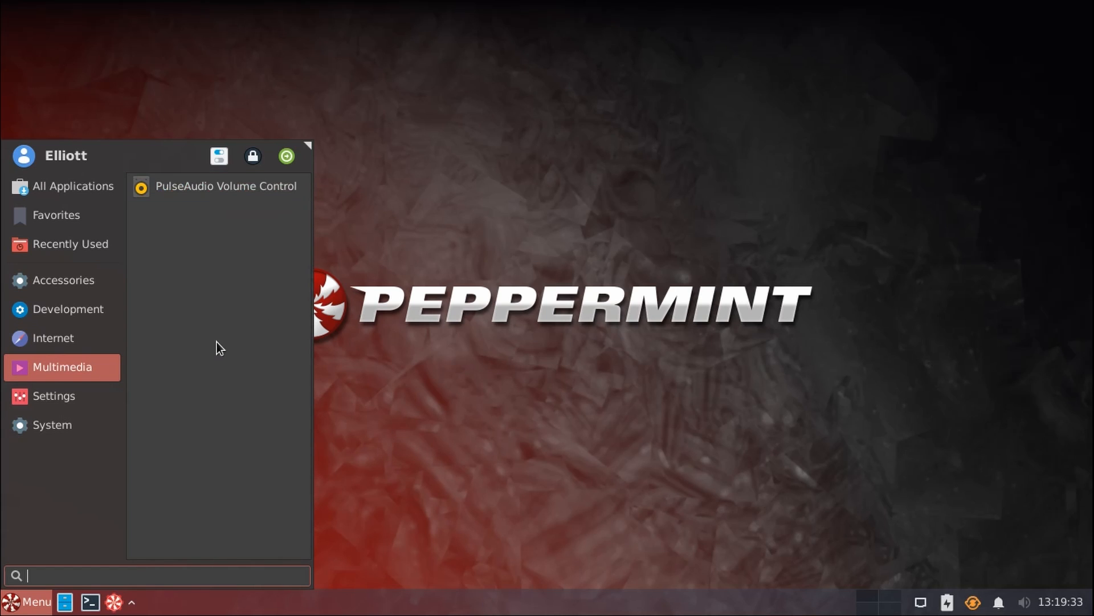
pyautogui.click(54, 395)
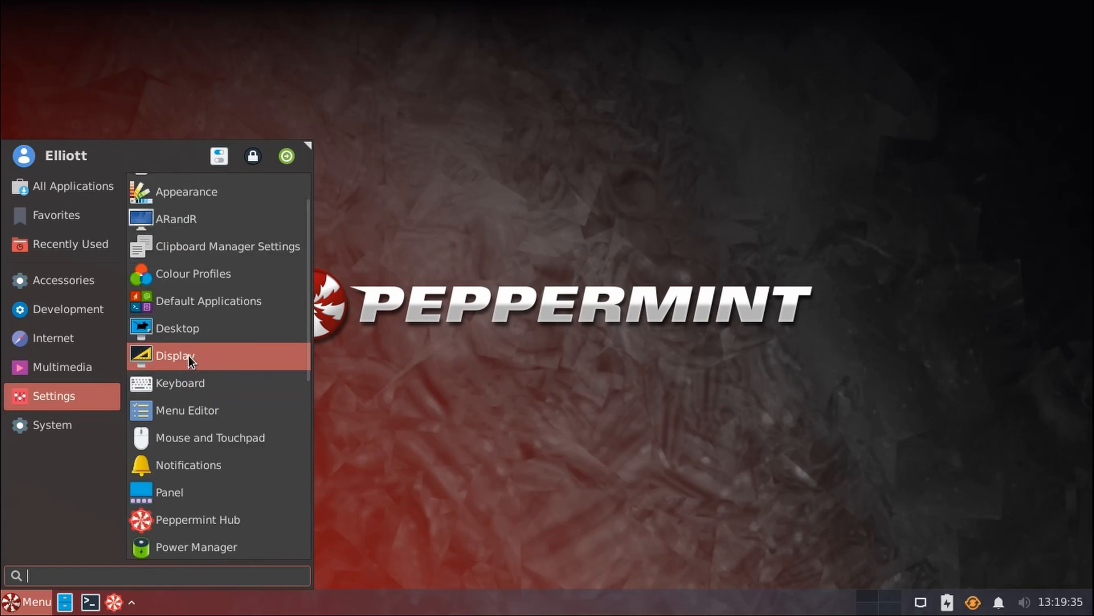
pyautogui.scroll(-3)
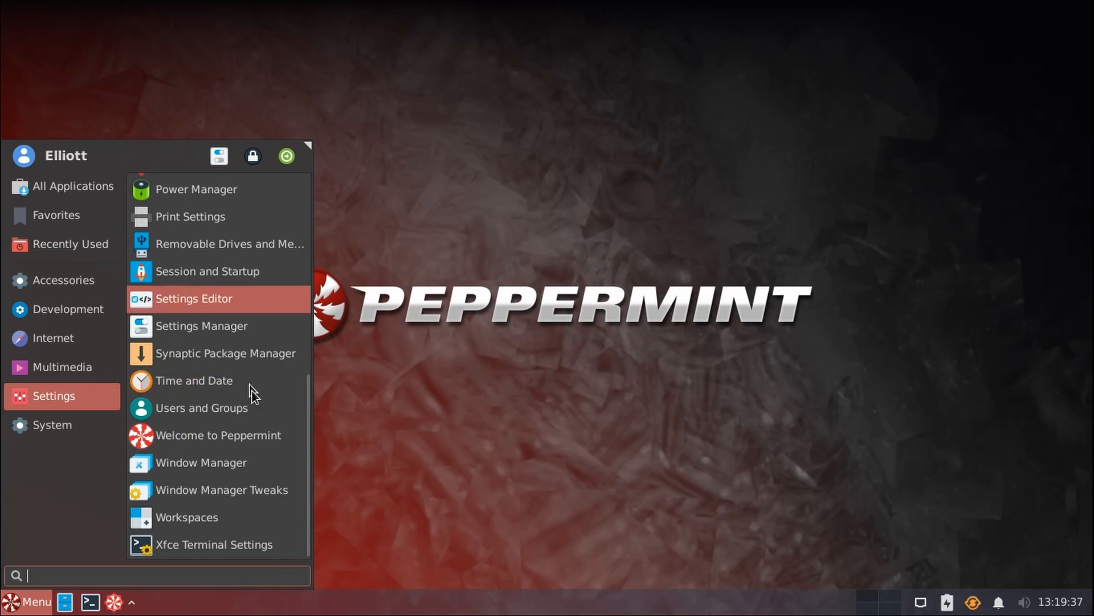
pyautogui.click(51, 424)
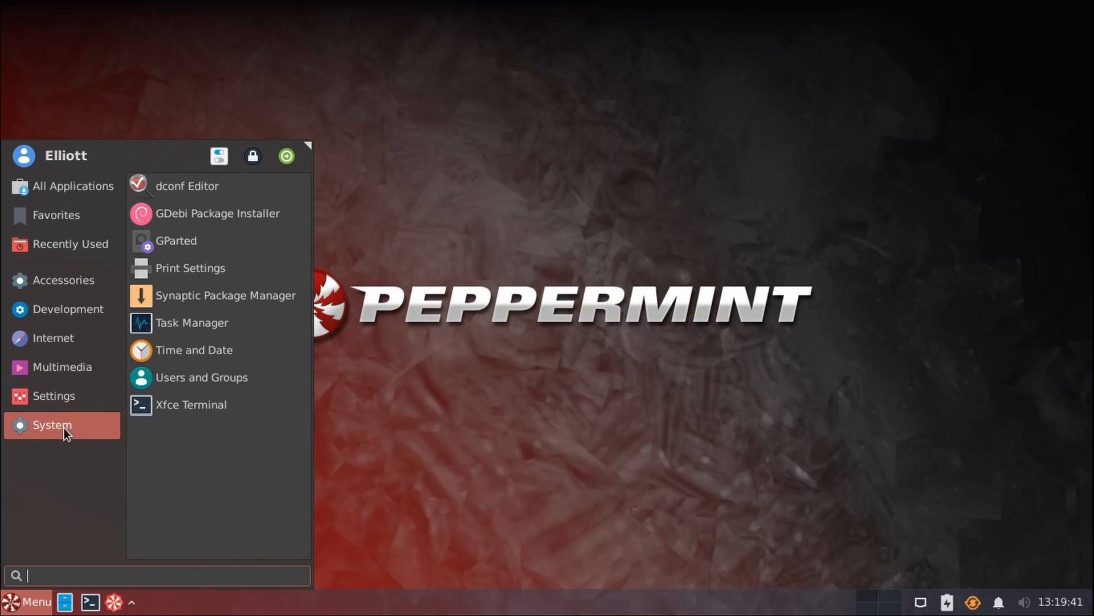
pyautogui.moveTo(225, 295)
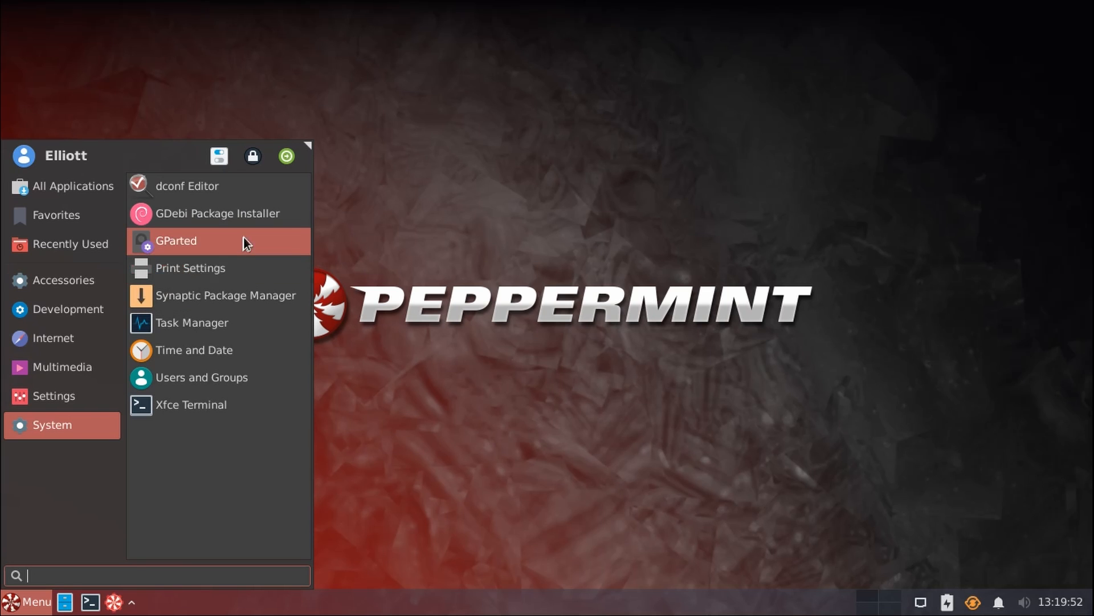
pyautogui.moveTo(214, 243)
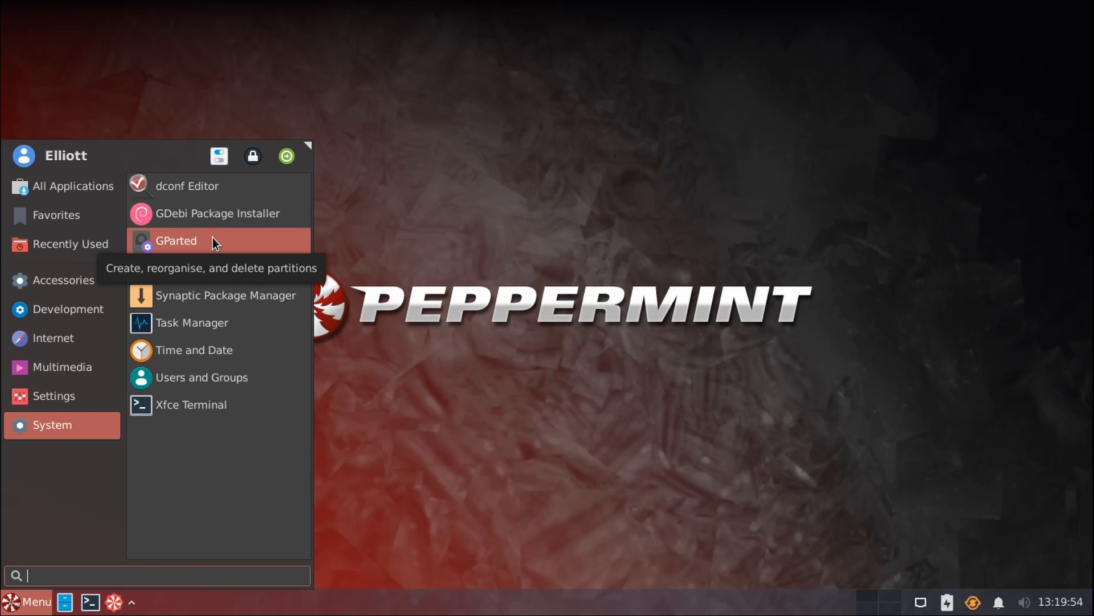
pyautogui.moveTo(238, 411)
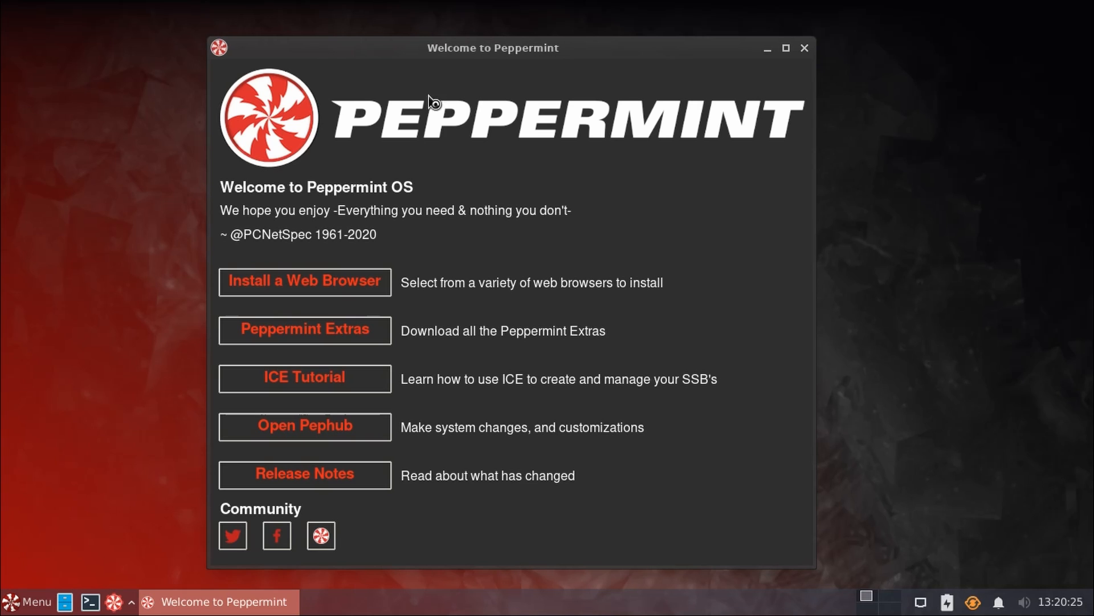
pyautogui.moveTo(304, 282)
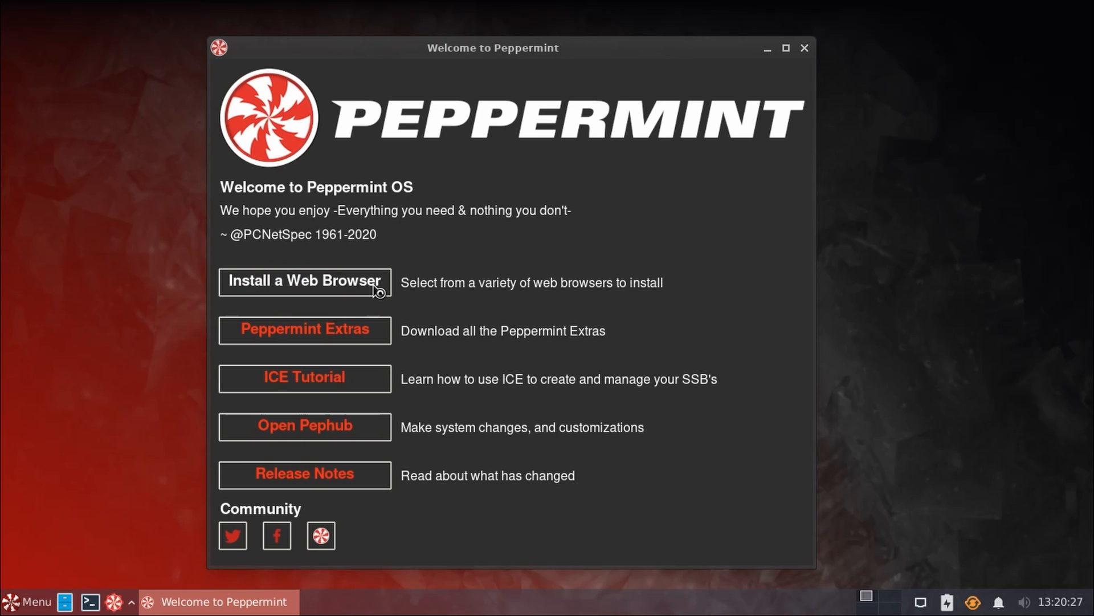
# - Launch the web browser installer from the Welcome window
pyautogui.click(305, 282)
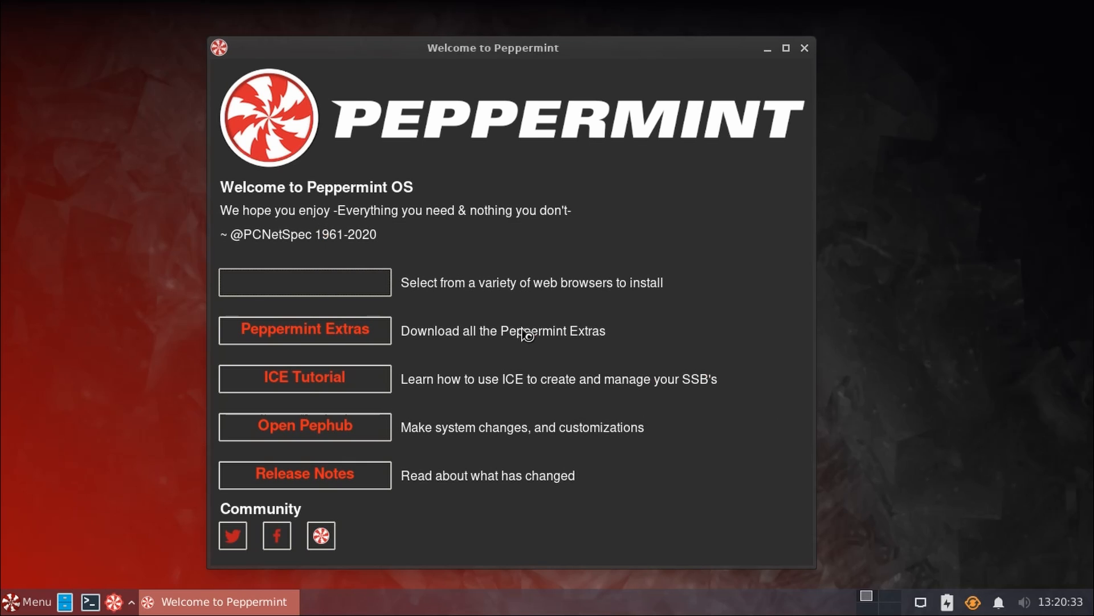
# - Bring up the Software Packages selector showing Firefox, ARandR and DConf Editor already installed
pyautogui.click(305, 281)
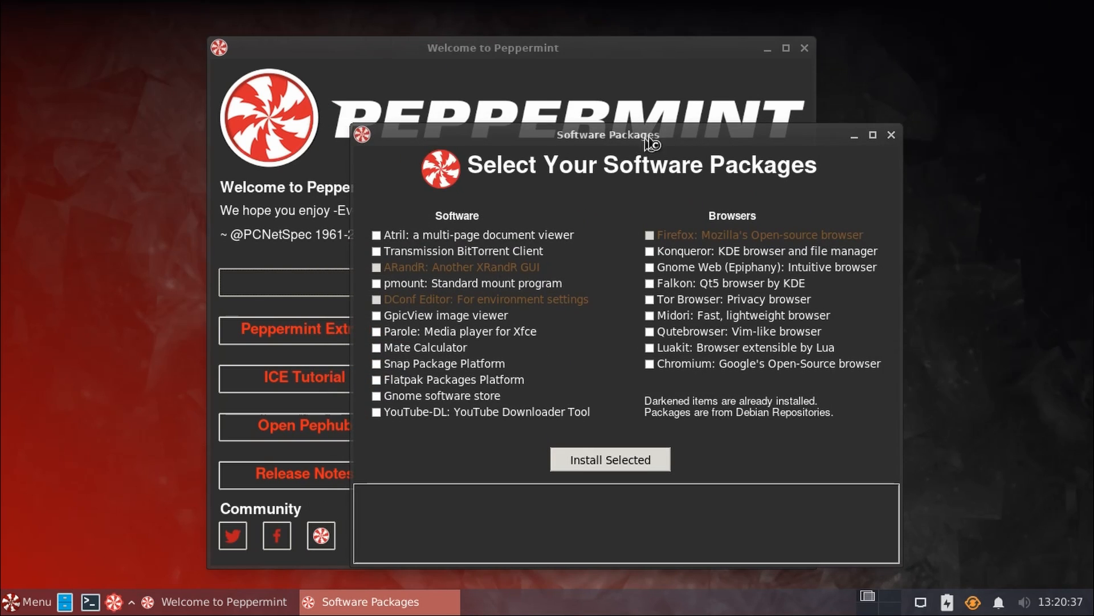
pyautogui.moveTo(482, 332)
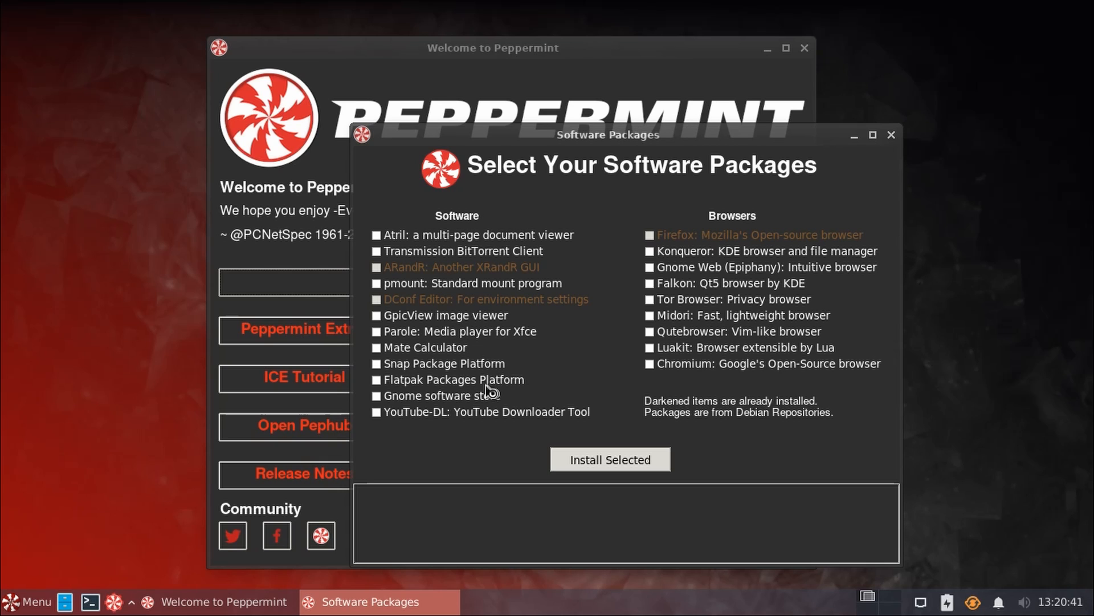
pyautogui.moveTo(477, 241)
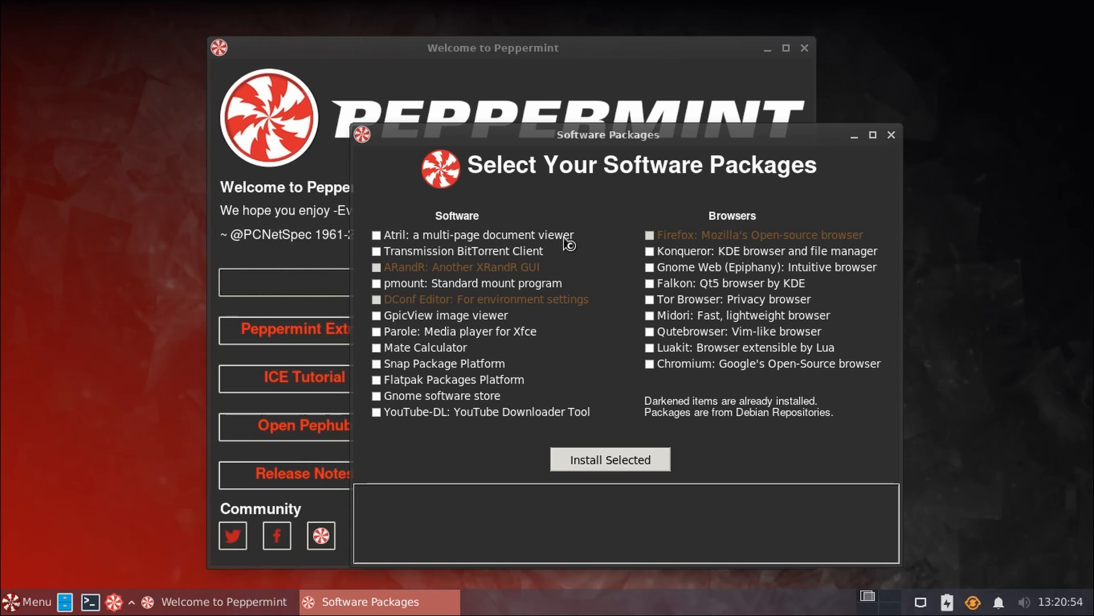
pyautogui.moveTo(504, 269)
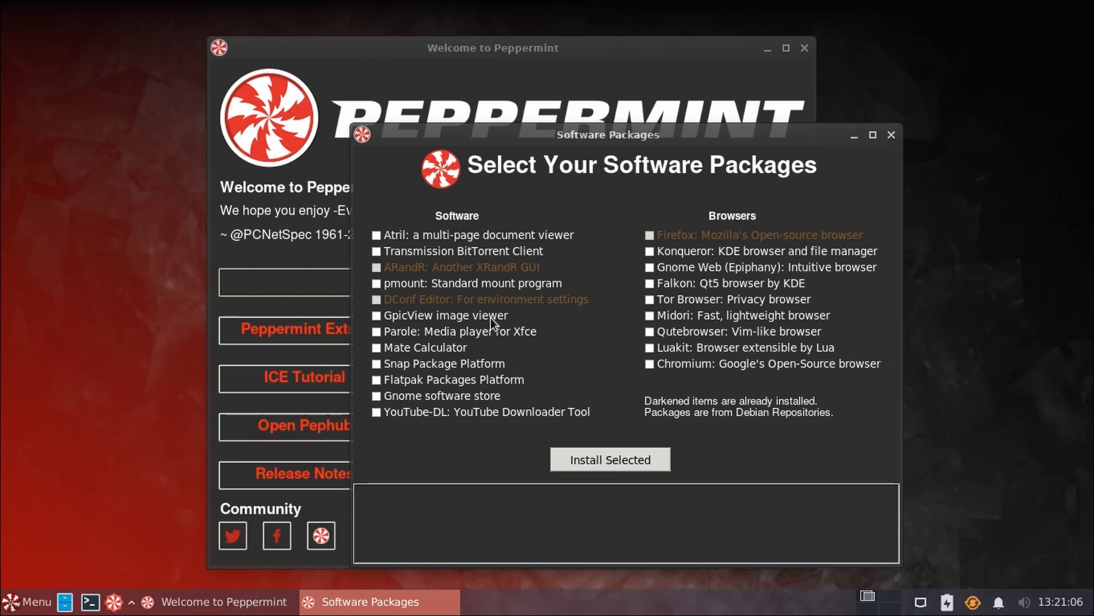
pyautogui.moveTo(410, 303)
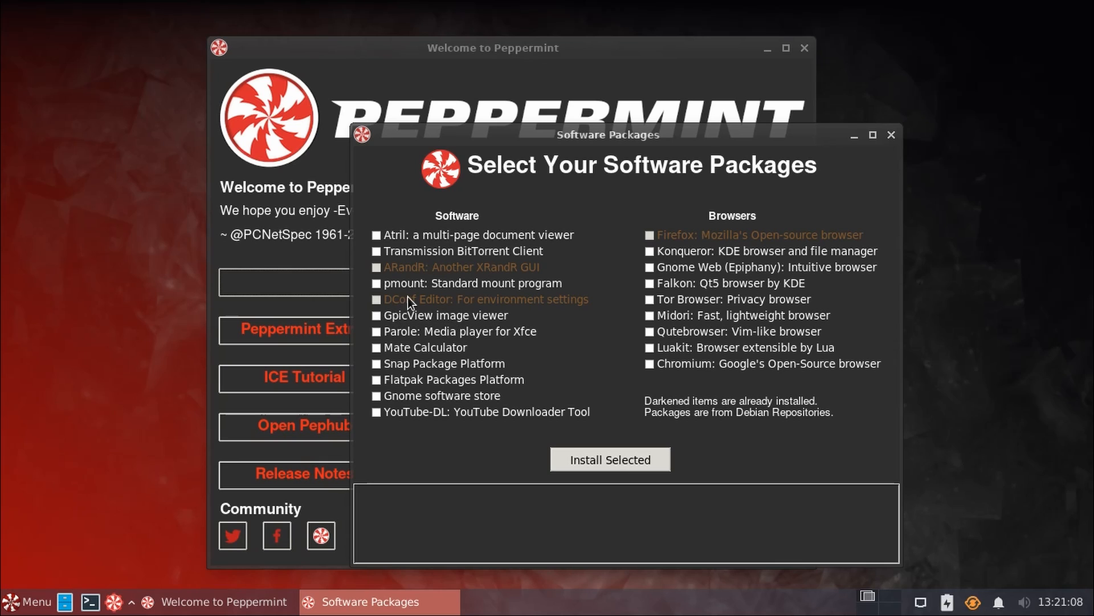
pyautogui.moveTo(425, 338)
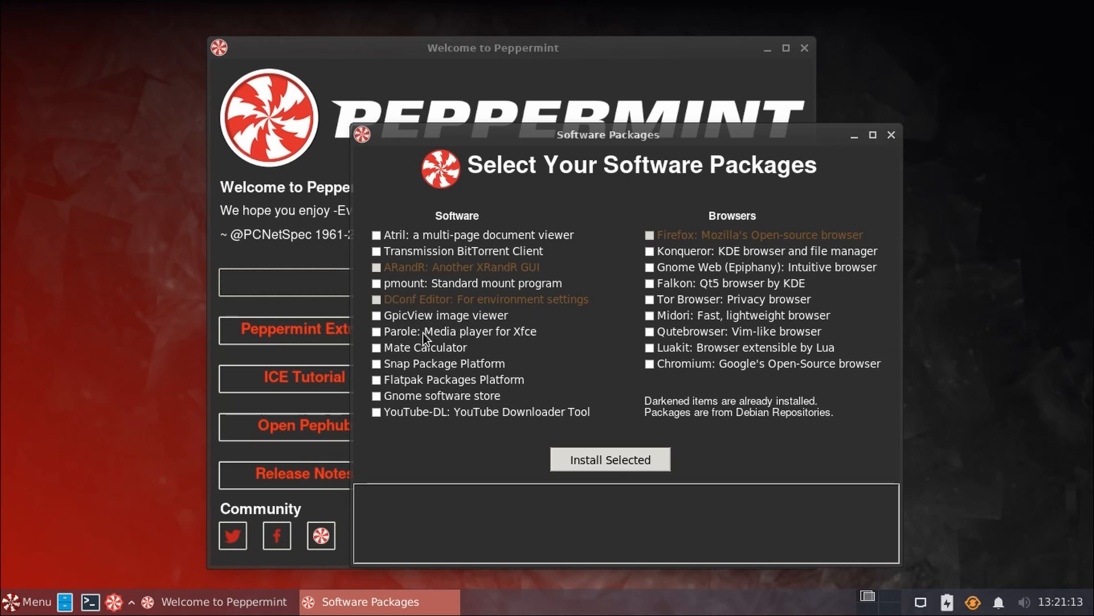
pyautogui.moveTo(523, 341)
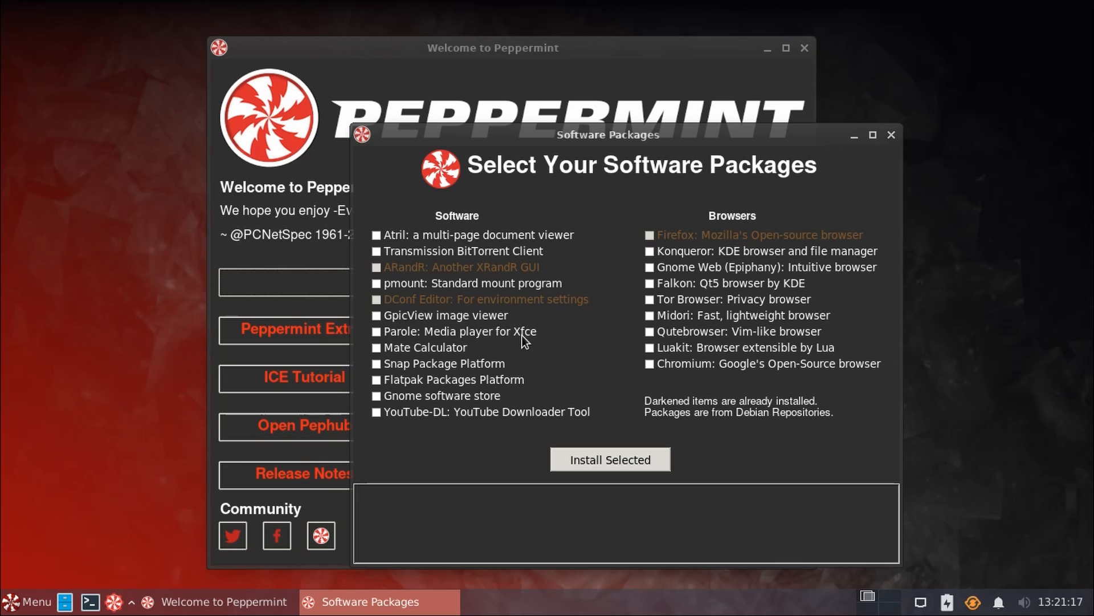
pyautogui.moveTo(457, 340)
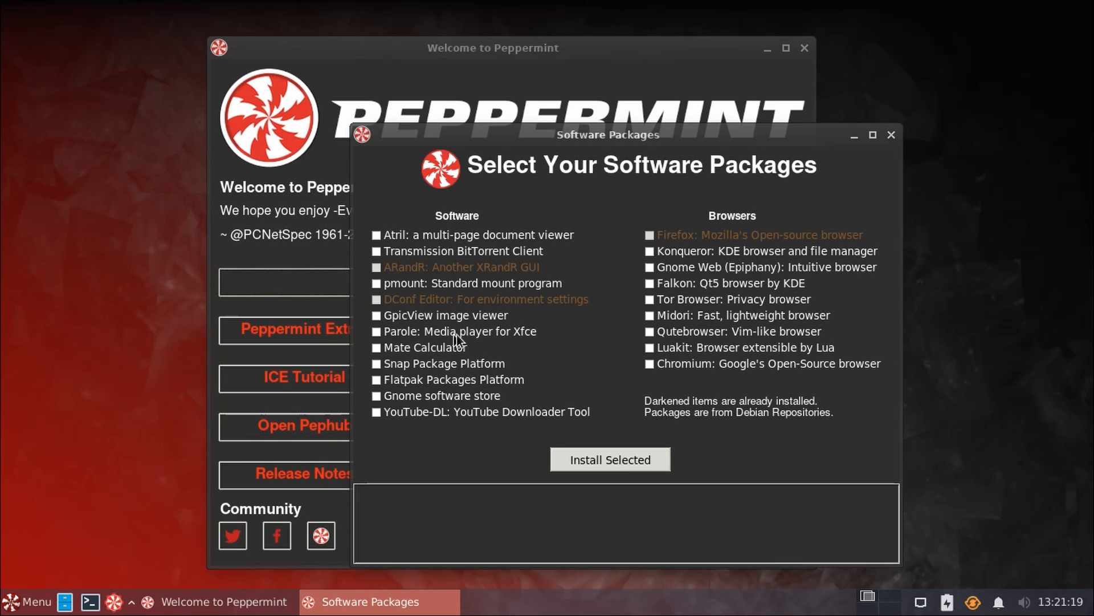
pyautogui.moveTo(419, 335)
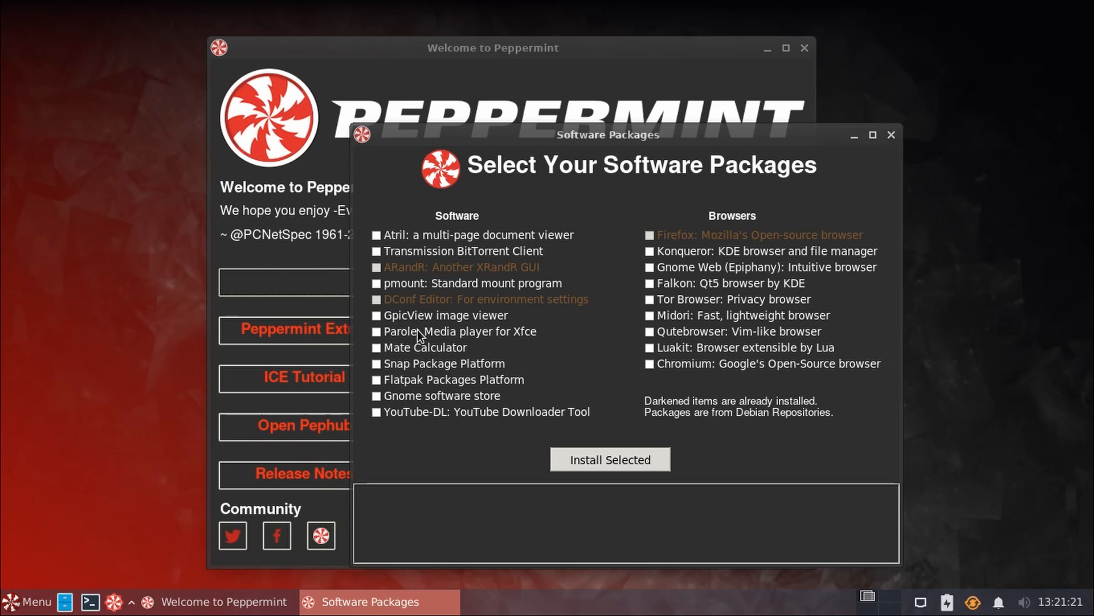
pyautogui.moveTo(499, 344)
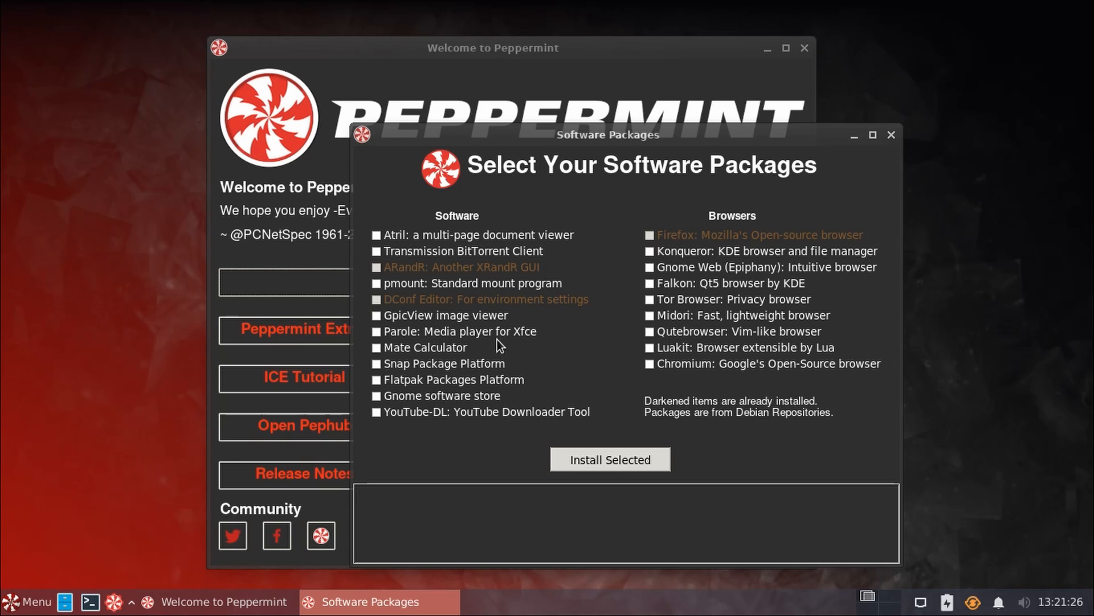
pyautogui.moveTo(499, 372)
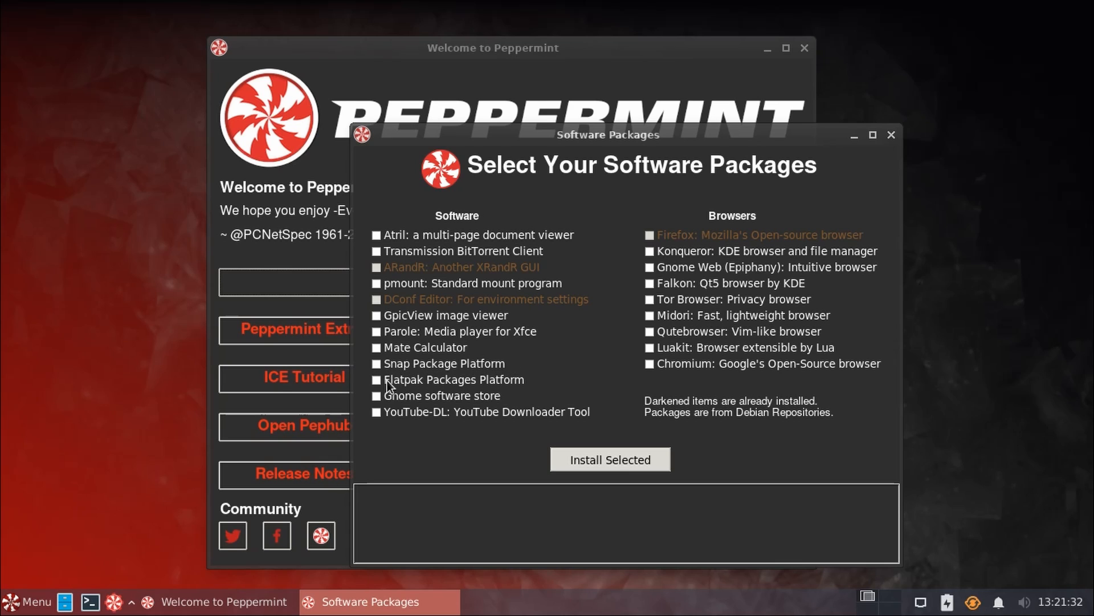
pyautogui.moveTo(420, 383)
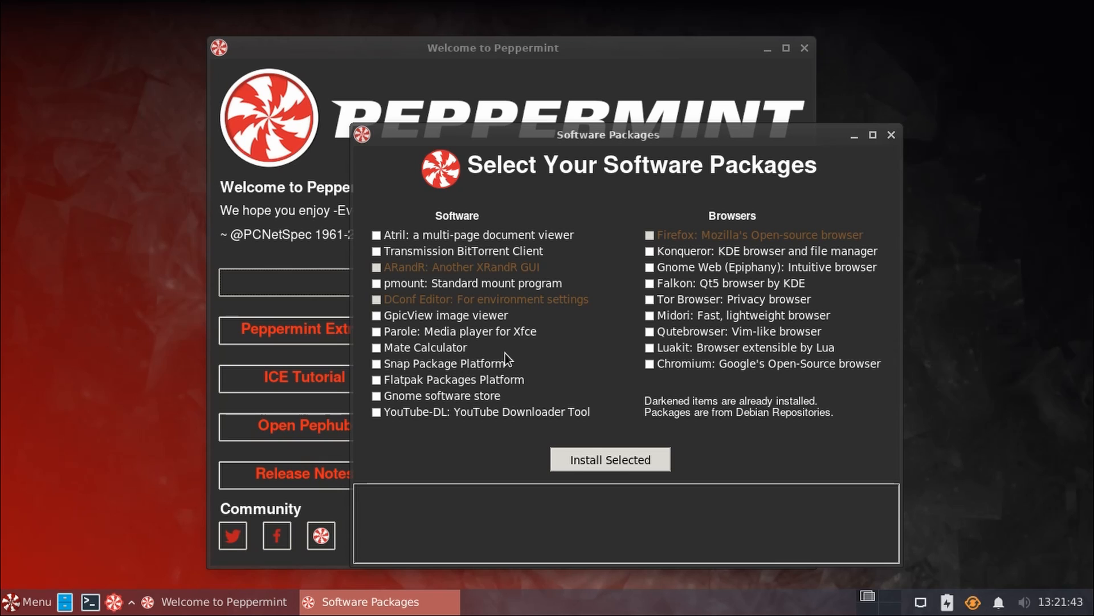
pyautogui.moveTo(485, 403)
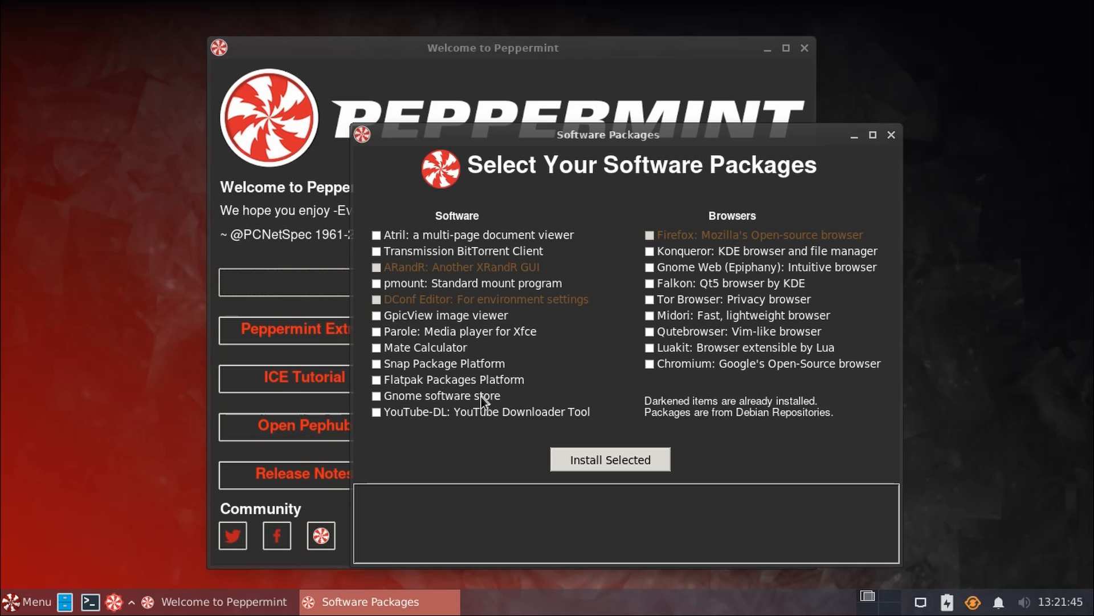
pyautogui.moveTo(471, 396)
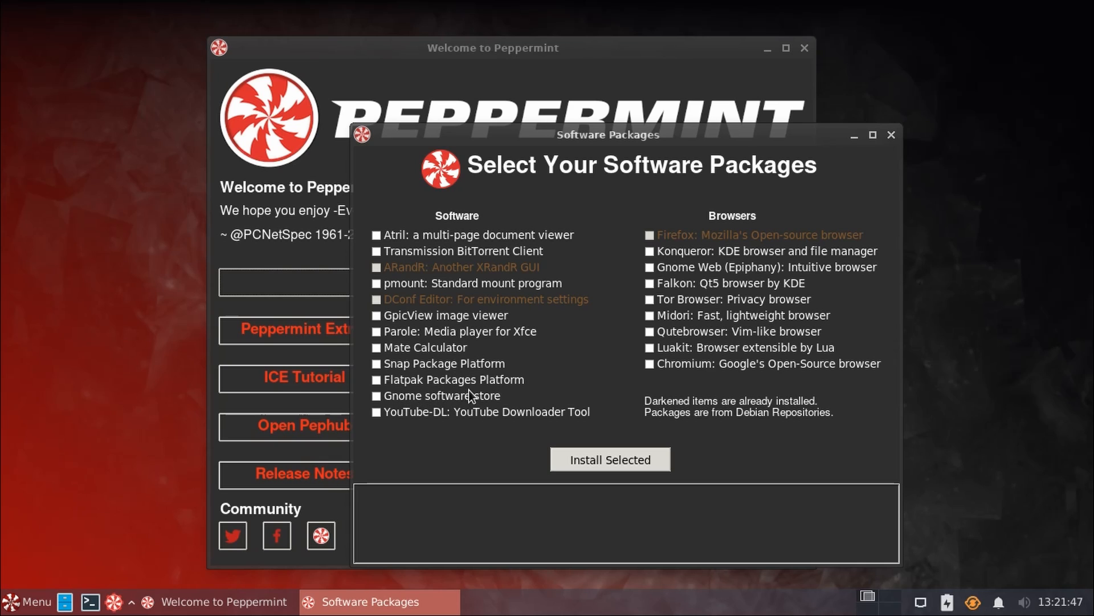
pyautogui.moveTo(438, 405)
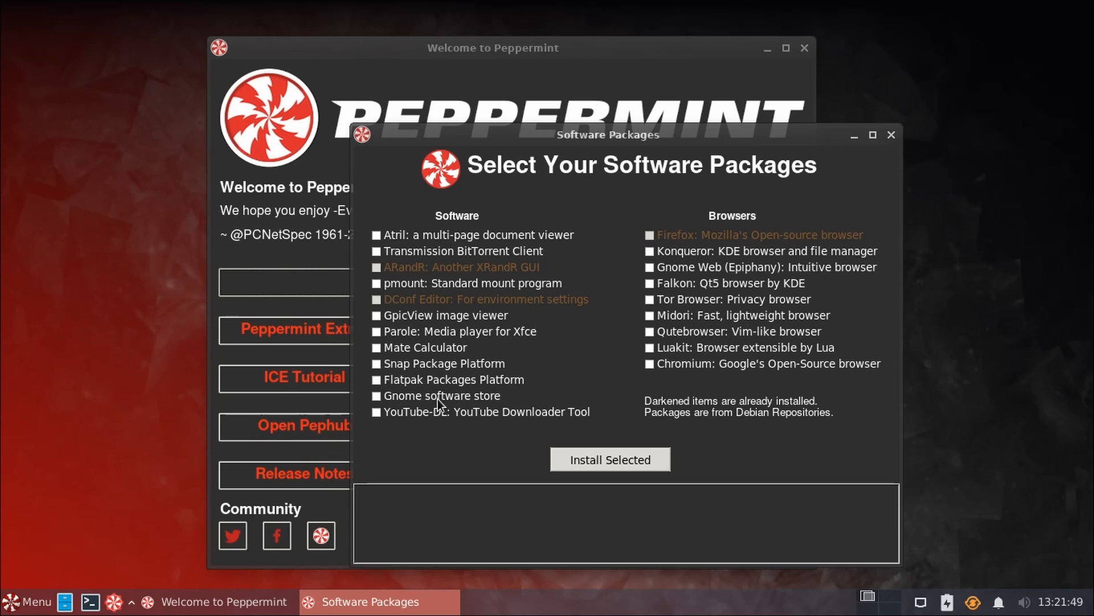
pyautogui.moveTo(481, 424)
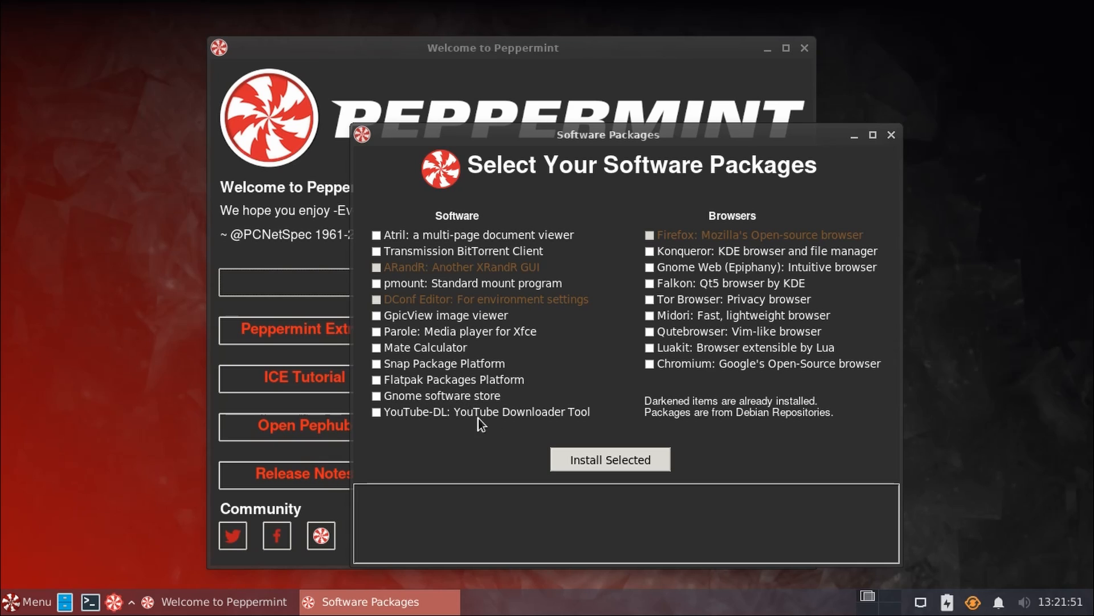
pyautogui.moveTo(598, 408)
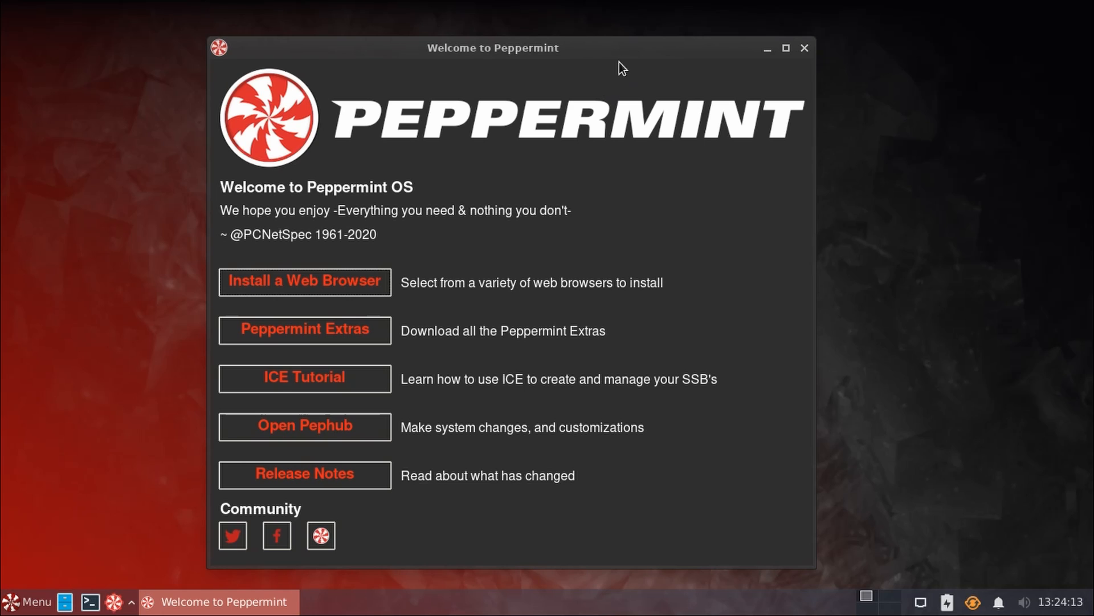
pyautogui.moveTo(627, 92)
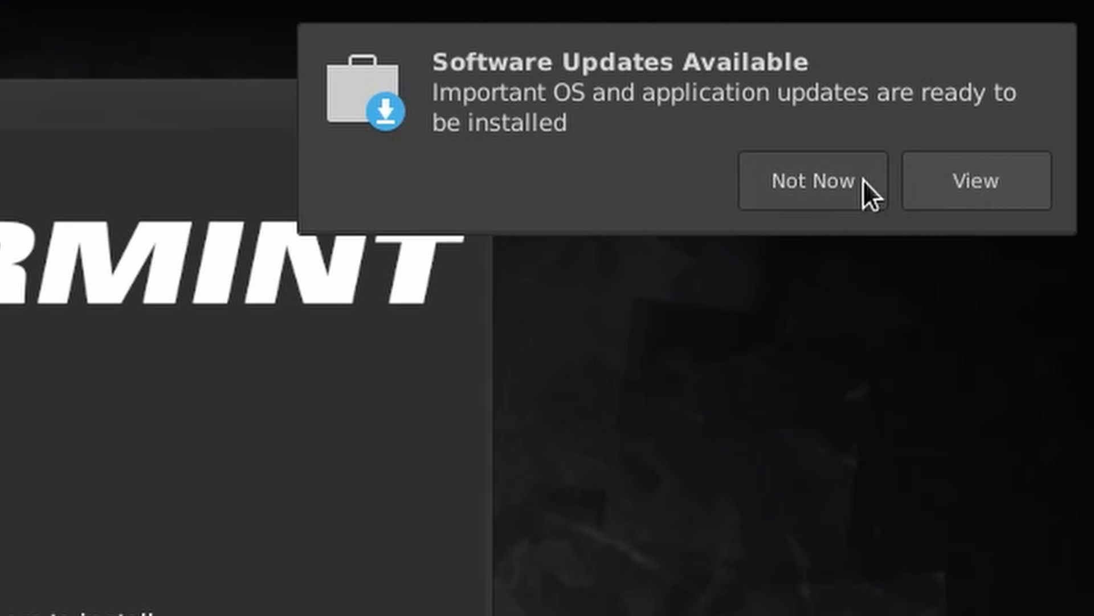
pyautogui.click(811, 180)
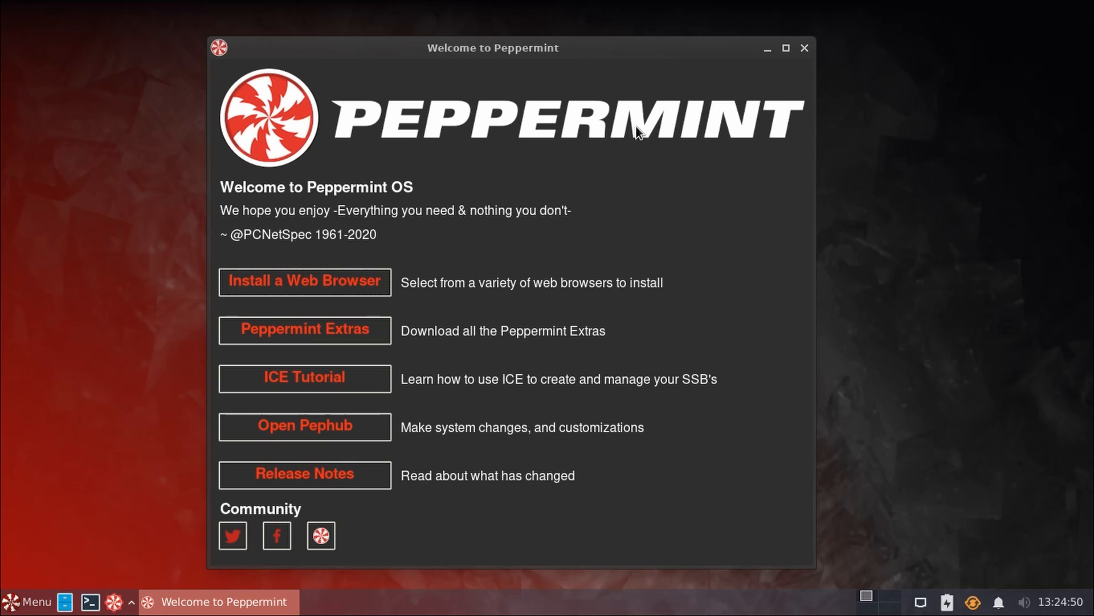
pyautogui.moveTo(241, 395)
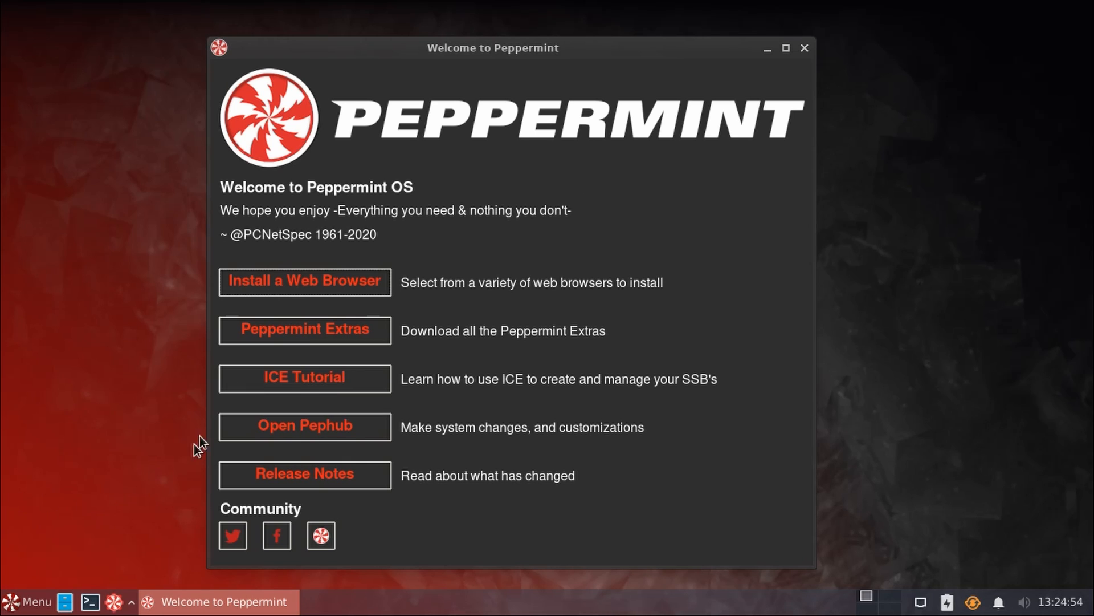
pyautogui.click(27, 601)
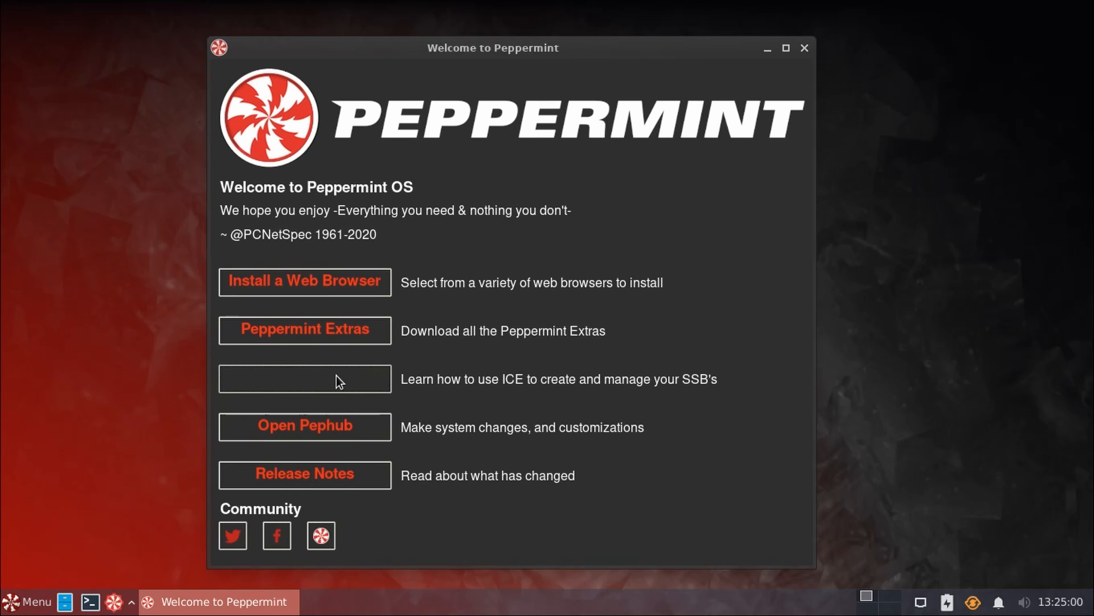
pyautogui.moveTo(444, 351)
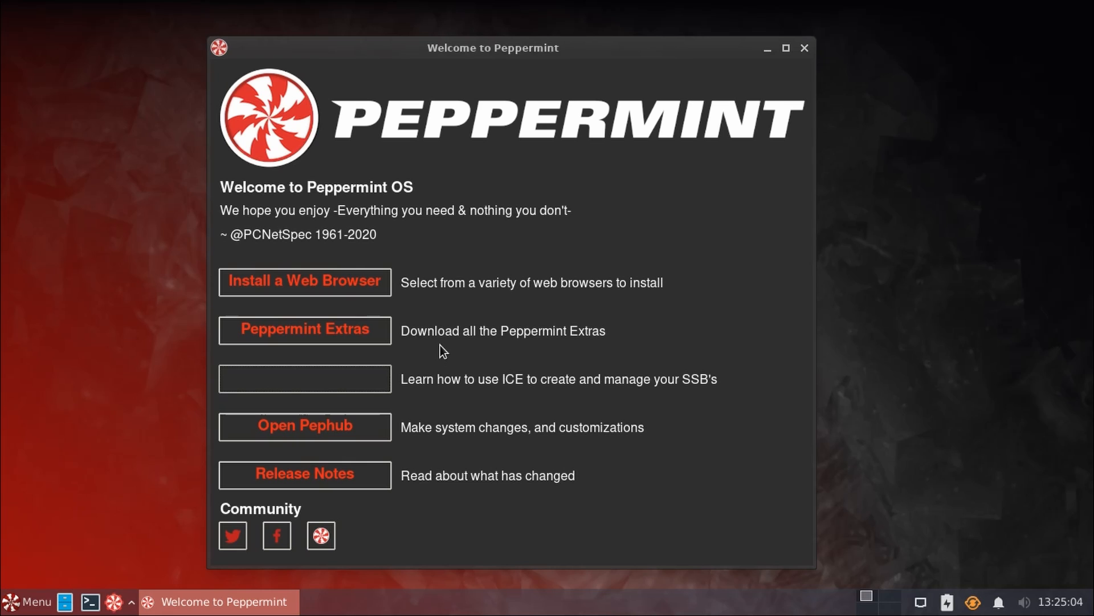
pyautogui.click(305, 379)
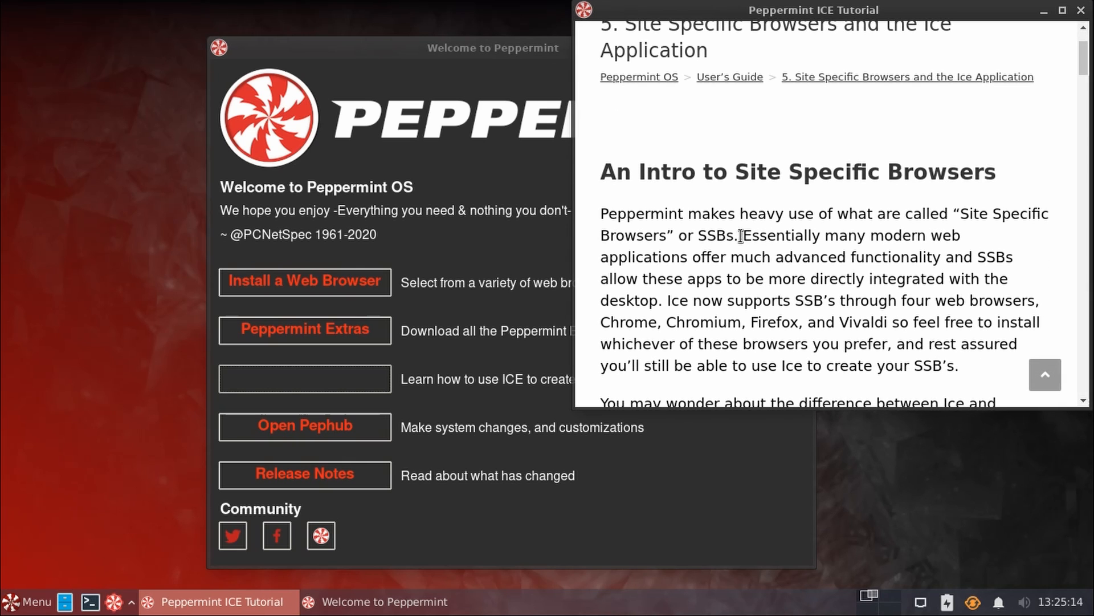
pyautogui.moveTo(917, 246)
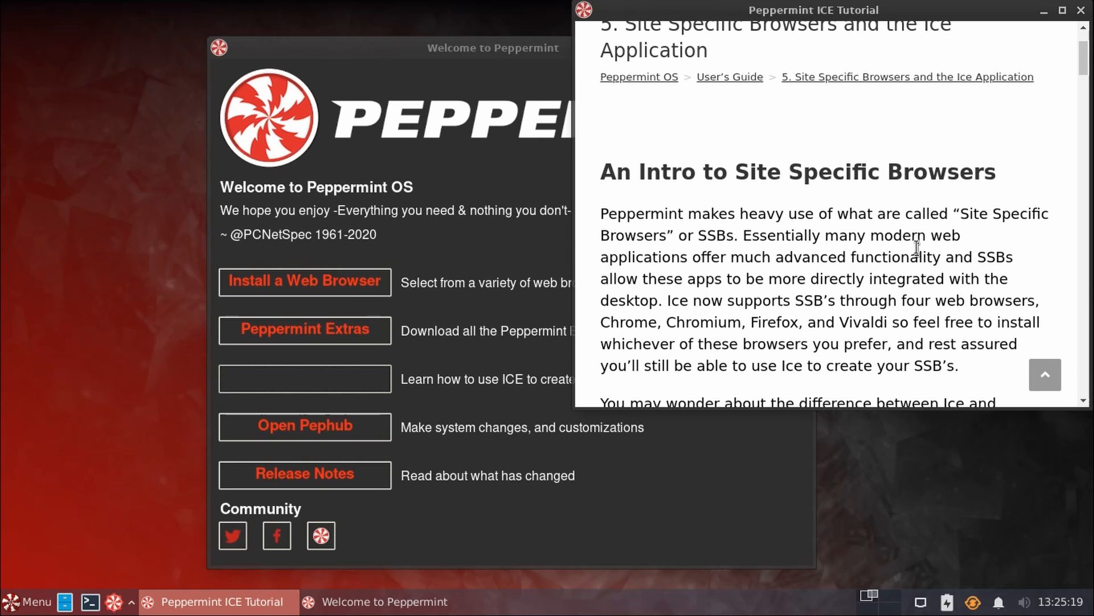
pyautogui.moveTo(1002, 212)
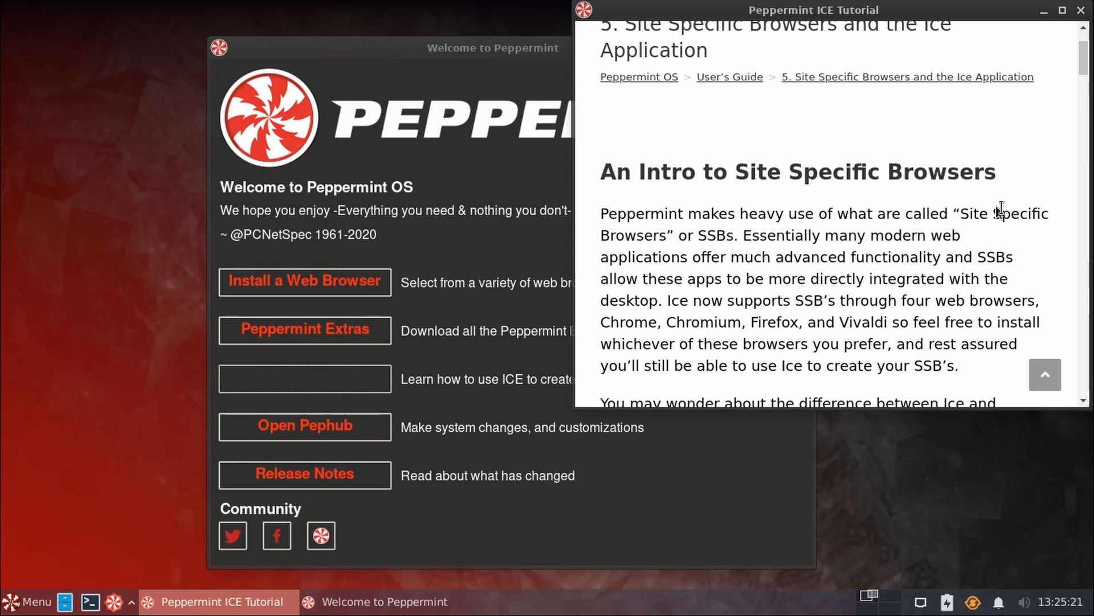
pyautogui.moveTo(836, 267)
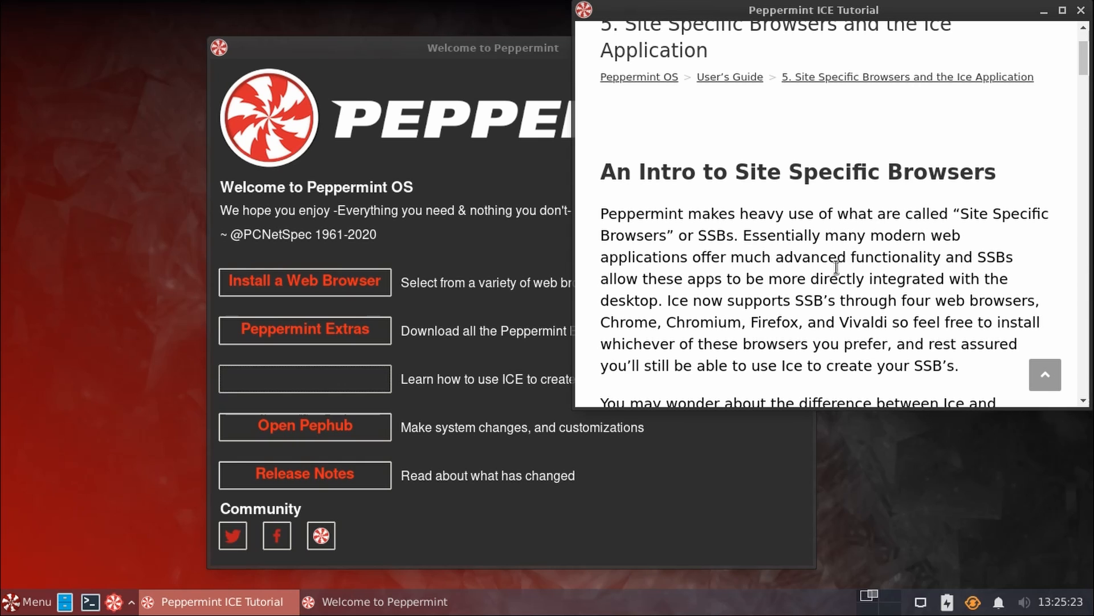
pyautogui.scroll(-3)
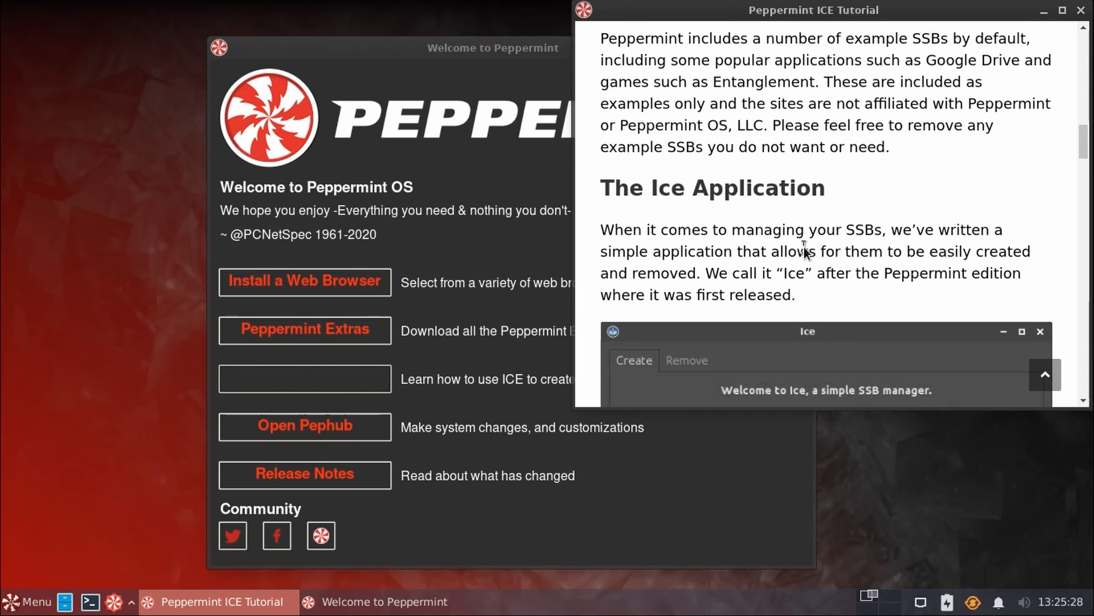
pyautogui.scroll(-3)
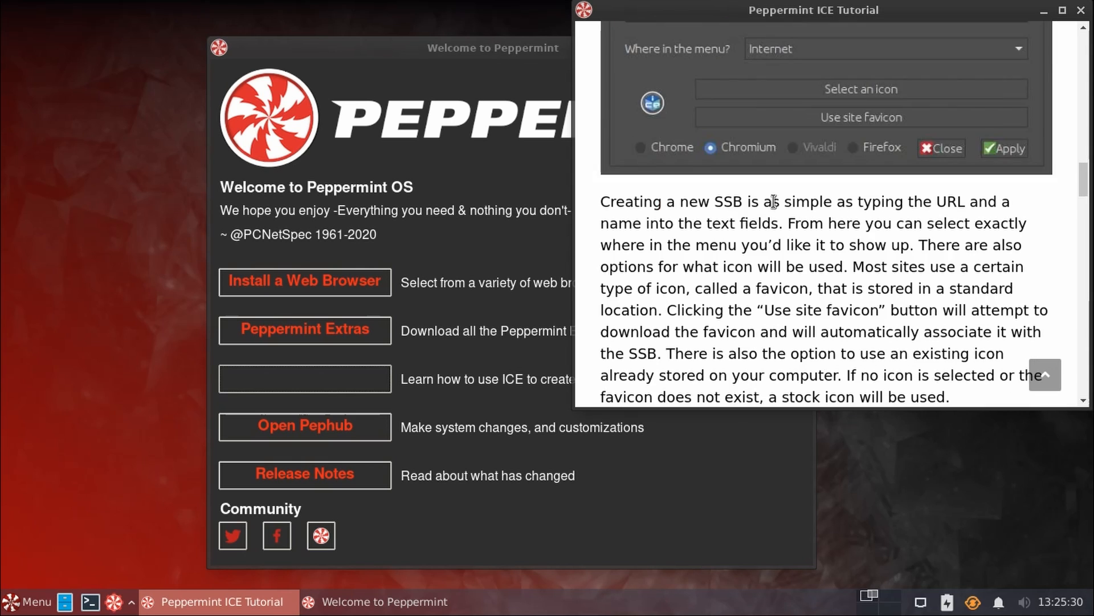
pyautogui.scroll(-3)
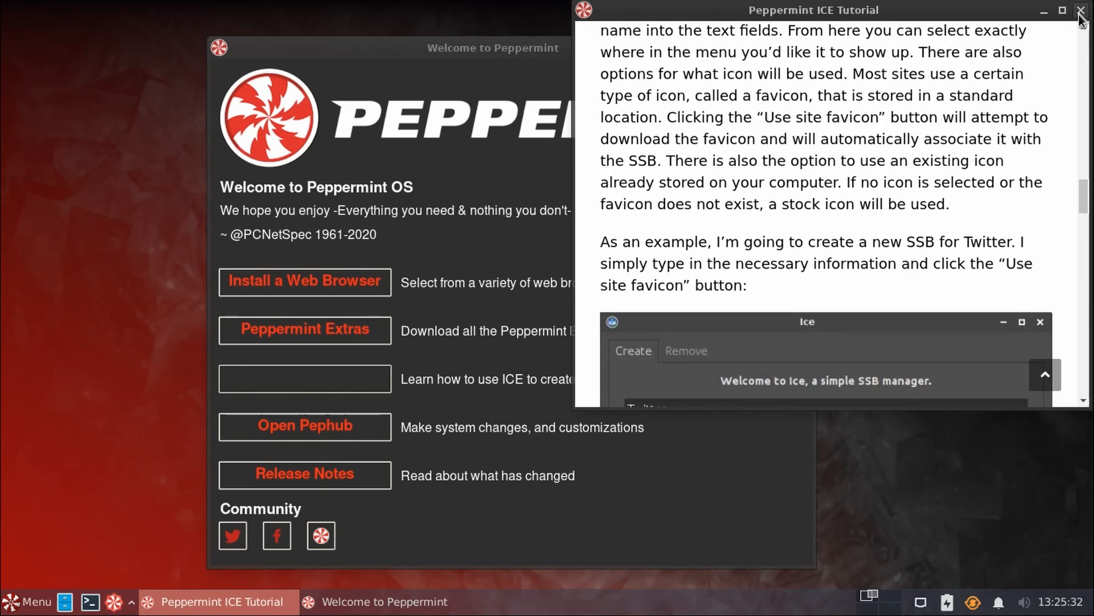
pyautogui.click(1080, 10)
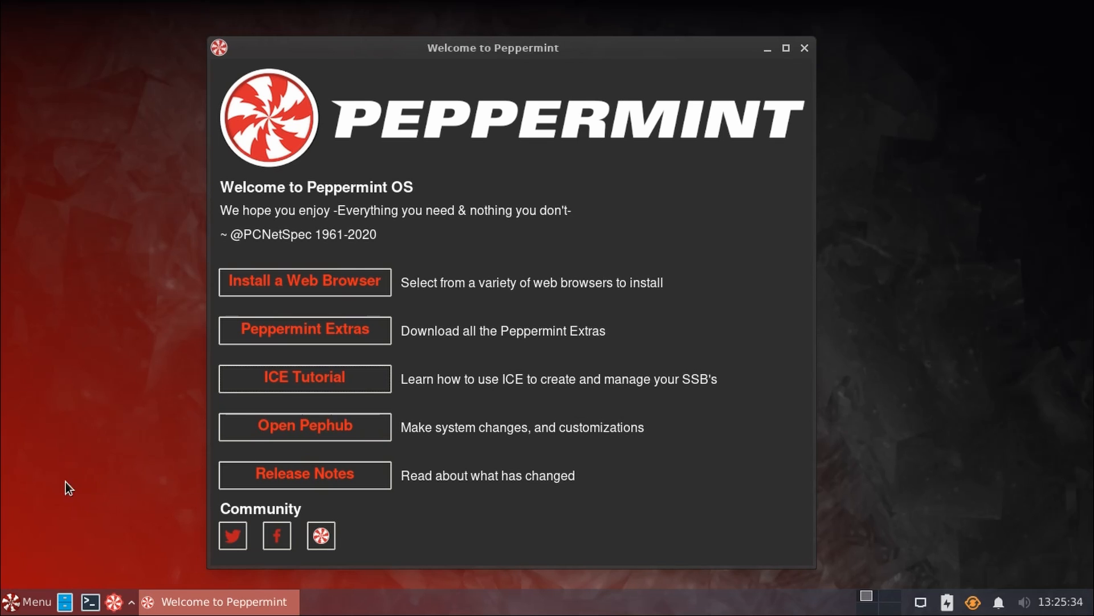
# - Launch Ice from the Internet menu and name the new entry 'Google Drive'
pyautogui.click(30, 602)
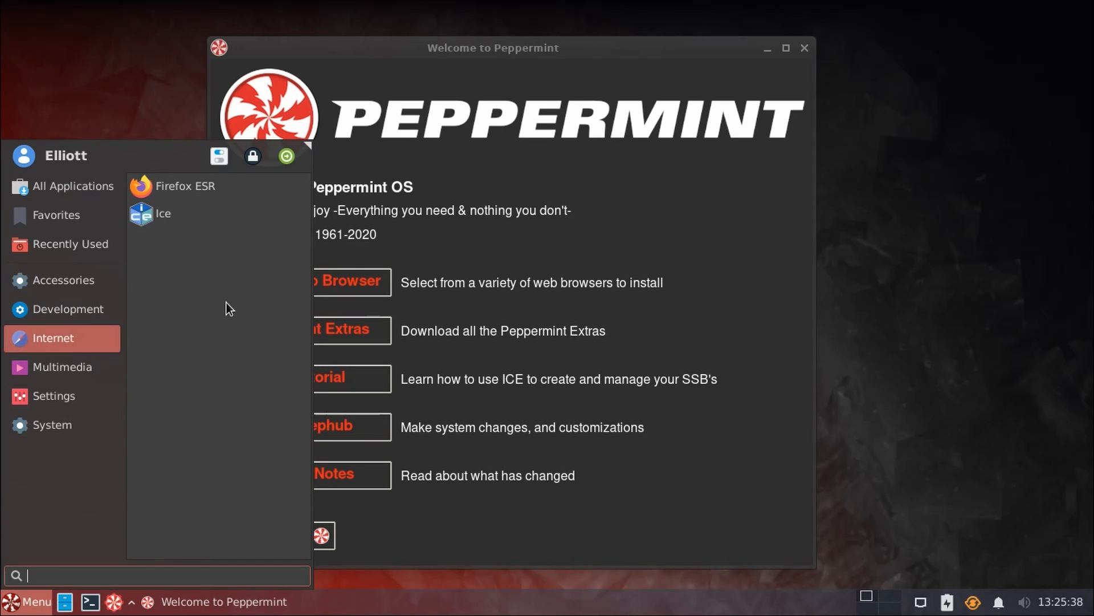
pyautogui.click(163, 213)
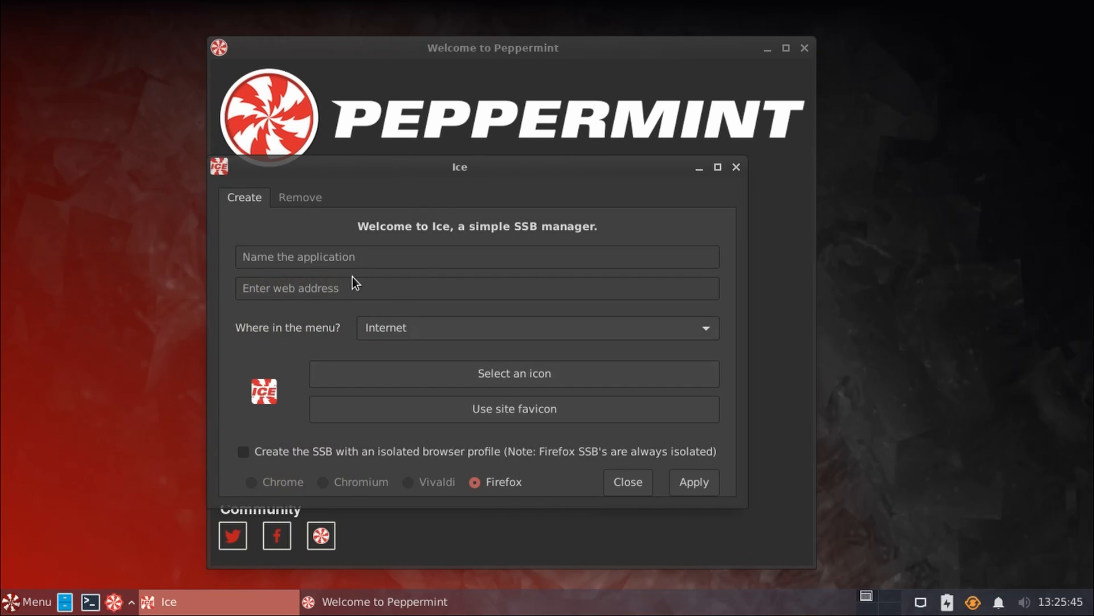
pyautogui.click(476, 257)
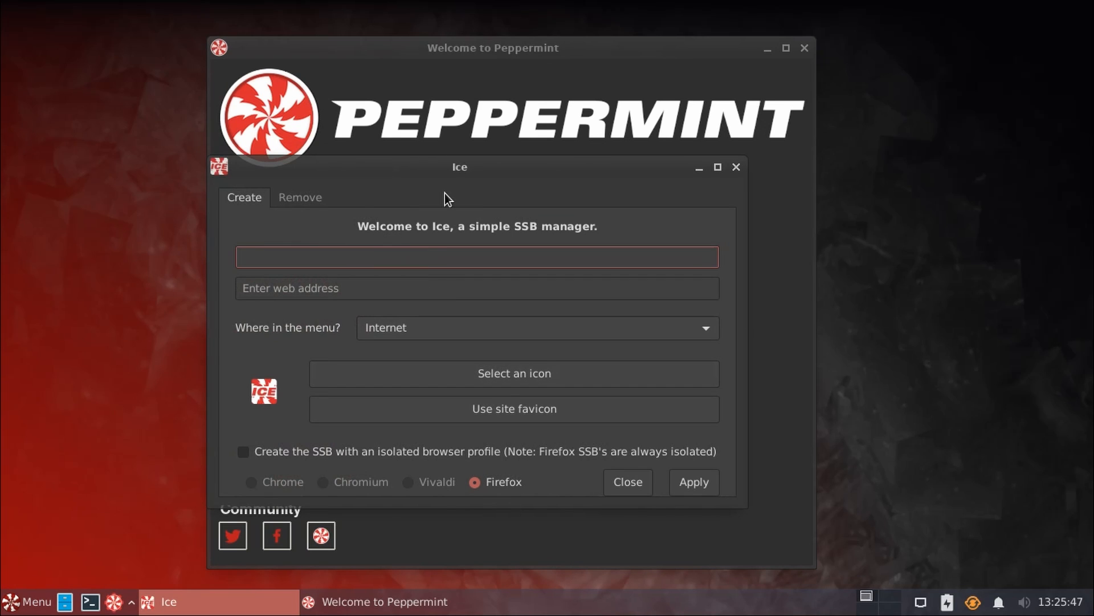
pyautogui.click(476, 257)
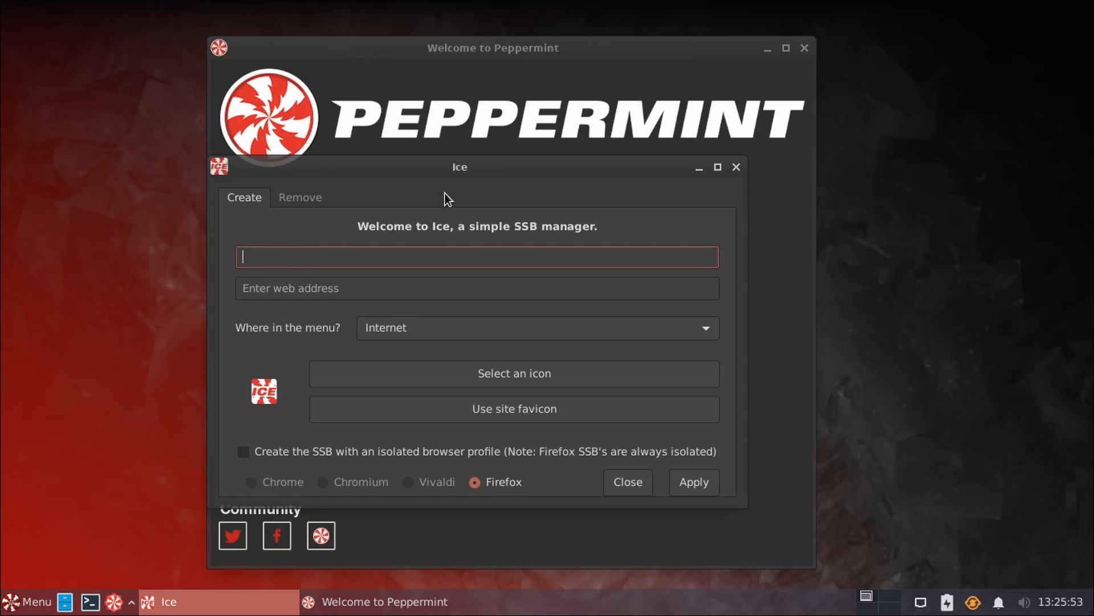
pyautogui.write('Google Drive')
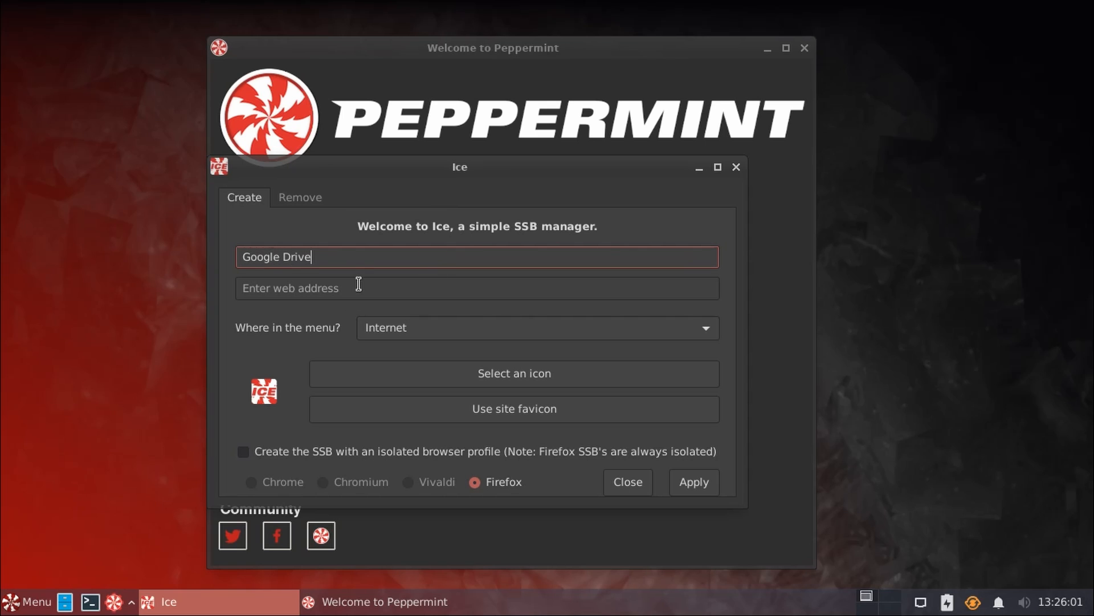
# - Enter drive.google.com as the web address for the new entry
pyautogui.write('d')
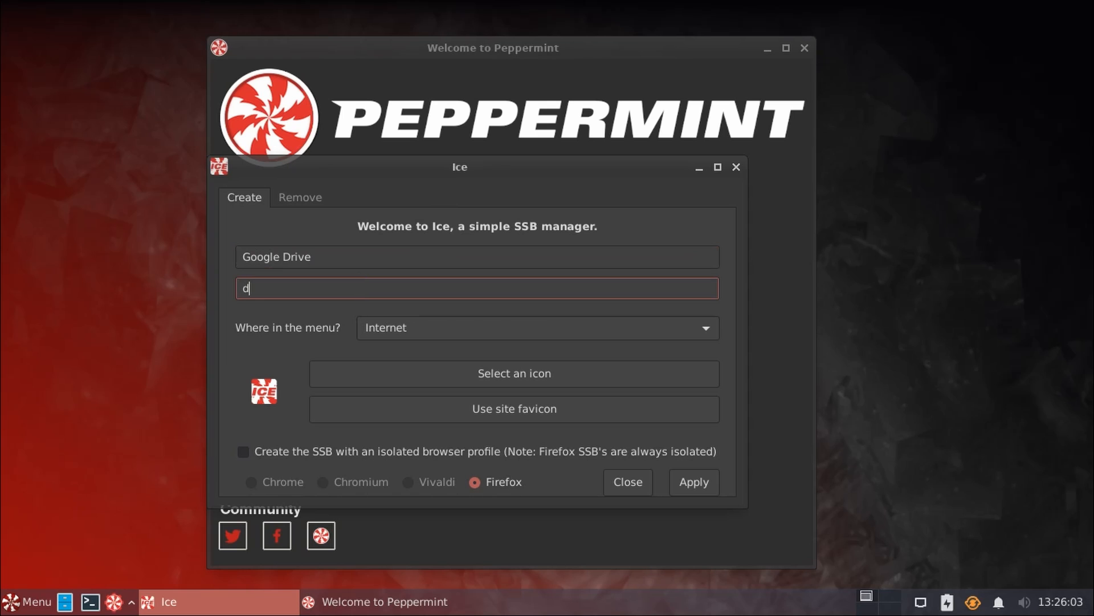
pyautogui.write('rive.google.co')
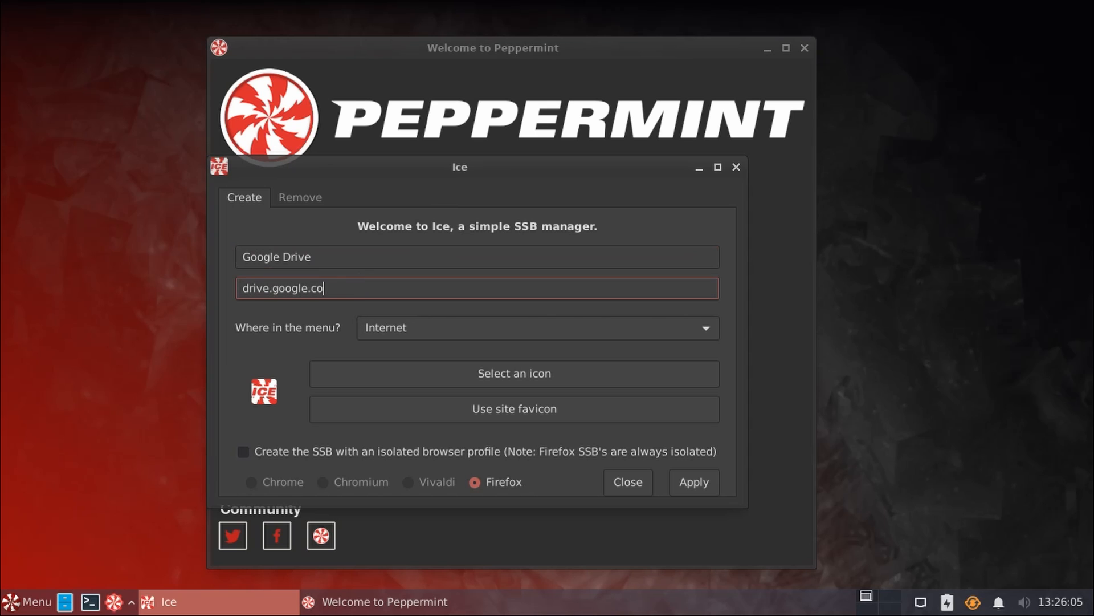
pyautogui.write('m')
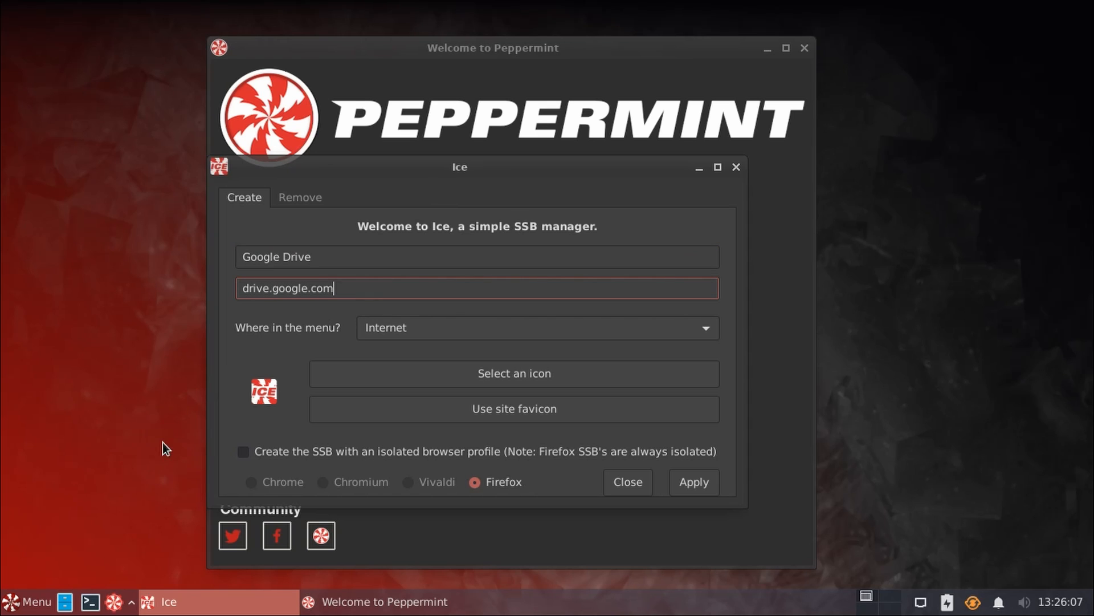
pyautogui.moveTo(138, 398)
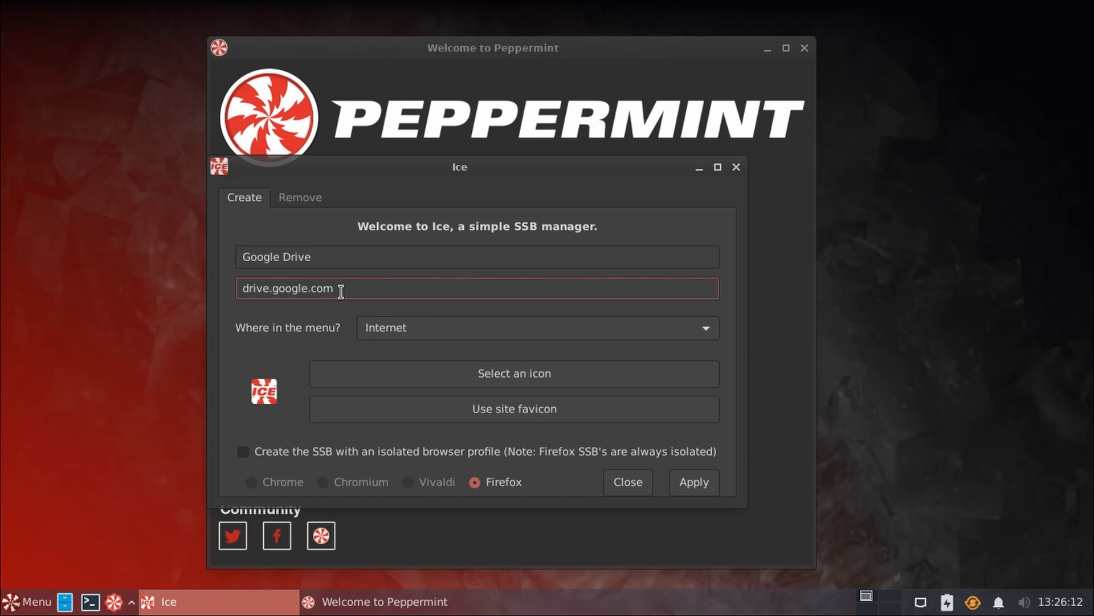
pyautogui.moveTo(299, 351)
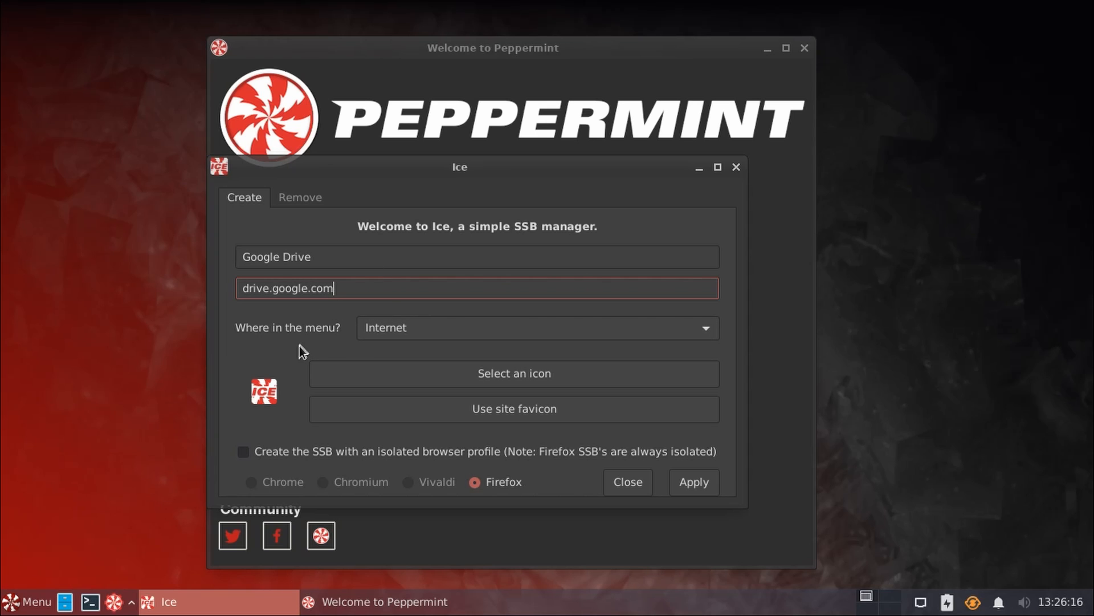
# - File the Google Drive entry under the Office category and use the site favicon as its icon
pyautogui.click(536, 327)
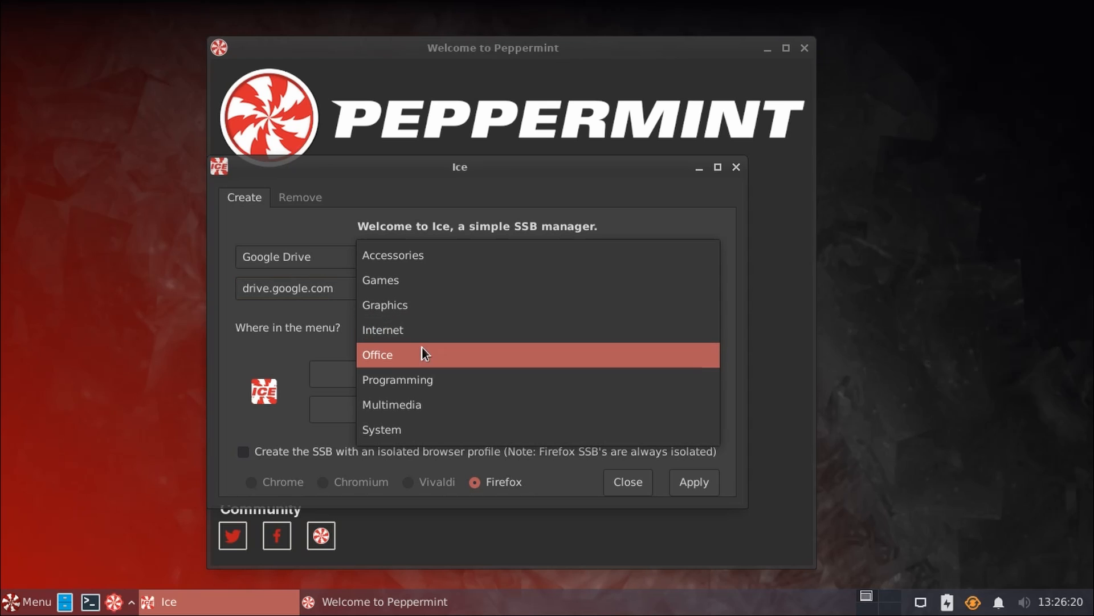
pyautogui.moveTo(429, 329)
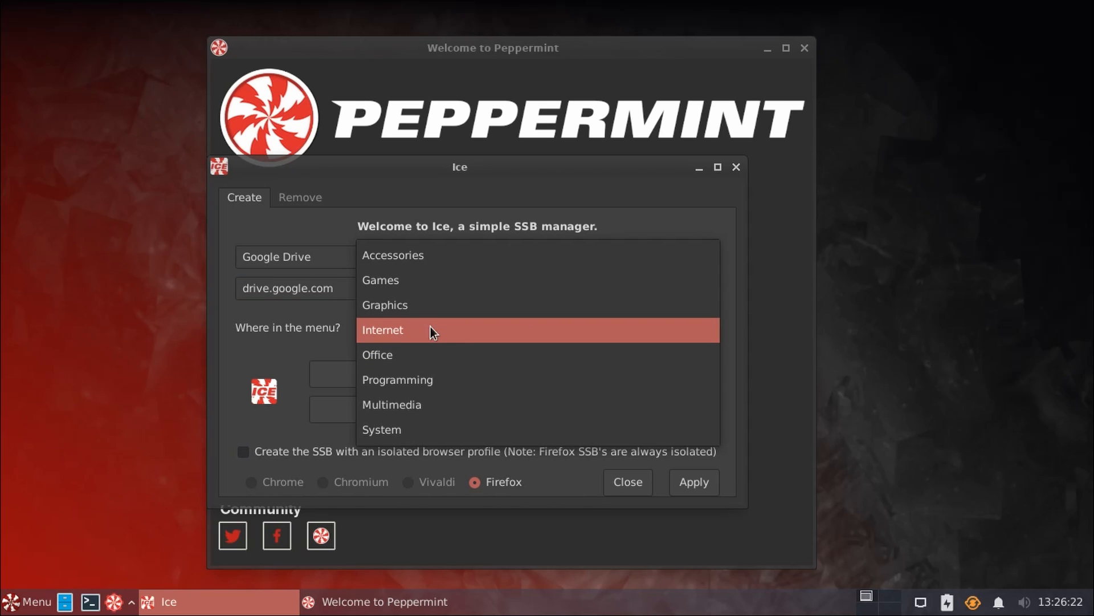
pyautogui.moveTo(464, 352)
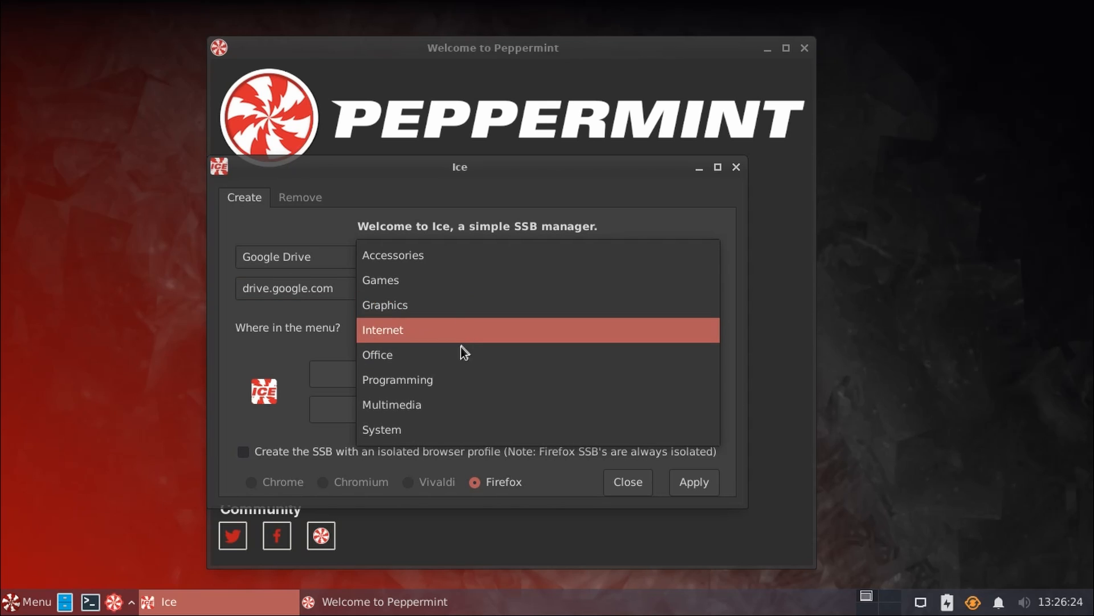
pyautogui.click(377, 355)
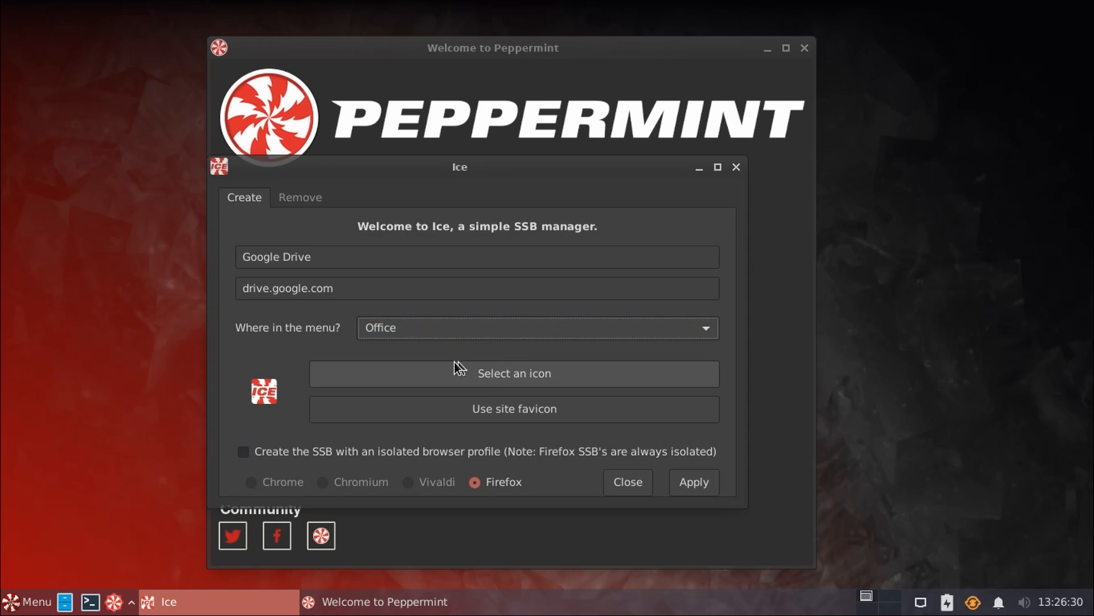
pyautogui.moveTo(550, 394)
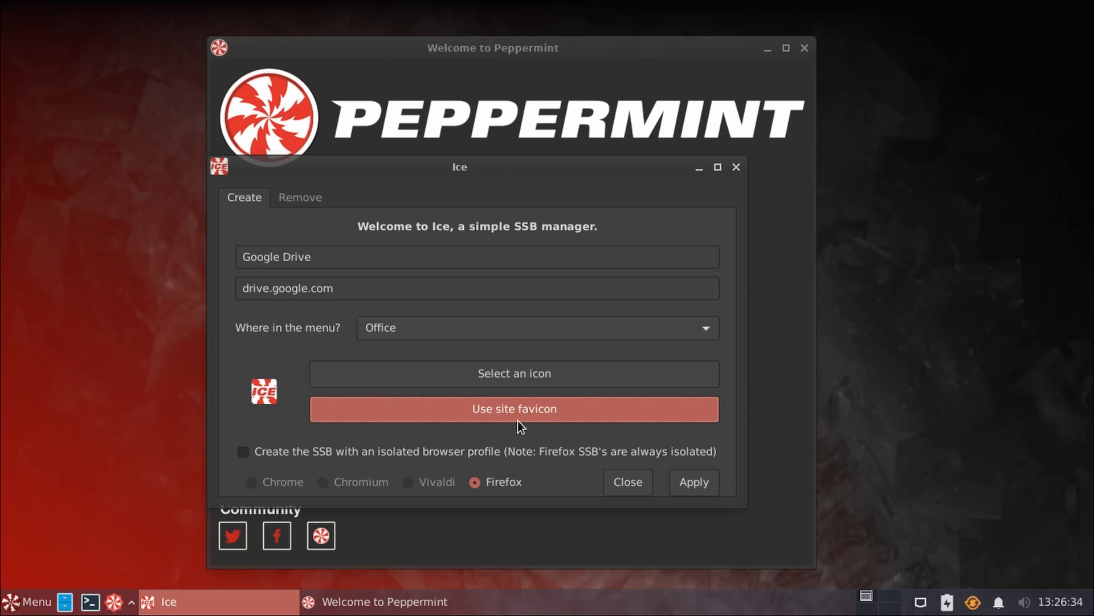
pyautogui.click(514, 408)
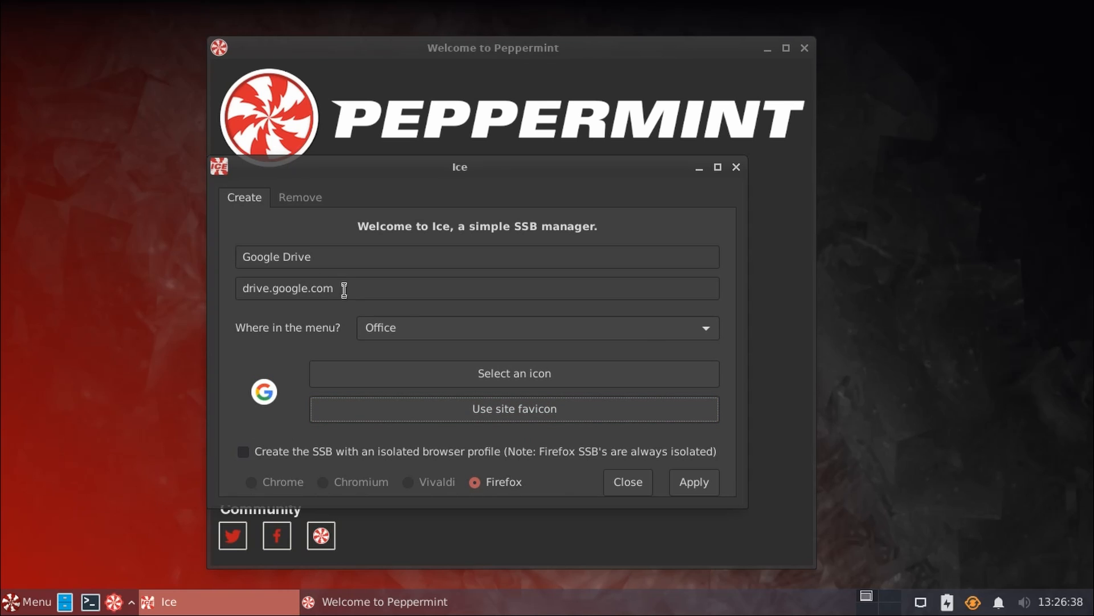
pyautogui.moveTo(241, 387)
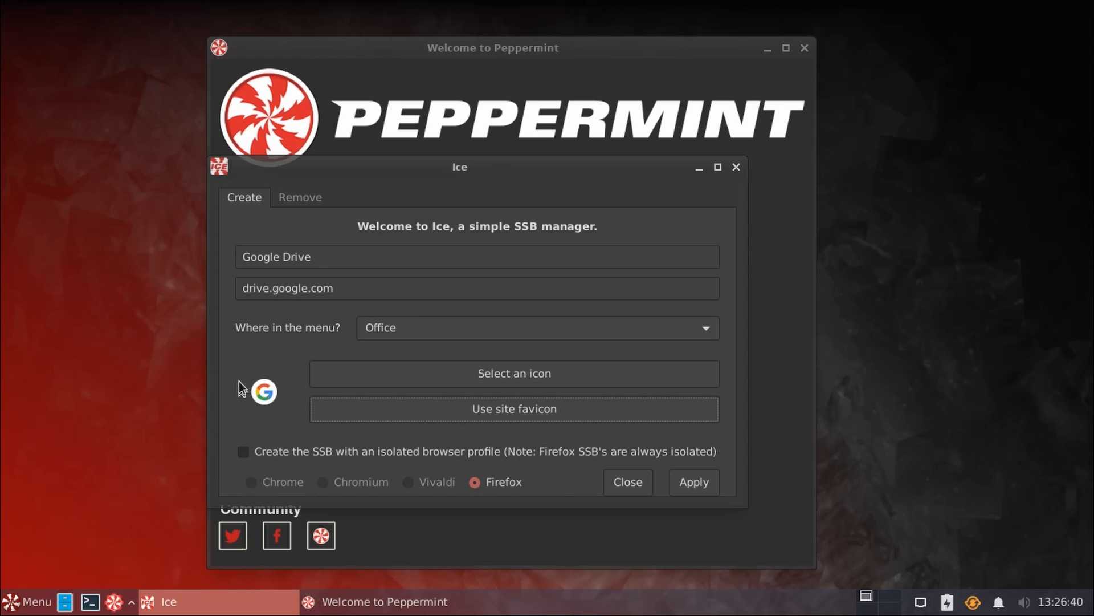
pyautogui.moveTo(286, 393)
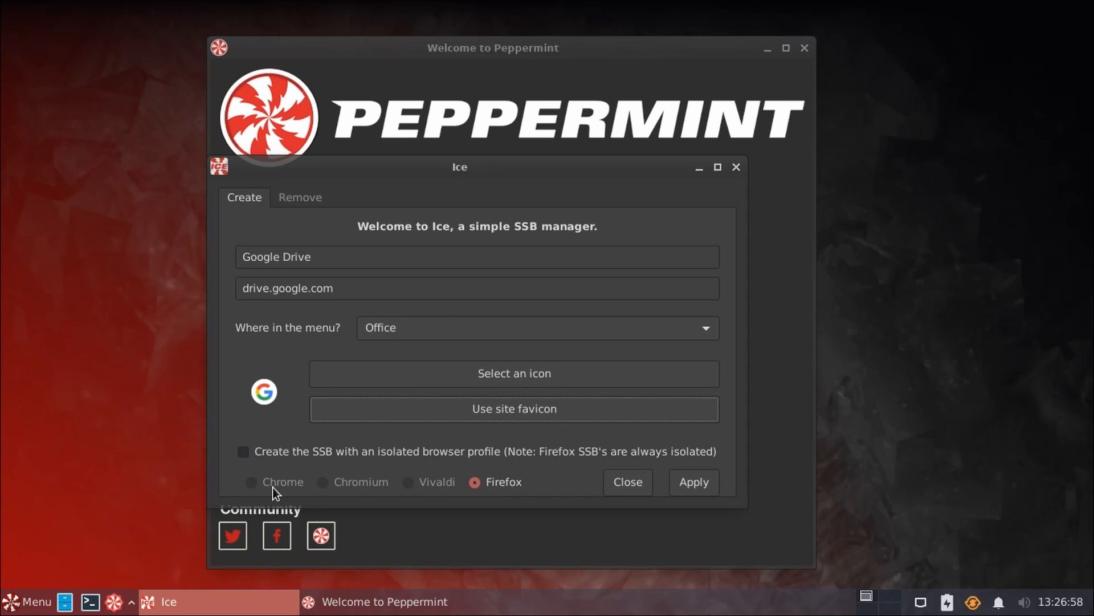
pyautogui.moveTo(422, 489)
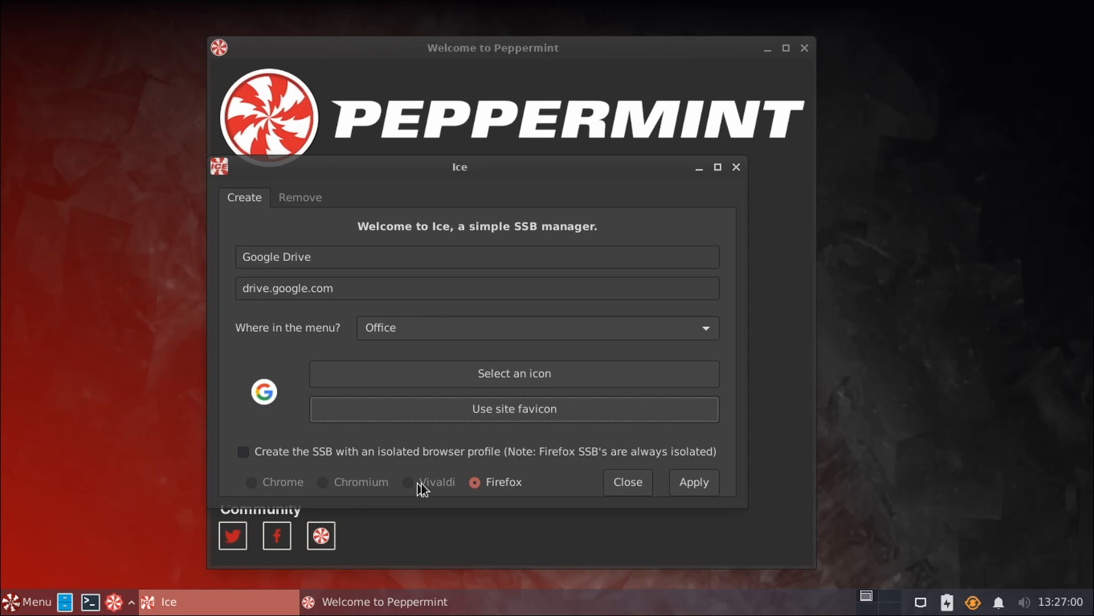
pyautogui.moveTo(506, 483)
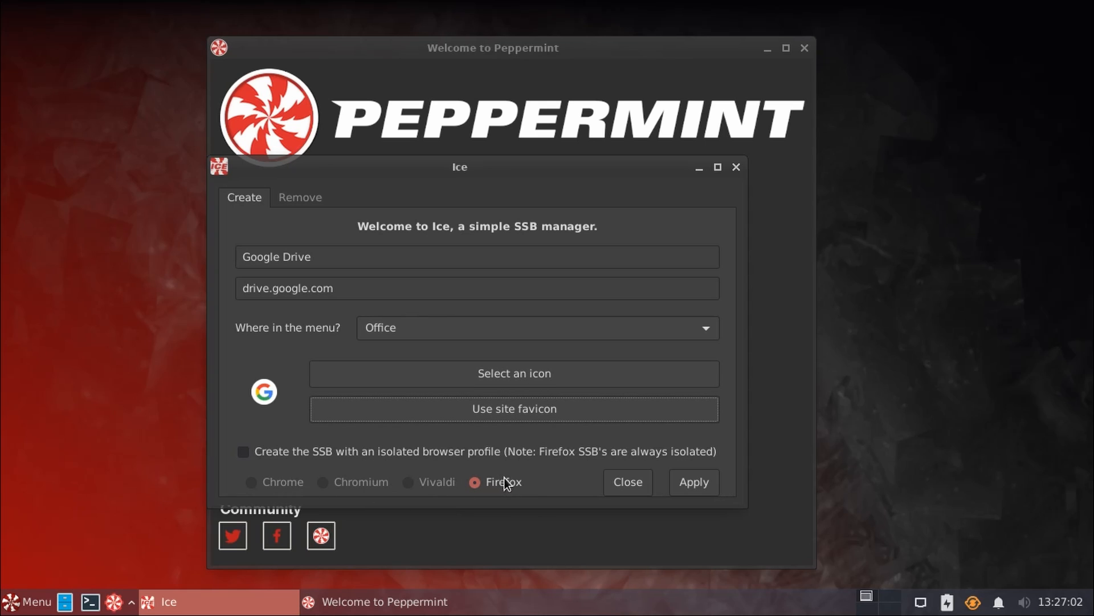
pyautogui.moveTo(496, 486)
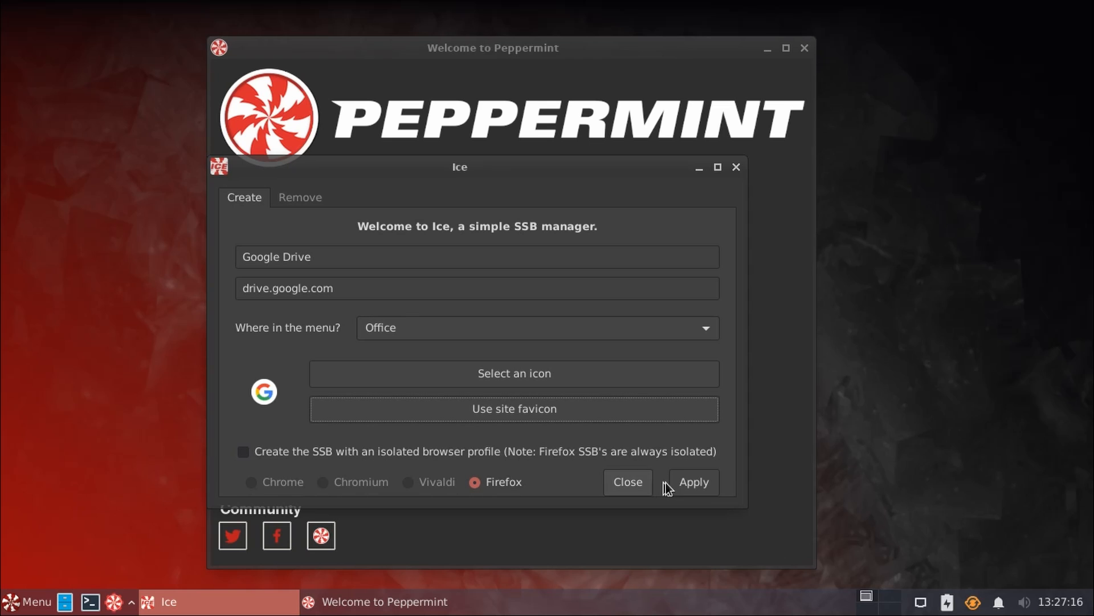
# - Create the Google Drive web app, launch it and go to the Drive file view
pyautogui.click(692, 481)
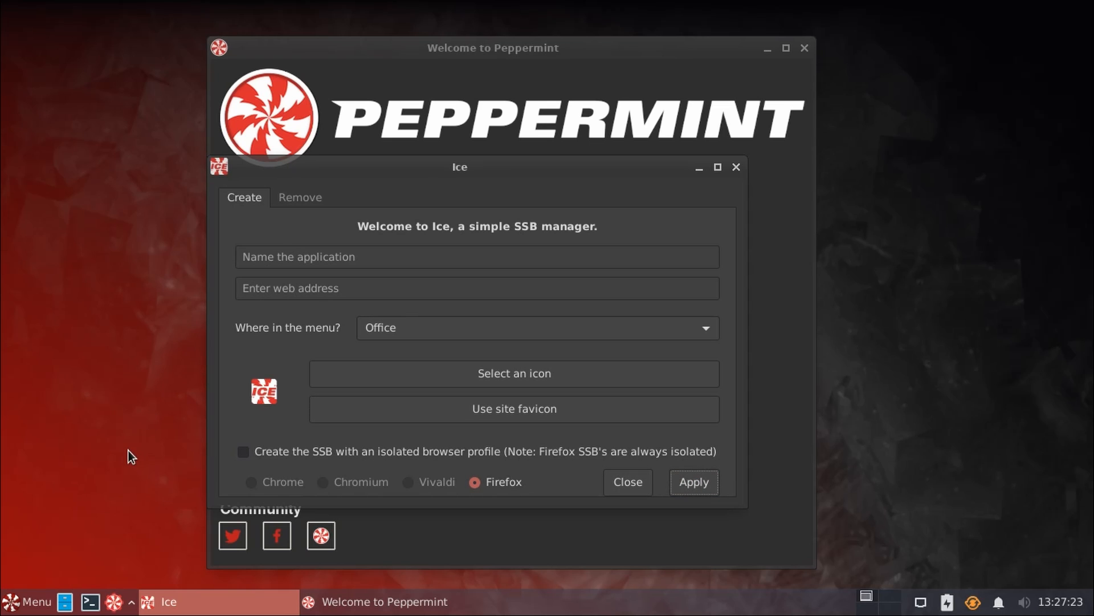
pyautogui.click(27, 601)
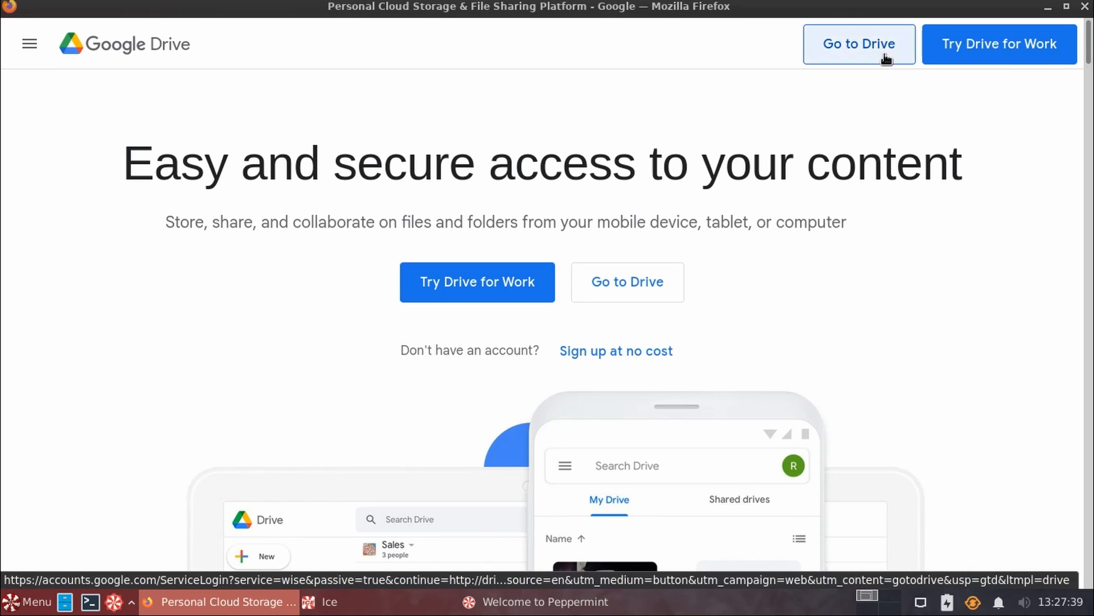
pyautogui.click(858, 44)
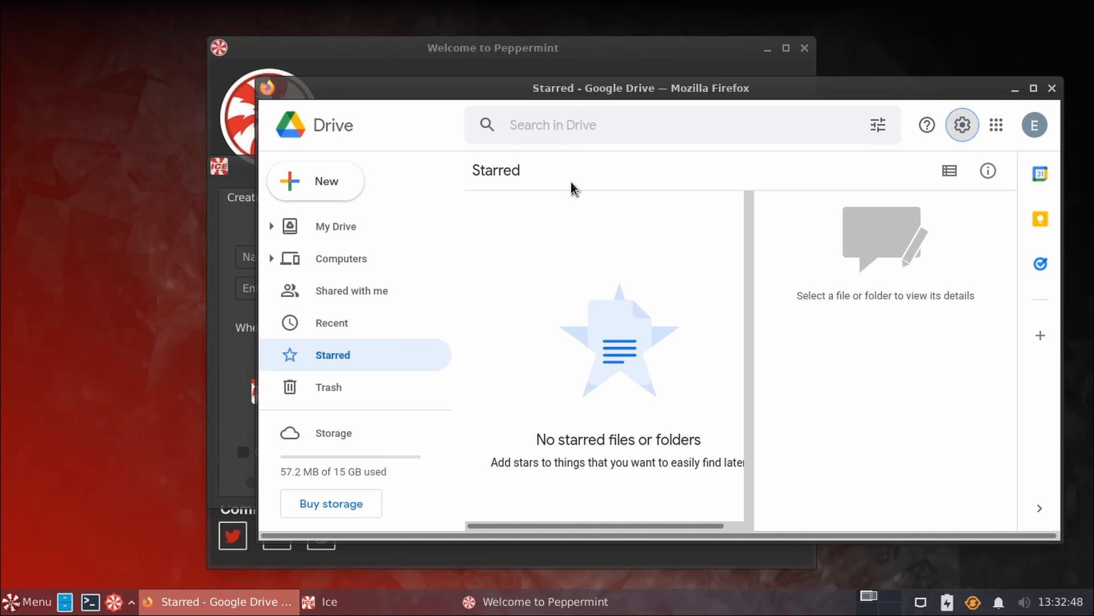
pyautogui.moveTo(593, 44)
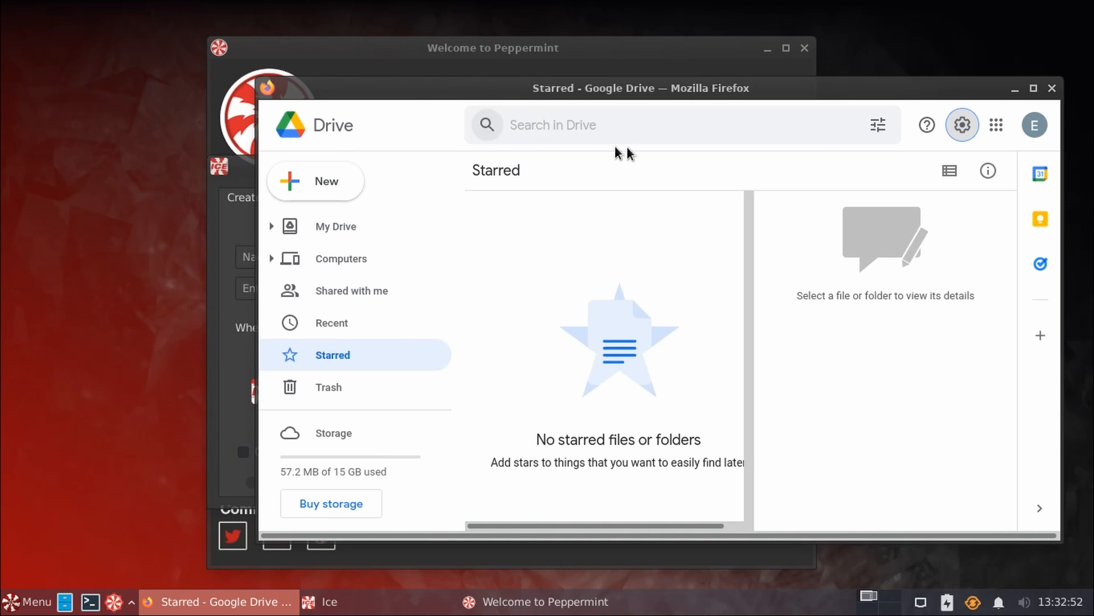
pyautogui.moveTo(39, 585)
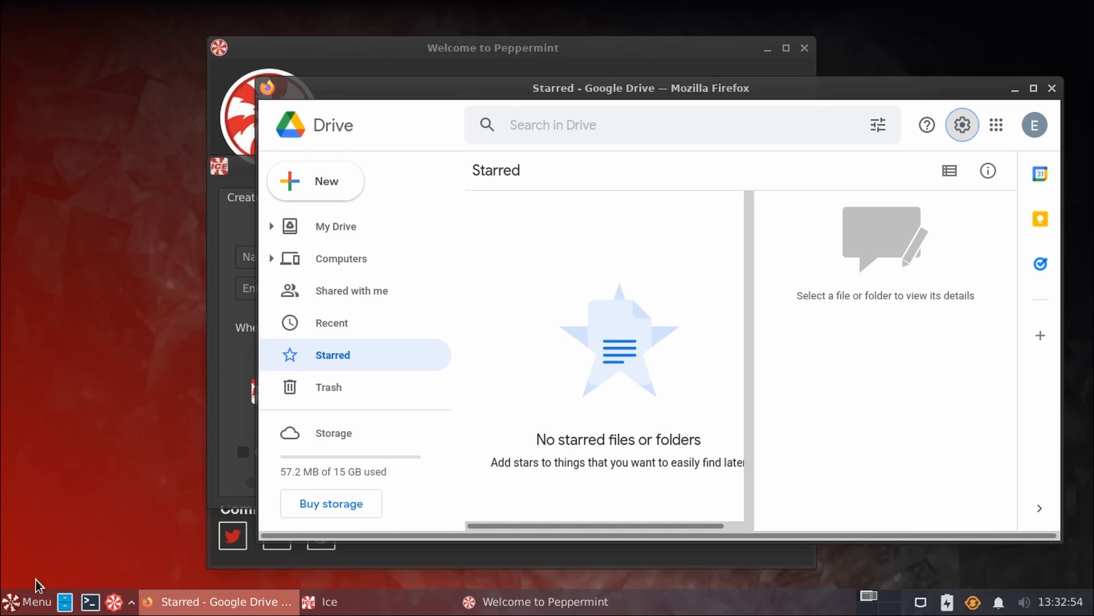
pyautogui.click(29, 602)
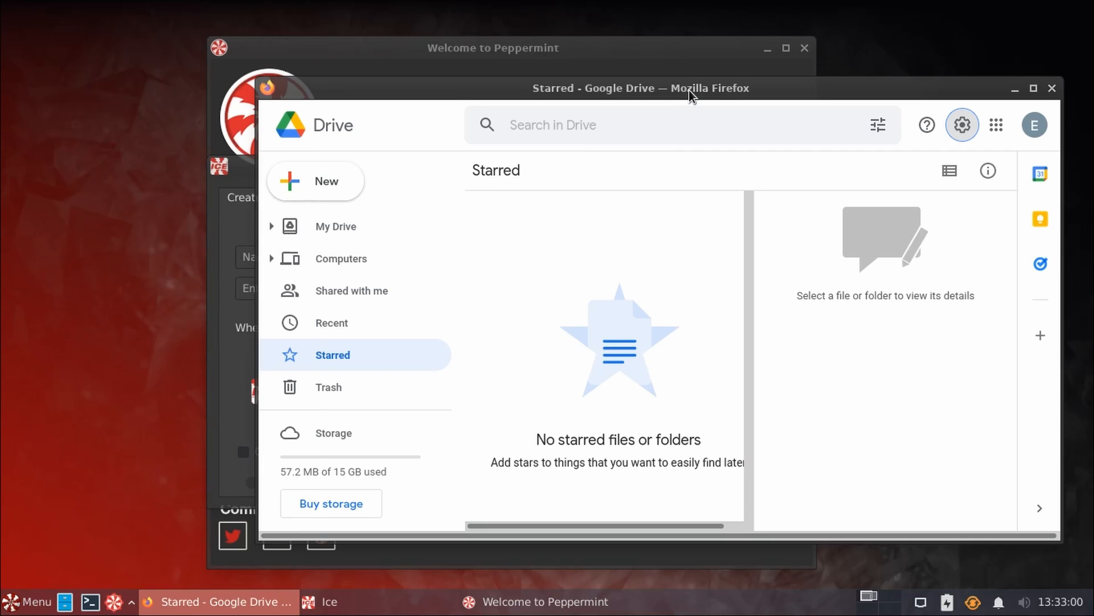
pyautogui.moveTo(578, 276)
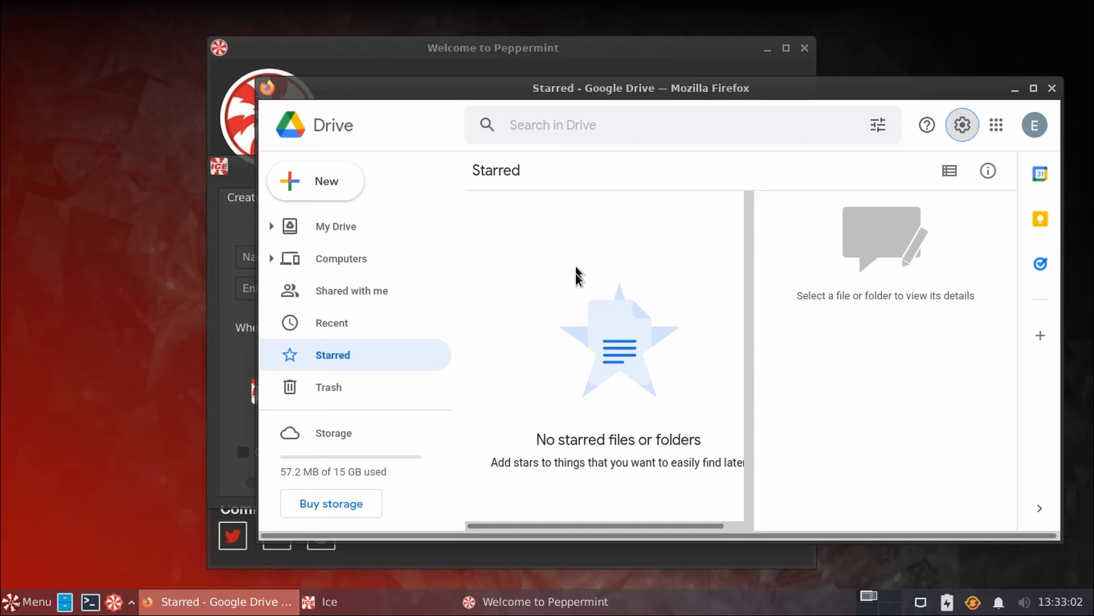
pyautogui.moveTo(605, 203)
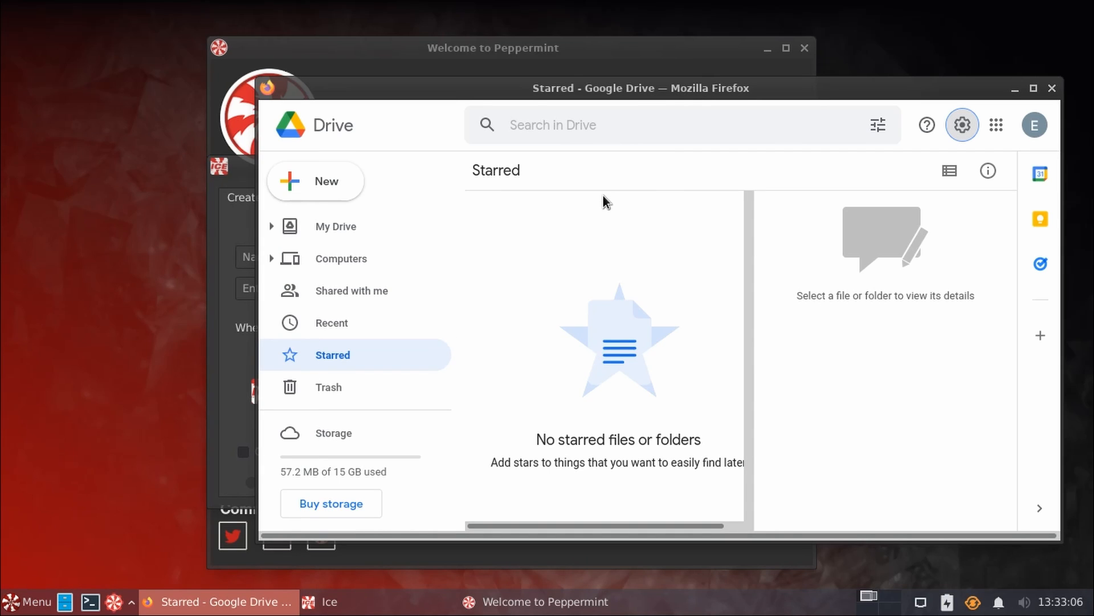
pyautogui.moveTo(793, 203)
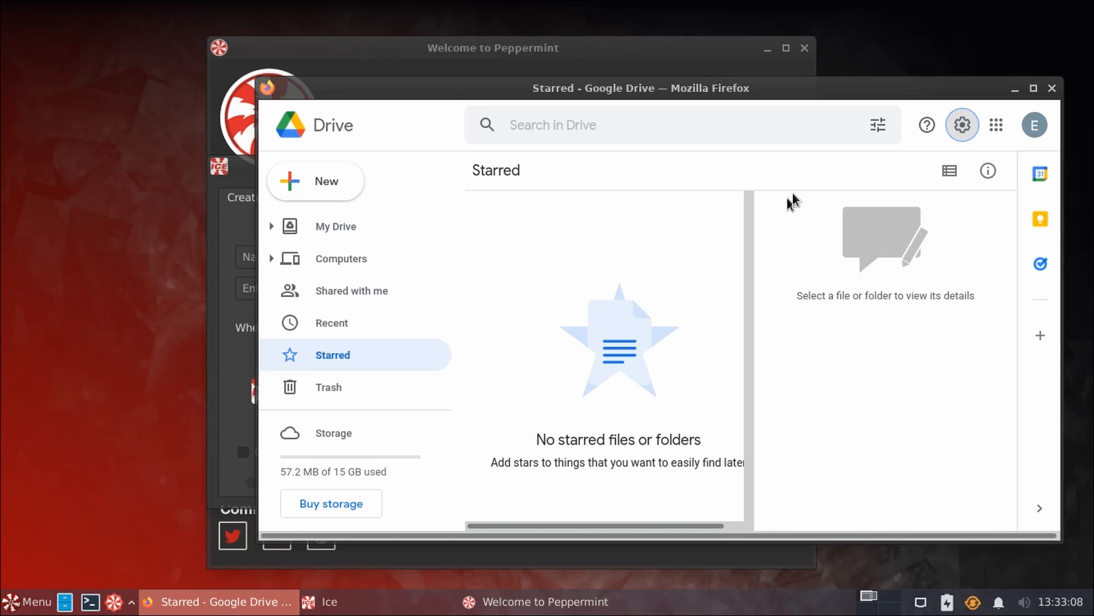
pyautogui.moveTo(599, 294)
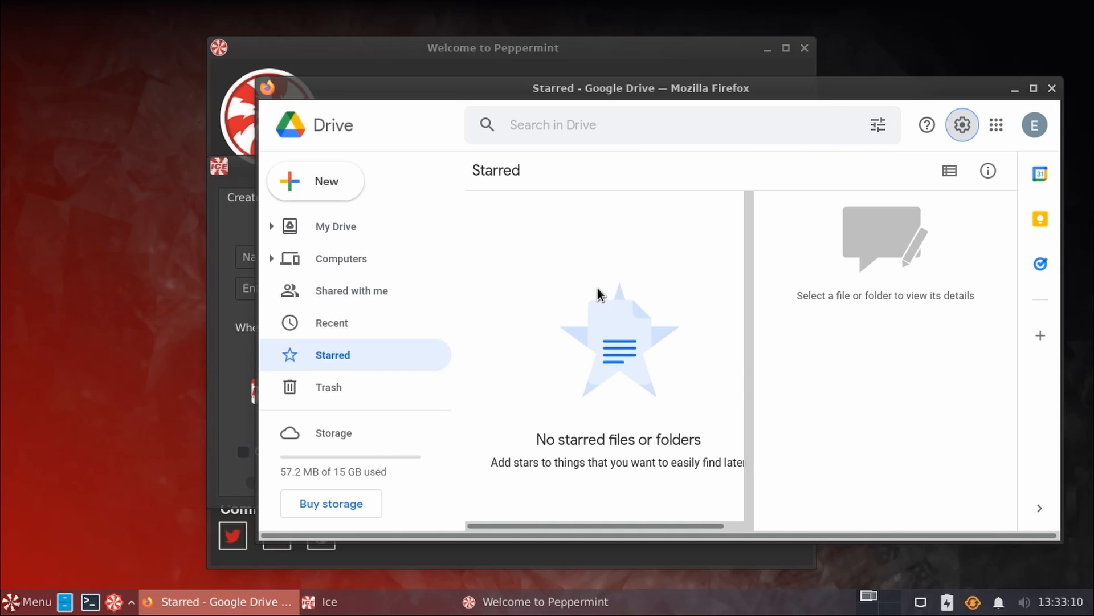
pyautogui.moveTo(454, 282)
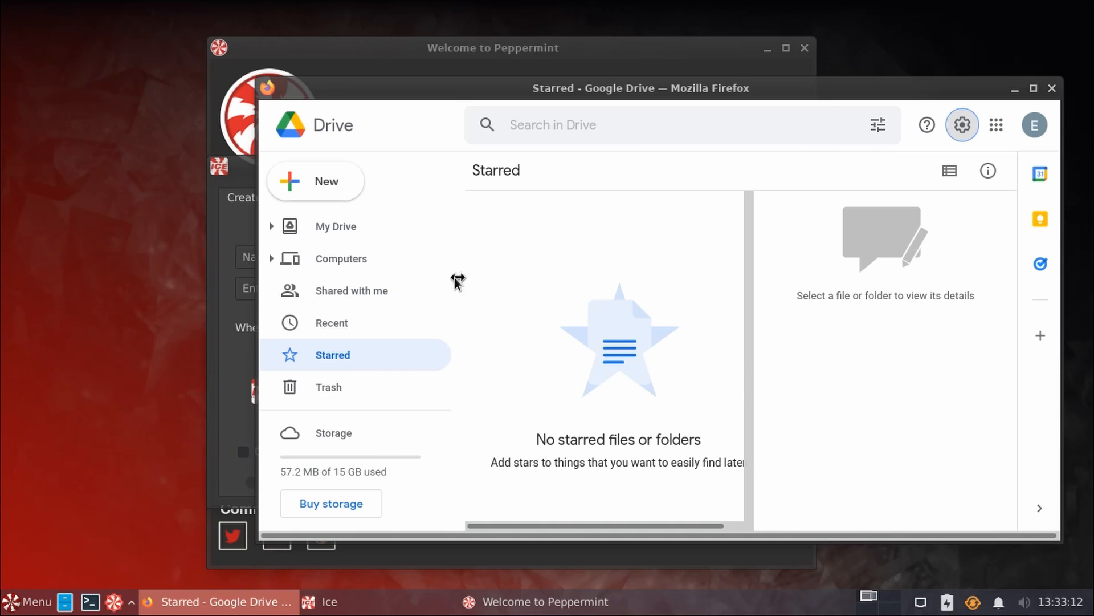
pyautogui.moveTo(648, 288)
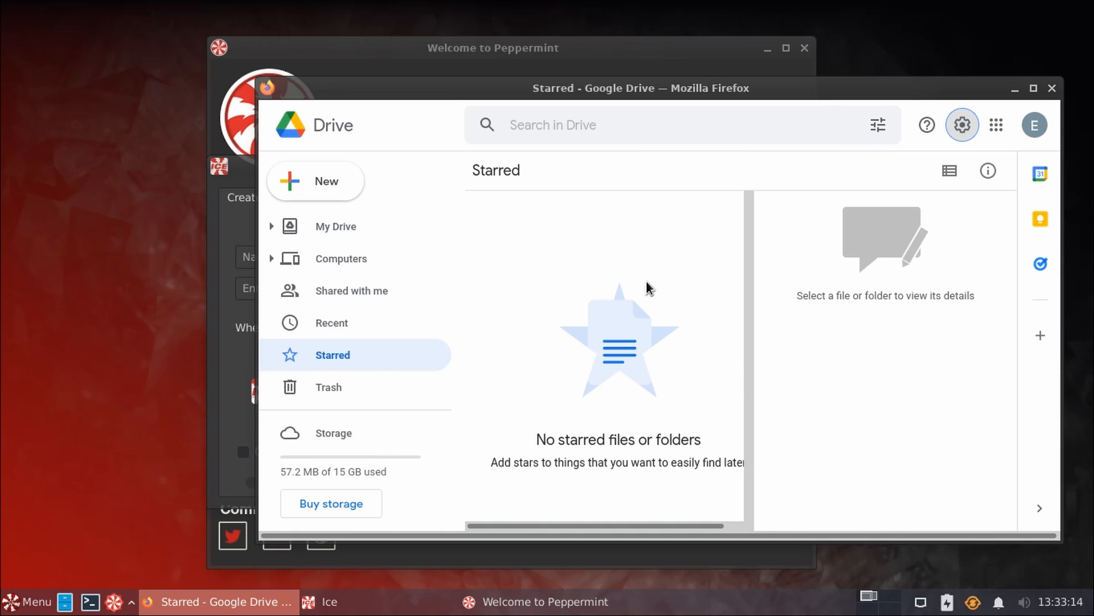
pyautogui.moveTo(873, 95)
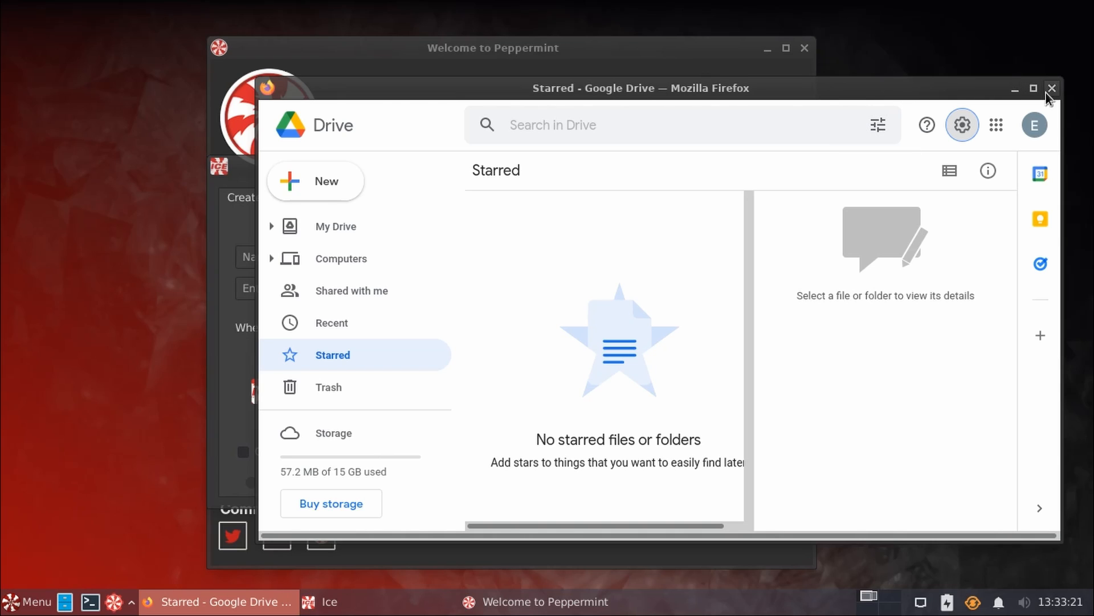
# - Close the Drive window, check Ice's Remove list showing Google Drive, then close Ice
pyautogui.click(1052, 89)
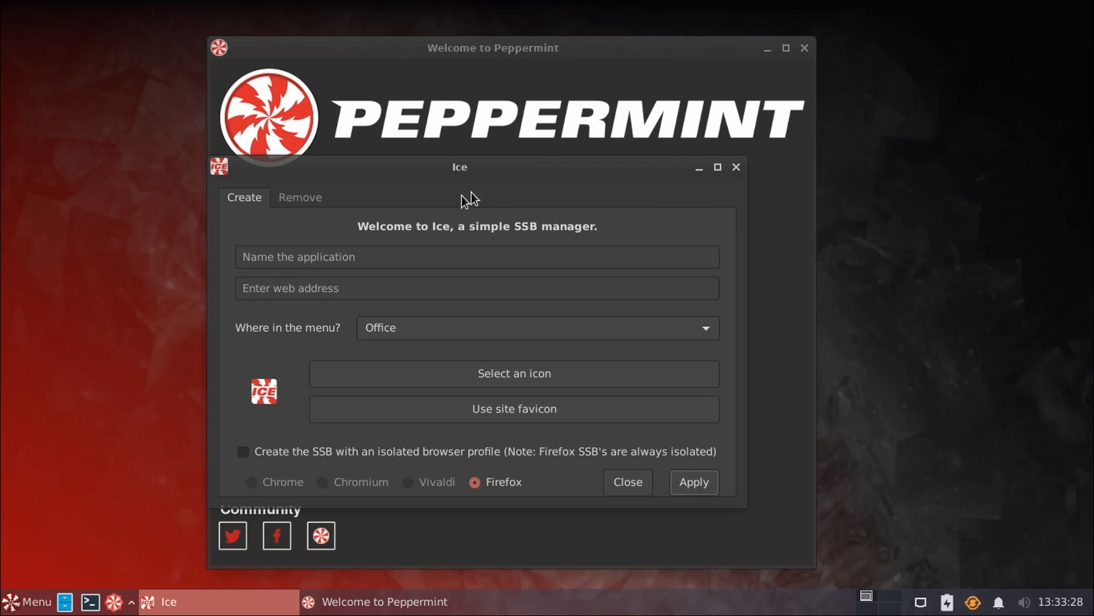
pyautogui.click(300, 197)
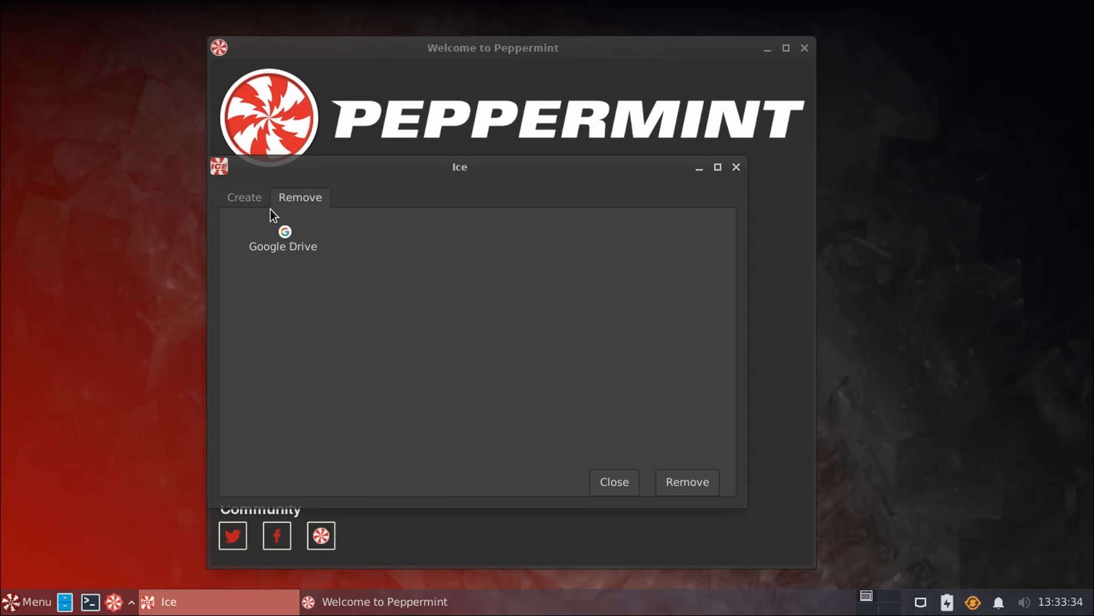
pyautogui.click(284, 240)
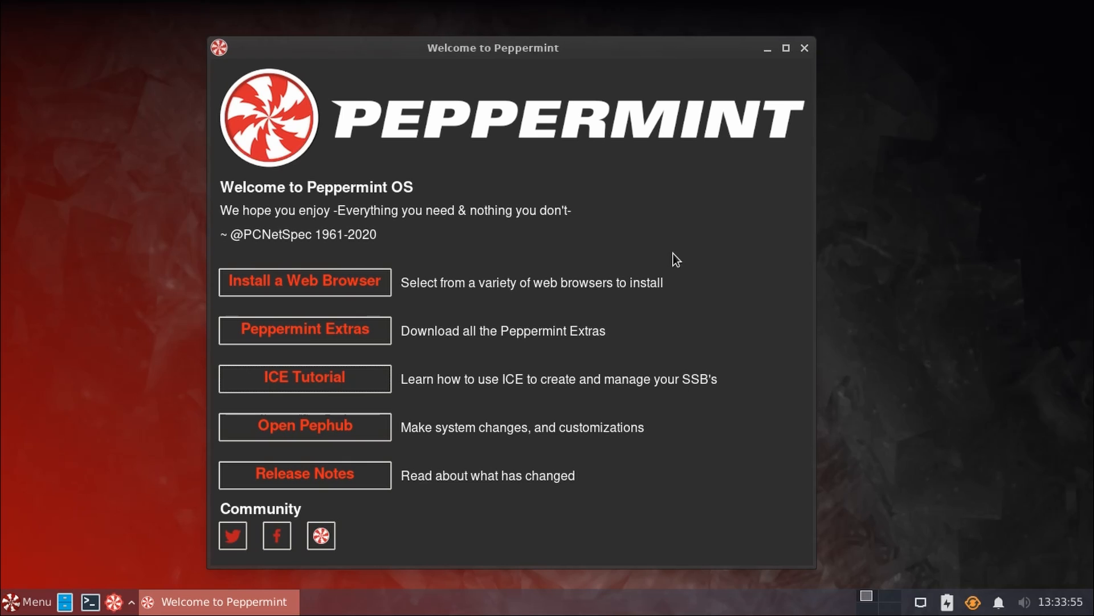
# - Open Peppermint Hub, move it toward the centre and launch the Xfce Settings Manager
pyautogui.click(304, 427)
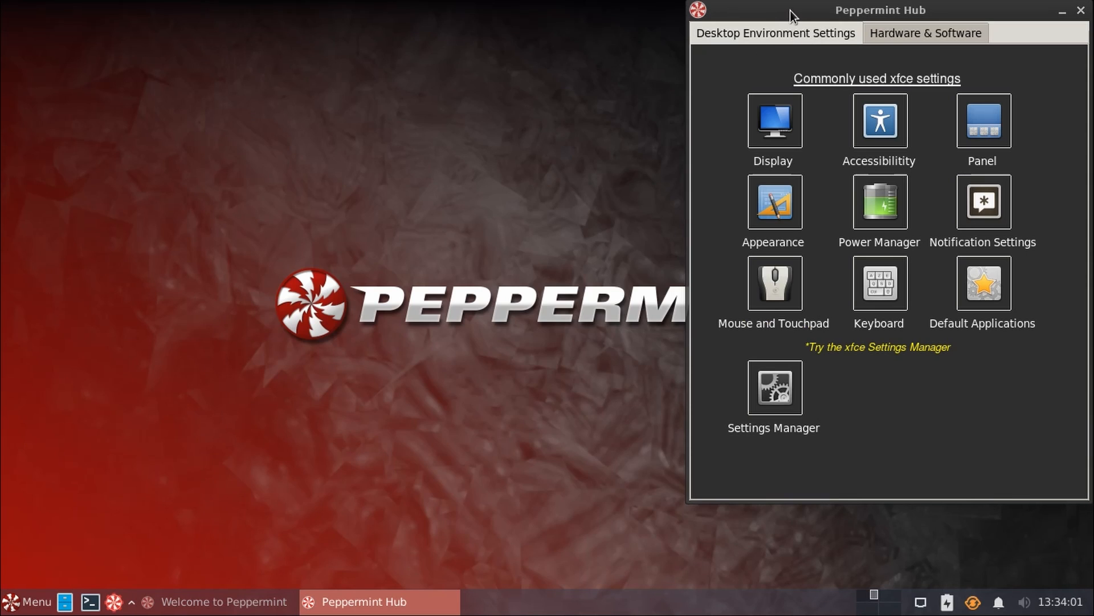
pyautogui.moveTo(881, 10); pyautogui.dragTo(412, 50)
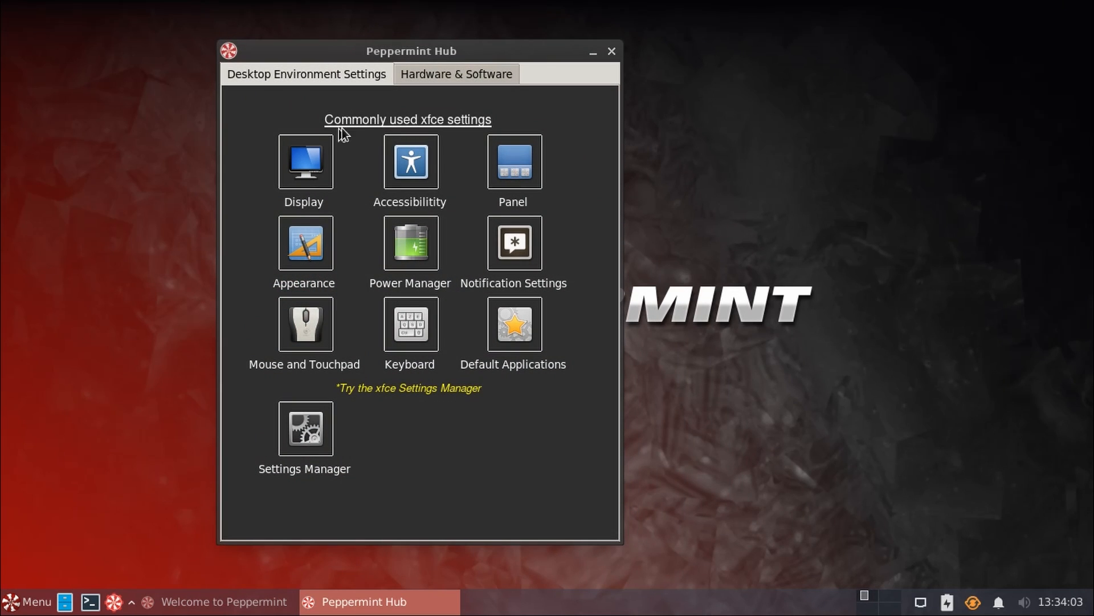
pyautogui.moveTo(527, 455)
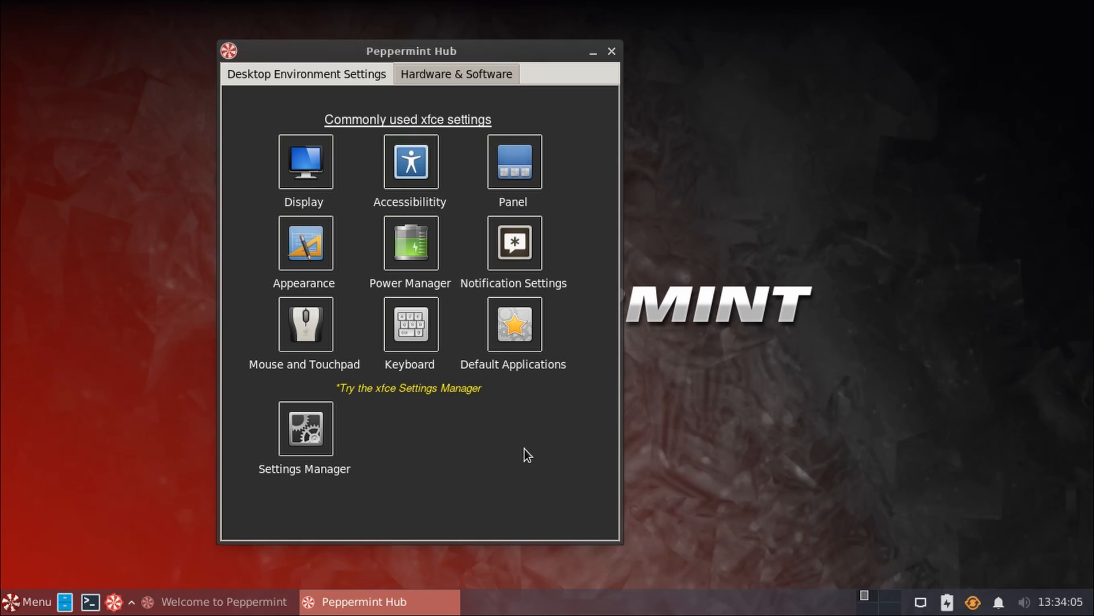
pyautogui.moveTo(405, 151)
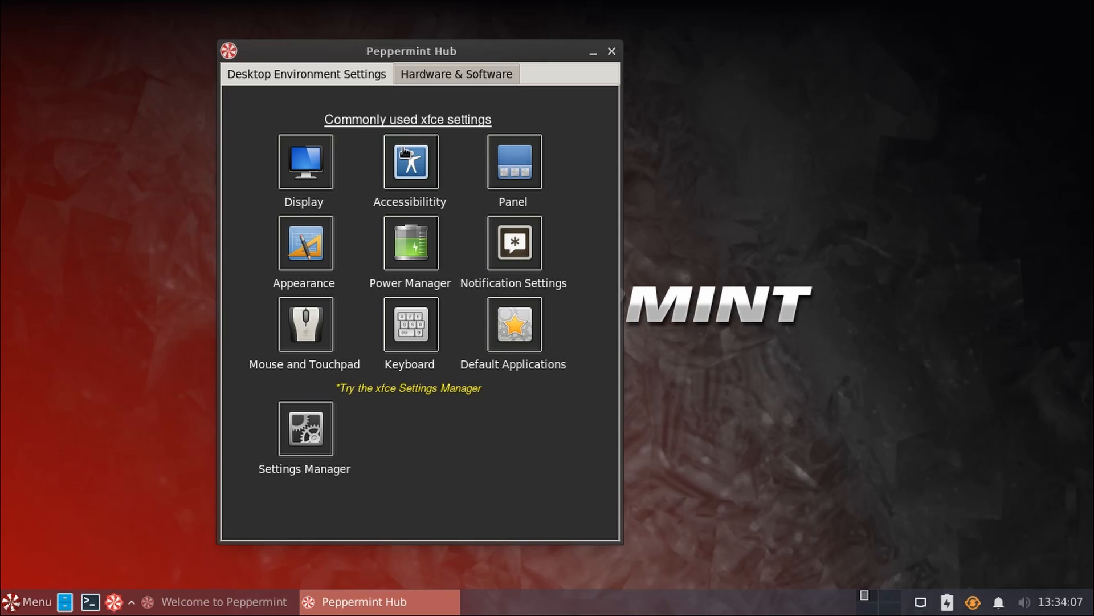
pyautogui.moveTo(479, 457)
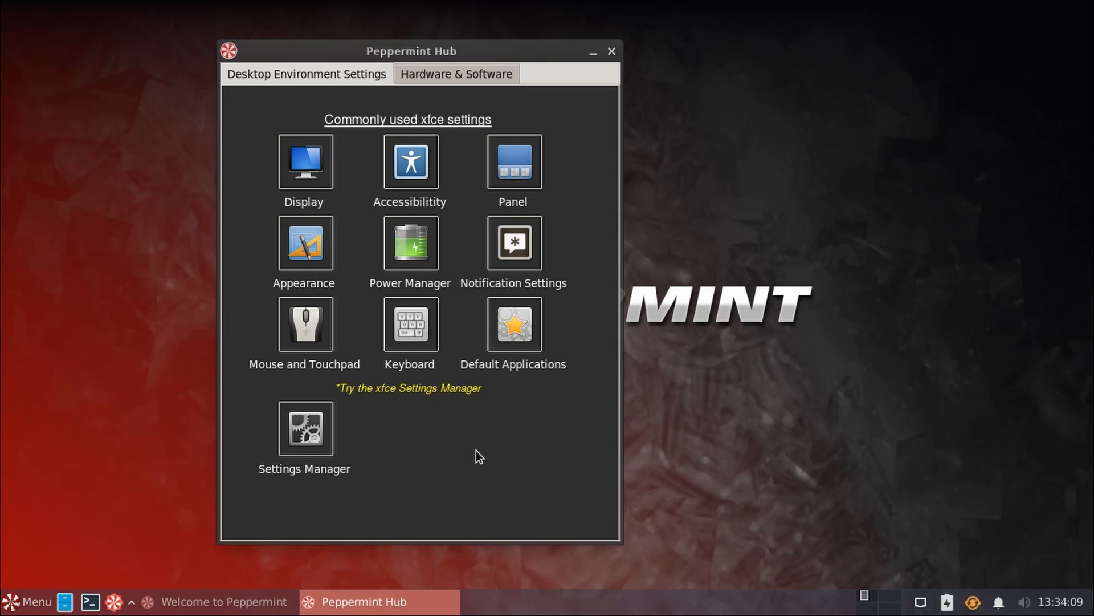
pyautogui.moveTo(455, 433)
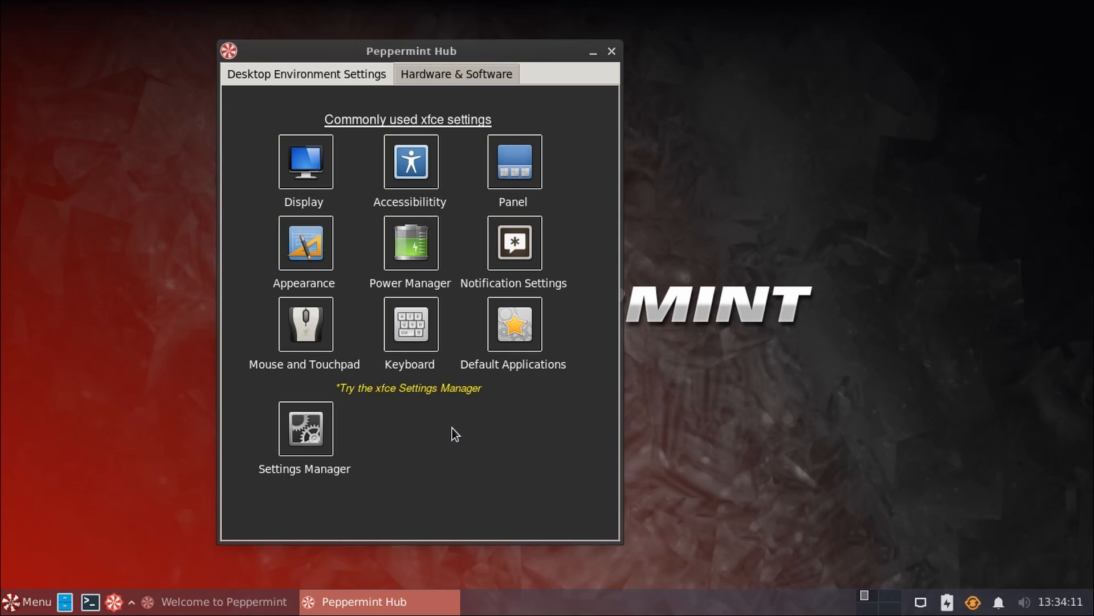
pyautogui.click(305, 74)
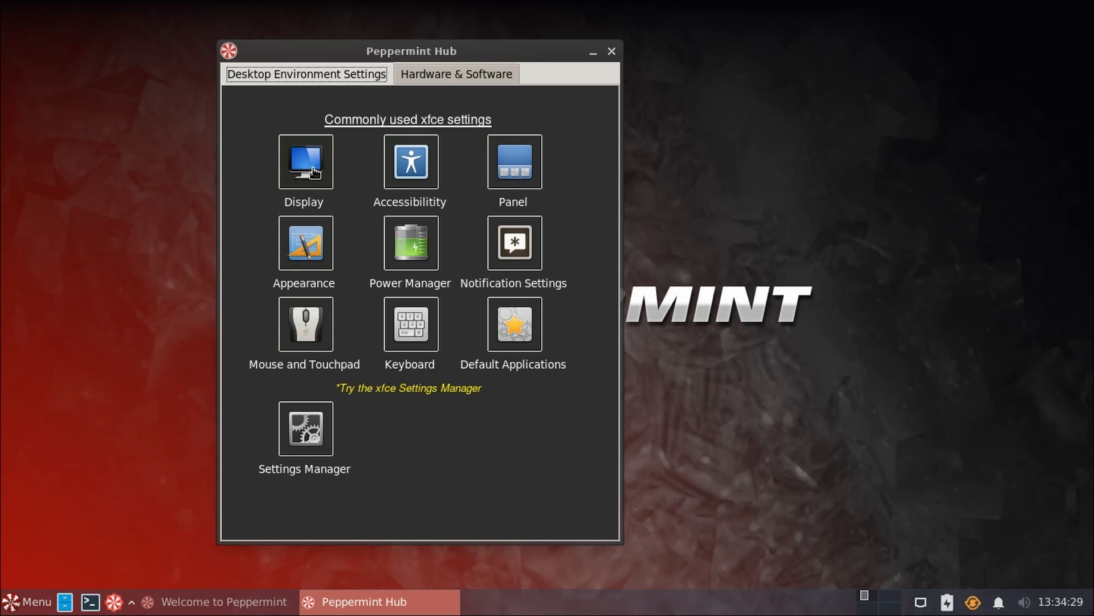
pyautogui.moveTo(579, 191)
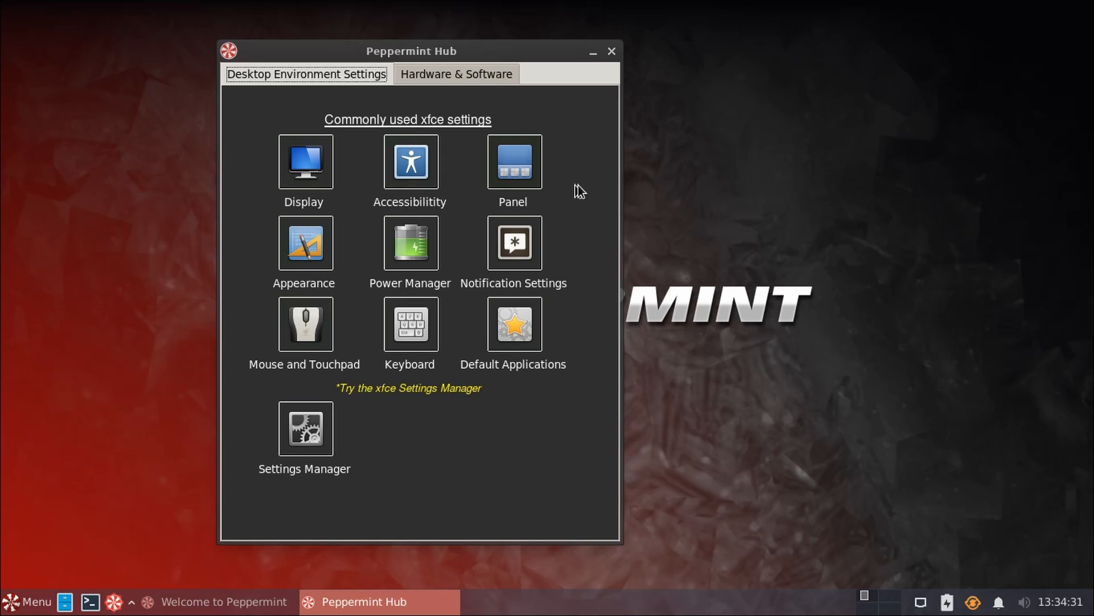
pyautogui.moveTo(525, 165)
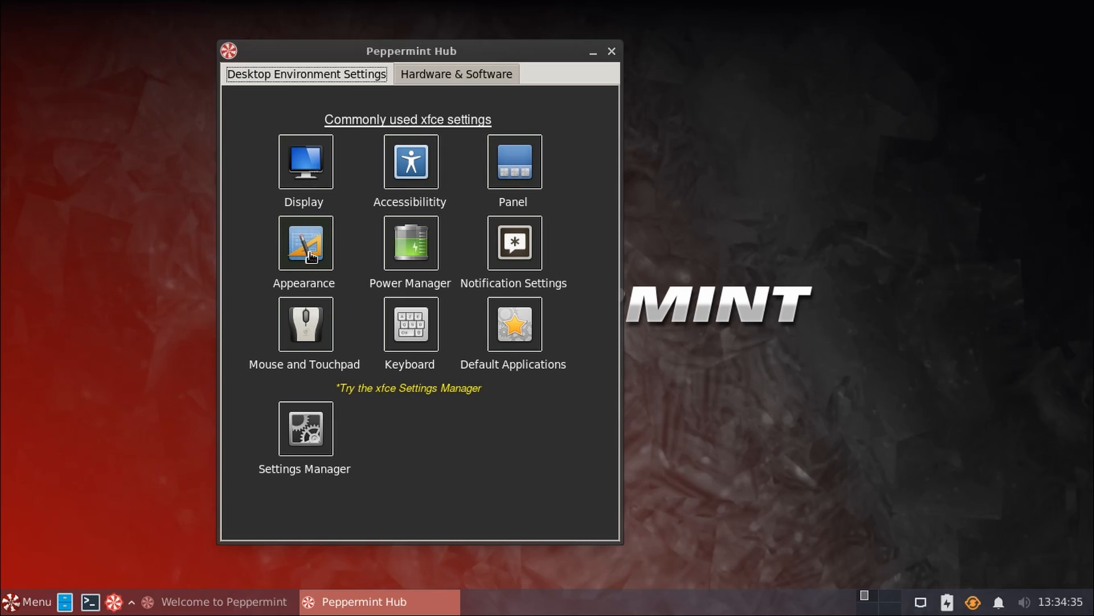
pyautogui.moveTo(412, 251)
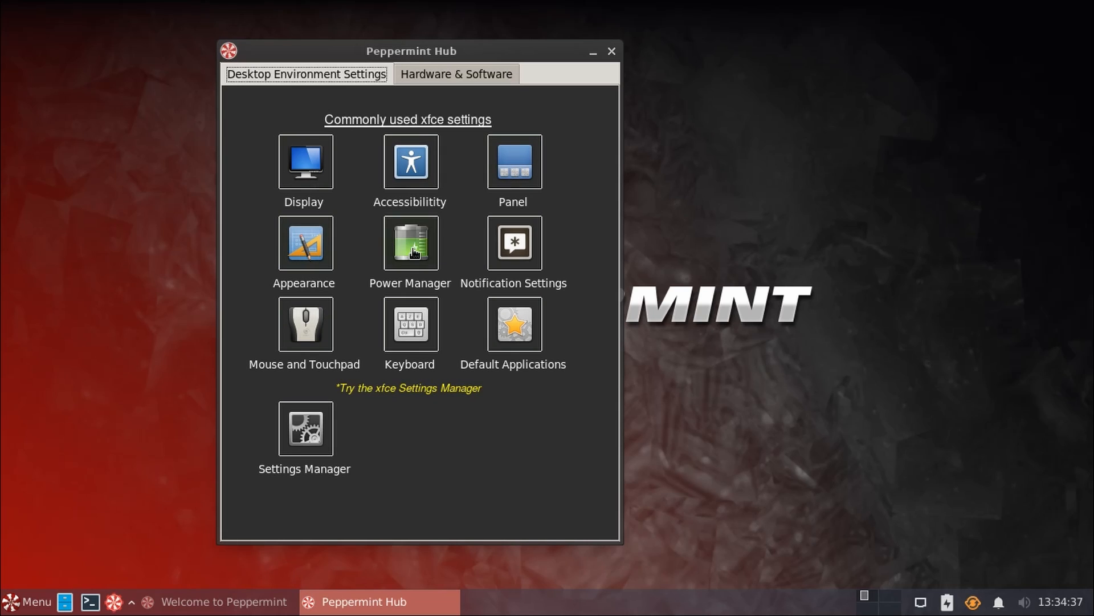
pyautogui.moveTo(514, 241)
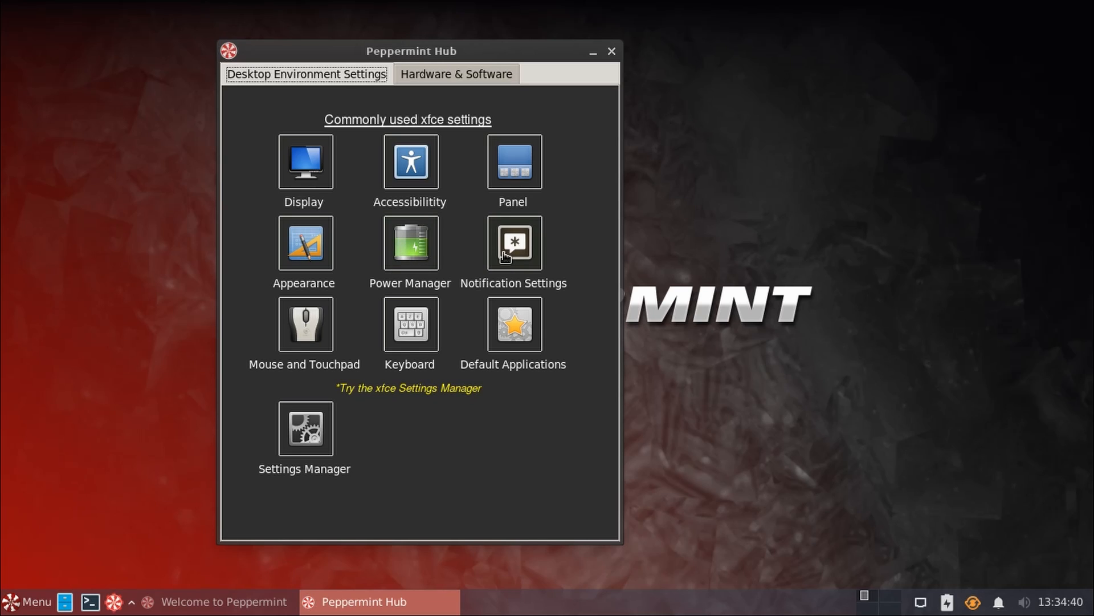
pyautogui.moveTo(306, 323)
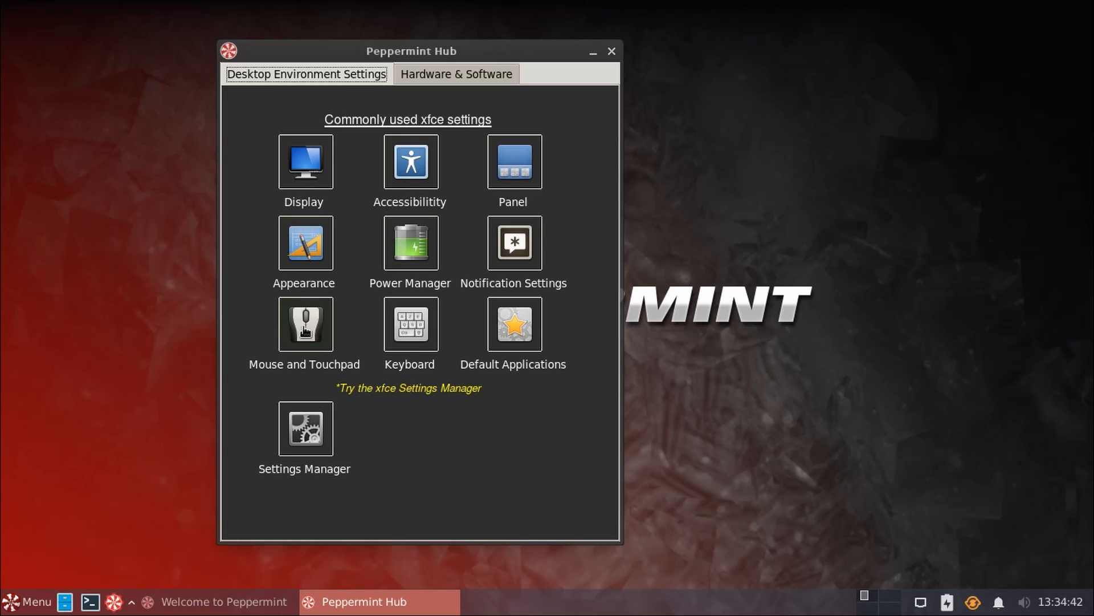
pyautogui.moveTo(522, 329)
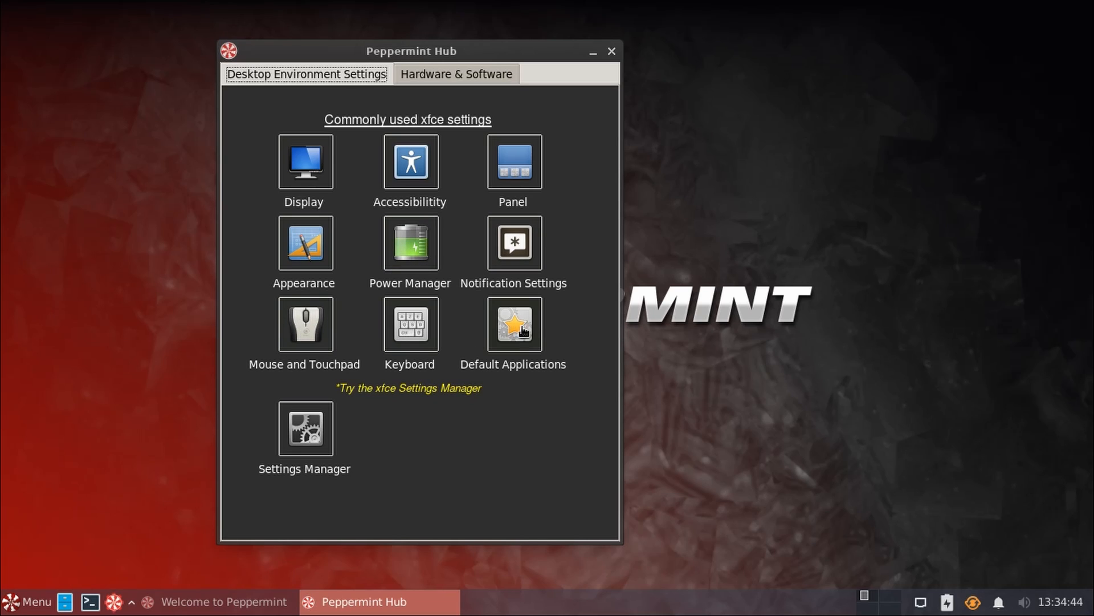
pyautogui.moveTo(548, 346)
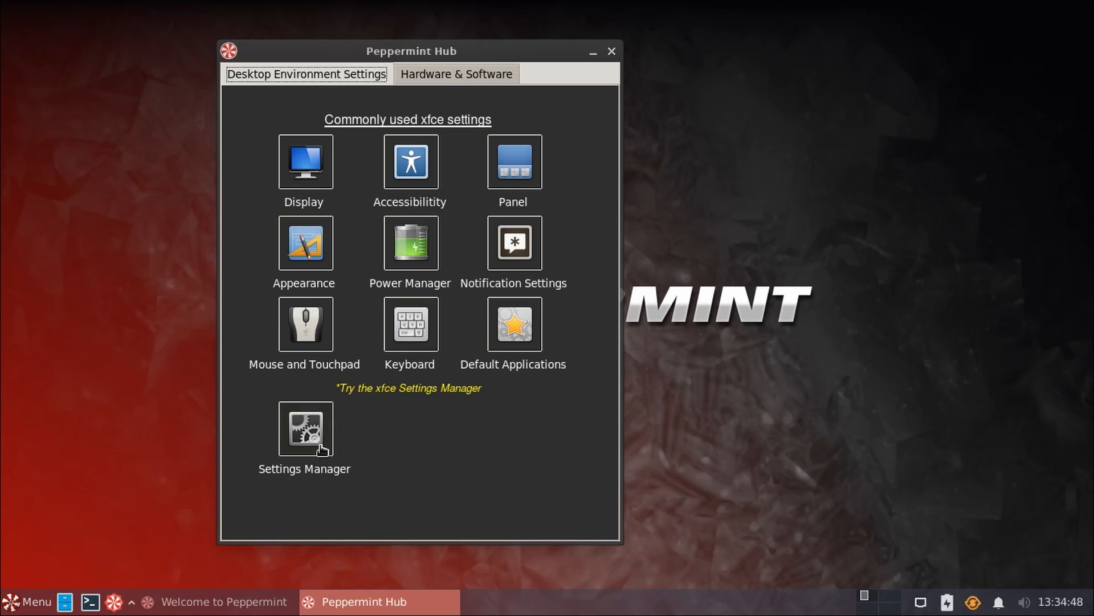
pyautogui.click(304, 428)
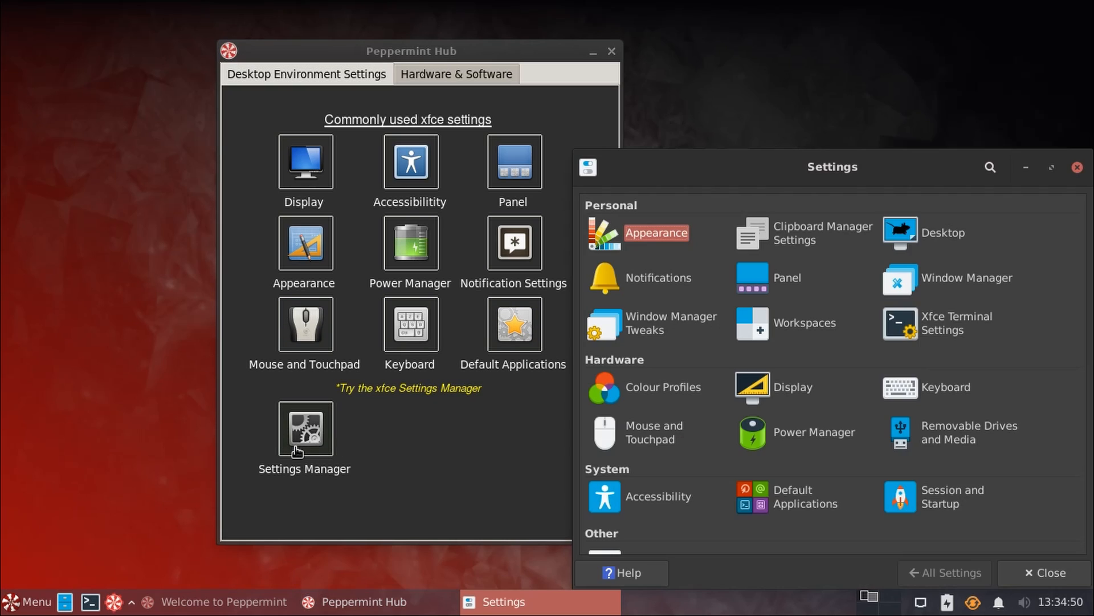
pyautogui.moveTo(784, 394)
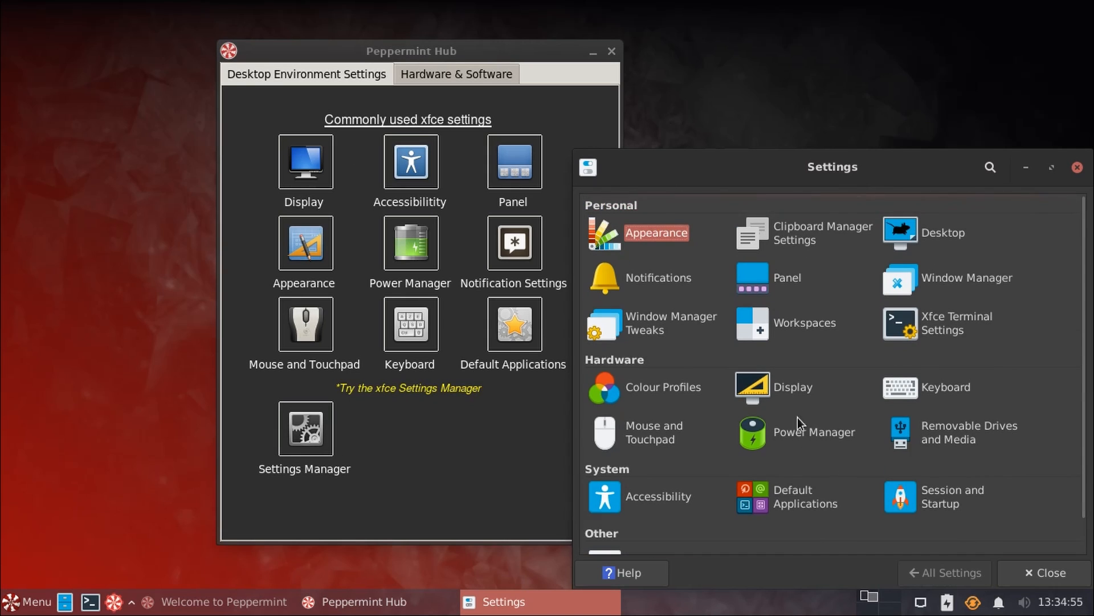
# - Show the Hub's Hardware & Software tools page
pyautogui.click(456, 74)
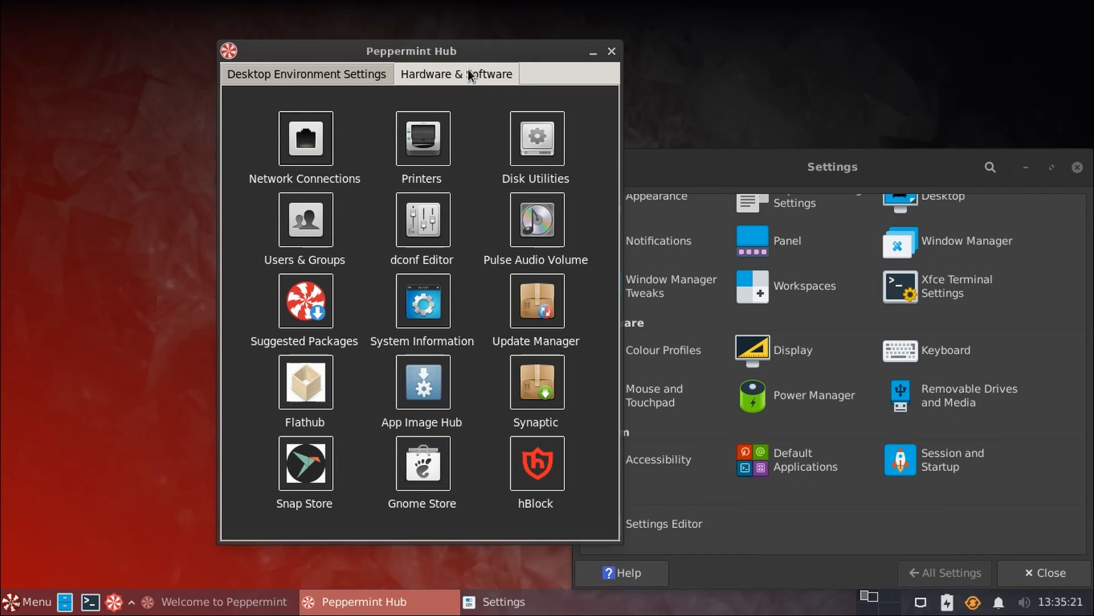
pyautogui.moveTo(505, 93)
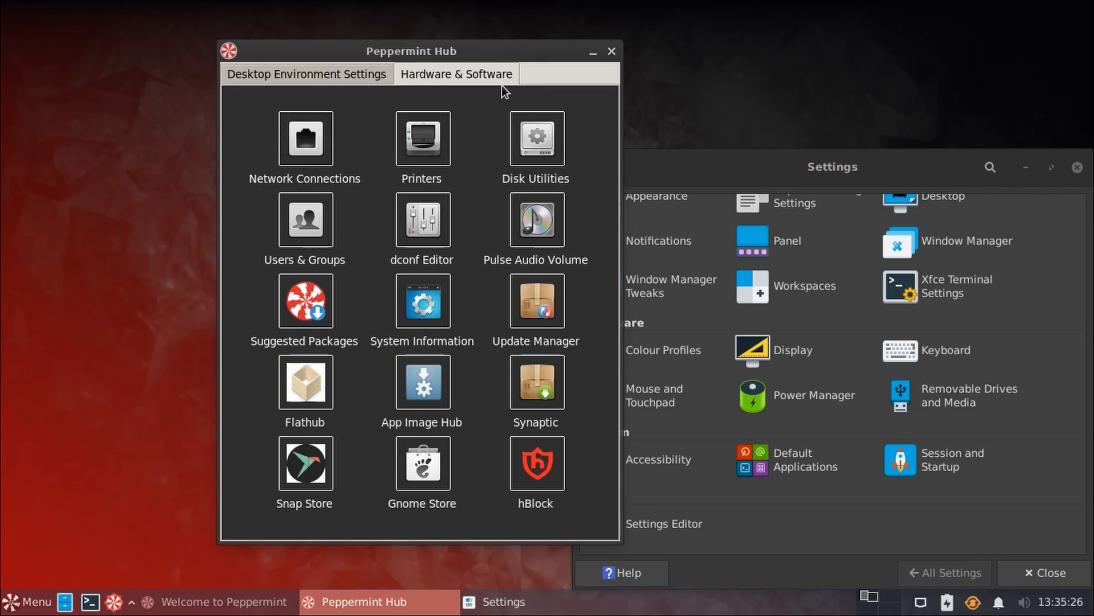
pyautogui.moveTo(519, 81)
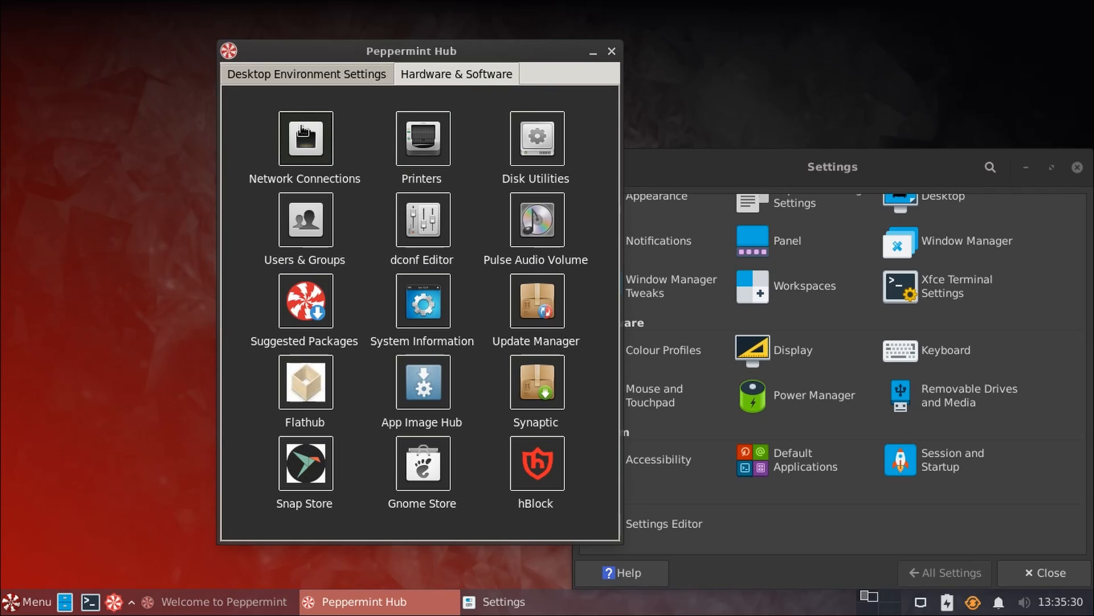
pyautogui.moveTo(429, 164)
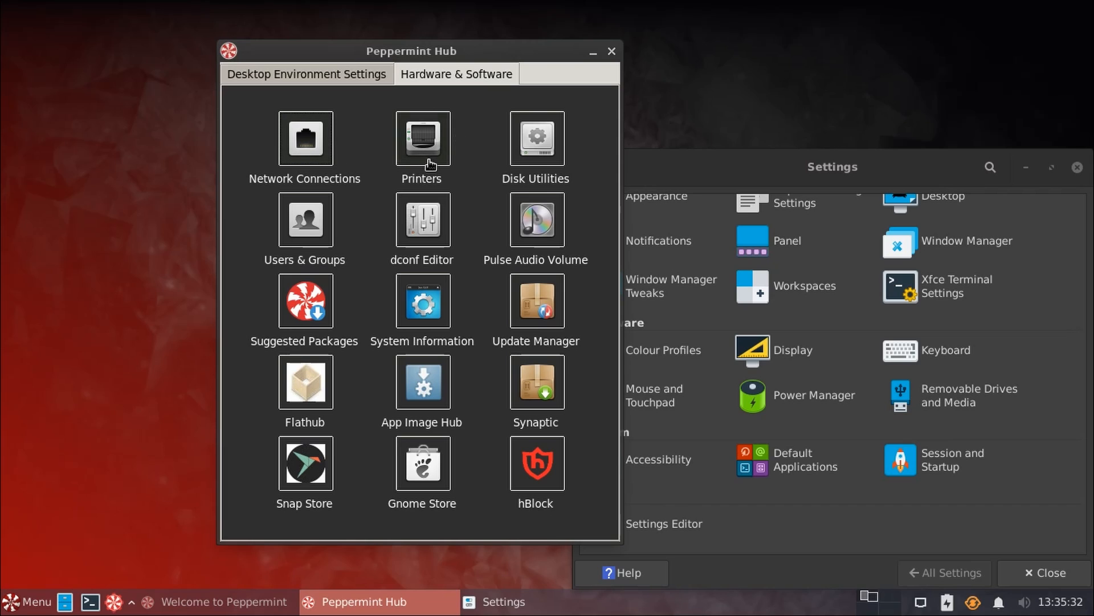
pyautogui.moveTo(540, 151)
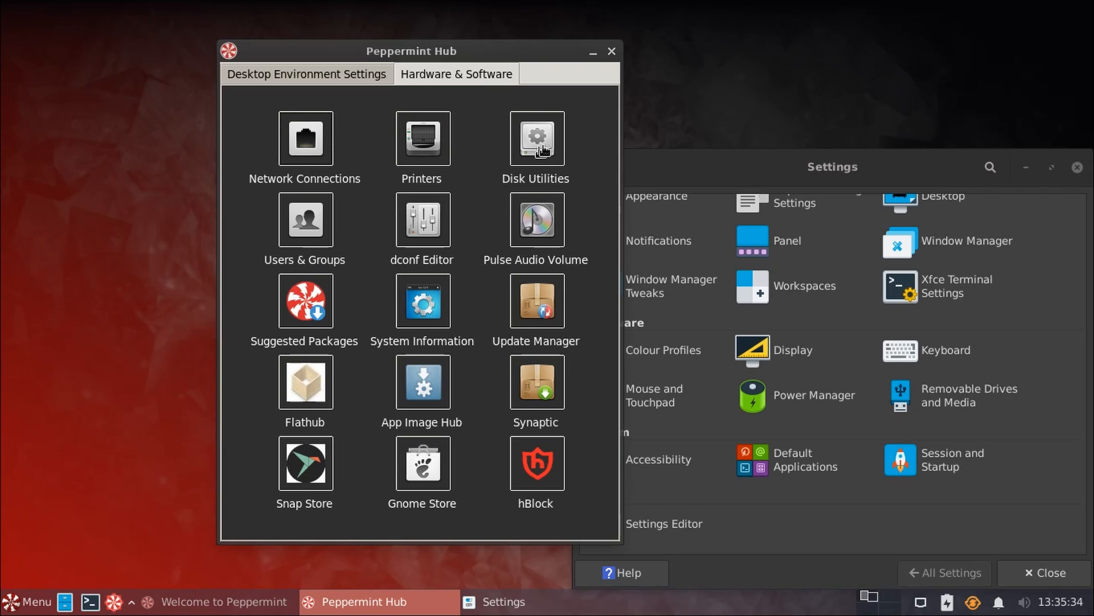
pyautogui.moveTo(362, 244)
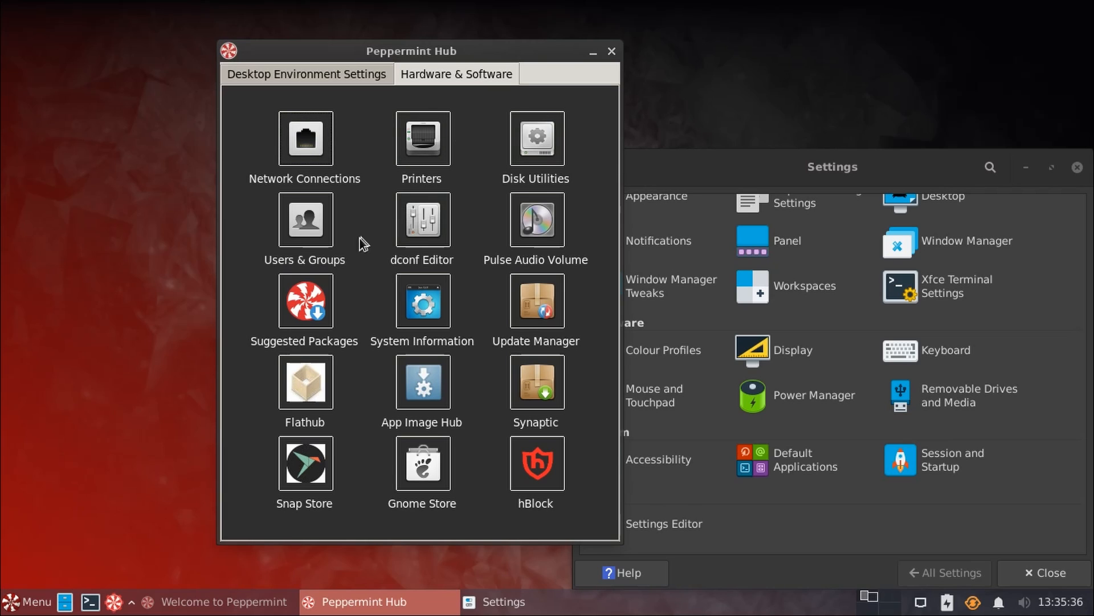
pyautogui.moveTo(382, 295)
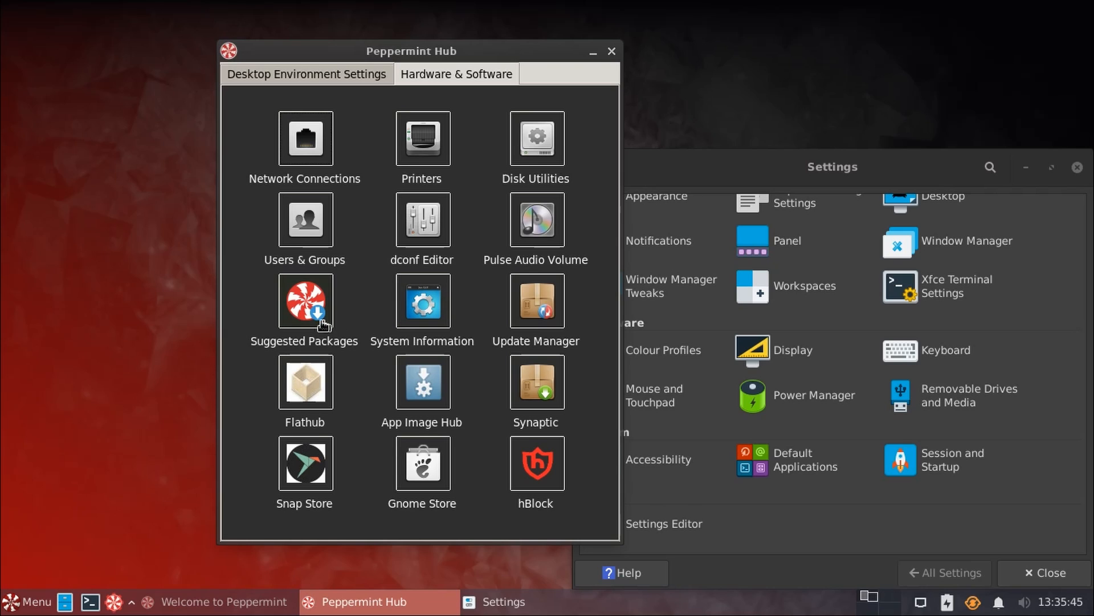
pyautogui.moveTo(312, 341)
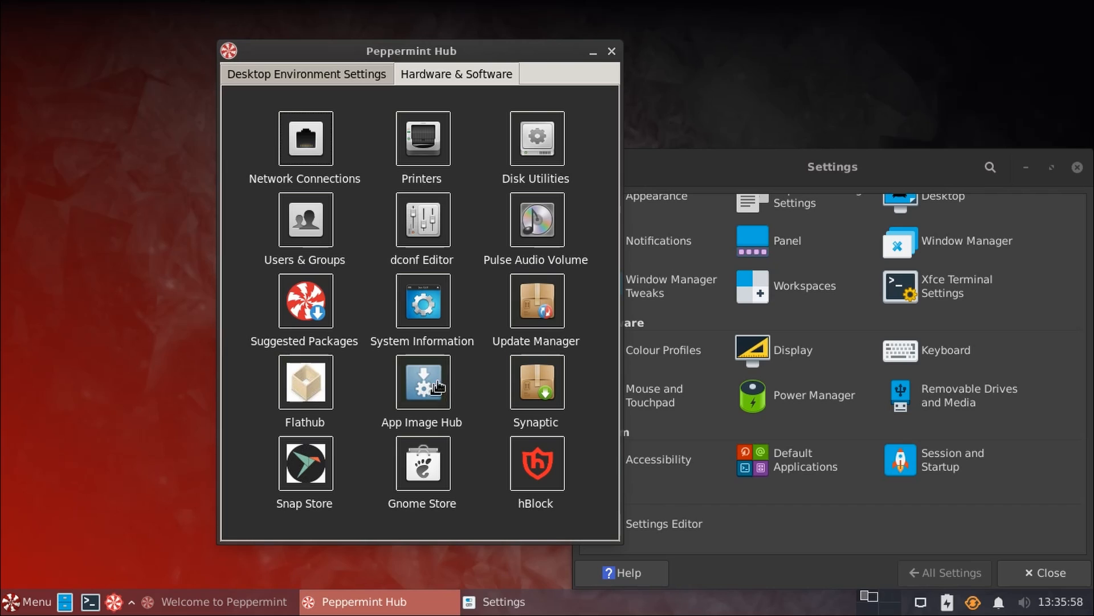
pyautogui.moveTo(305, 382)
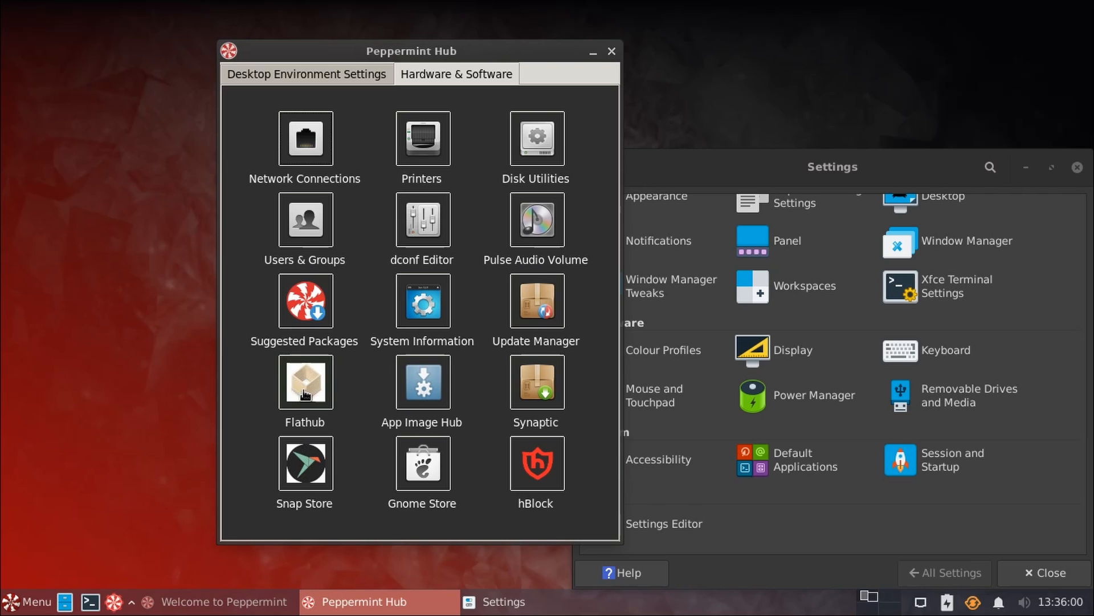
pyautogui.moveTo(422, 383)
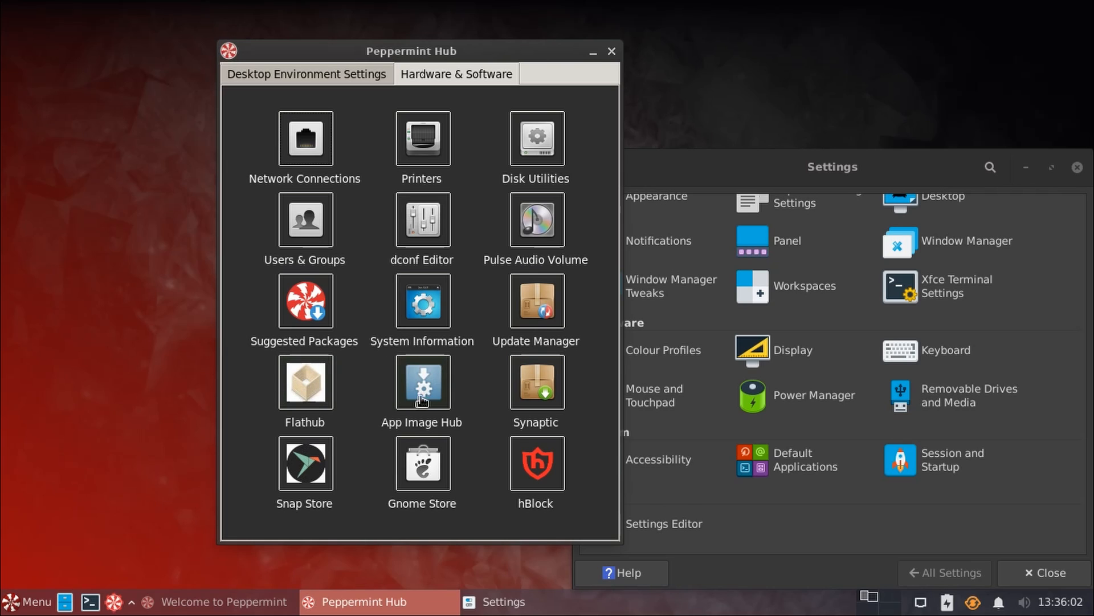
pyautogui.moveTo(418, 405)
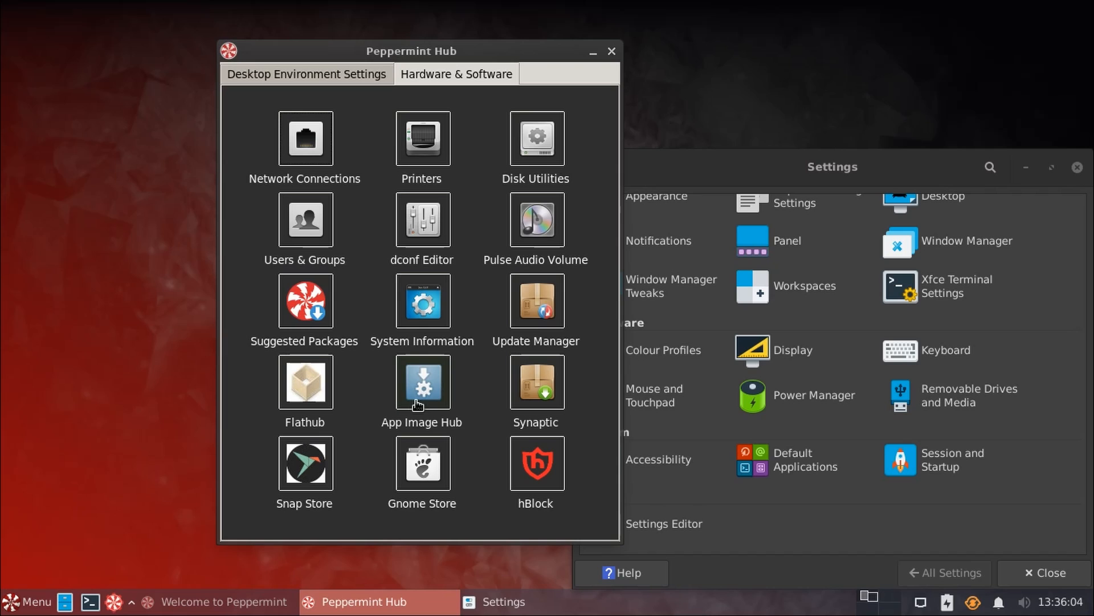
pyautogui.moveTo(521, 391)
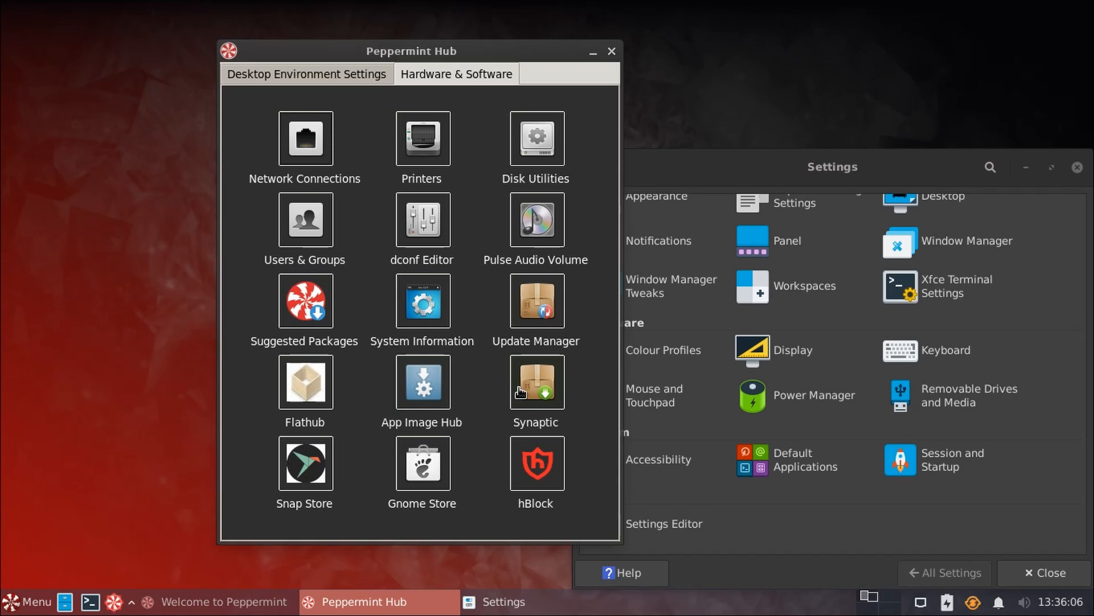
pyautogui.moveTo(351, 466)
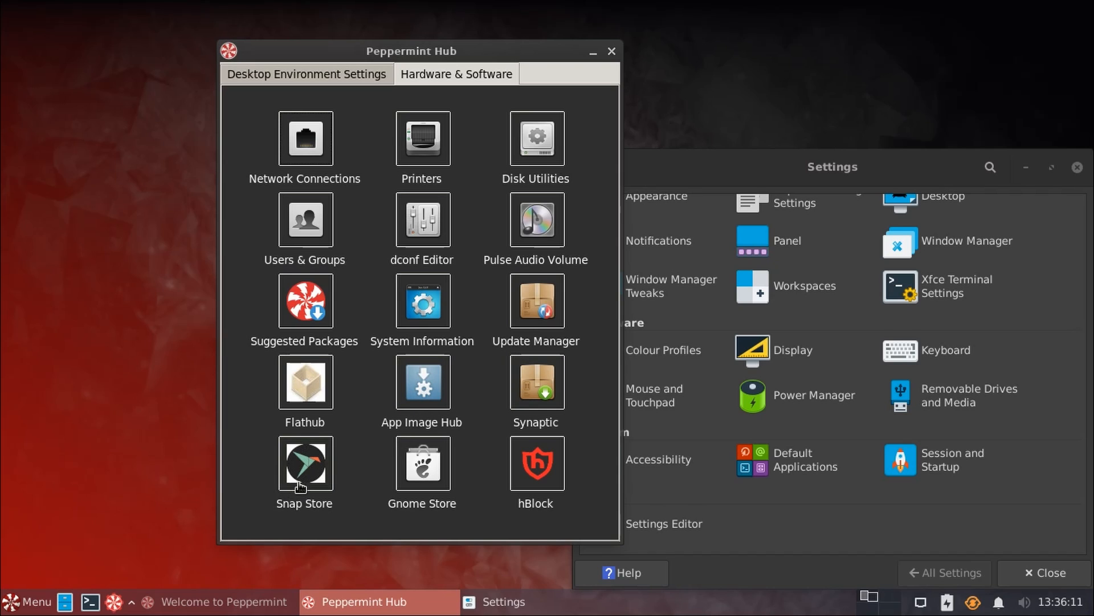
pyautogui.moveTo(377, 471)
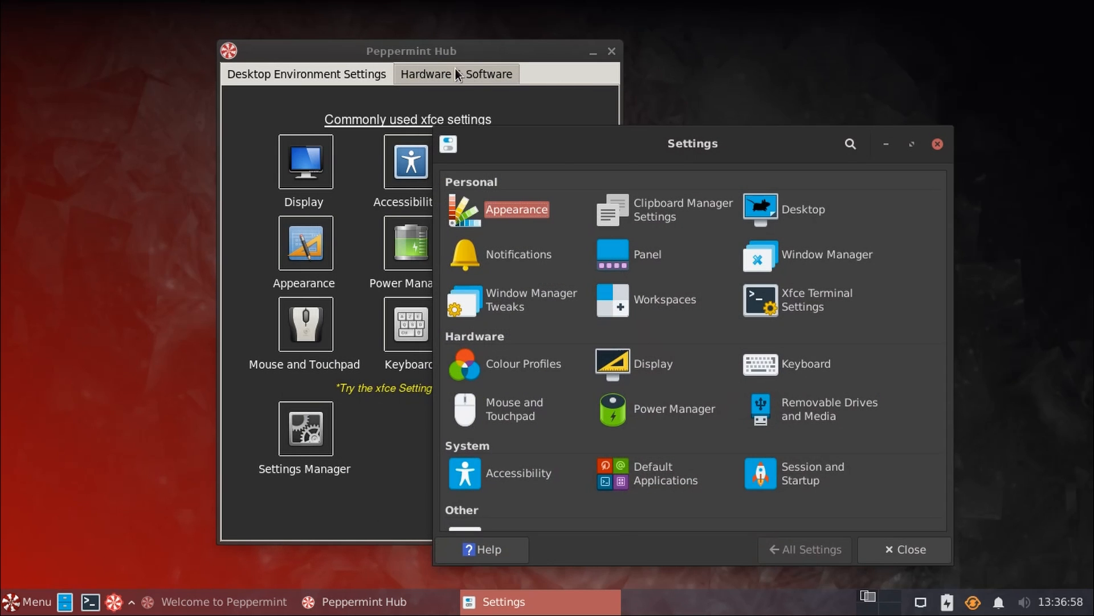
# - Raise the Hub's Hardware & Software page and scroll the settings list down to Settings Editor
pyautogui.click(455, 74)
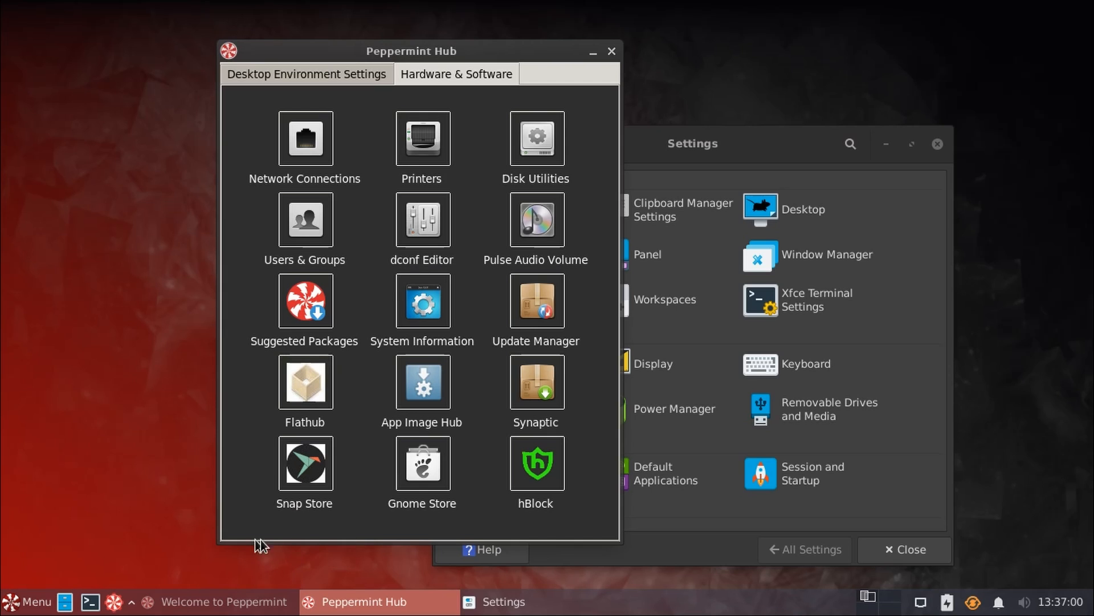
pyautogui.moveTo(474, 451)
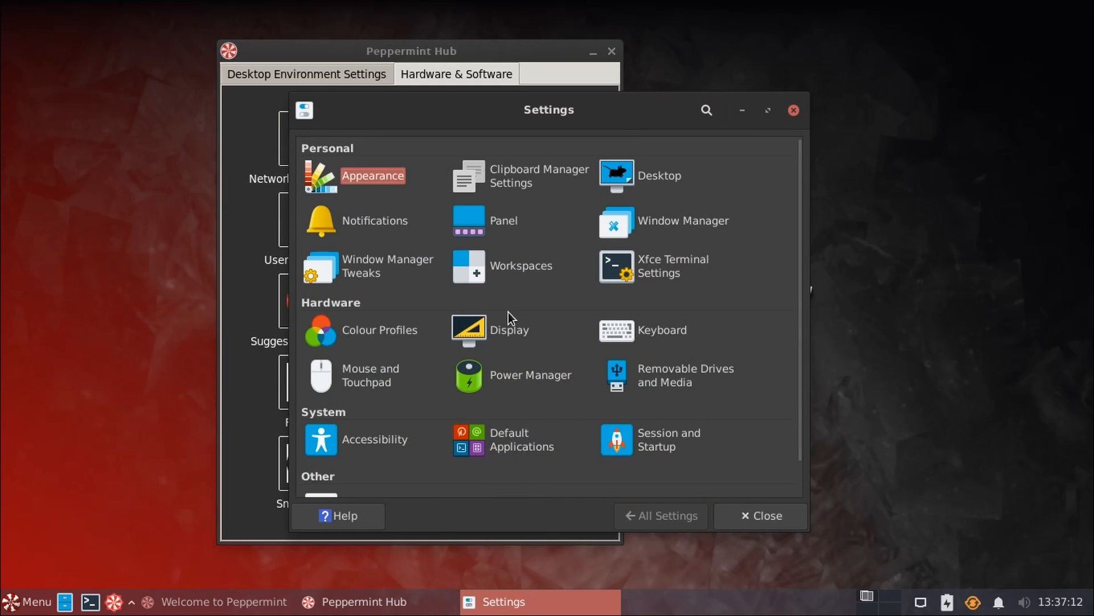
pyautogui.scroll(-3)
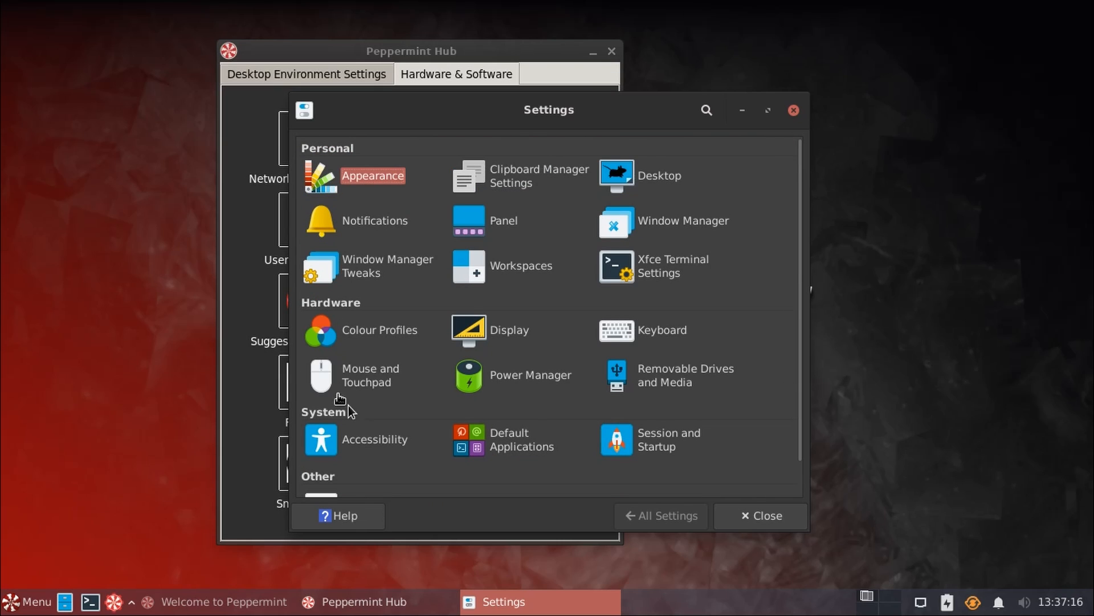
pyautogui.scroll(-3)
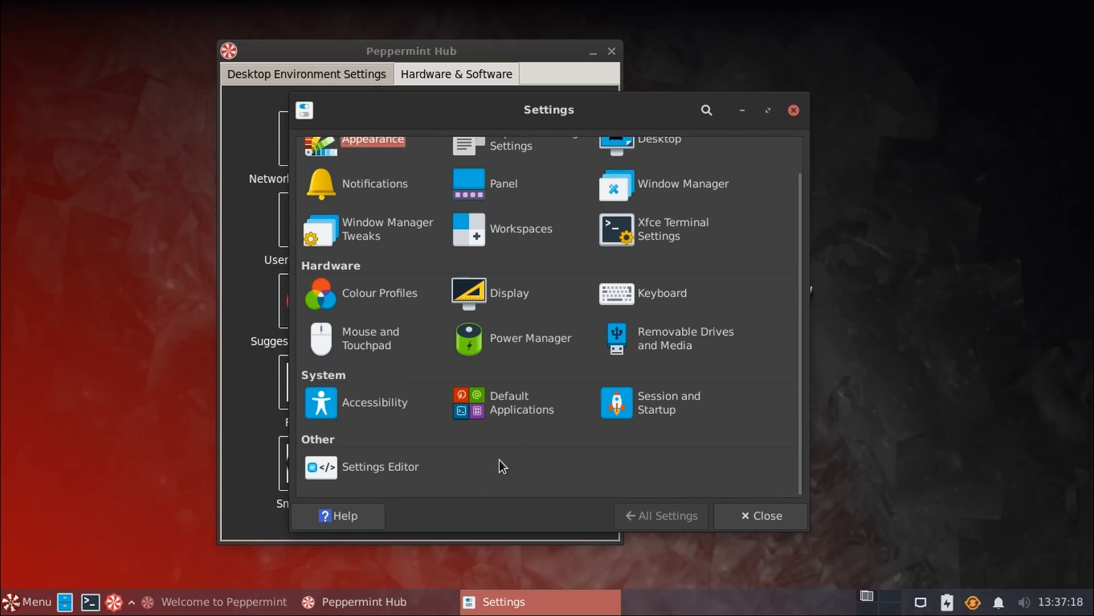
pyautogui.moveTo(509, 481)
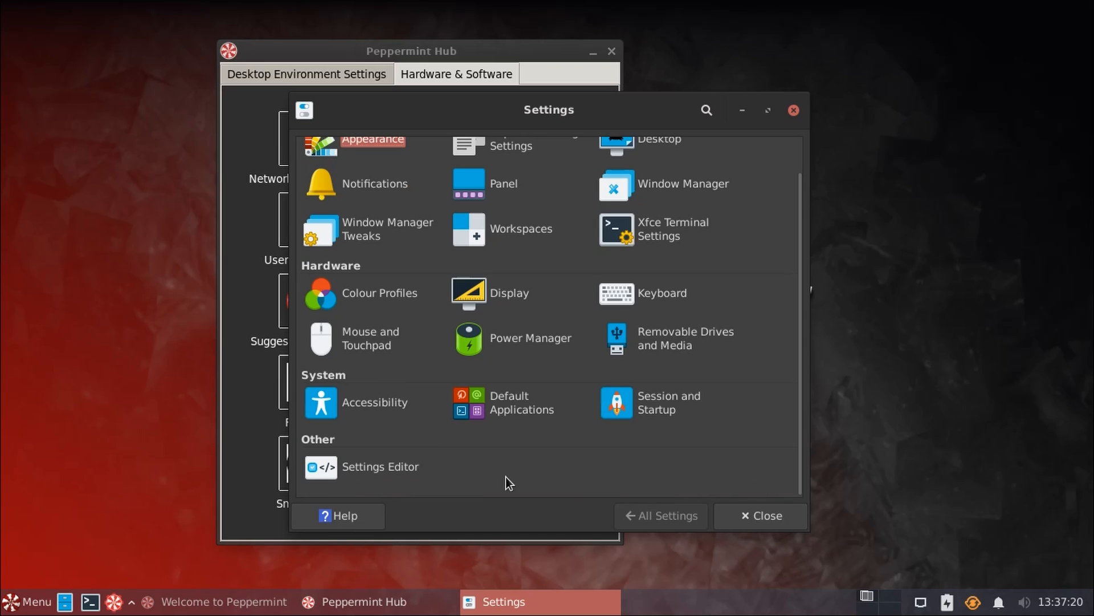
pyautogui.moveTo(598, 476)
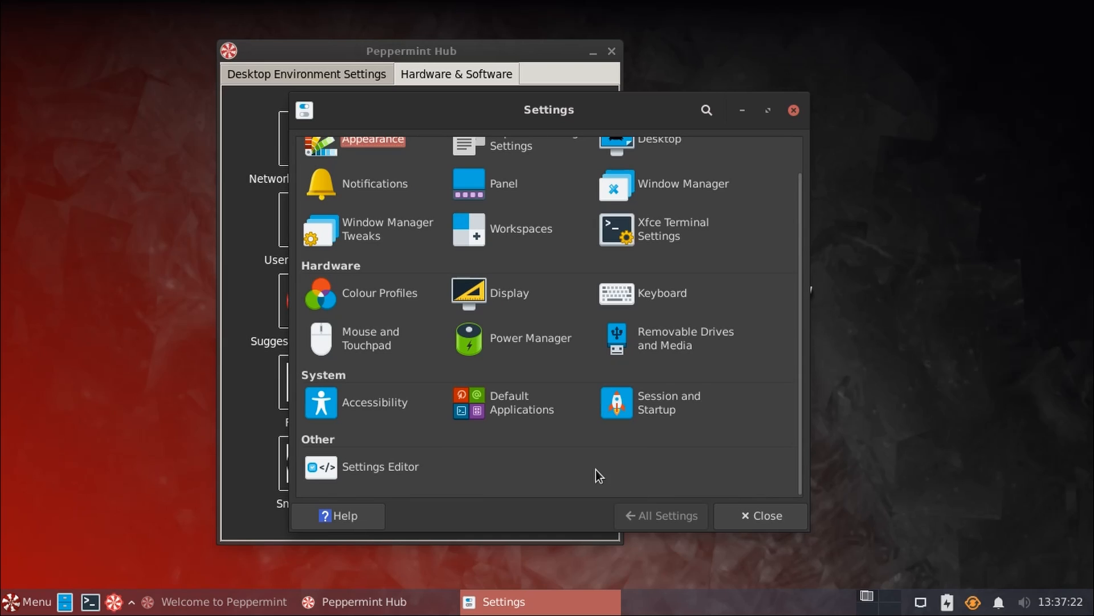
pyautogui.moveTo(568, 467)
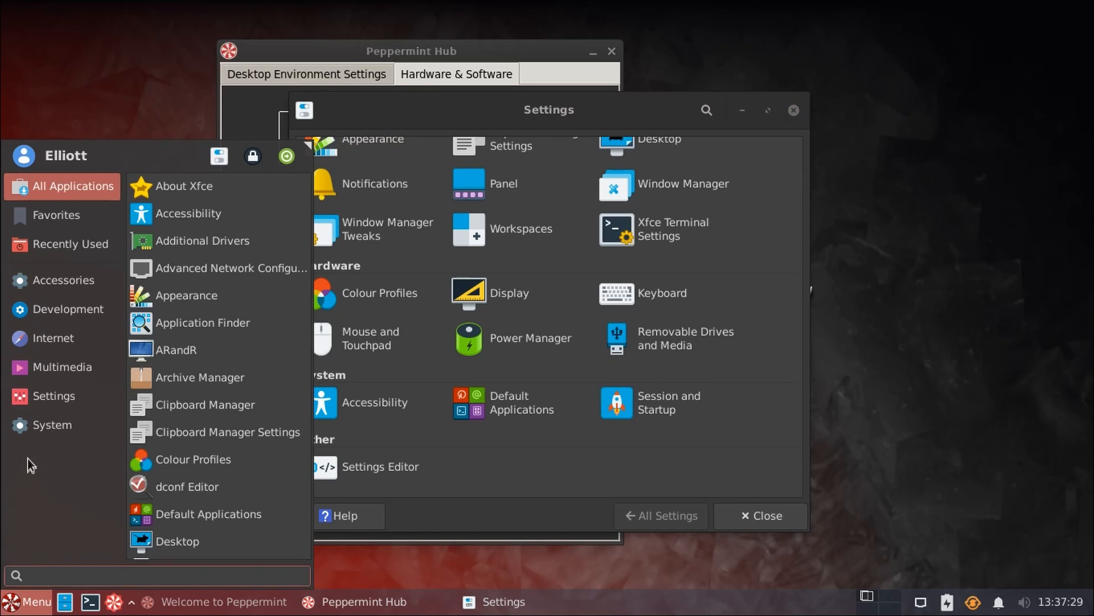
# - Launch PulseAudio Volume Control from the Multimedia menu, view Output Devices, then close it
pyautogui.click(62, 366)
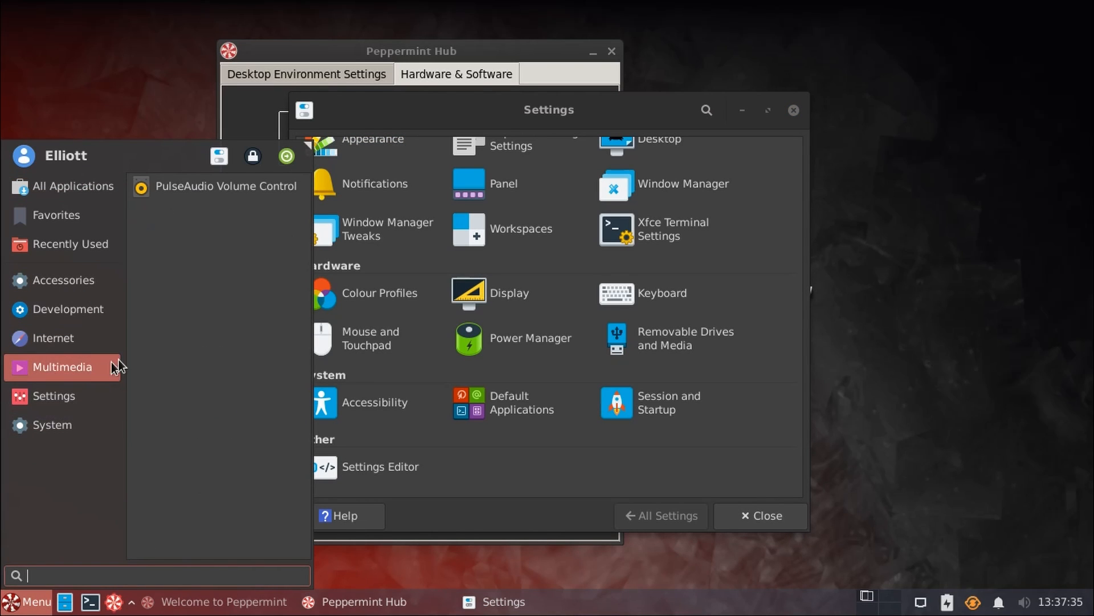
pyautogui.click(225, 186)
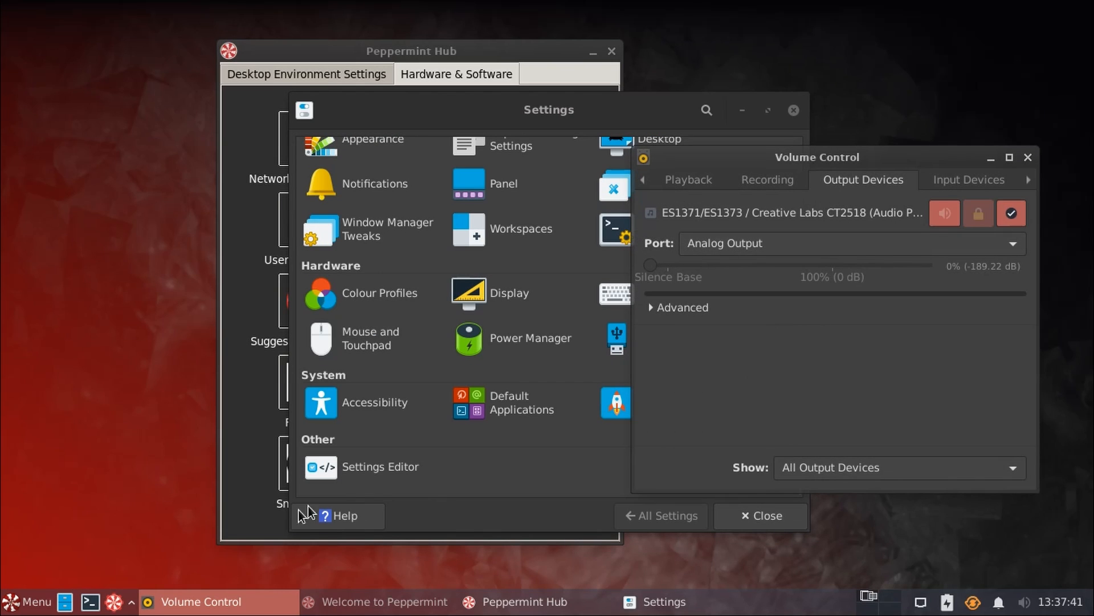
pyautogui.moveTo(490, 212)
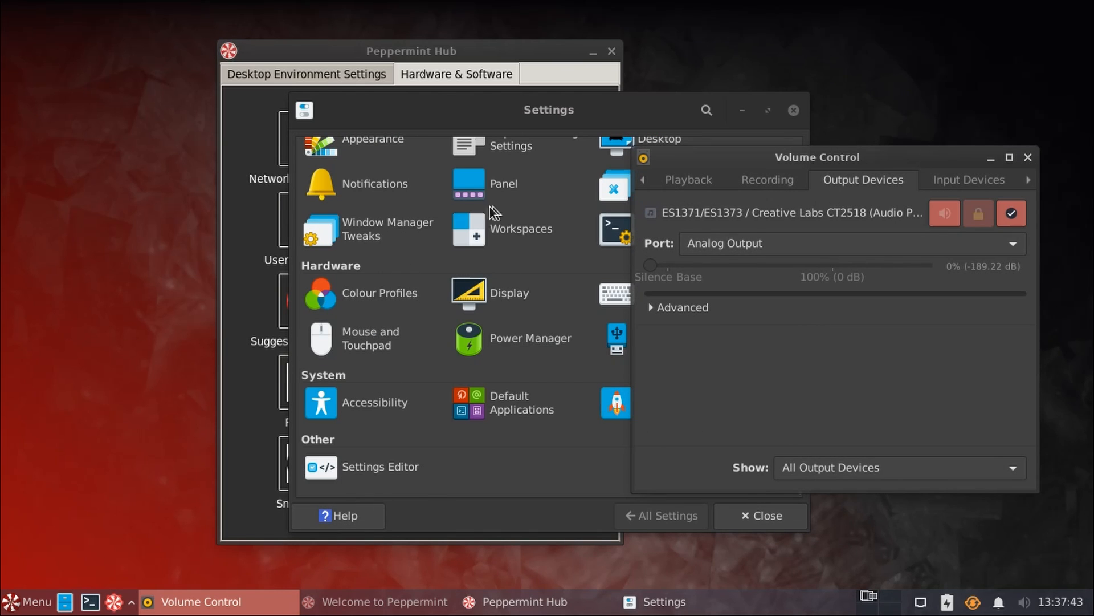
pyautogui.moveTo(784, 366)
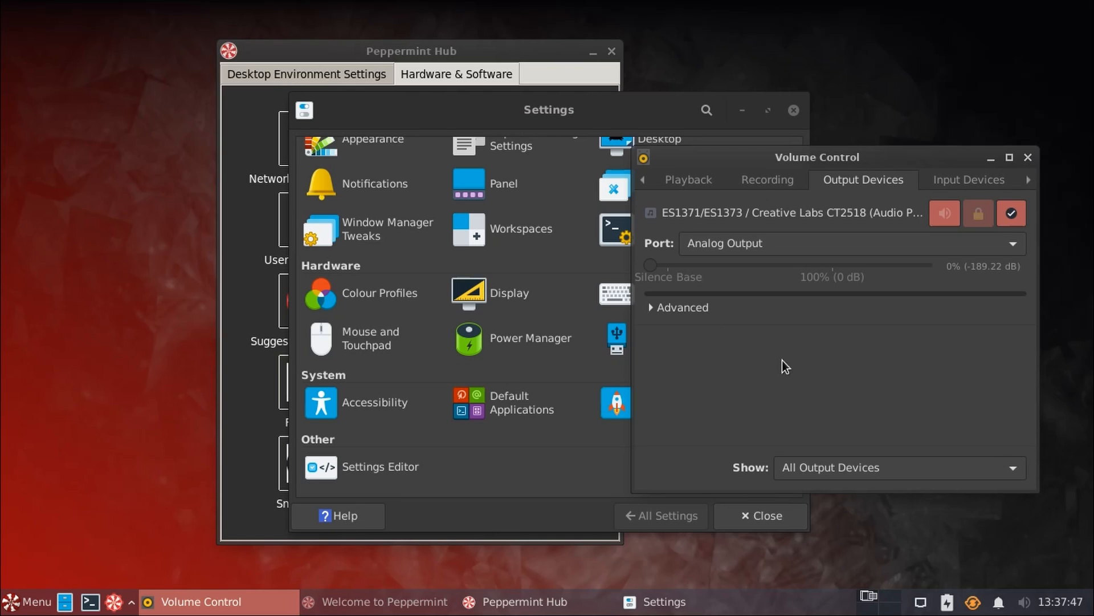
pyautogui.moveTo(1086, 198)
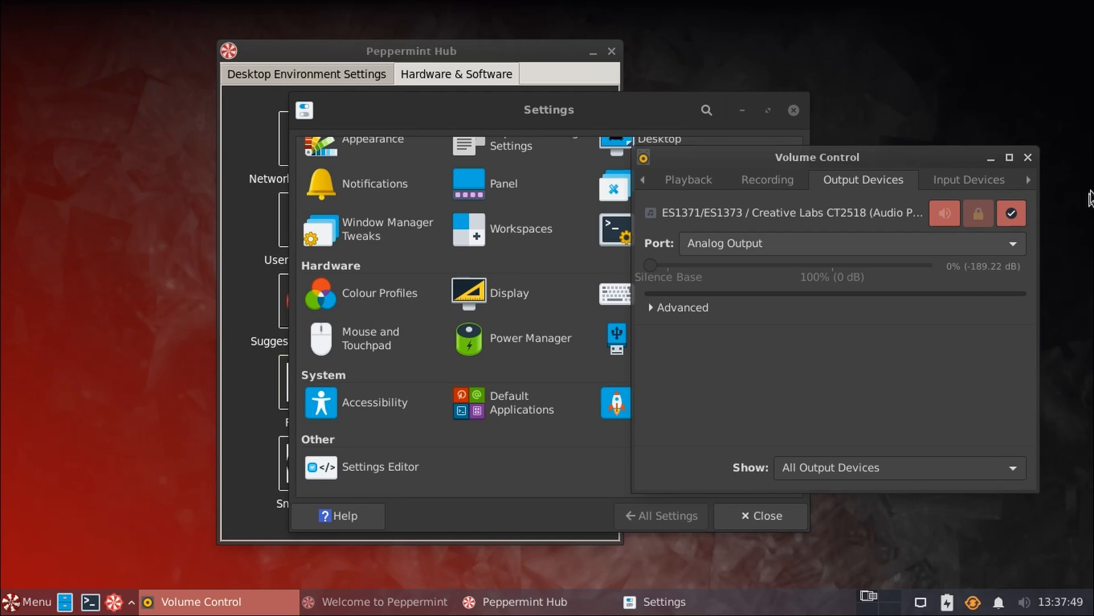
pyautogui.click(1027, 157)
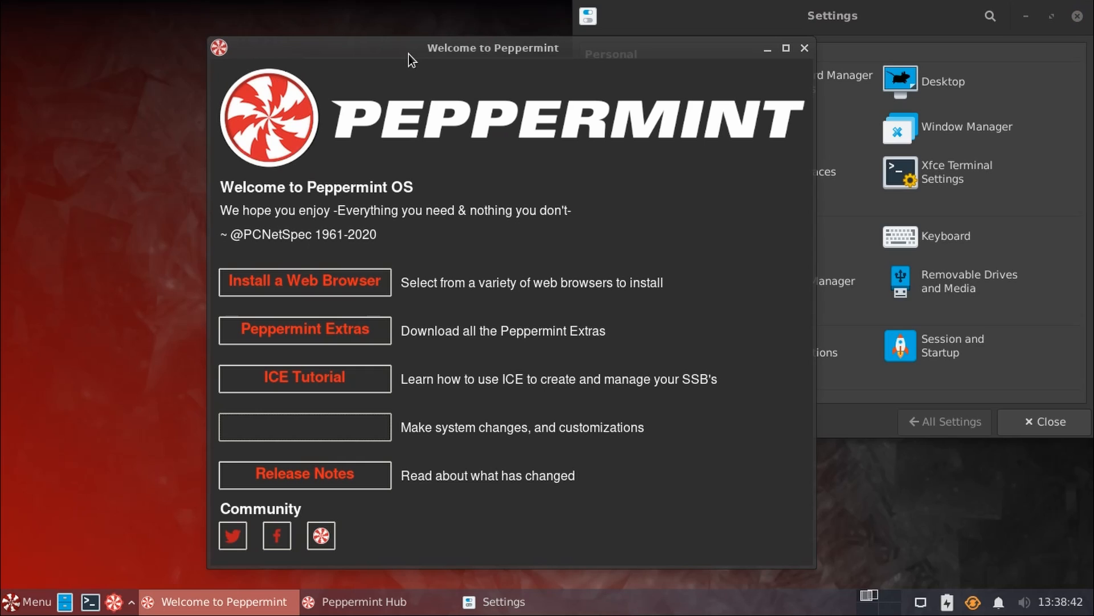
pyautogui.moveTo(592, 219)
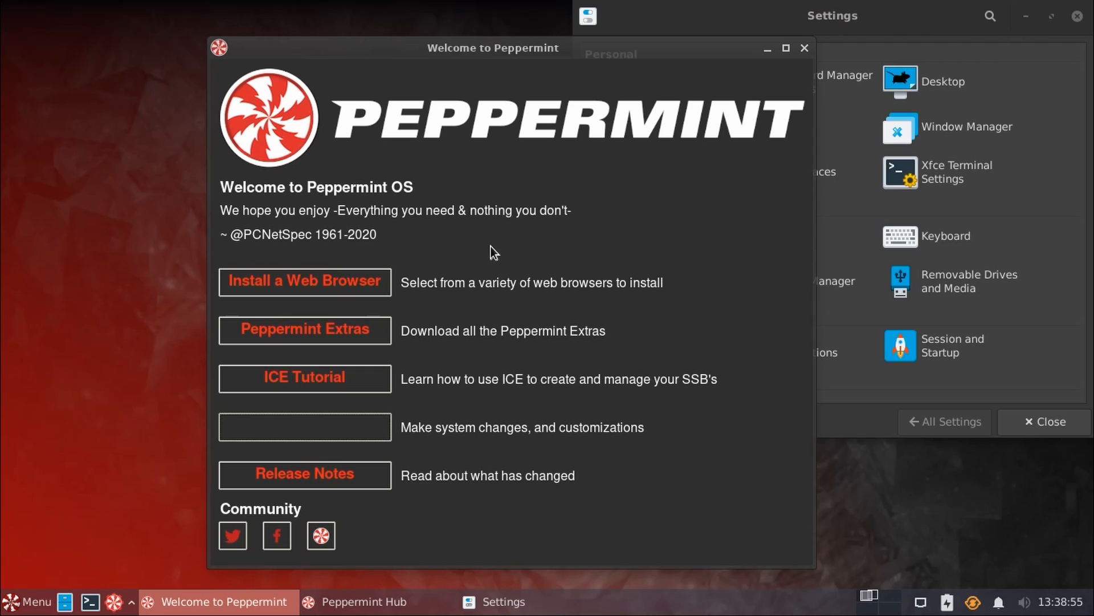
pyautogui.moveTo(424, 266)
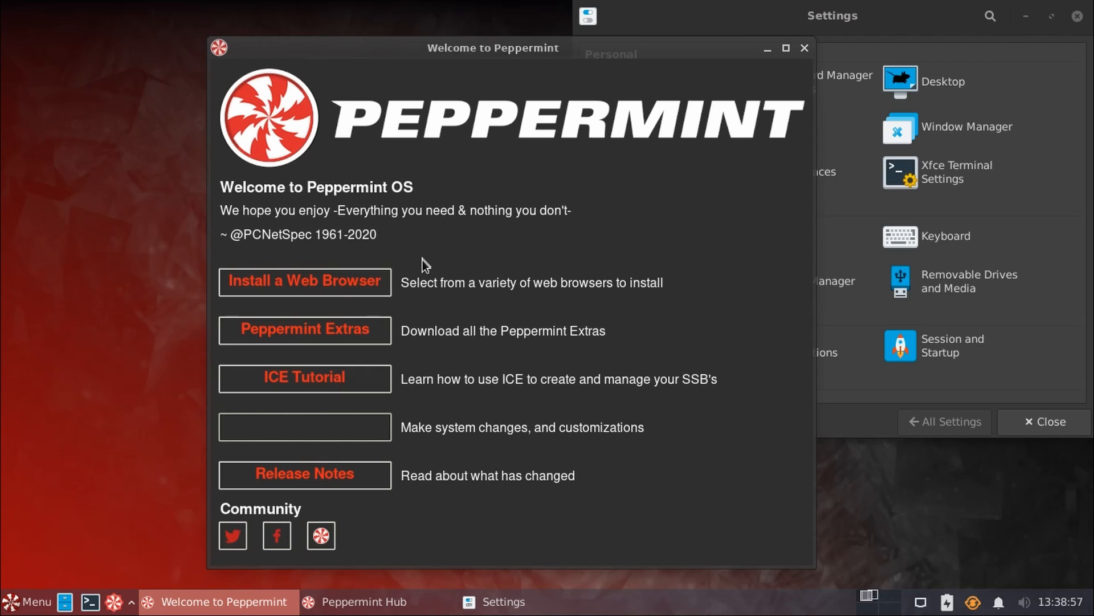
pyautogui.moveTo(325, 470)
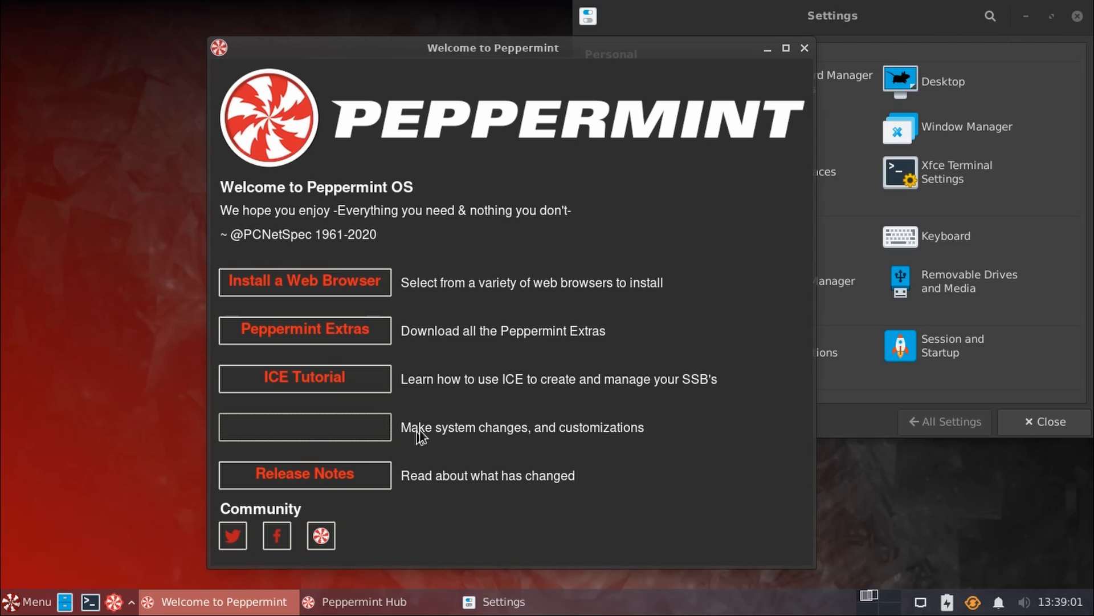
pyautogui.moveTo(468, 437)
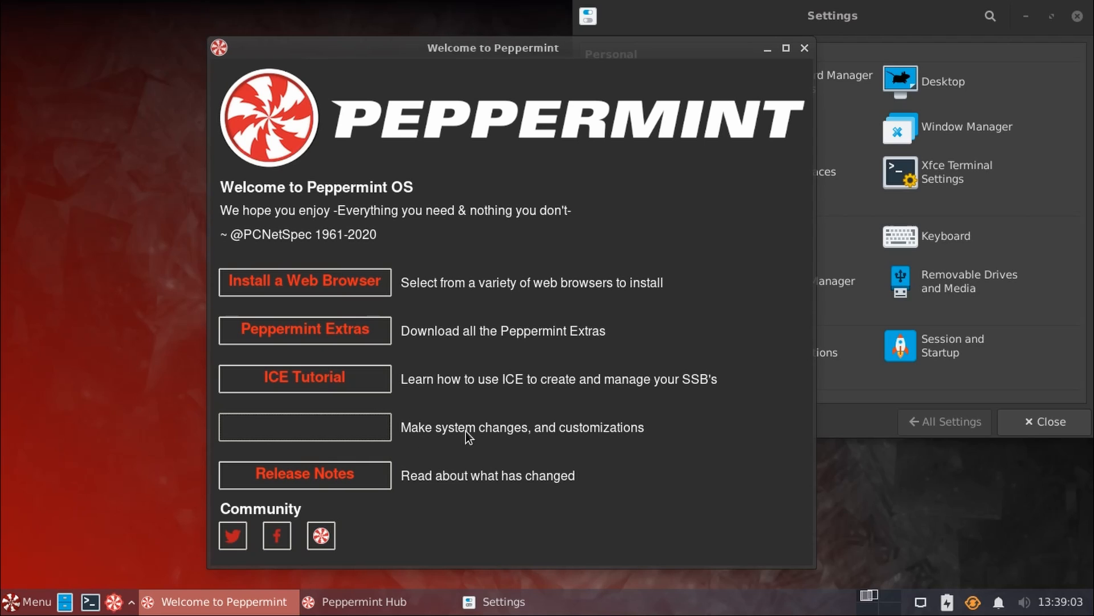
pyautogui.moveTo(315, 386)
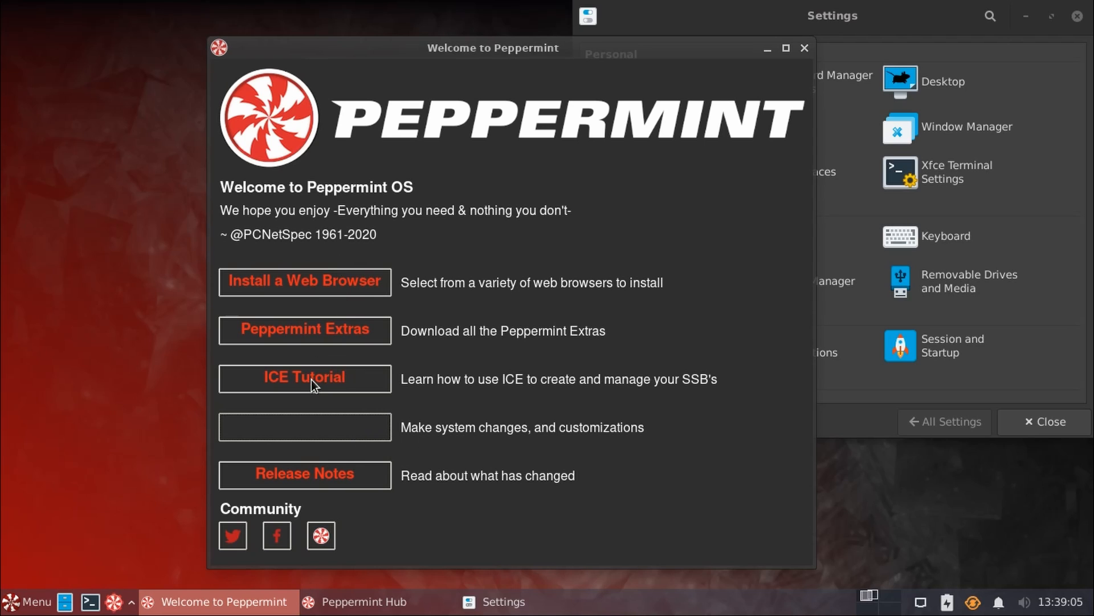
pyautogui.moveTo(297, 476)
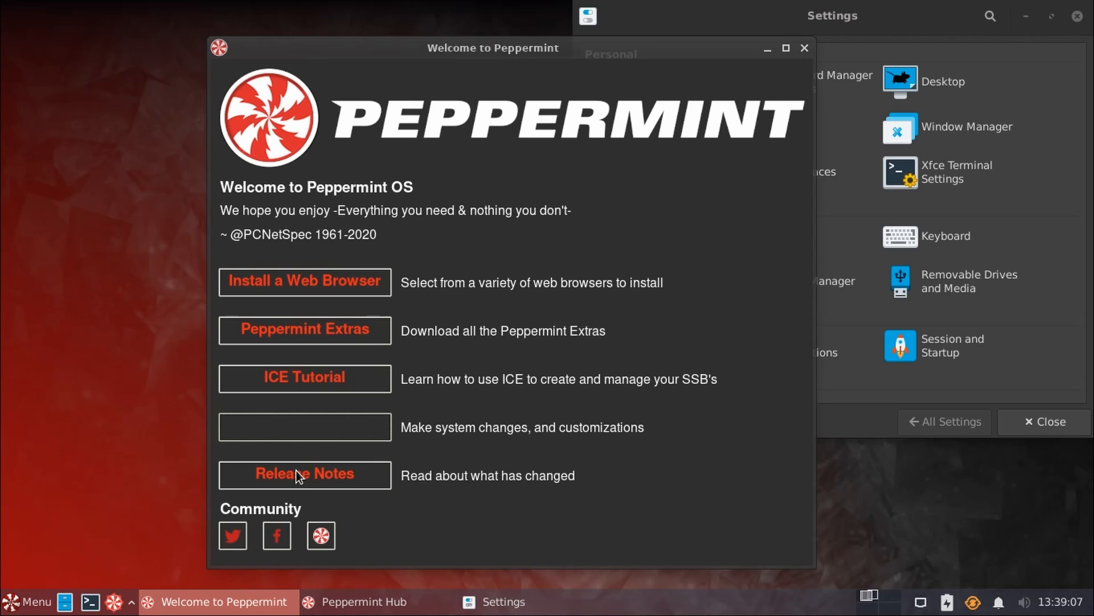
pyautogui.moveTo(378, 336)
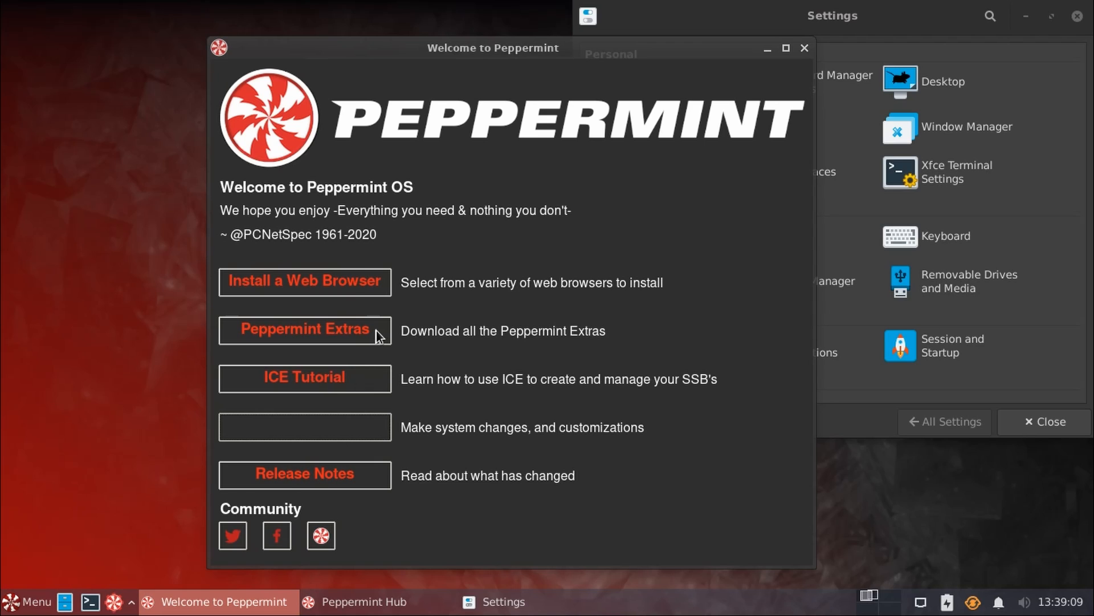
pyautogui.moveTo(352, 293)
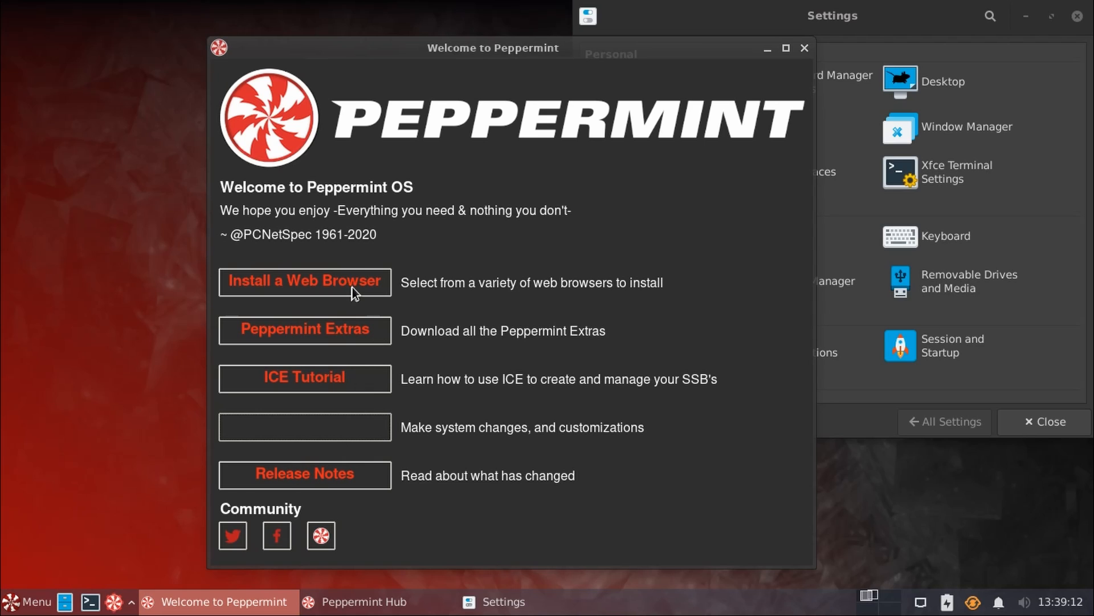
pyautogui.moveTo(726, 135)
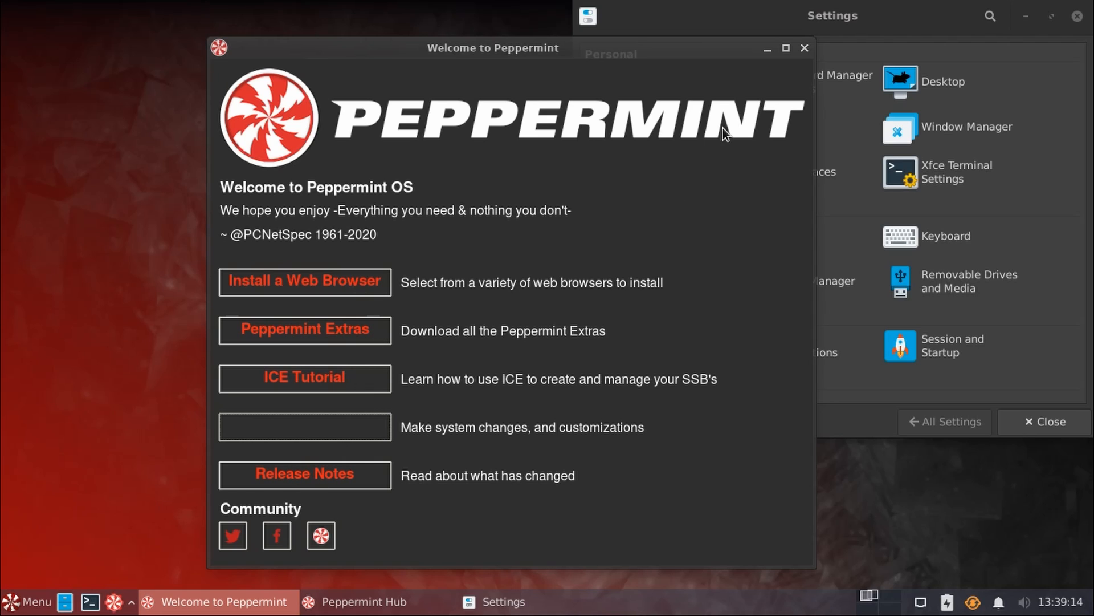
# - Reopen the Software Packages picker from the Welcome to Peppermint window
pyautogui.click(305, 282)
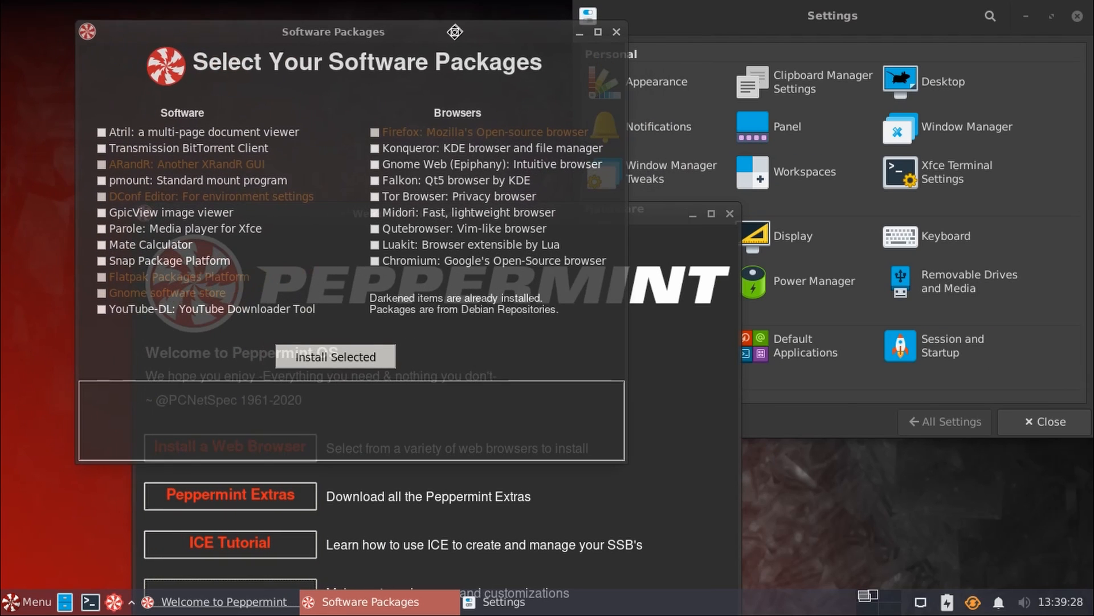
# - Move the Software Packages window toward the upper left and close it
pyautogui.moveTo(334, 31); pyautogui.dragTo(316, 59)
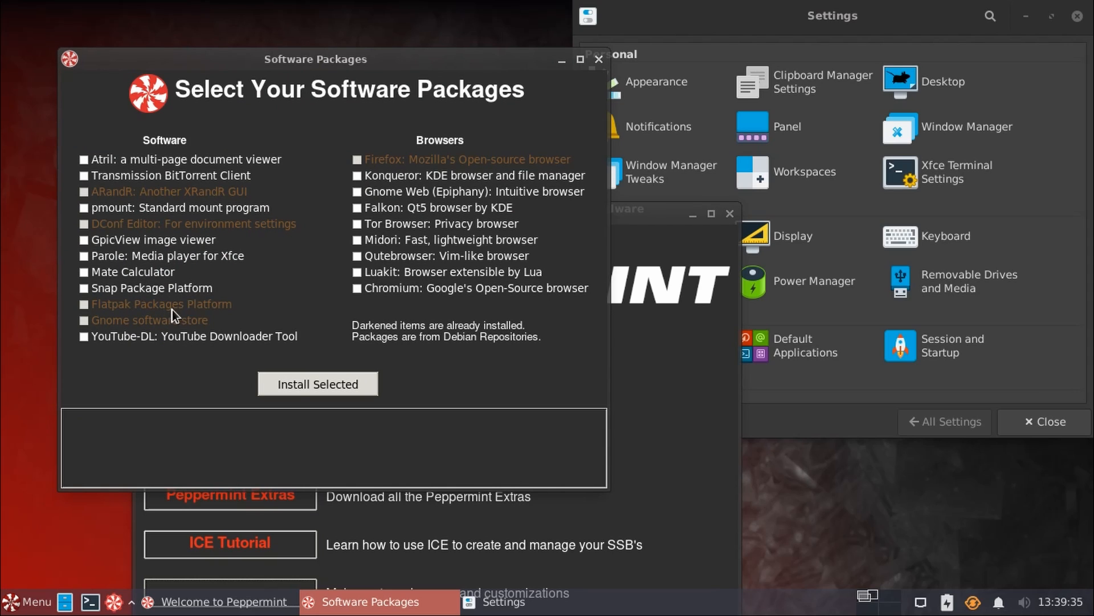
pyautogui.moveTo(186, 319)
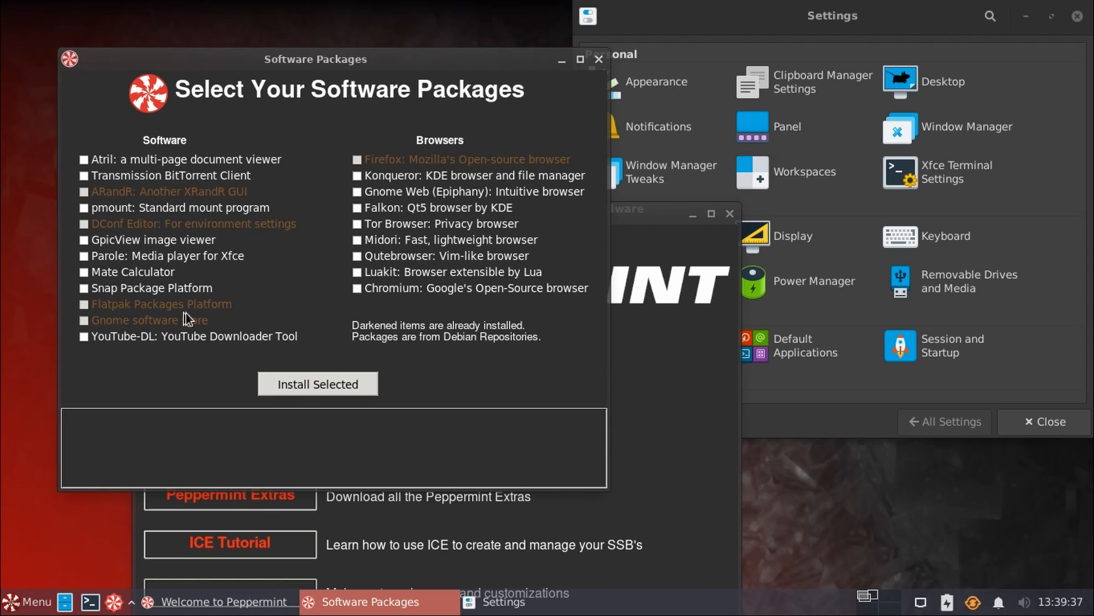
pyautogui.moveTo(152, 288)
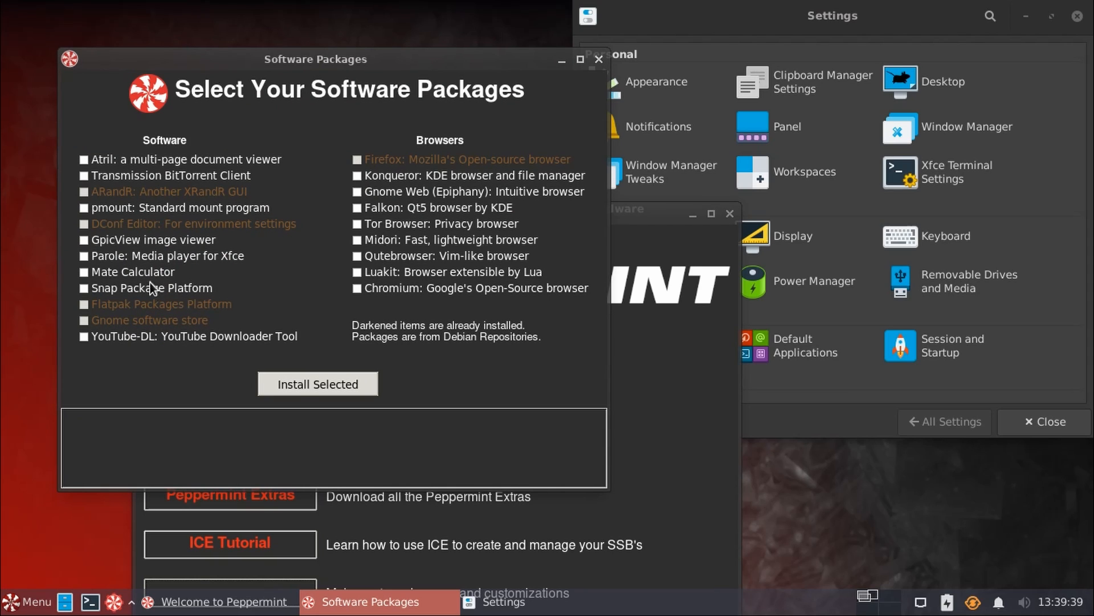
pyautogui.moveTo(194, 295)
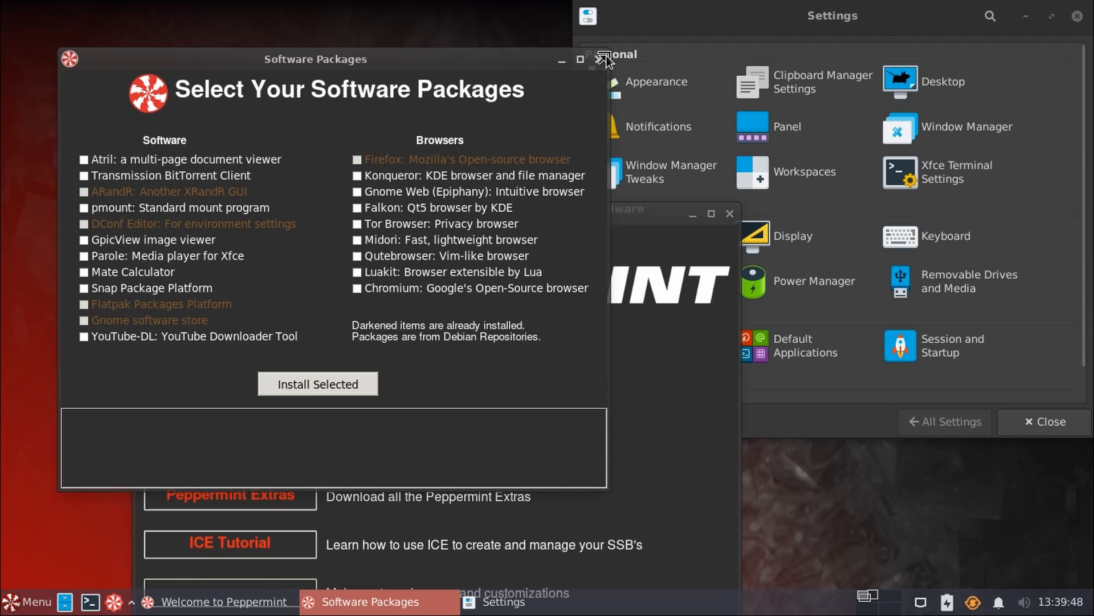
pyautogui.click(602, 59)
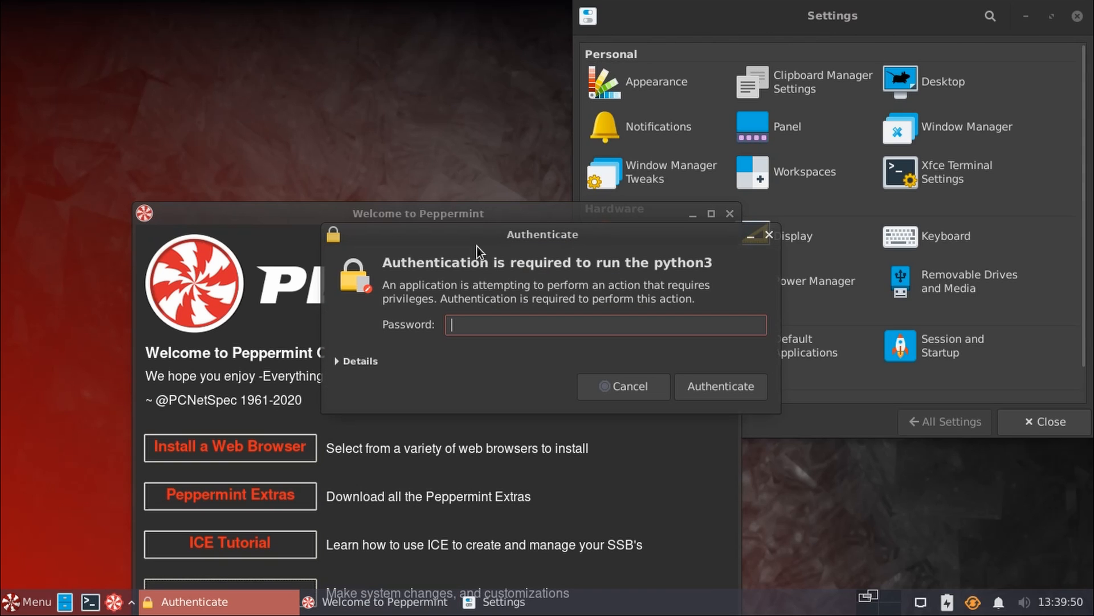
# - Cancel the python3 authentication prompt and move the Welcome window lower on the desktop
pyautogui.click(623, 386)
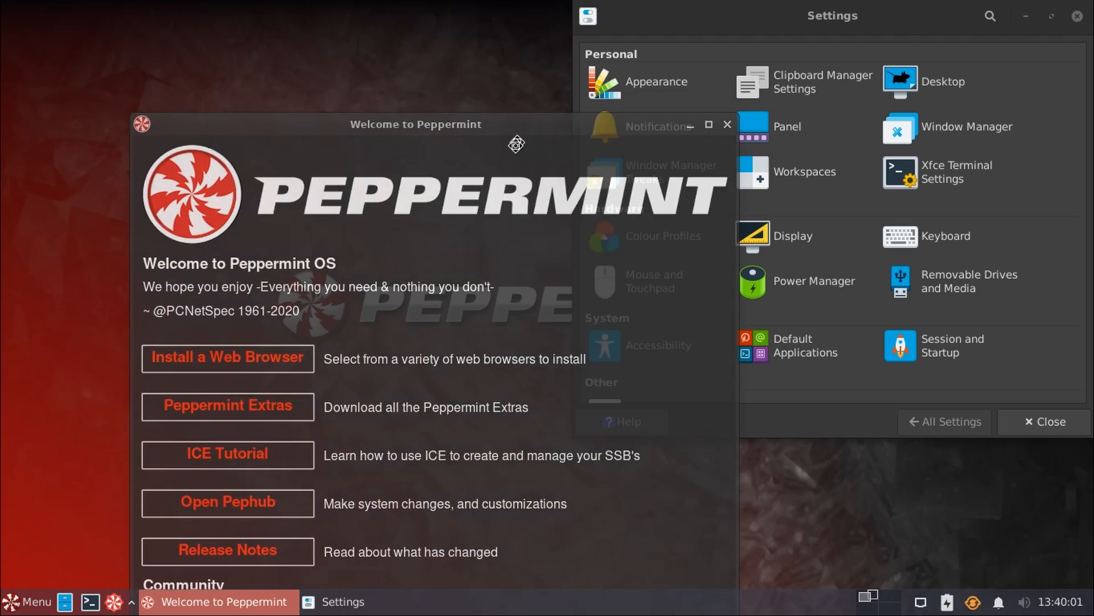
pyautogui.moveTo(415, 124); pyautogui.dragTo(337, 291)
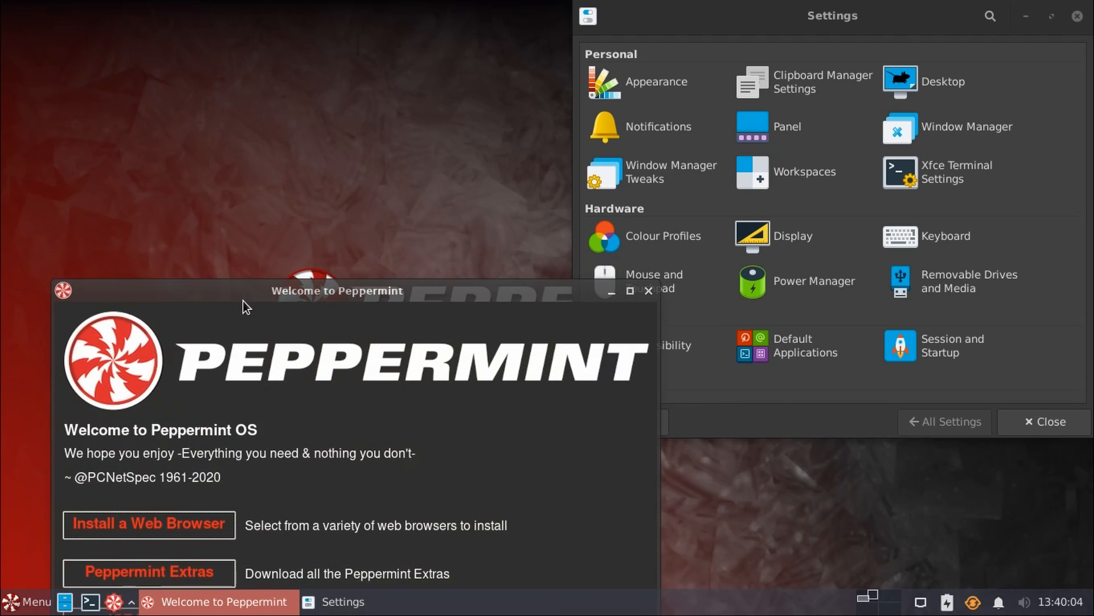
# - Shuffle the Welcome and Settings windows so Welcome sits at upper left, then choose the system customization hub
pyautogui.moveTo(337, 291); pyautogui.dragTo(459, 287)
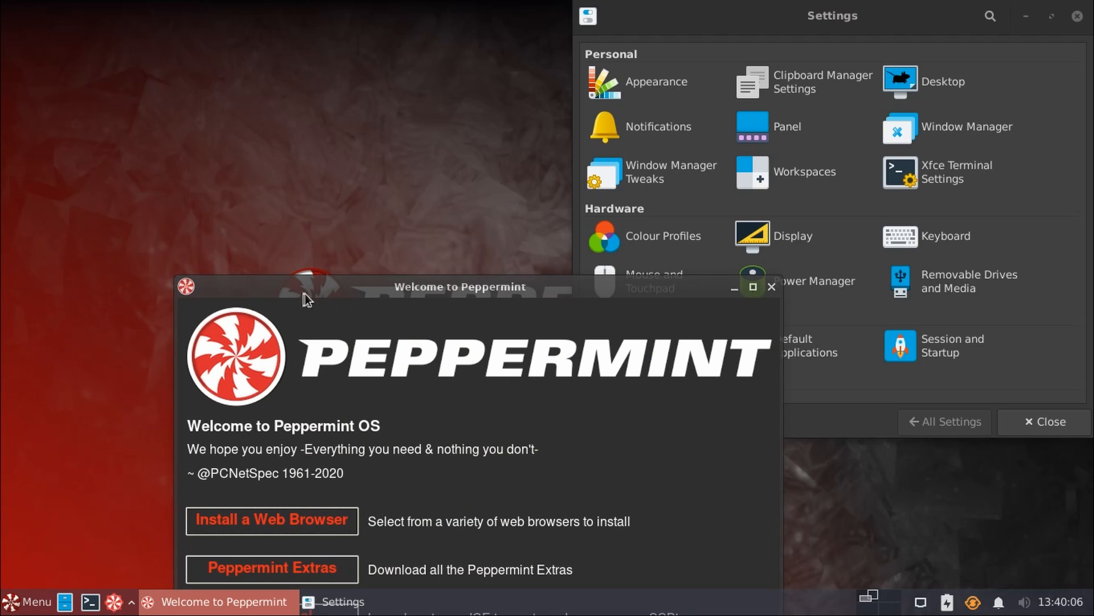
pyautogui.moveTo(331, 301)
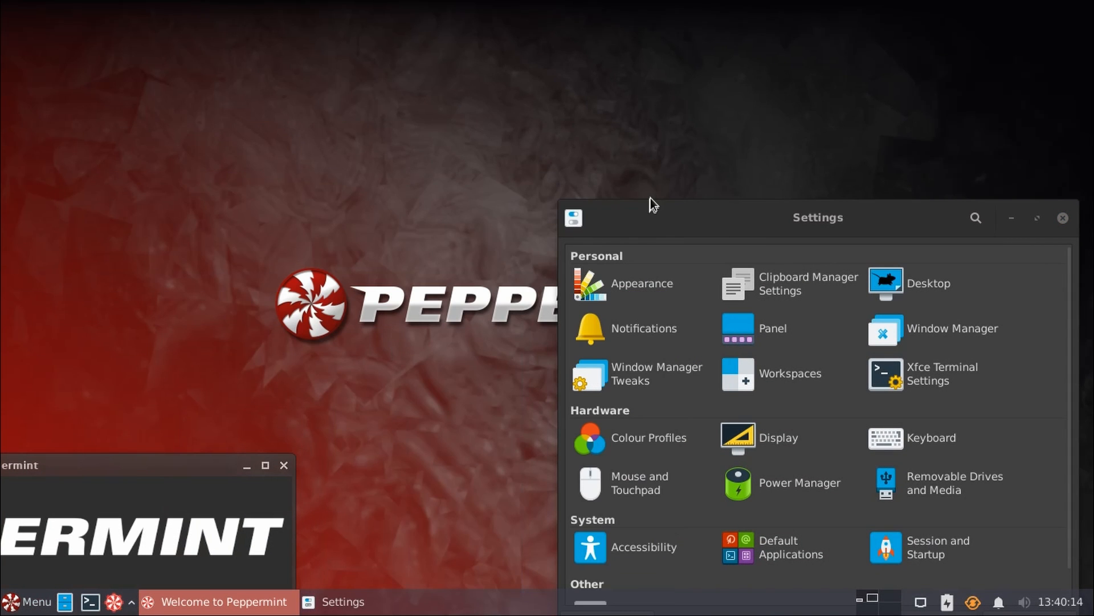
pyautogui.moveTo(817, 217); pyautogui.dragTo(454, 281)
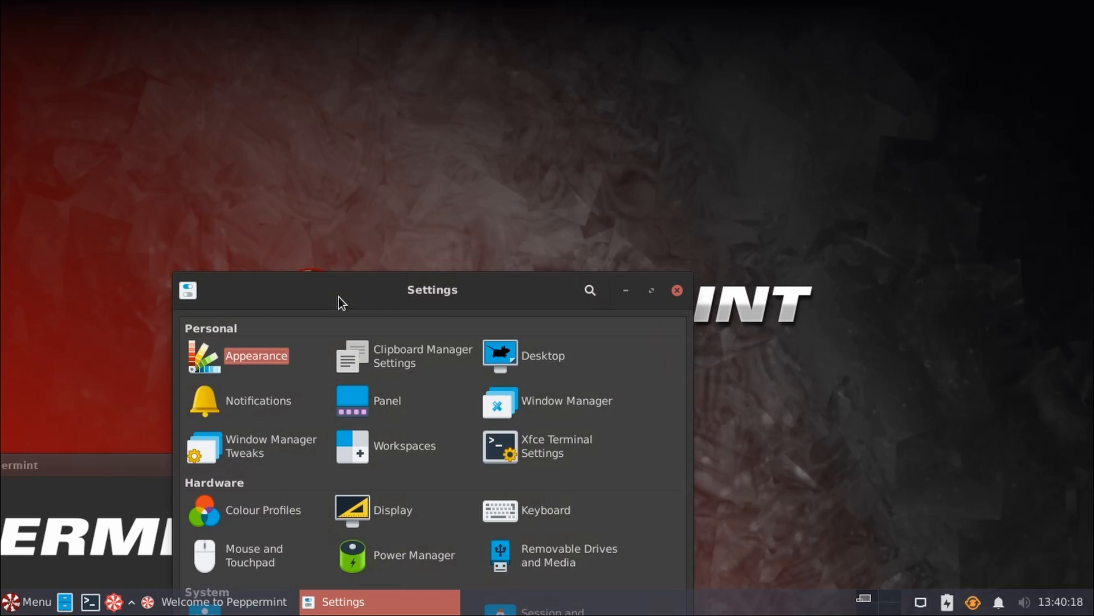
pyautogui.moveTo(416, 290)
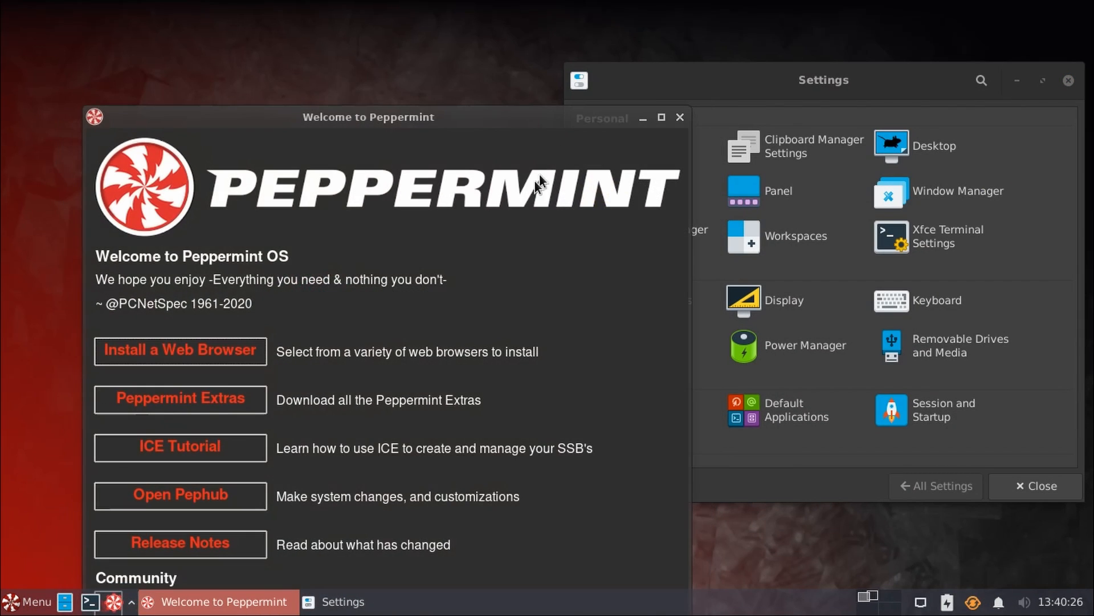
pyautogui.moveTo(631, 210)
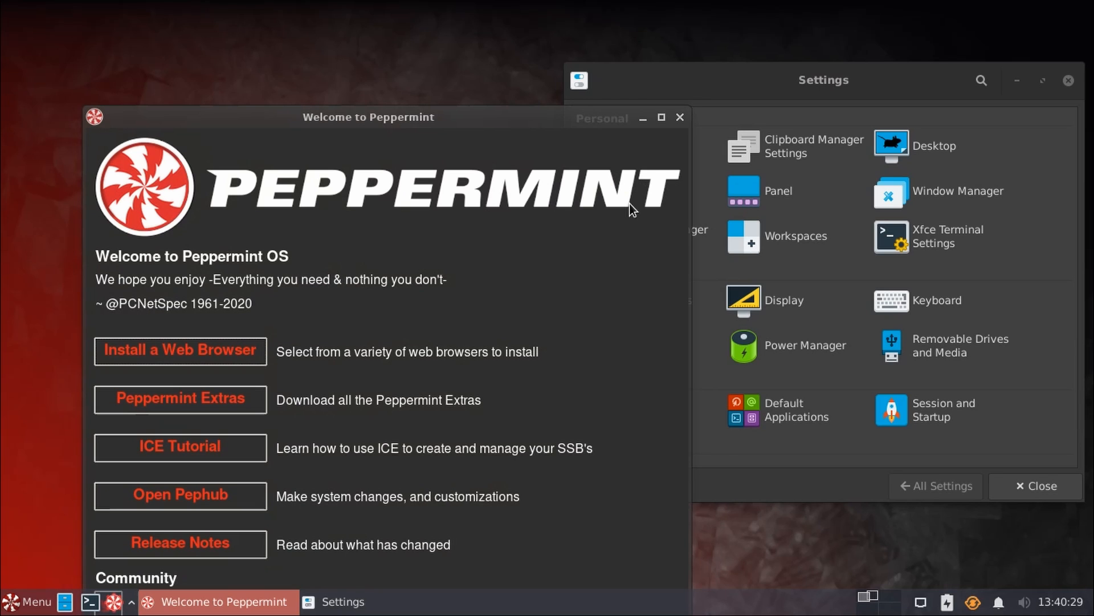
pyautogui.click(179, 494)
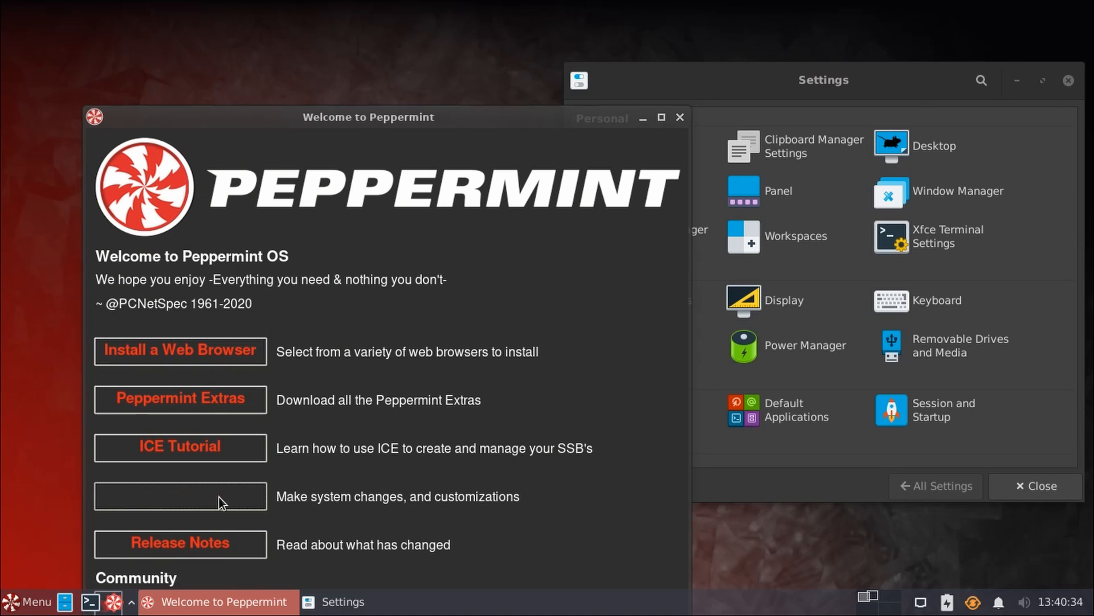
pyautogui.click(179, 496)
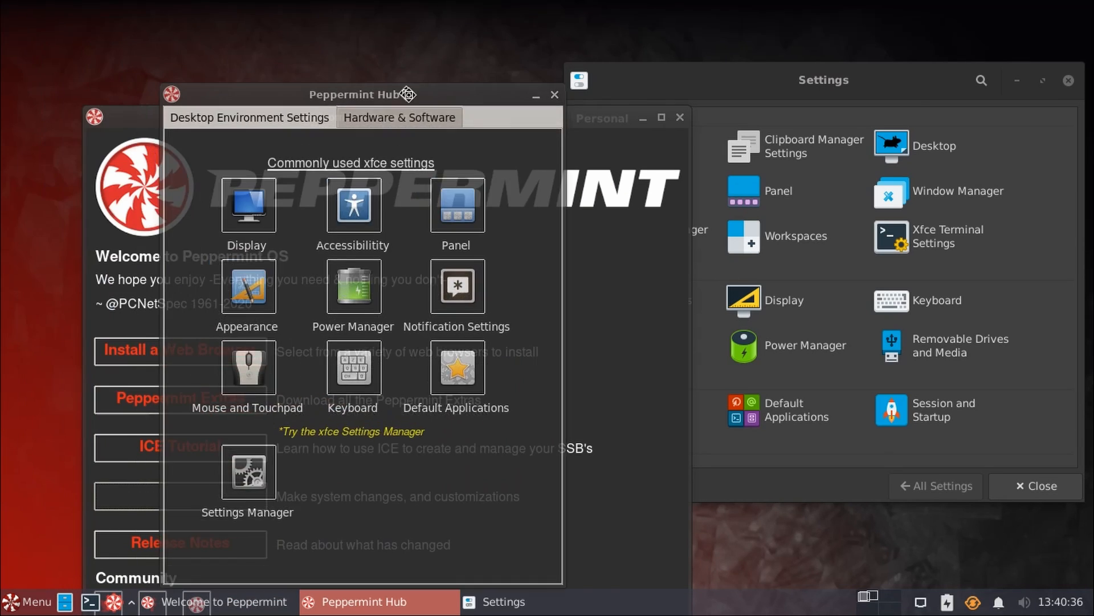
pyautogui.moveTo(357, 94); pyautogui.dragTo(415, 68)
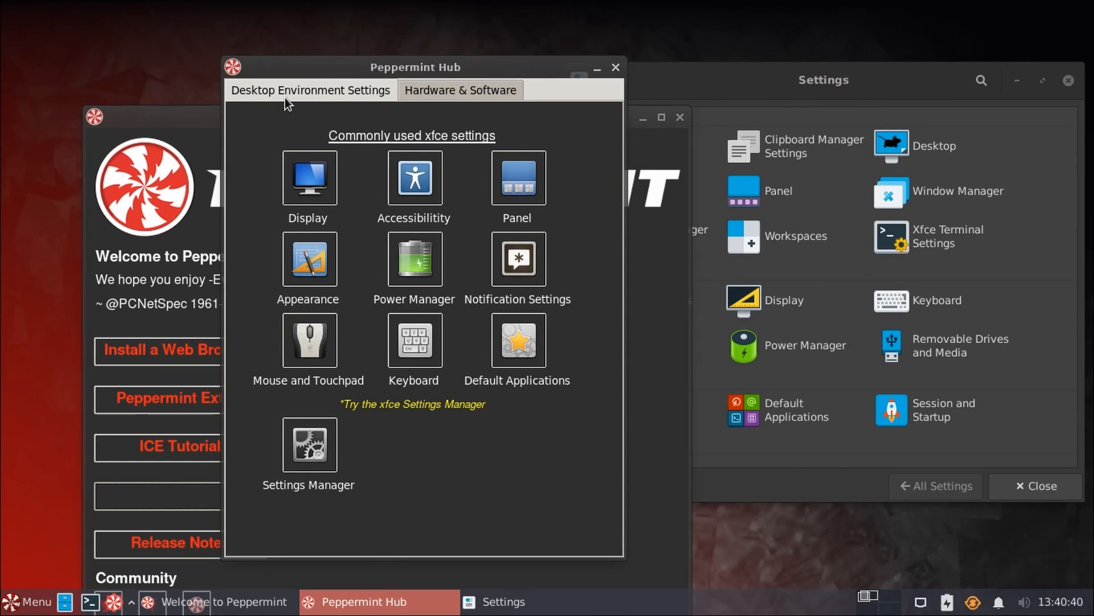
pyautogui.click(459, 90)
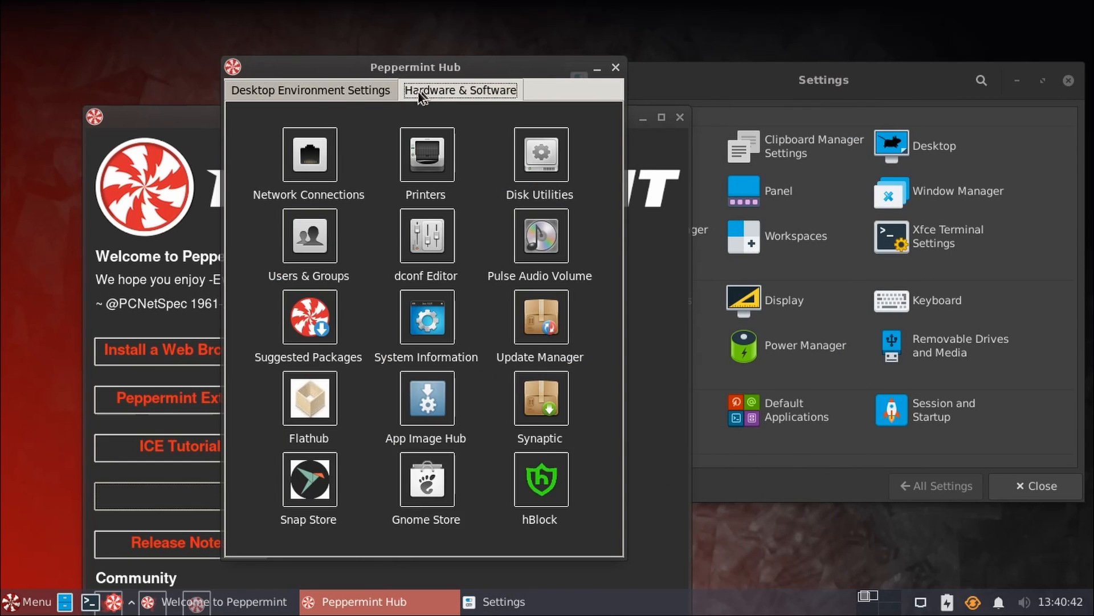
pyautogui.click(310, 90)
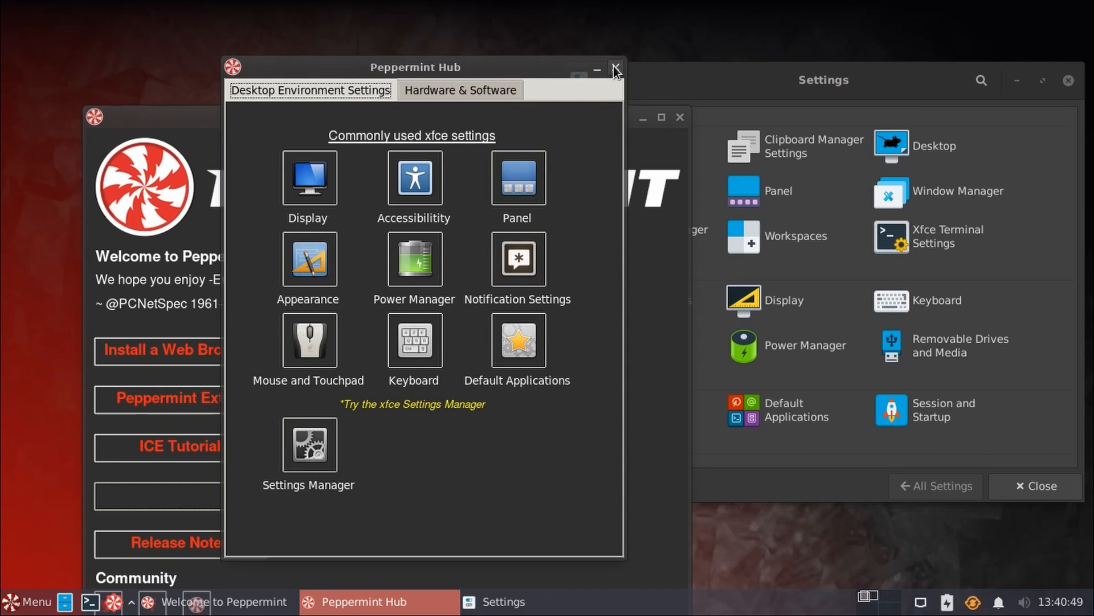
pyautogui.click(615, 67)
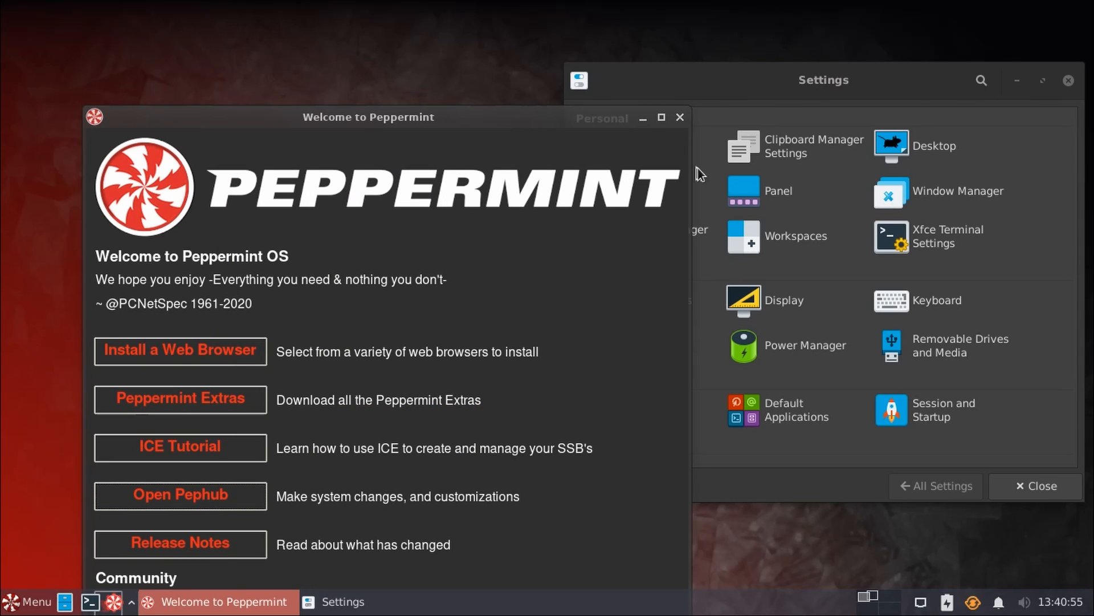
pyautogui.moveTo(622, 251)
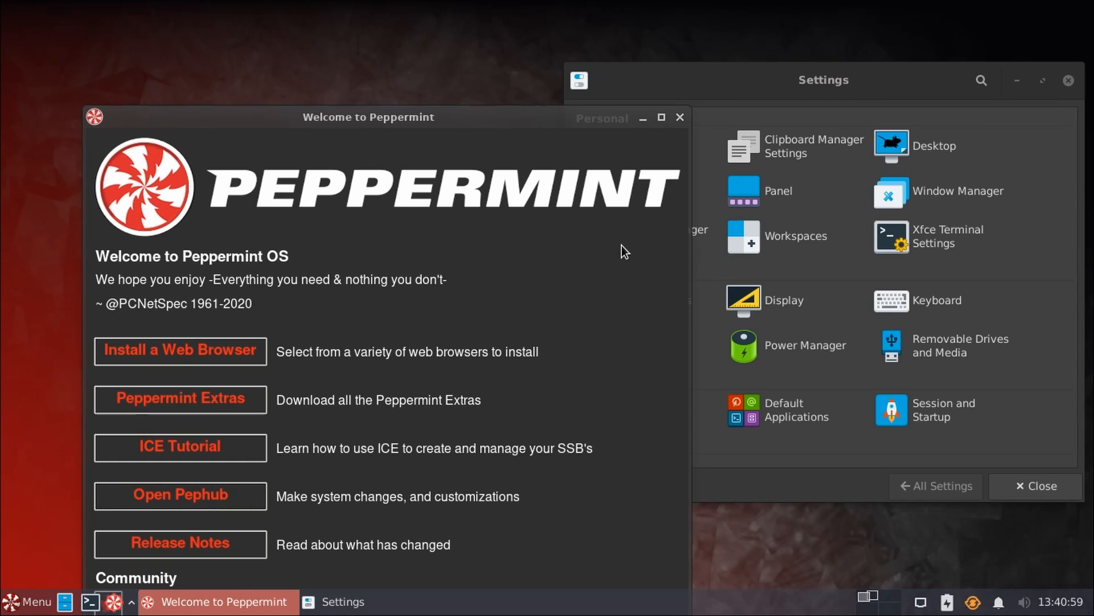
pyautogui.moveTo(525, 213)
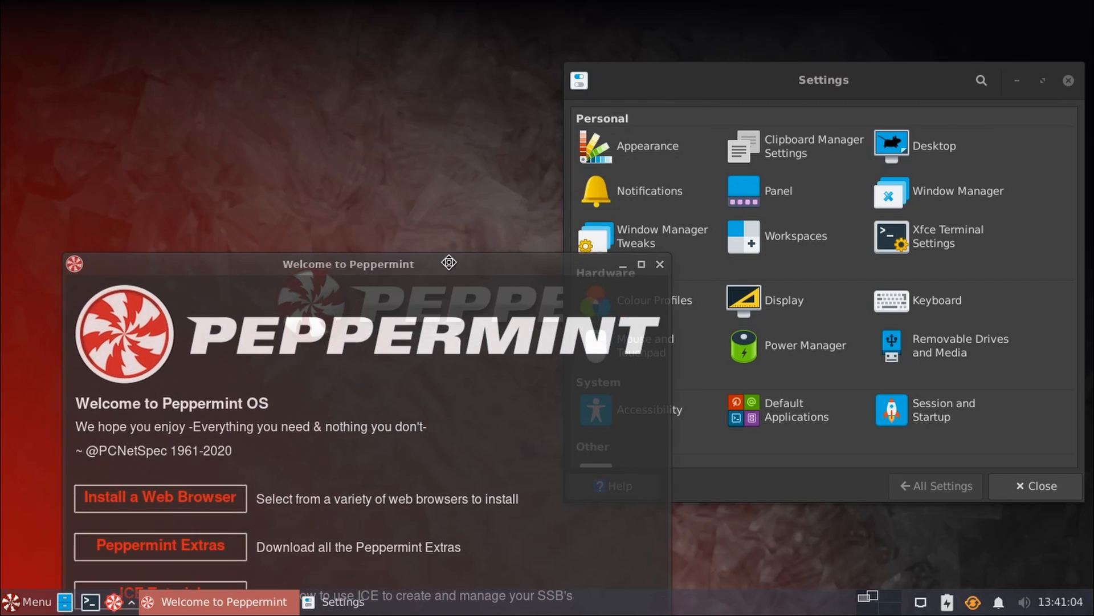
# - Move the Welcome window to the left and close the Xfce Settings window
pyautogui.moveTo(348, 263); pyautogui.dragTo(356, 94)
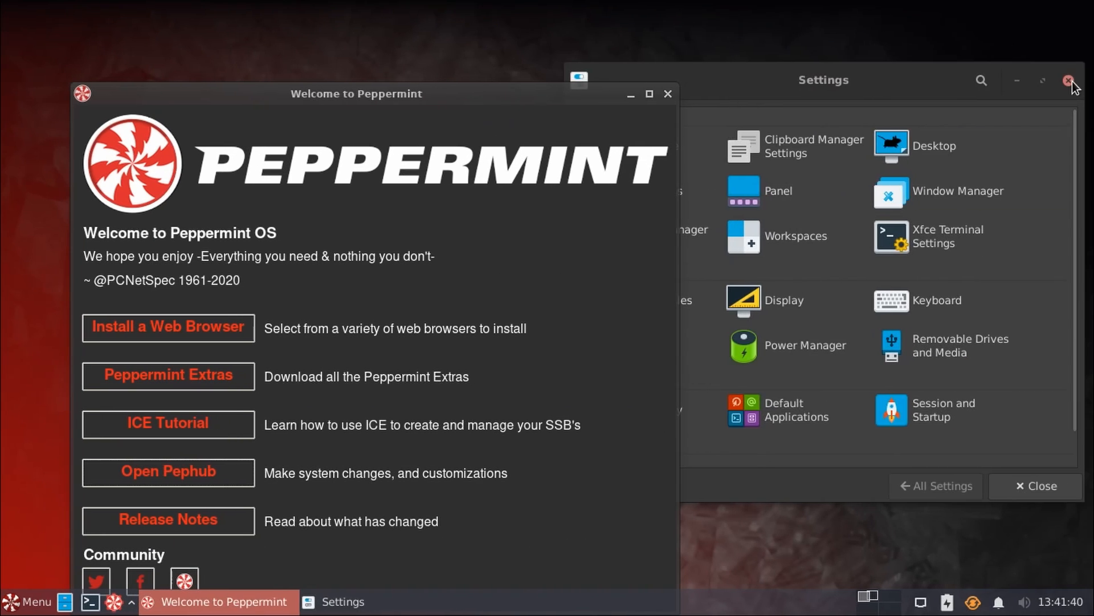
pyautogui.click(1071, 81)
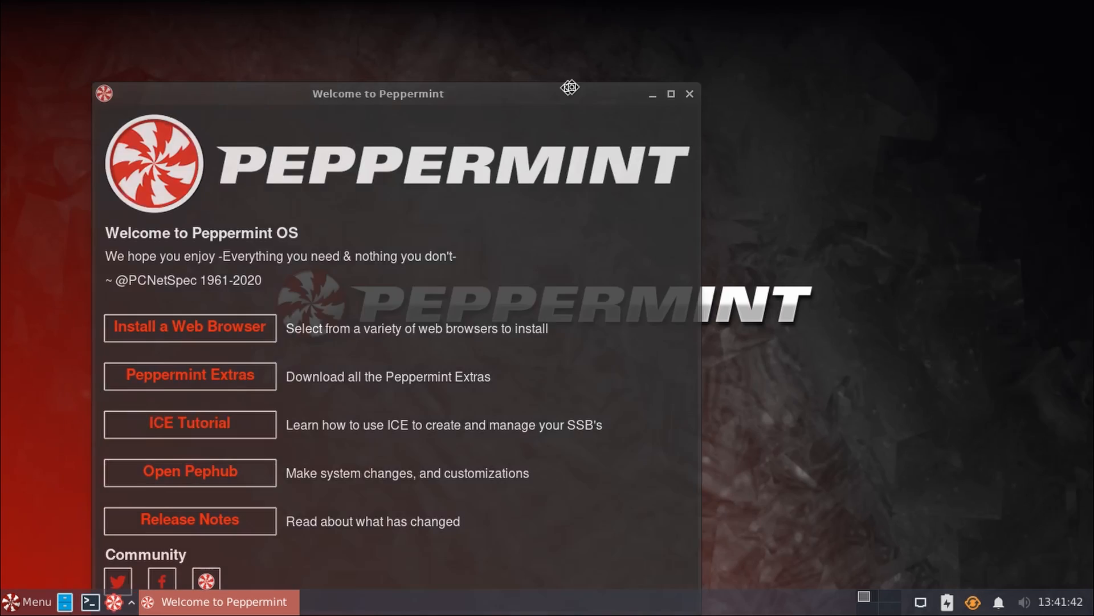